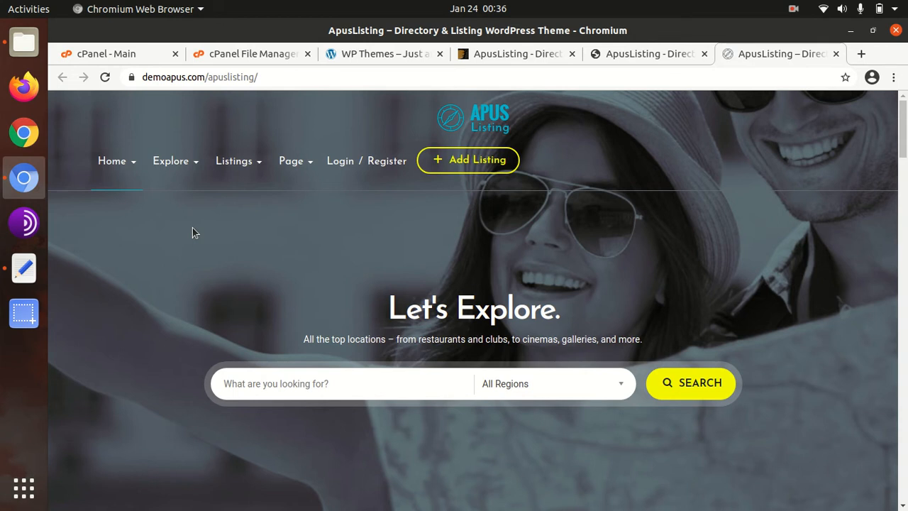
- Scroll through the ThemeForest product page's description, sales, rating and compatibility details
scroll(down, 3)
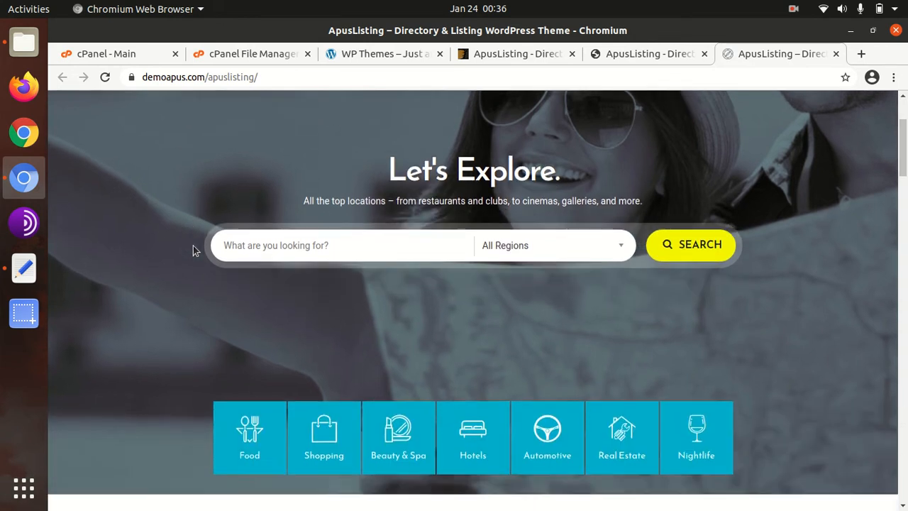
scroll(down, 3)
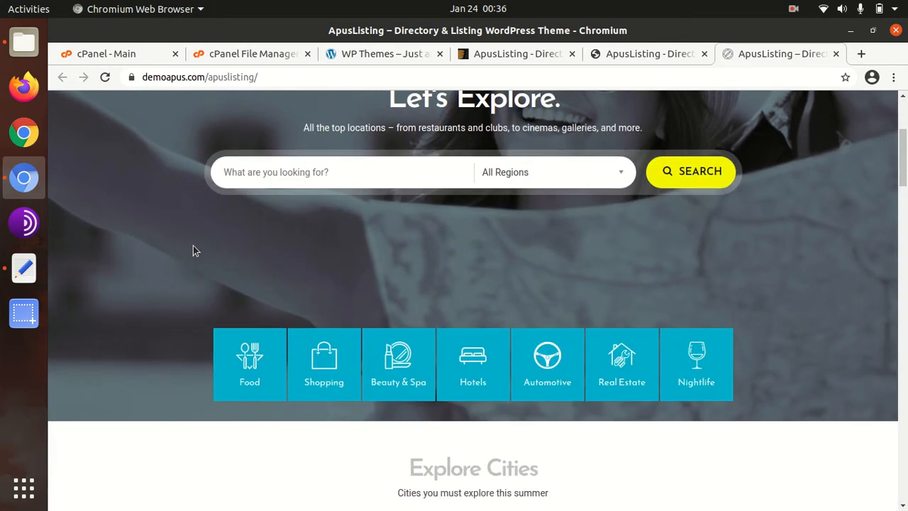
scroll(up, 3)
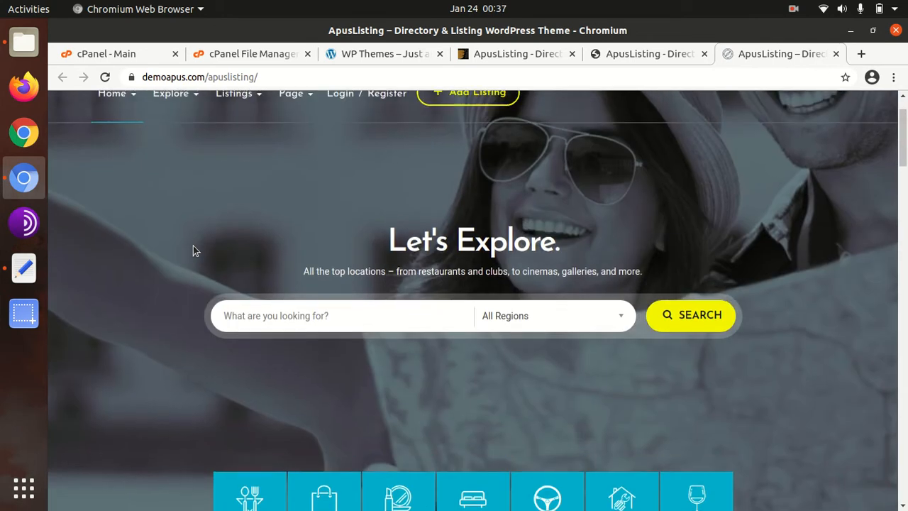
scroll(up, 3)
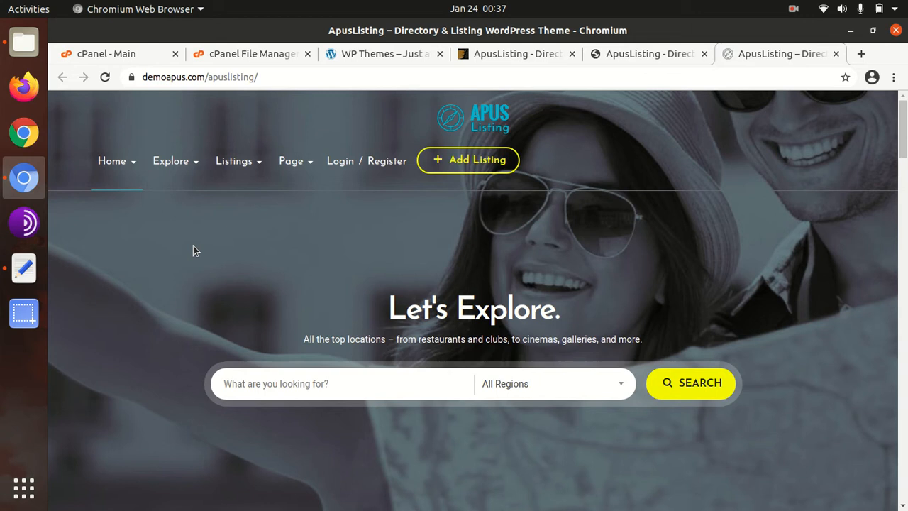
scroll(down, 3)
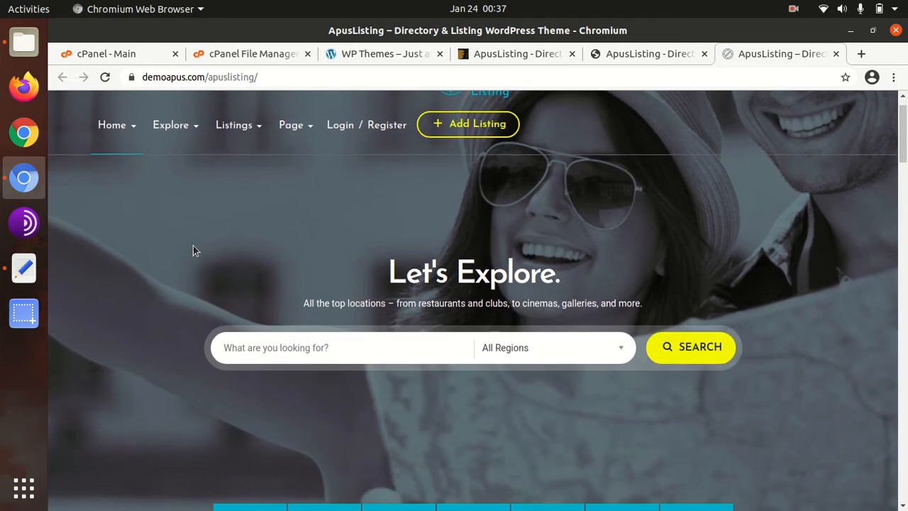
scroll(down, 3)
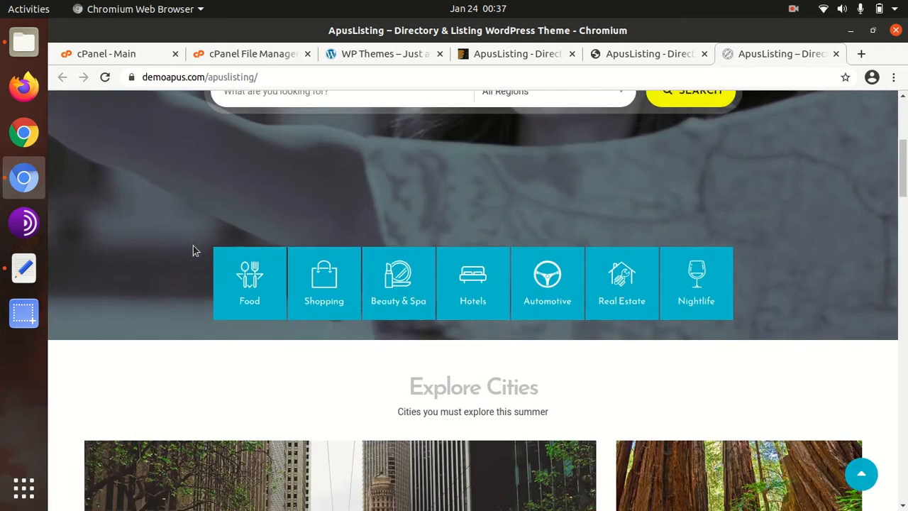
scroll(down, 3)
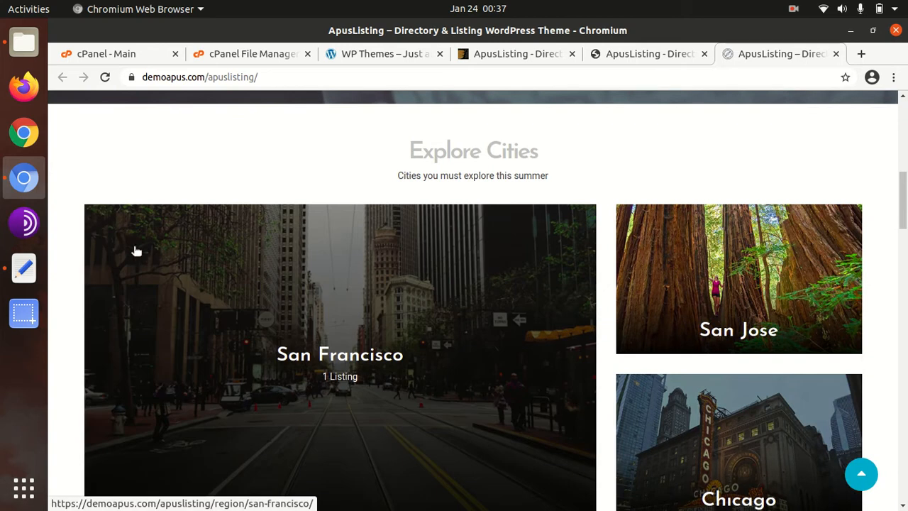
scroll(down, 3)
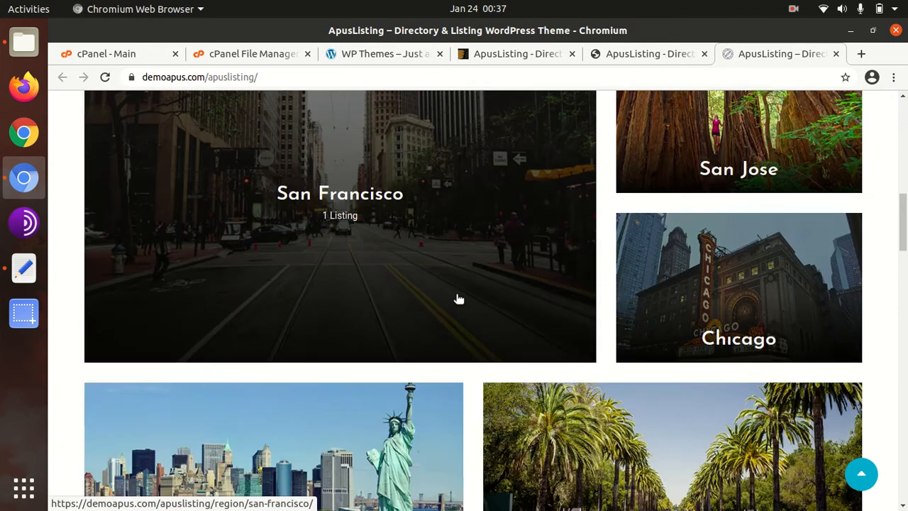
scroll(down, 3)
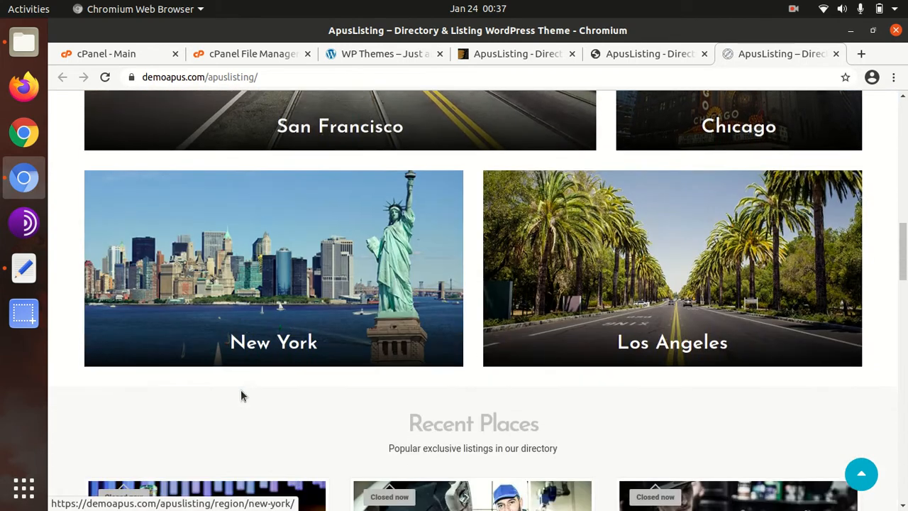
scroll(down, 3)
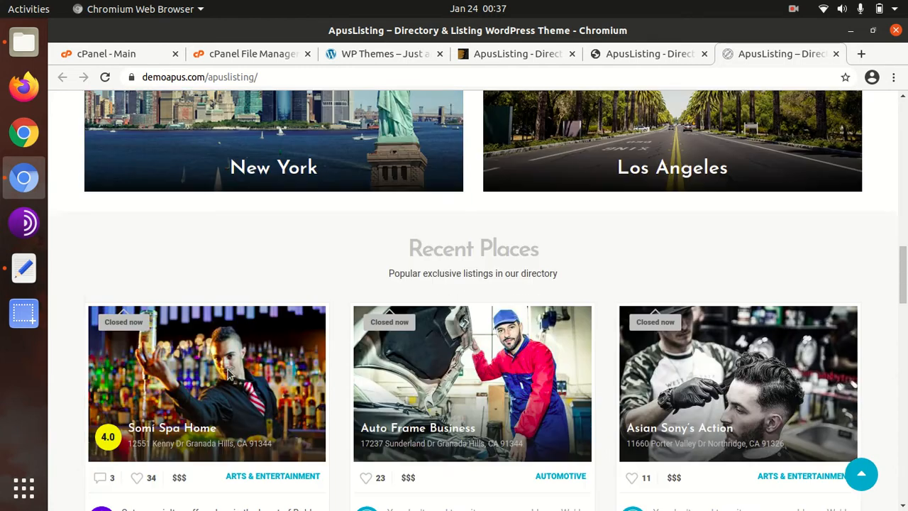
scroll(down, 3)
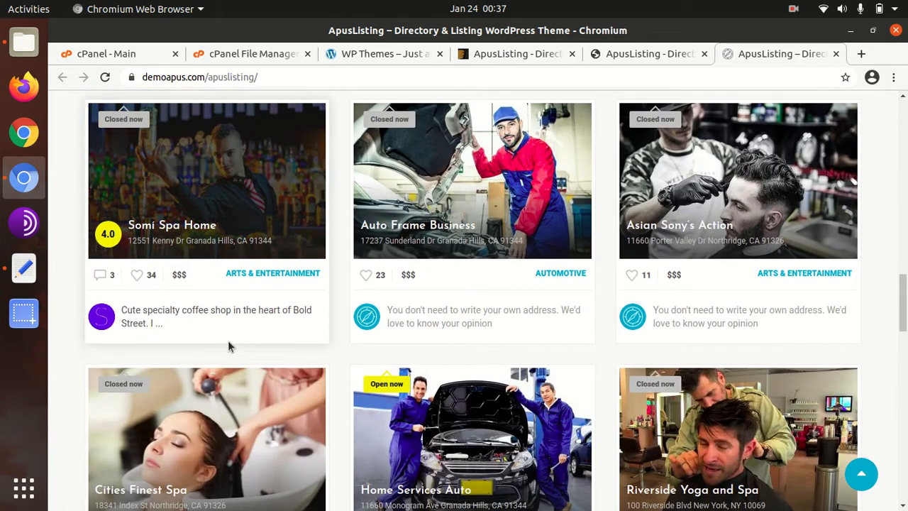
scroll(down, 3)
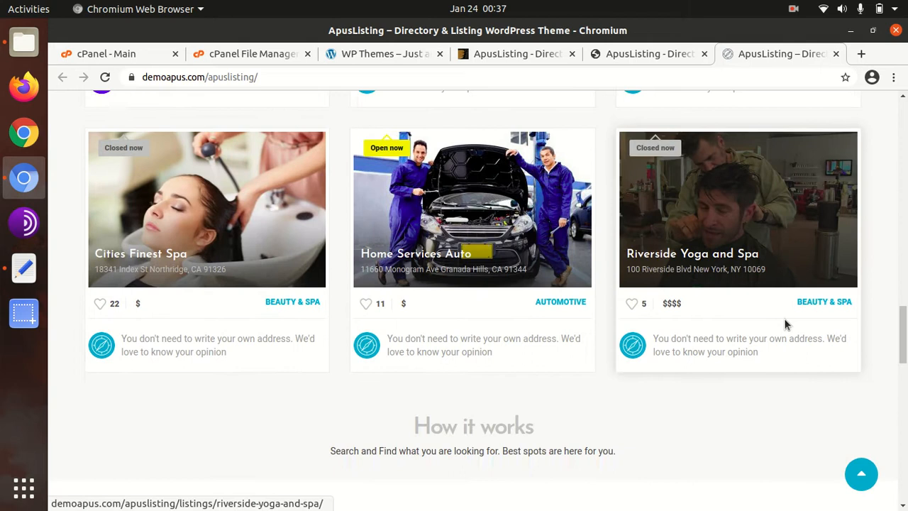
scroll(down, 3)
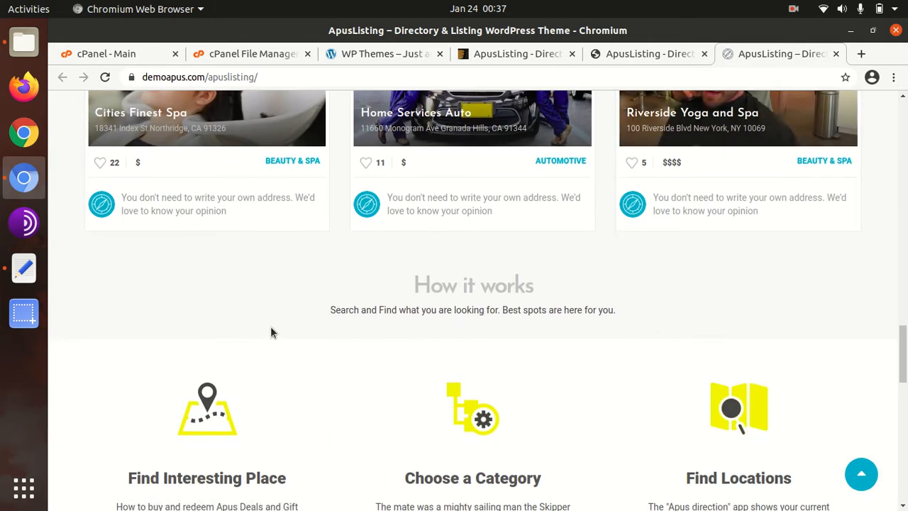
scroll(up, 3)
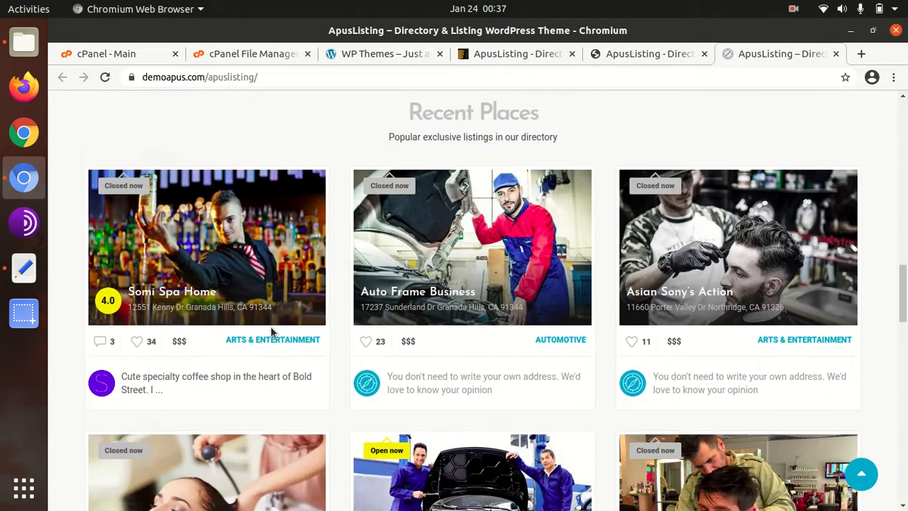
scroll(up, 3)
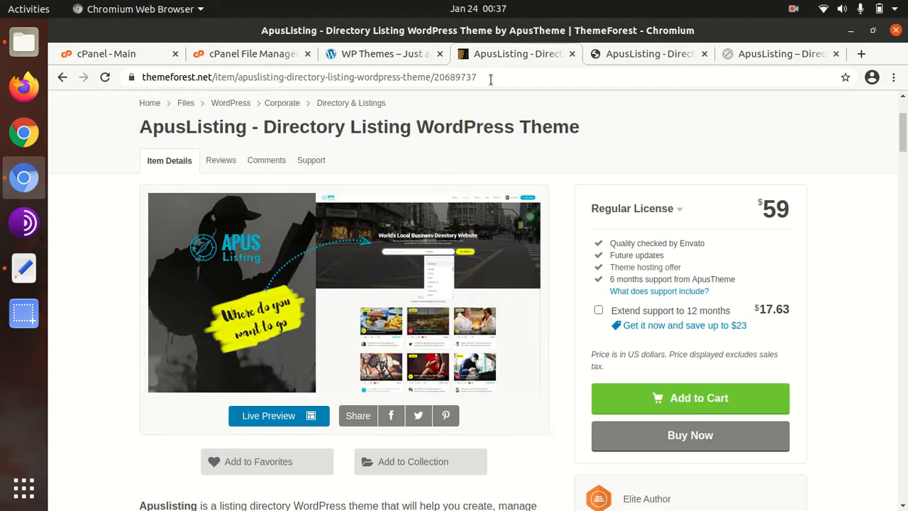
- Highlight the author name ApusTheme and the 15 January 21 last update date
scroll(down, 3)
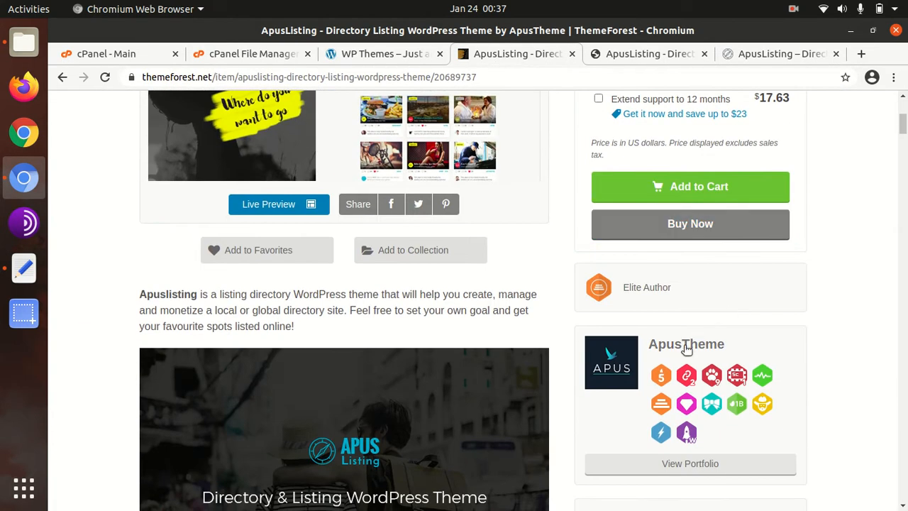
double_click(686, 344)
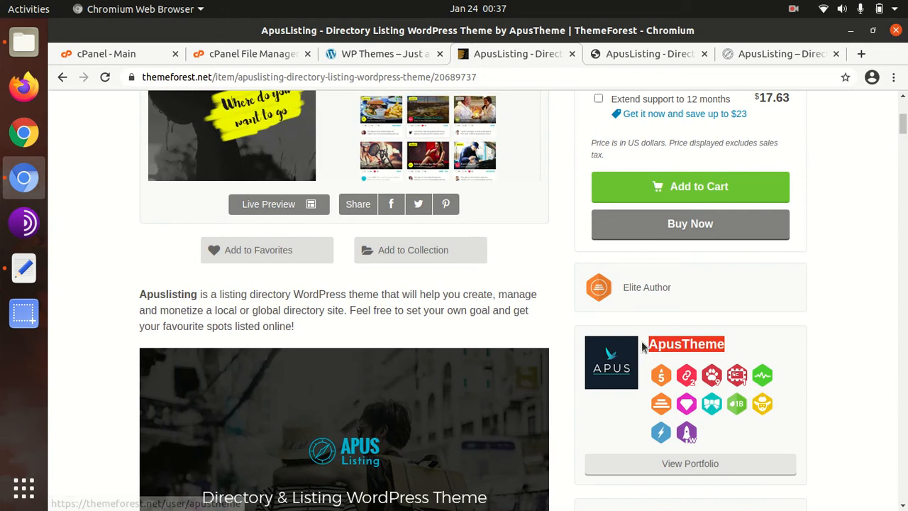
scroll(up, 3)
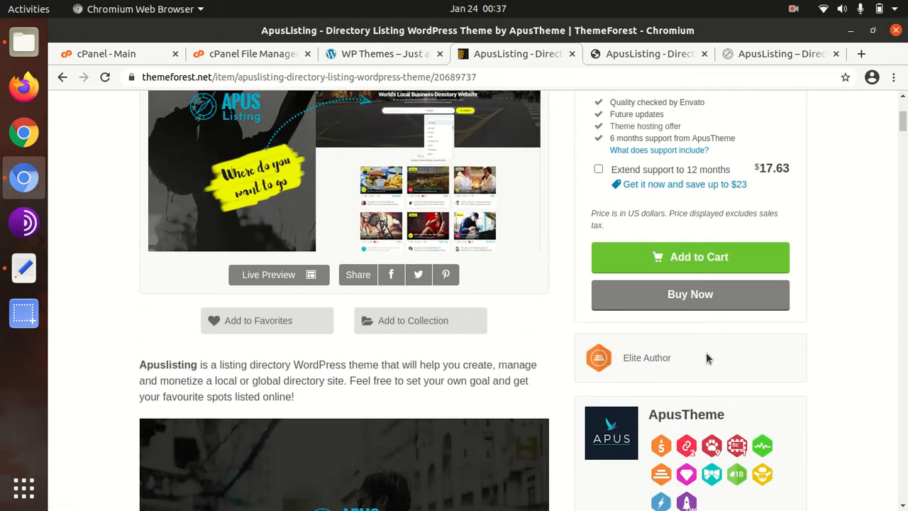
scroll(down, 3)
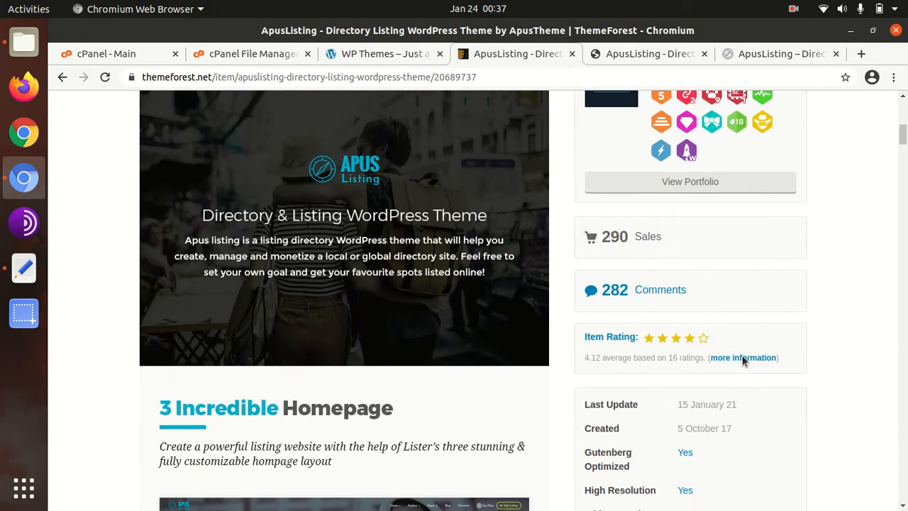
double_click(704, 428)
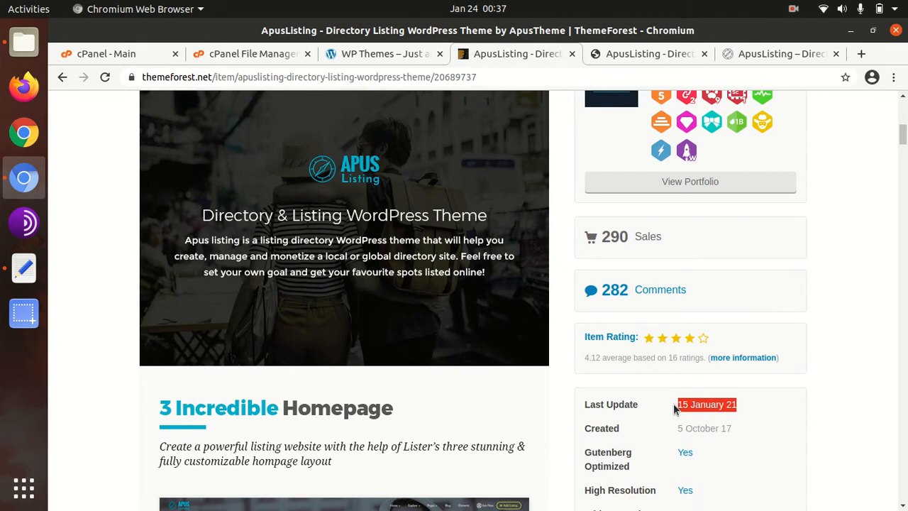
- Finish reviewing the listing and switch to the ApusListing demo landing page
scroll(down, 3)
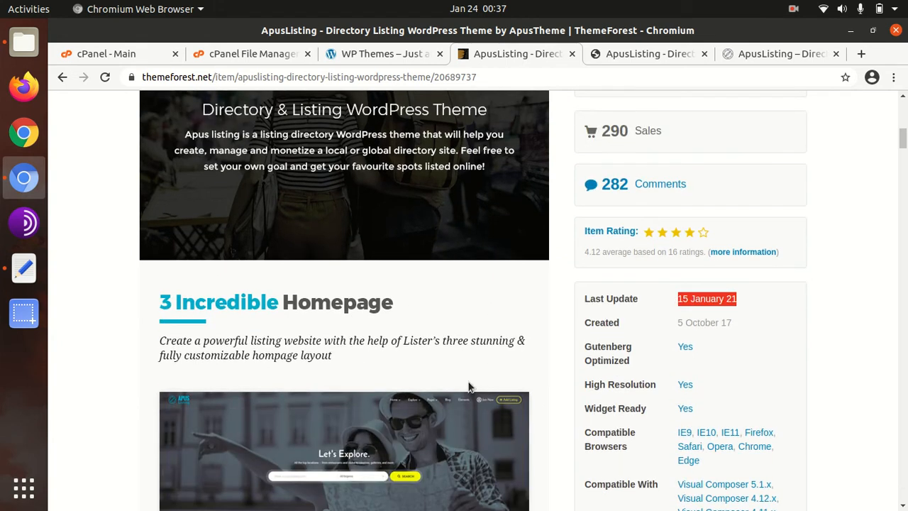
mouse_move(545, 366)
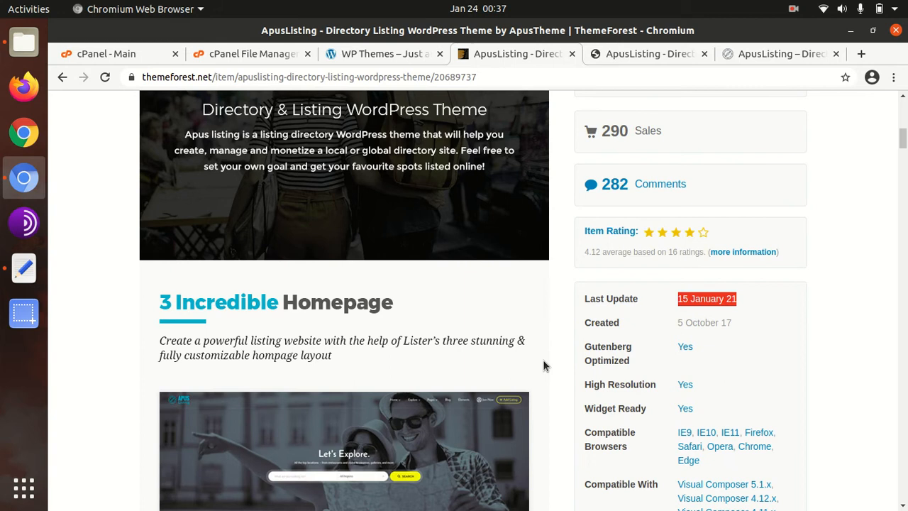
scroll(up, 3)
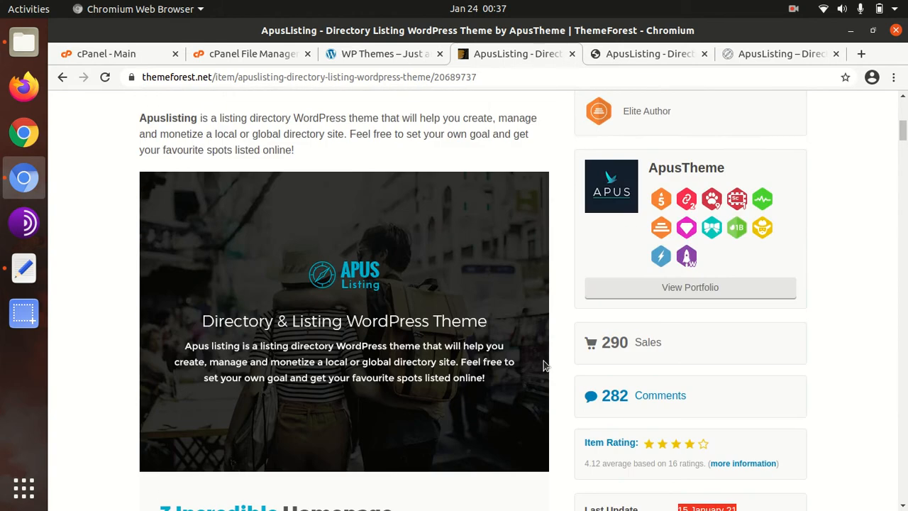
scroll(up, 3)
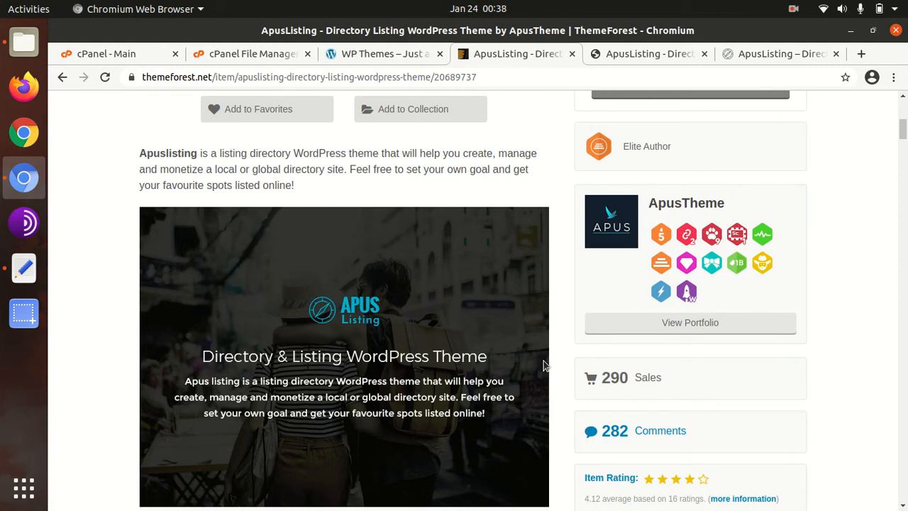
mouse_move(528, 341)
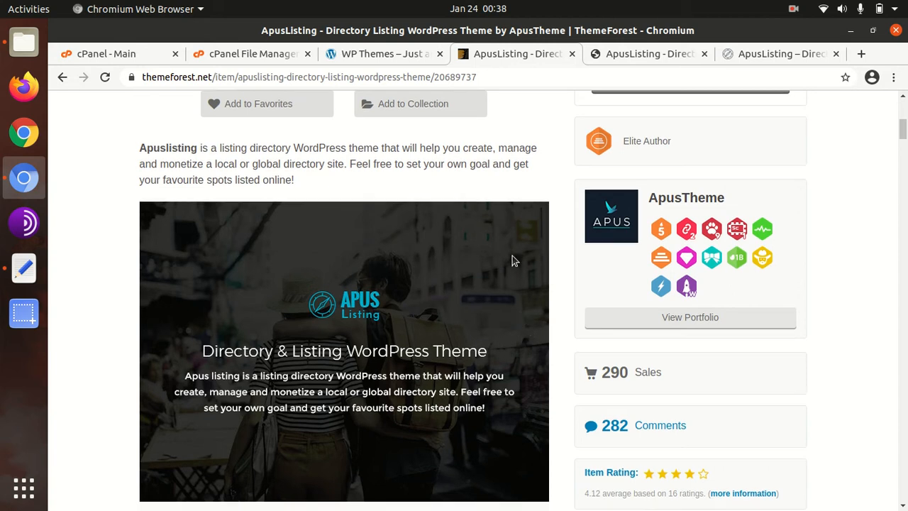
scroll(down, 3)
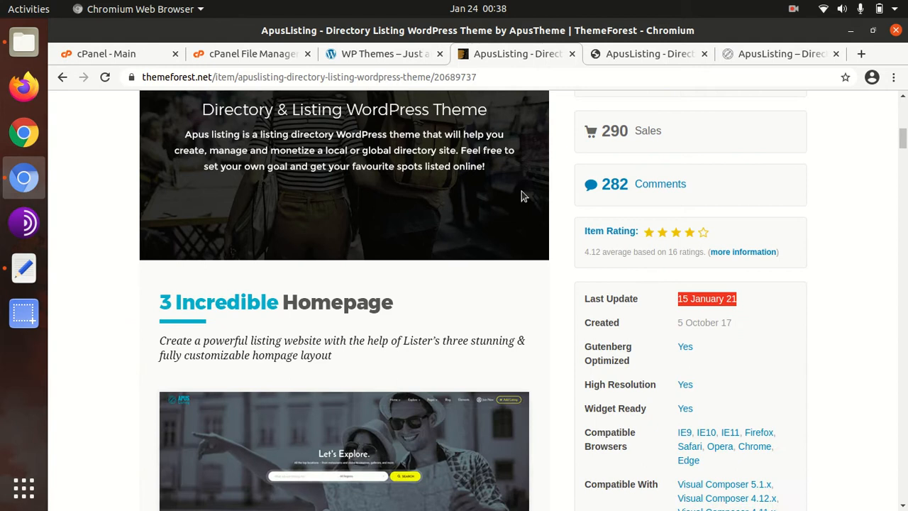
scroll(down, 3)
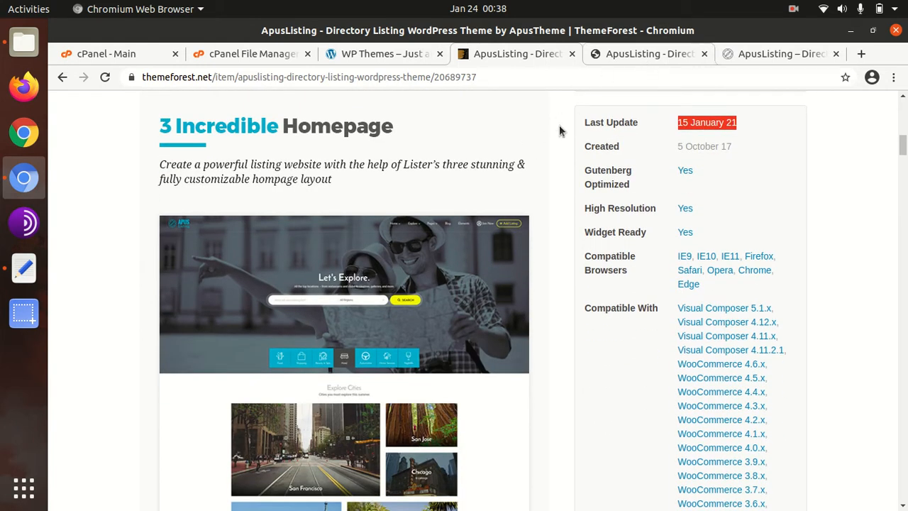
click(648, 54)
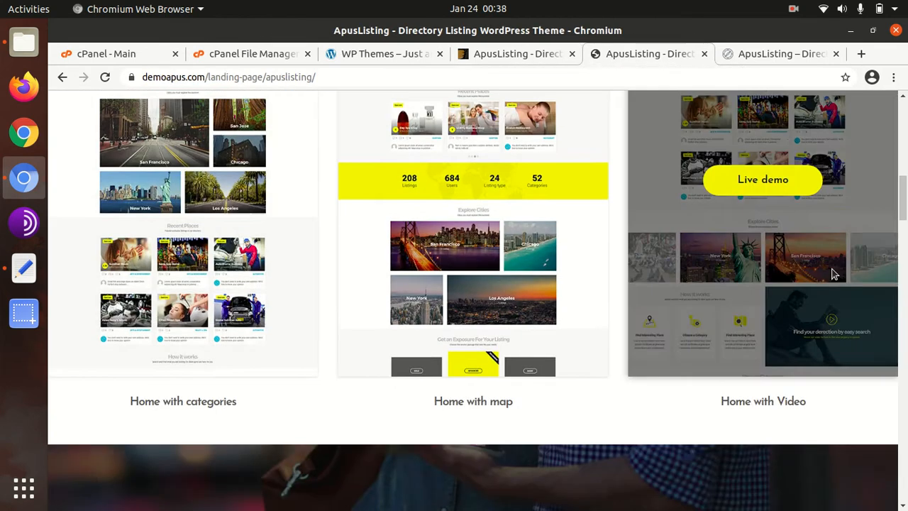
- Scroll the landing page to the homepage previews: Home with categories, map and Video
scroll(down, 3)
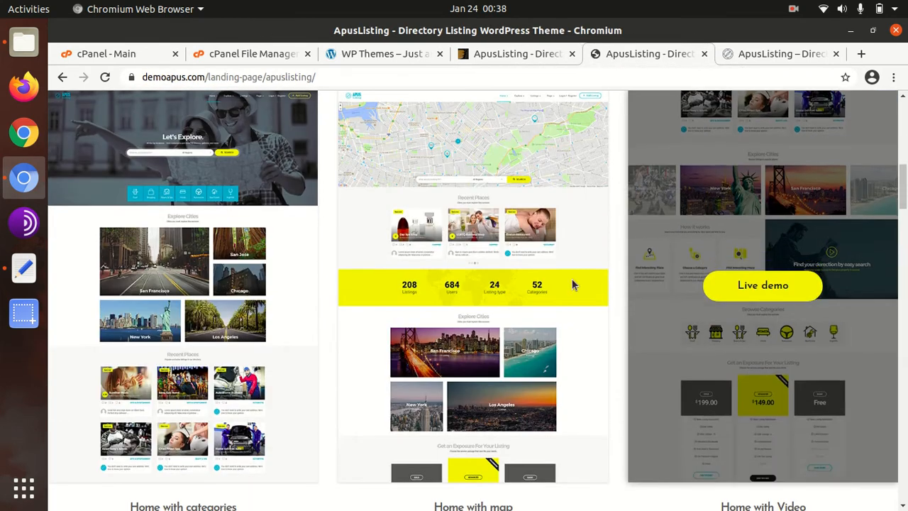
scroll(down, 3)
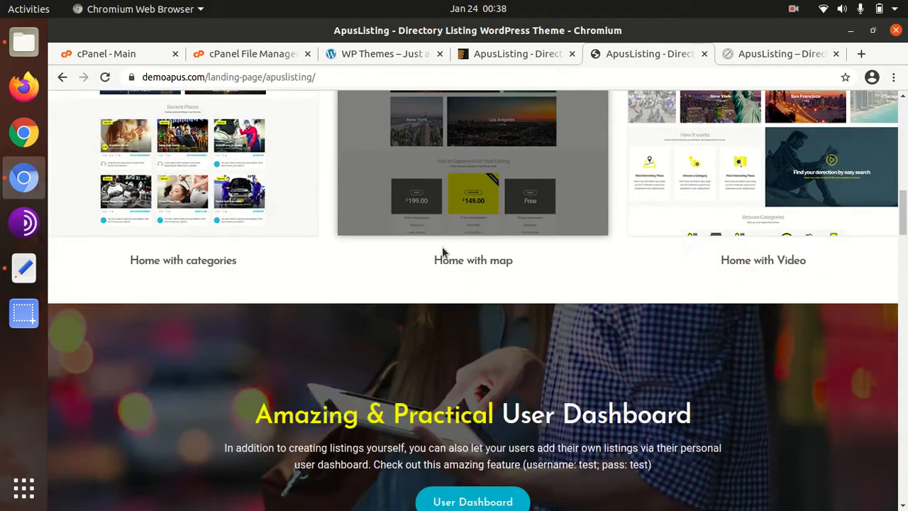
scroll(down, 3)
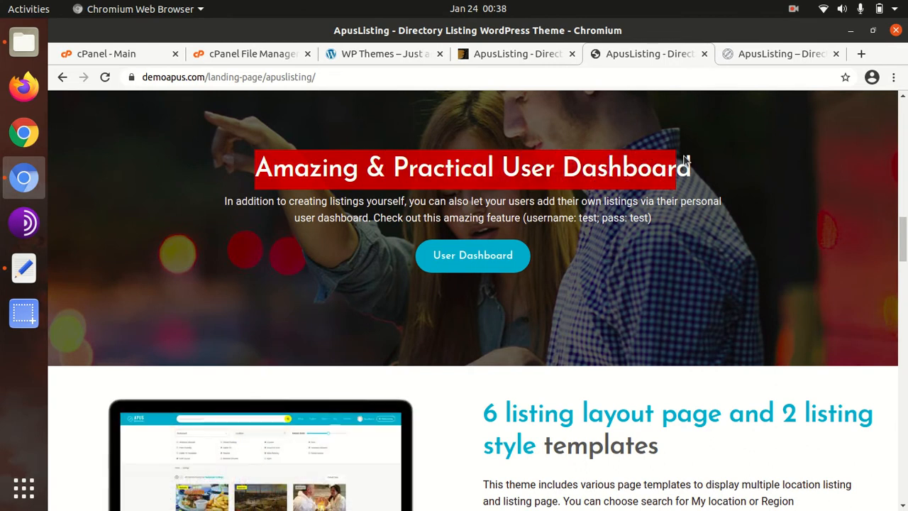
mouse_move(473, 255)
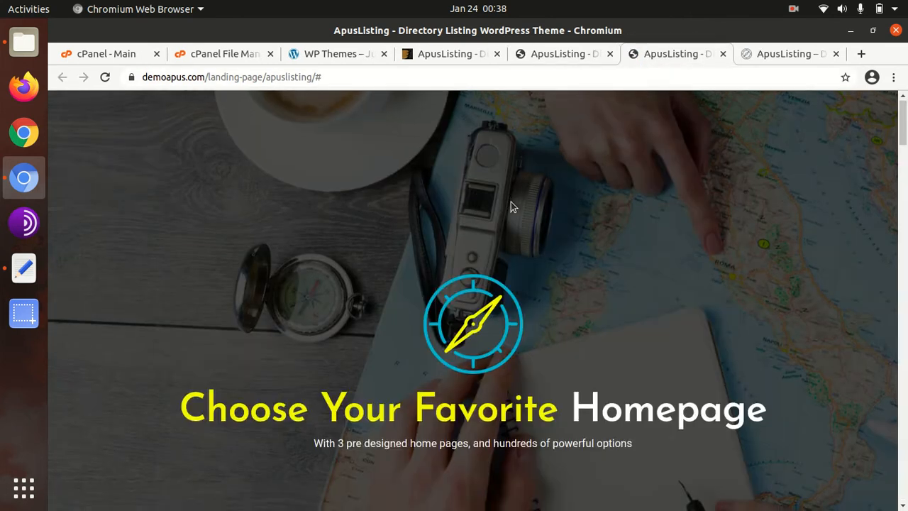
scroll(down, 3)
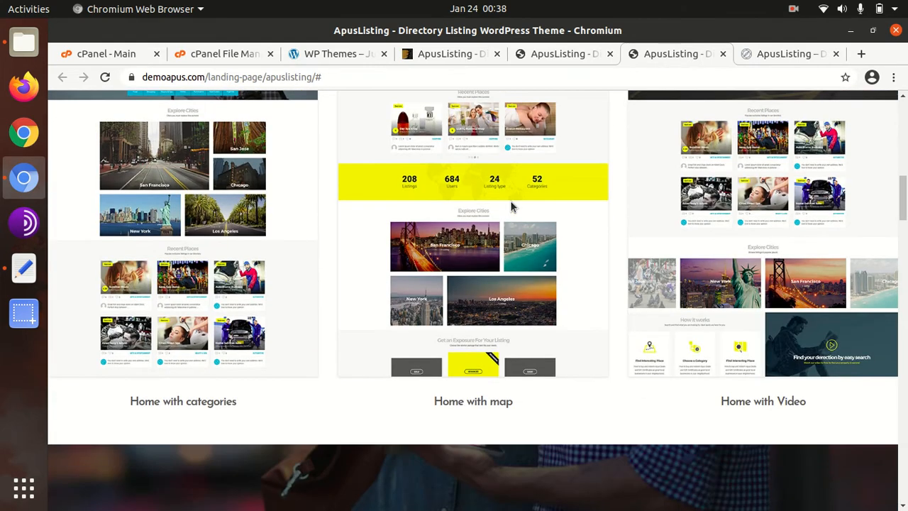
scroll(up, 3)
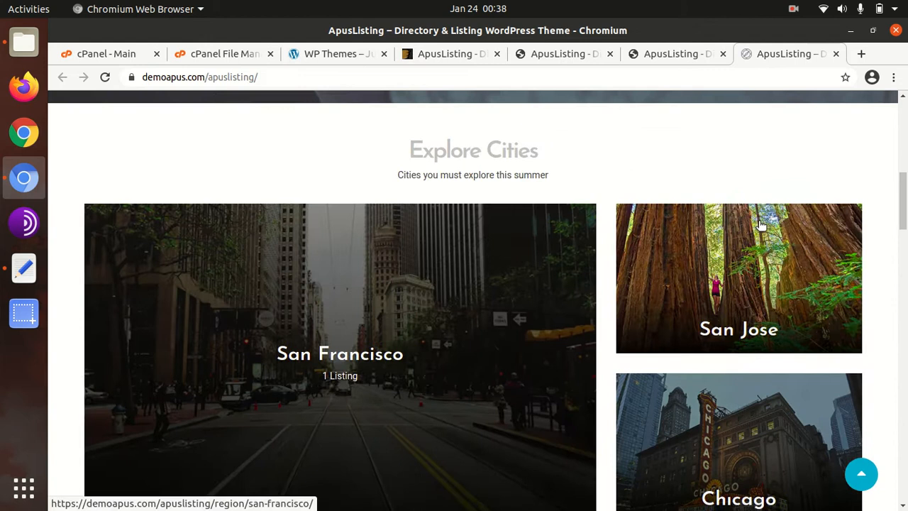
- From the Let's Explore bar, show the listing categories and run a search returning 9 results
scroll(up, 3)
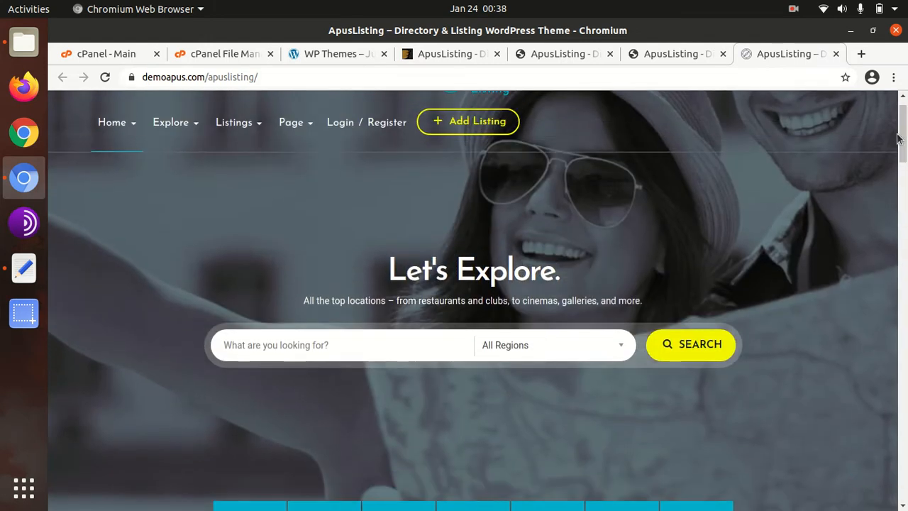
click(170, 122)
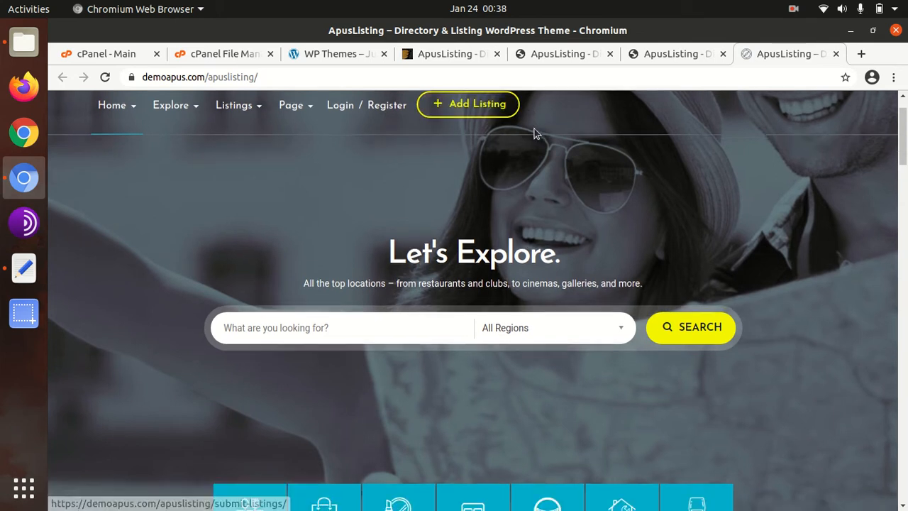
scroll(down, 3)
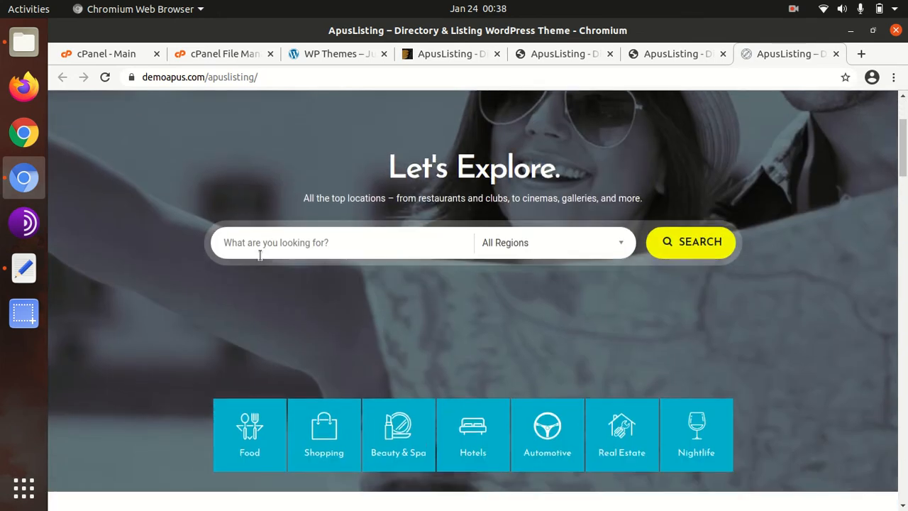
click(341, 241)
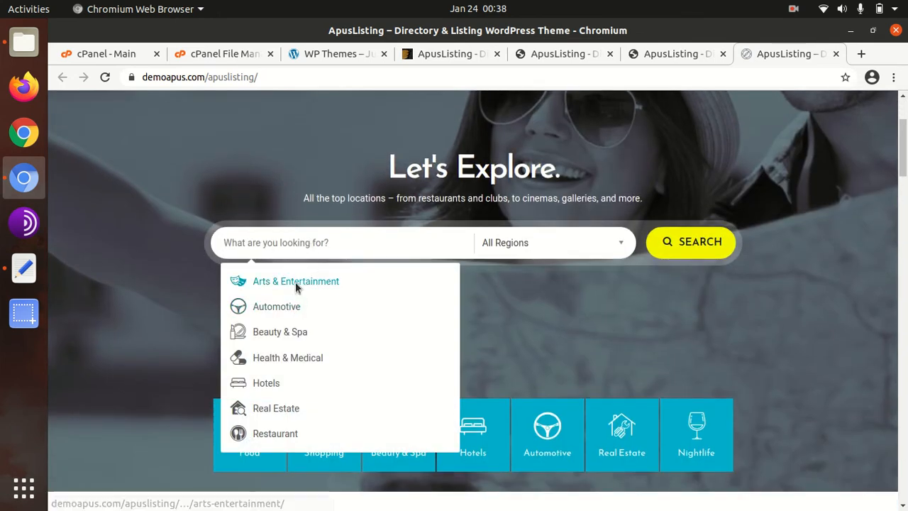
click(295, 280)
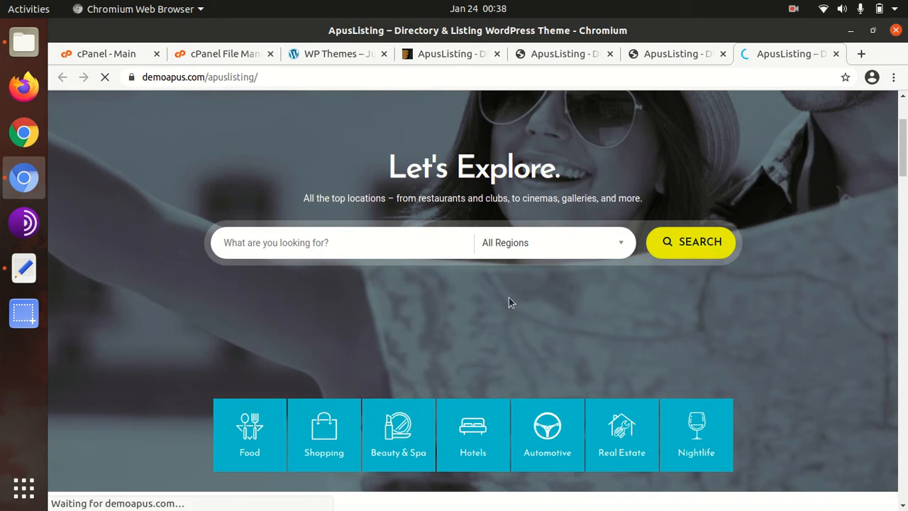
click(689, 242)
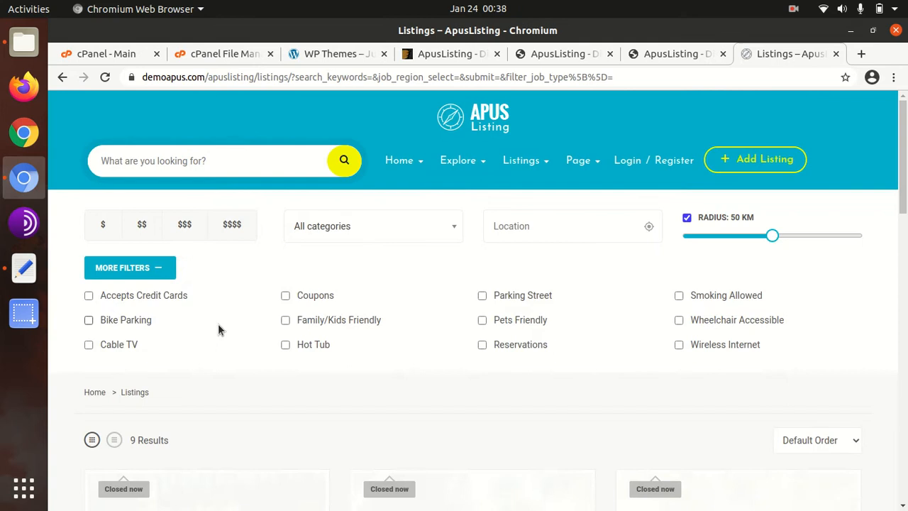
- Scroll through the Somí Spa Home listing's description, video, hours, contact details and reviews
scroll(down, 3)
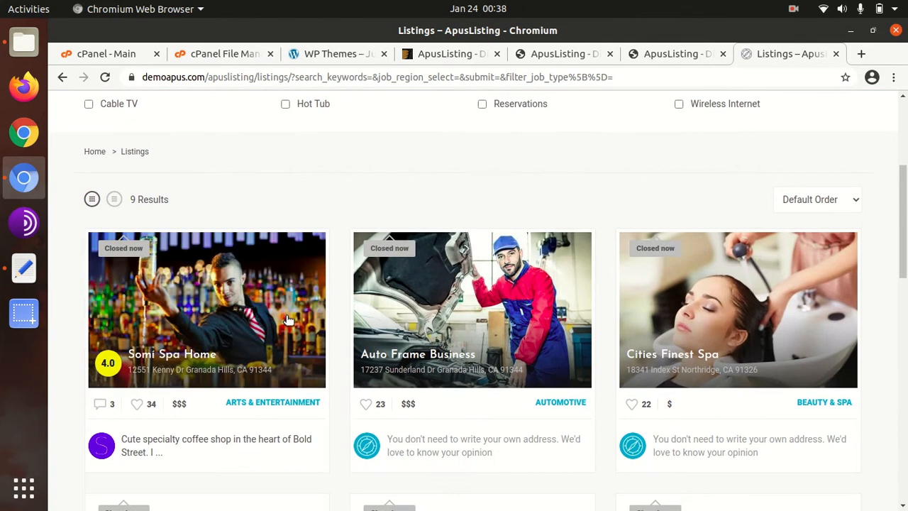
scroll(down, 3)
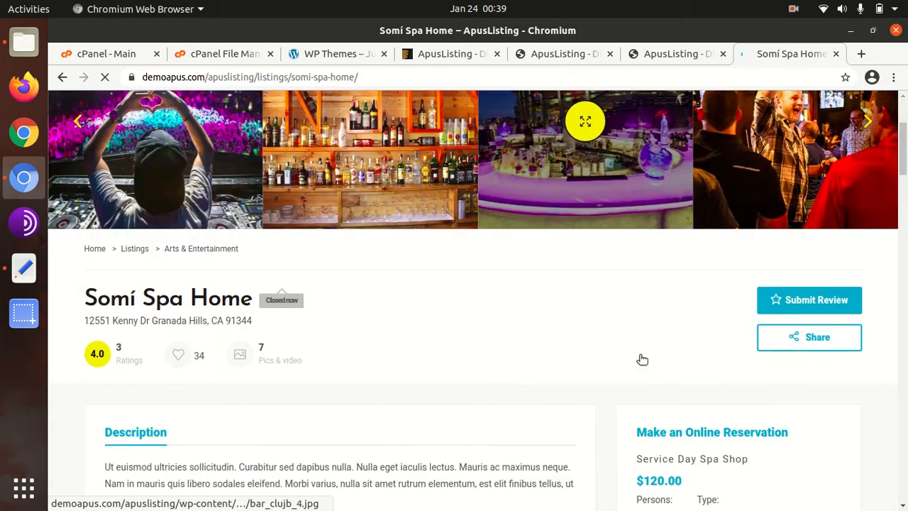
scroll(down, 3)
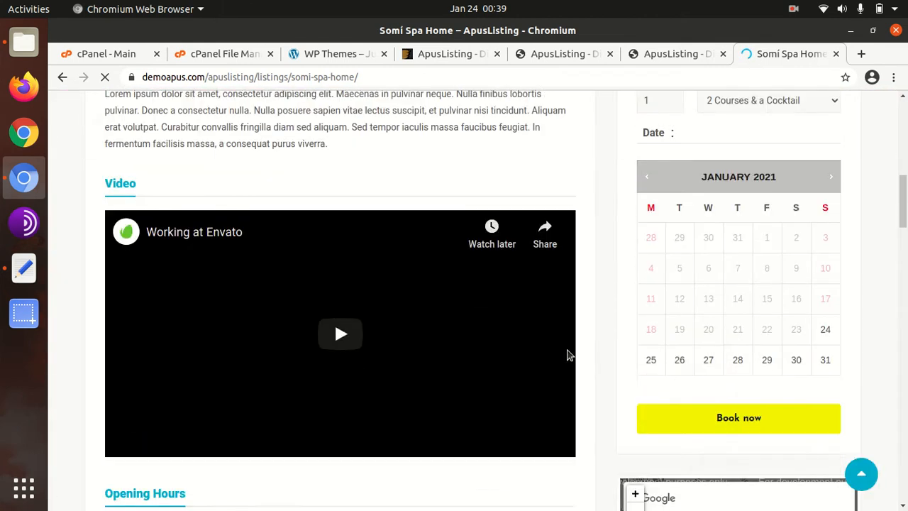
scroll(down, 3)
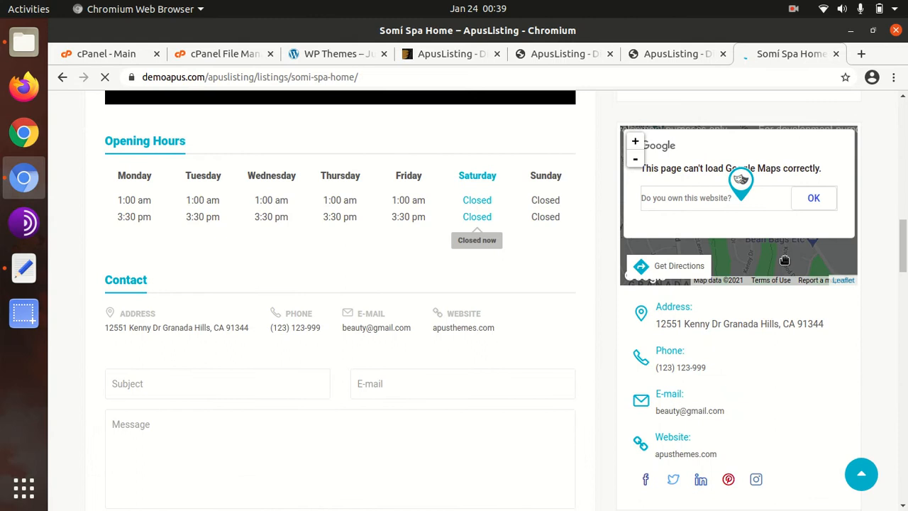
scroll(up, 3)
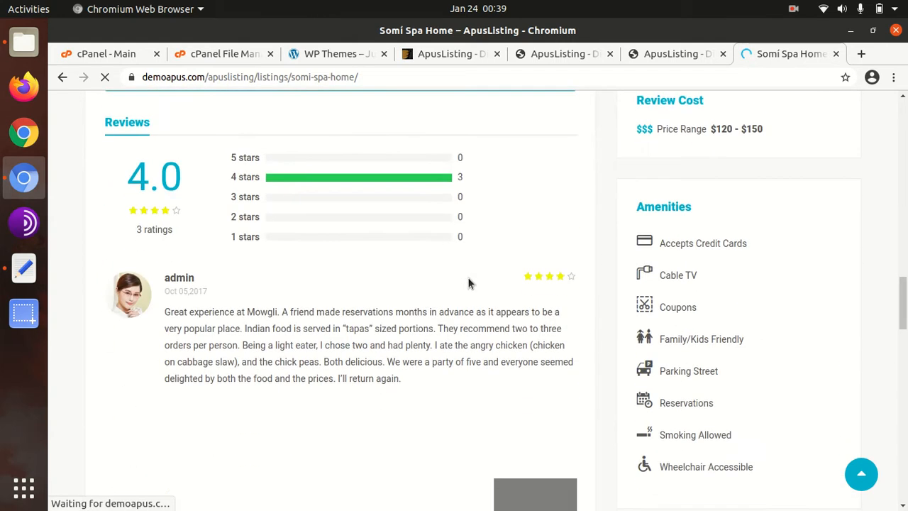
scroll(down, 3)
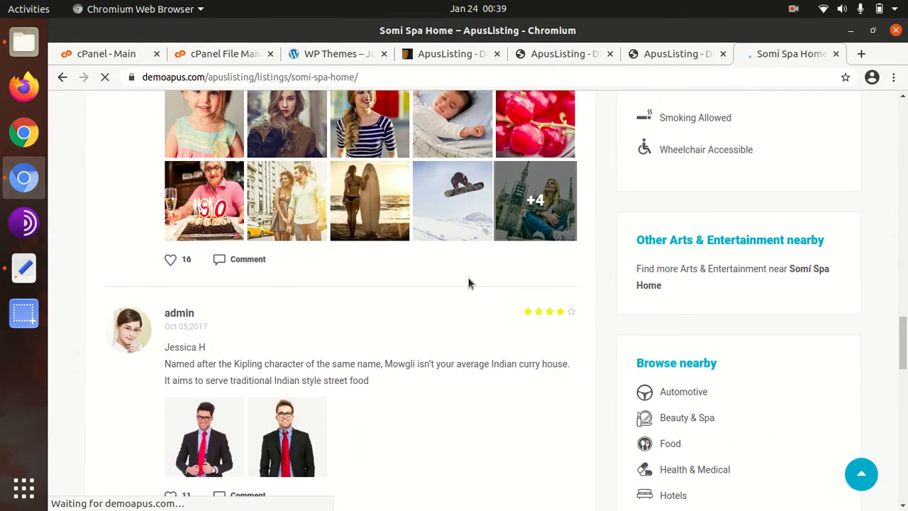
scroll(down, 3)
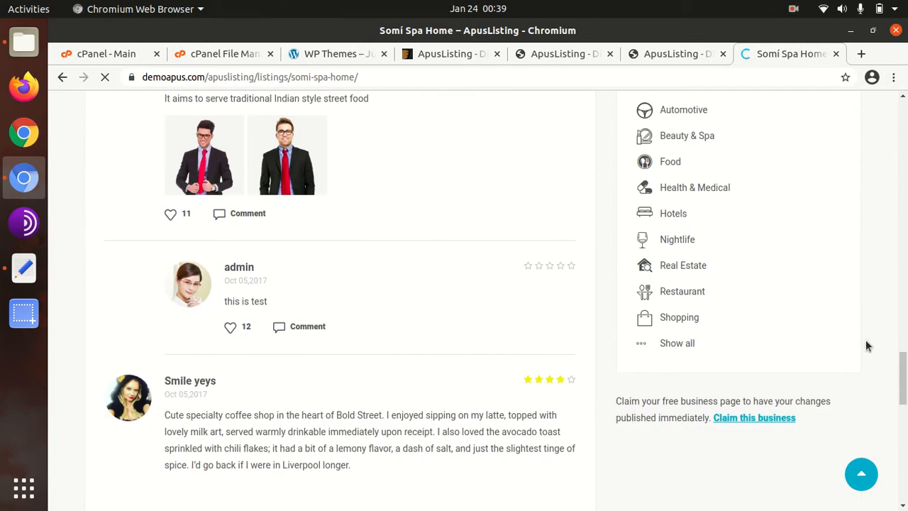
scroll(up, 3)
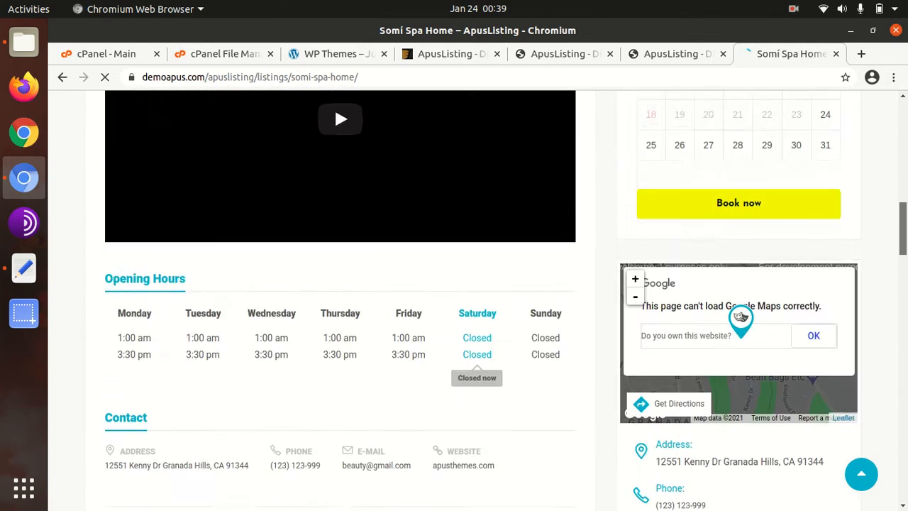
scroll(up, 3)
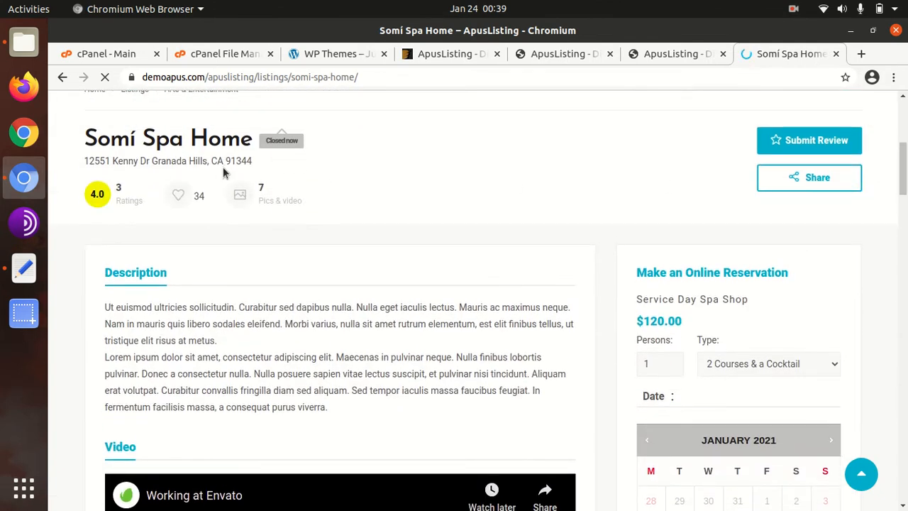
scroll(up, 3)
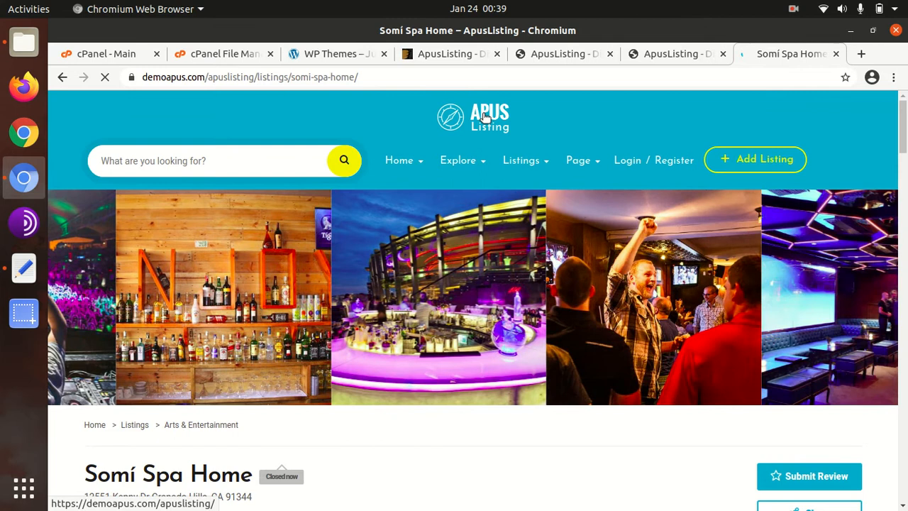
- Return to the demo home page and review the Submit Listings pricing plans and layout options
click(488, 117)
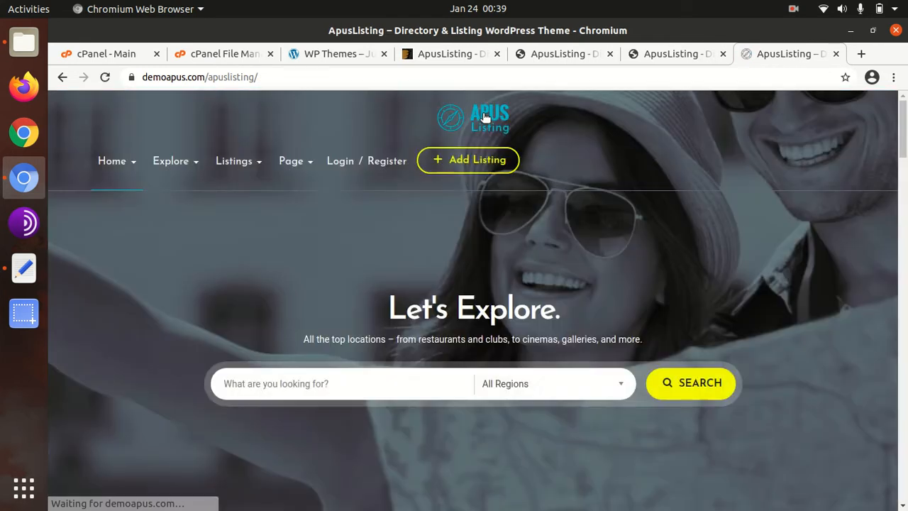
mouse_move(468, 159)
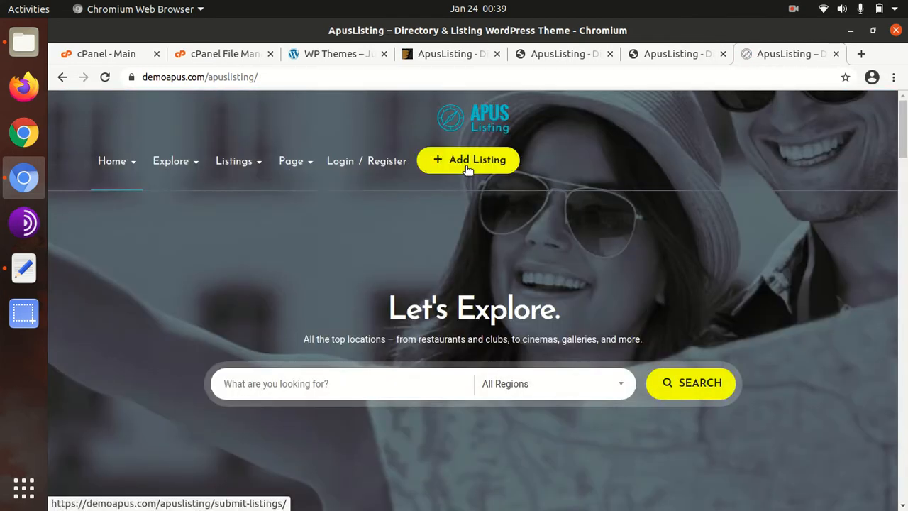
click(468, 159)
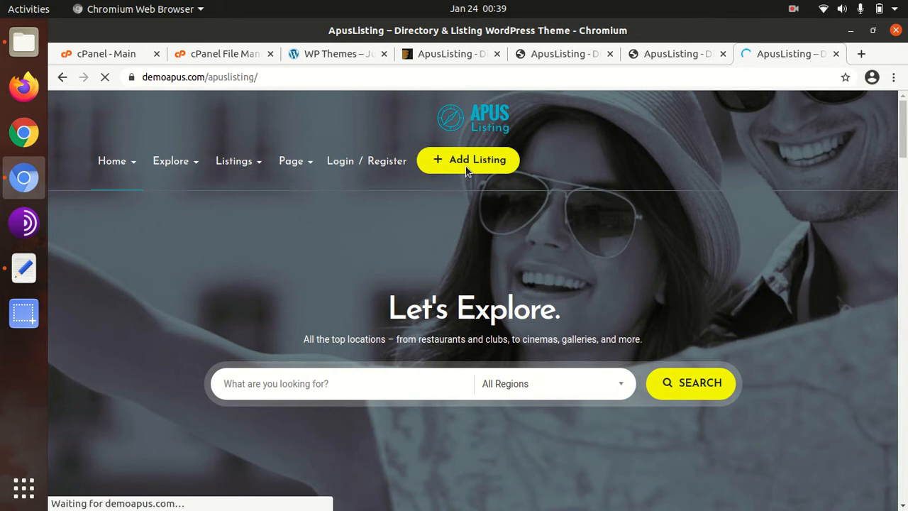
click(468, 159)
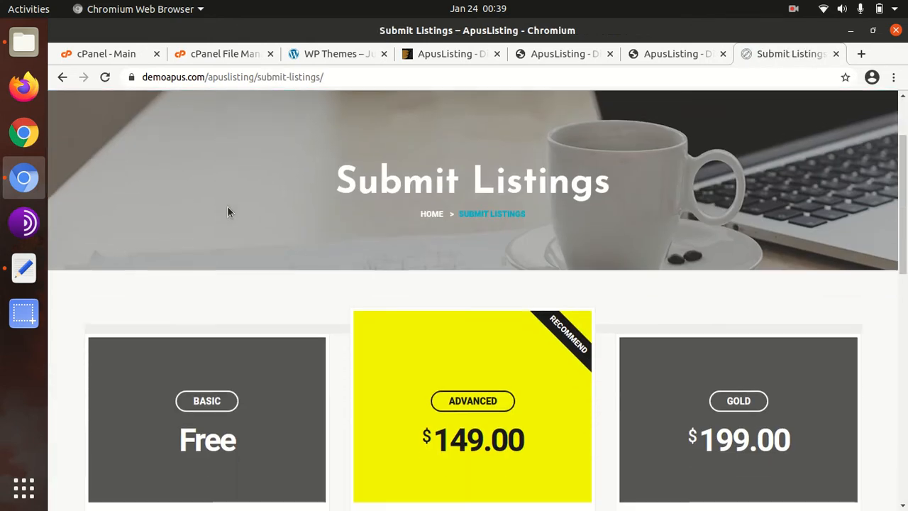
scroll(down, 3)
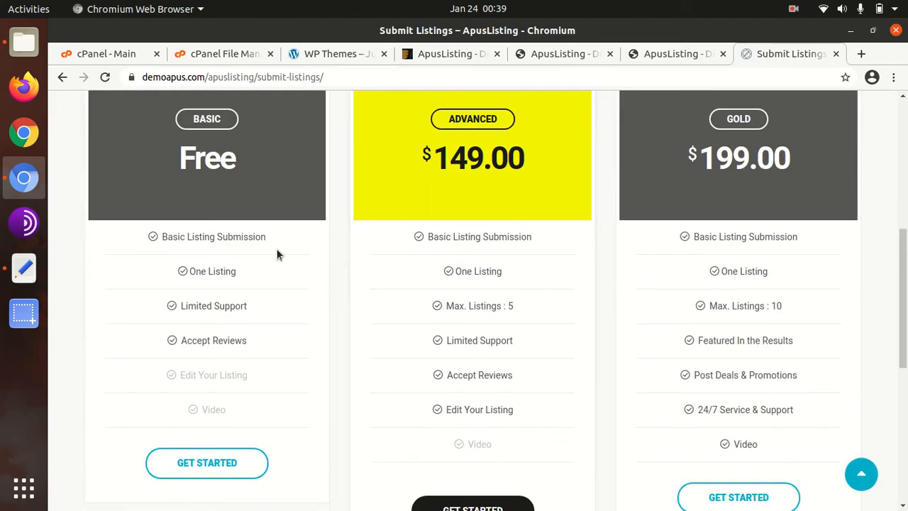
scroll(down, 3)
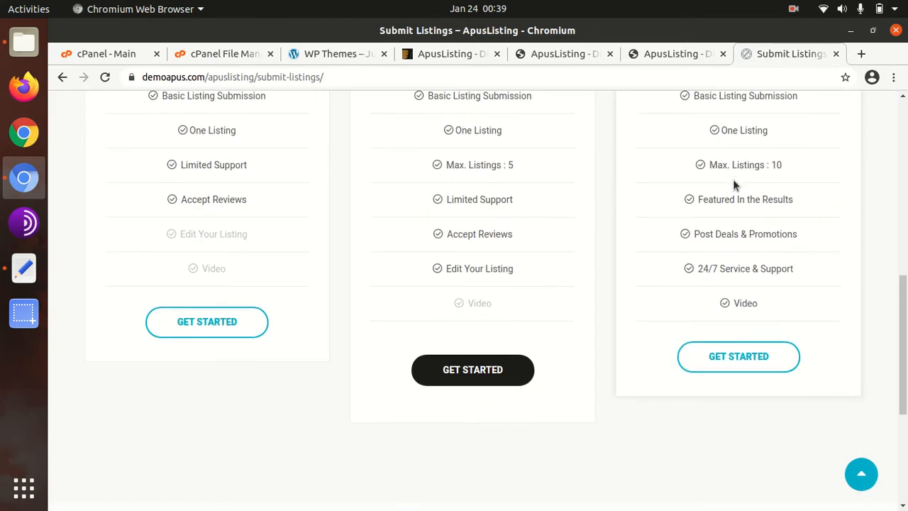
scroll(up, 3)
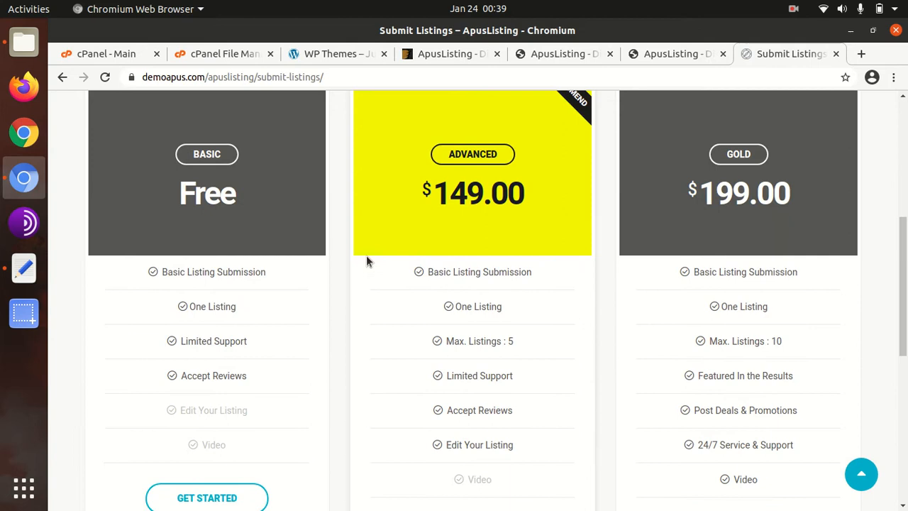
scroll(down, 3)
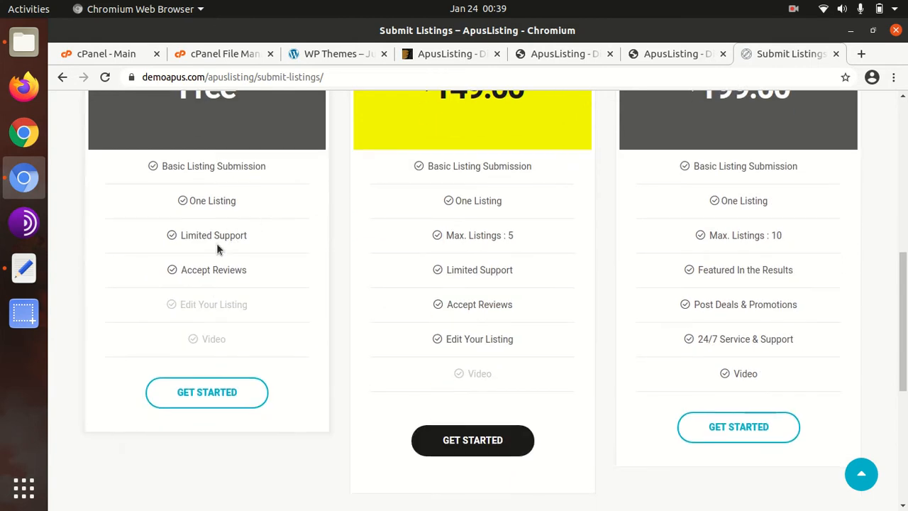
mouse_move(211, 289)
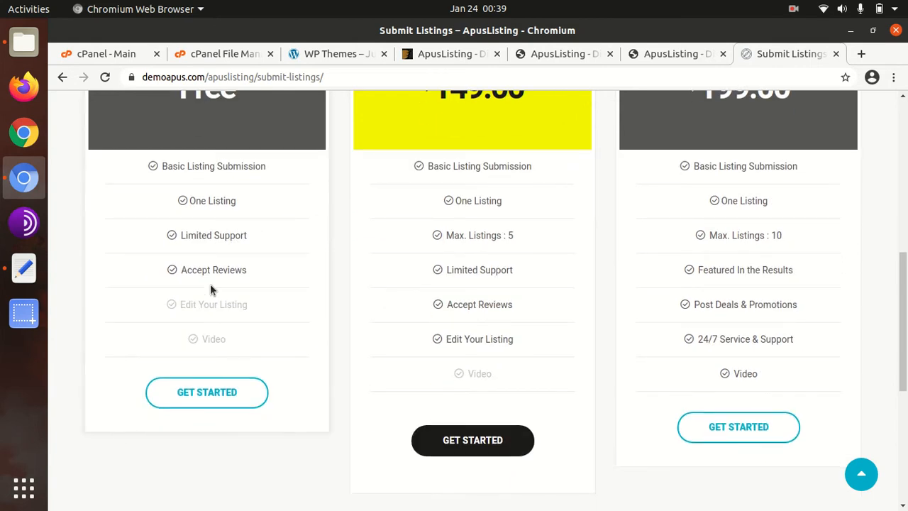
scroll(up, 3)
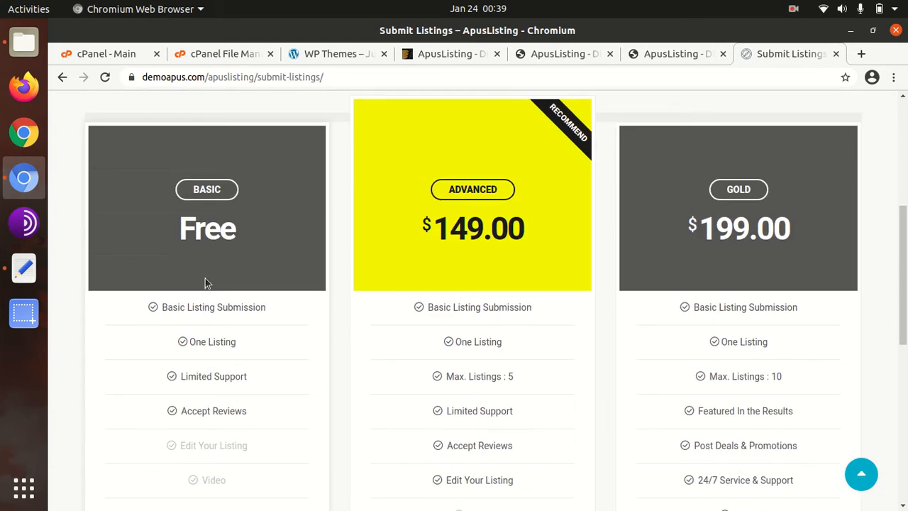
scroll(down, 3)
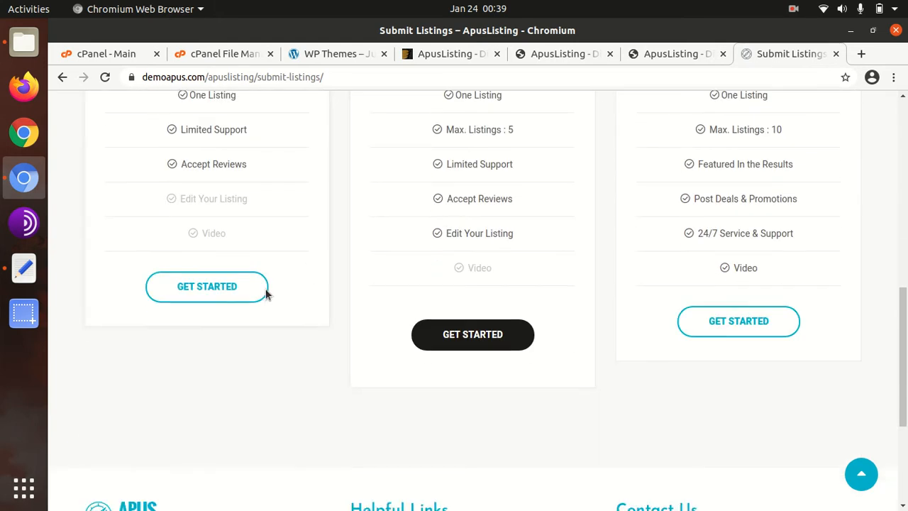
scroll(down, 3)
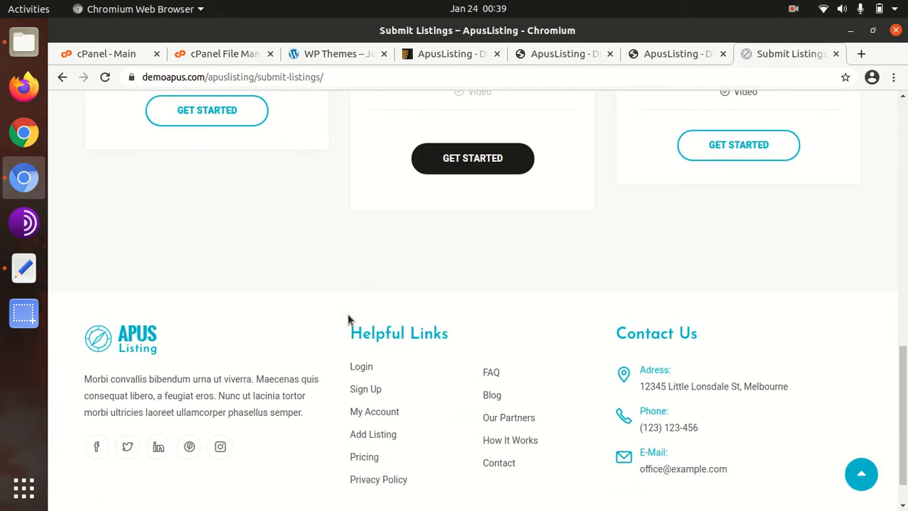
scroll(up, 3)
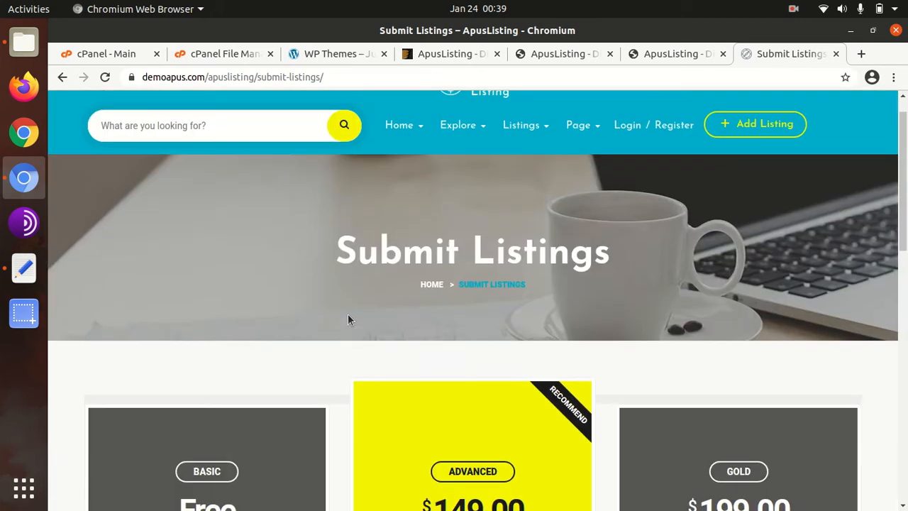
scroll(up, 3)
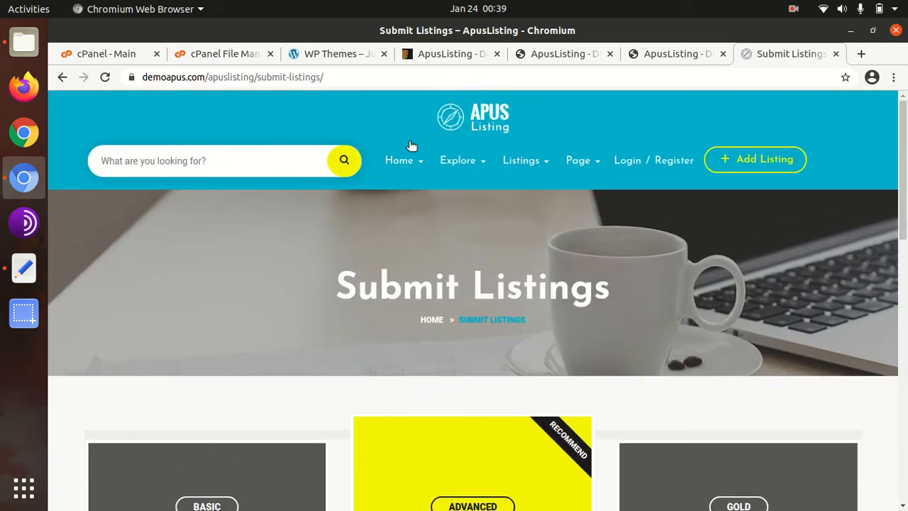
- Go back to the demo home page and switch over to the WordPress site
click(488, 116)
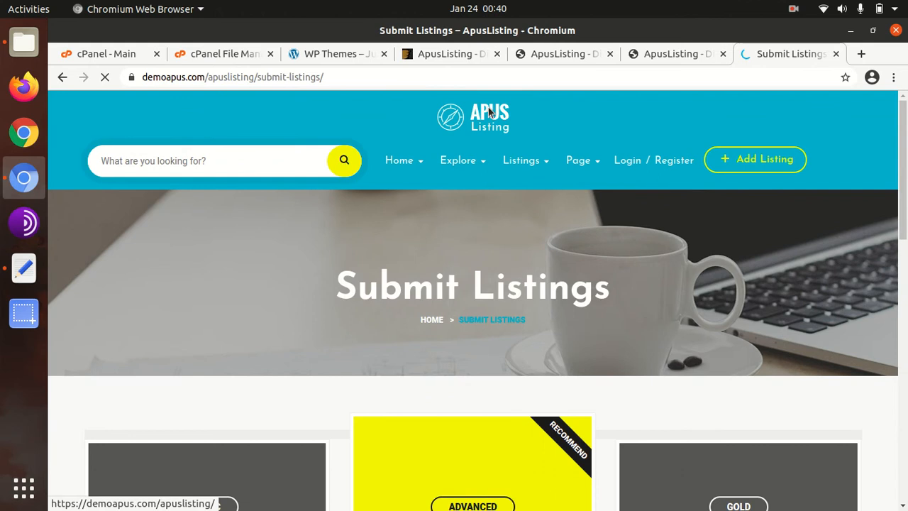
click(474, 117)
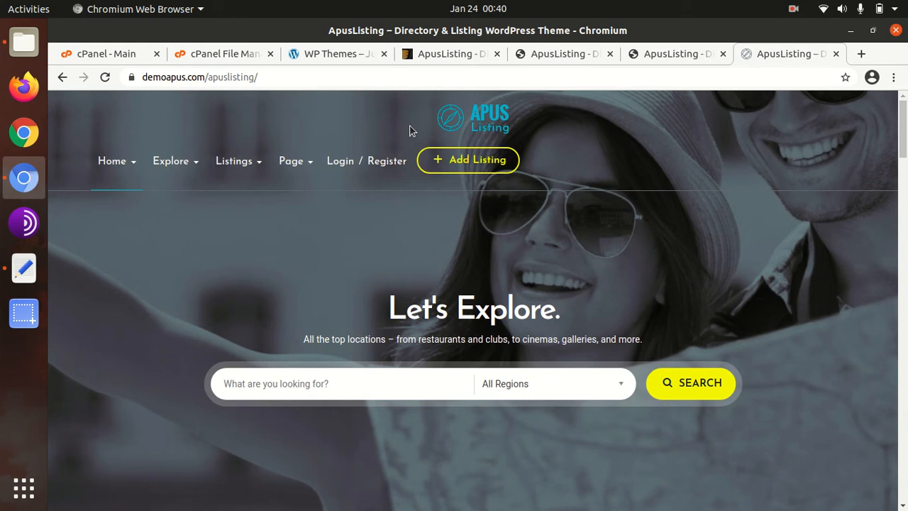
mouse_move(338, 53)
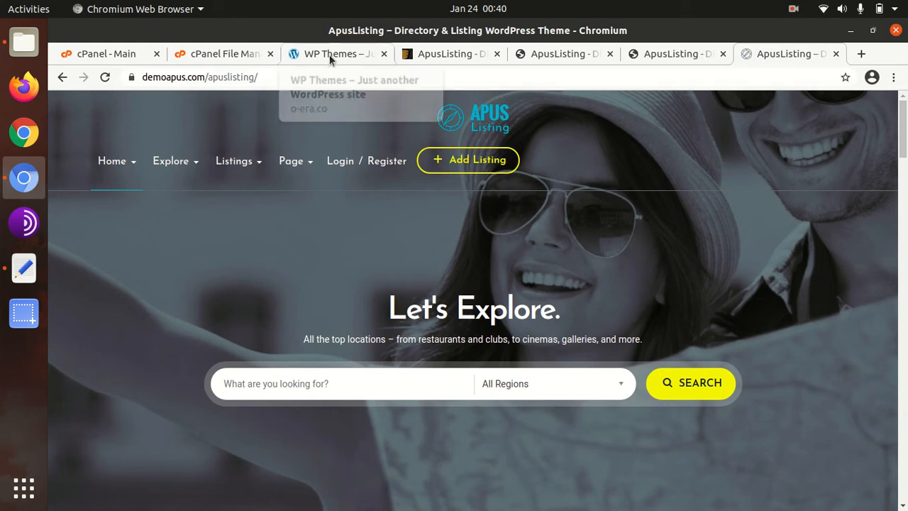
mouse_move(334, 54)
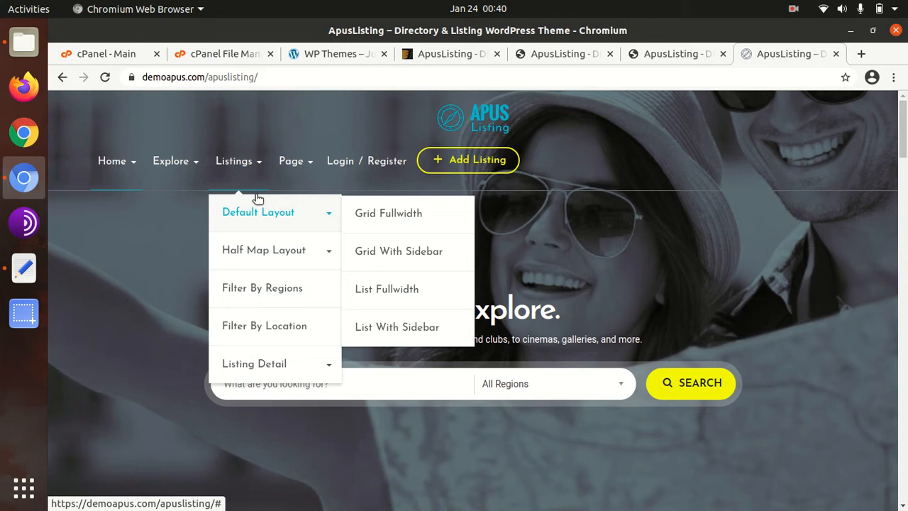
click(333, 54)
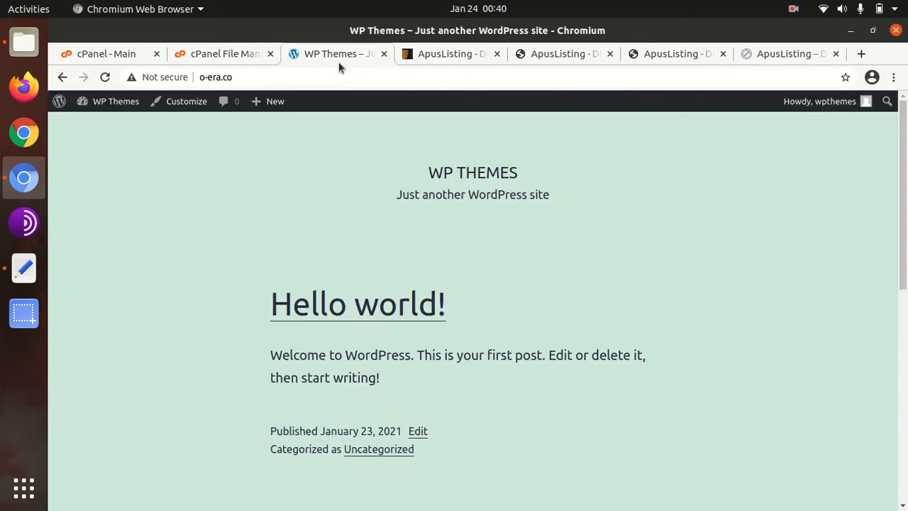
mouse_move(226, 178)
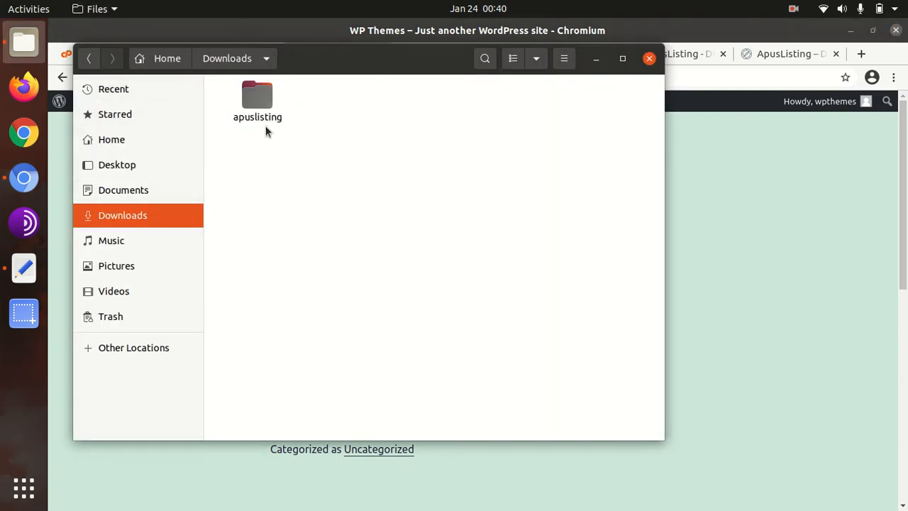
double_click(258, 99)
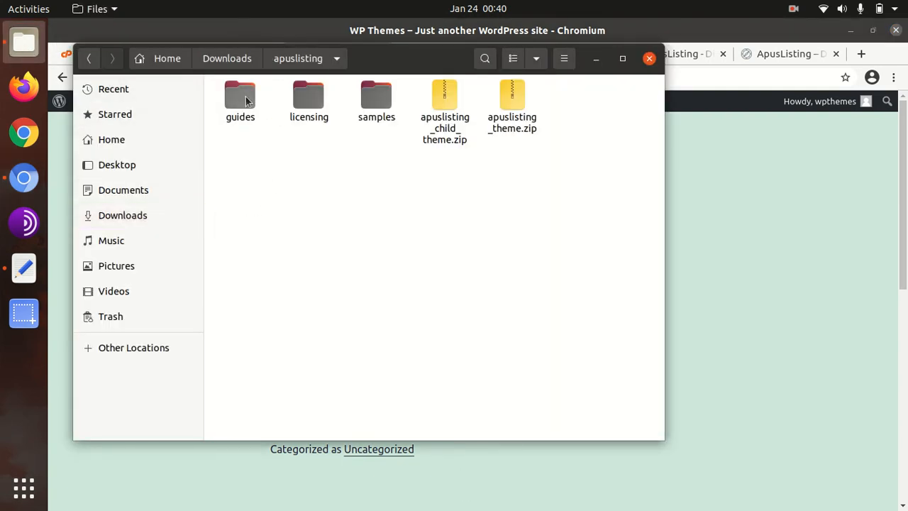
double_click(239, 100)
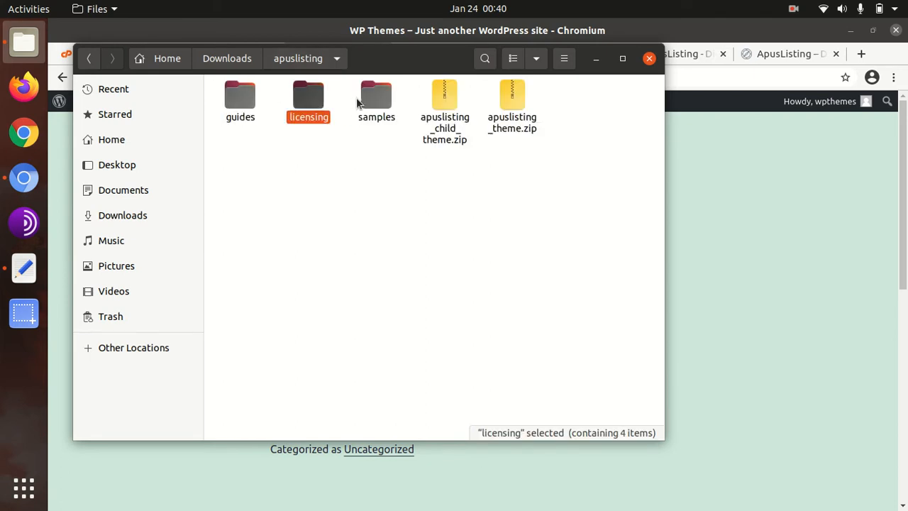
double_click(376, 99)
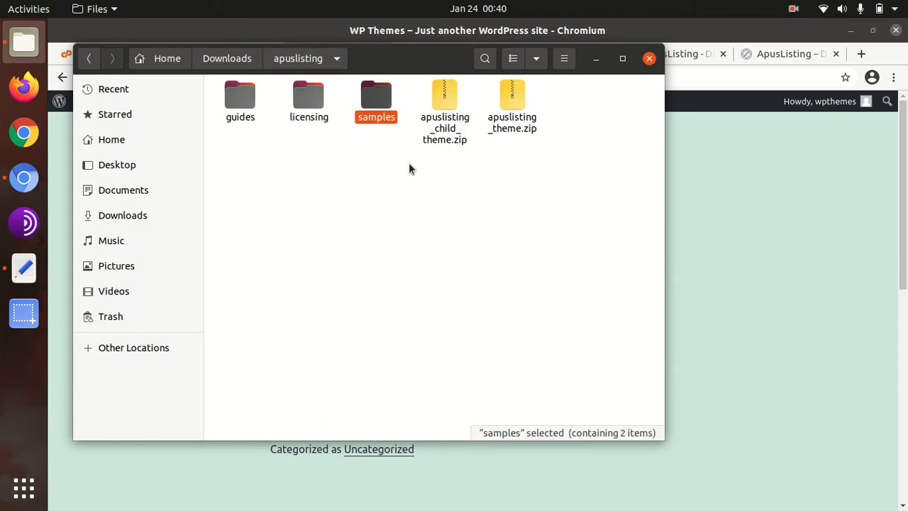
click(446, 111)
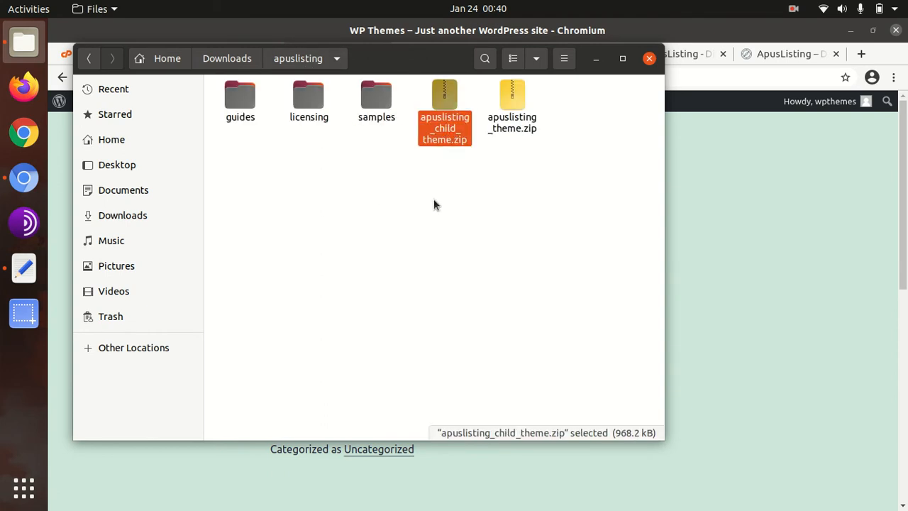
click(512, 93)
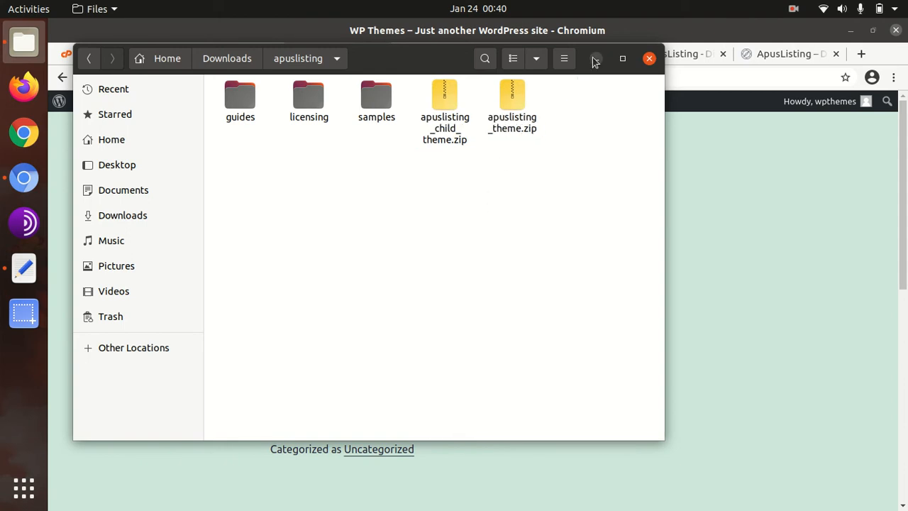
click(648, 58)
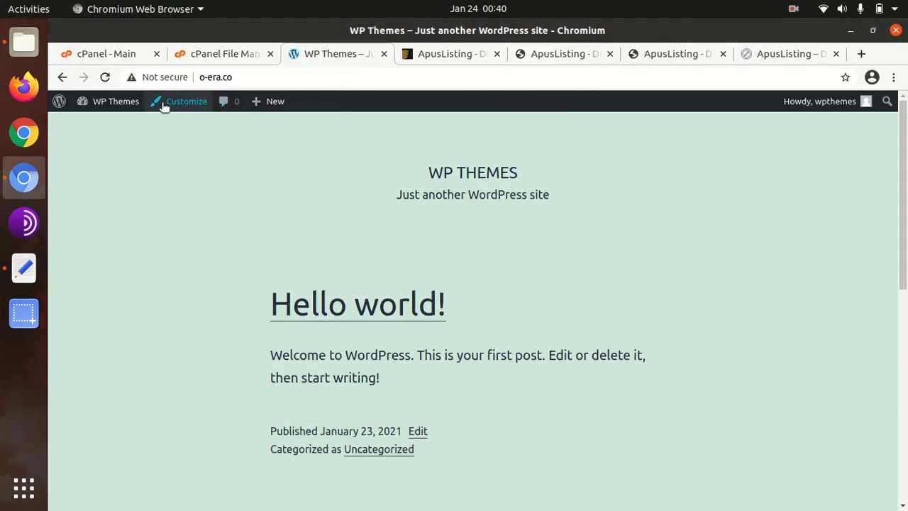
- From the admin bar go to Themes, Add New, and reveal the theme zip upload form
click(116, 101)
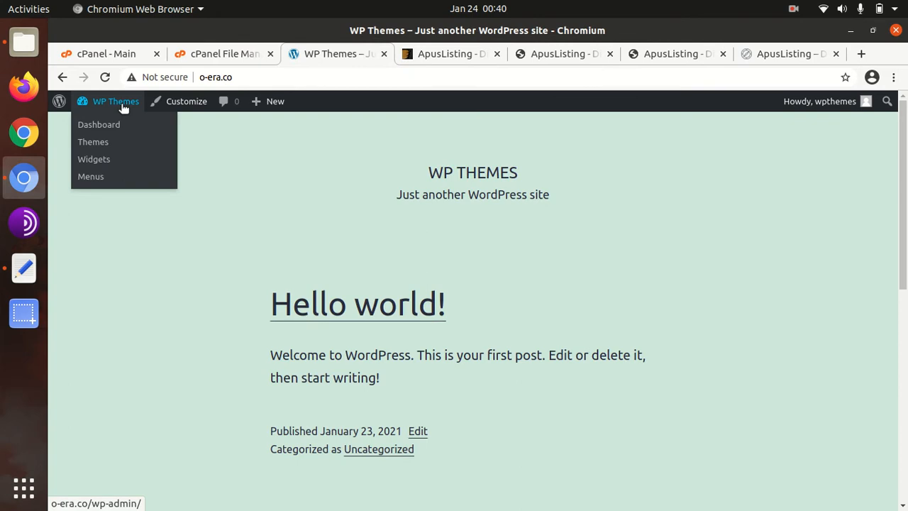
mouse_move(94, 142)
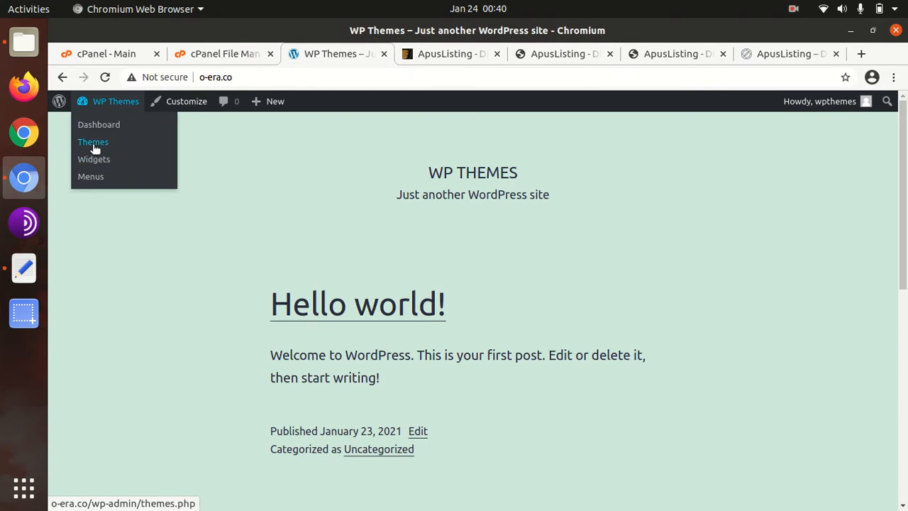
click(92, 141)
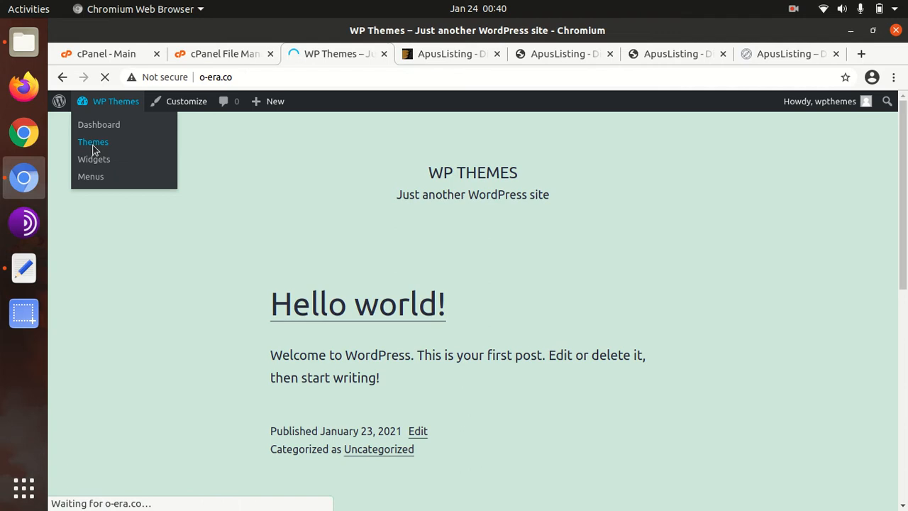
click(94, 142)
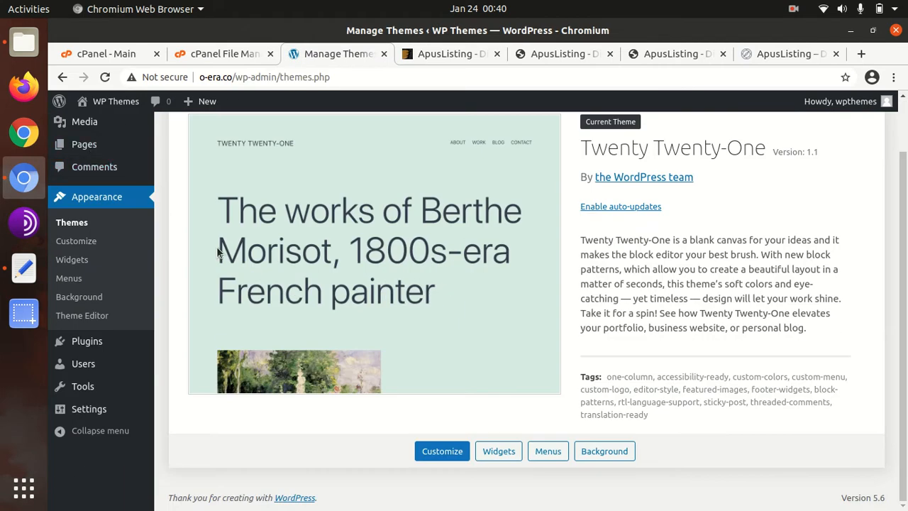
scroll(up, 3)
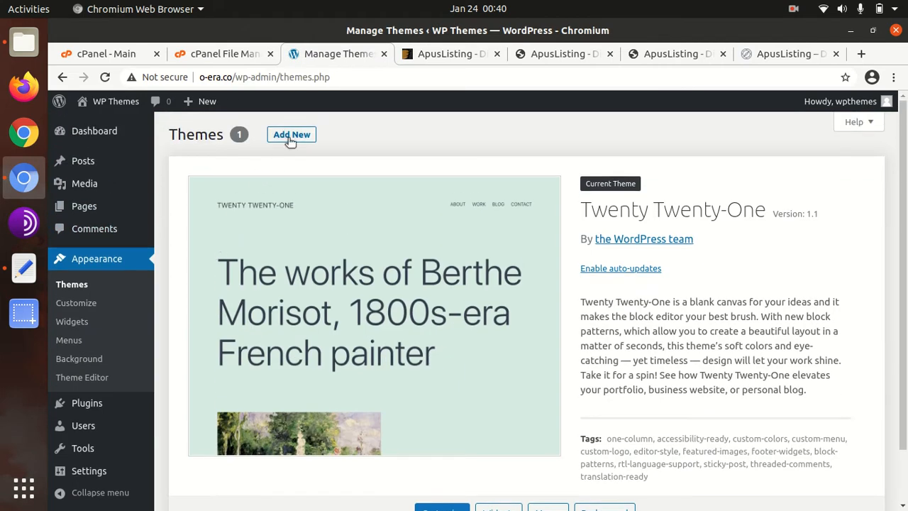
click(291, 133)
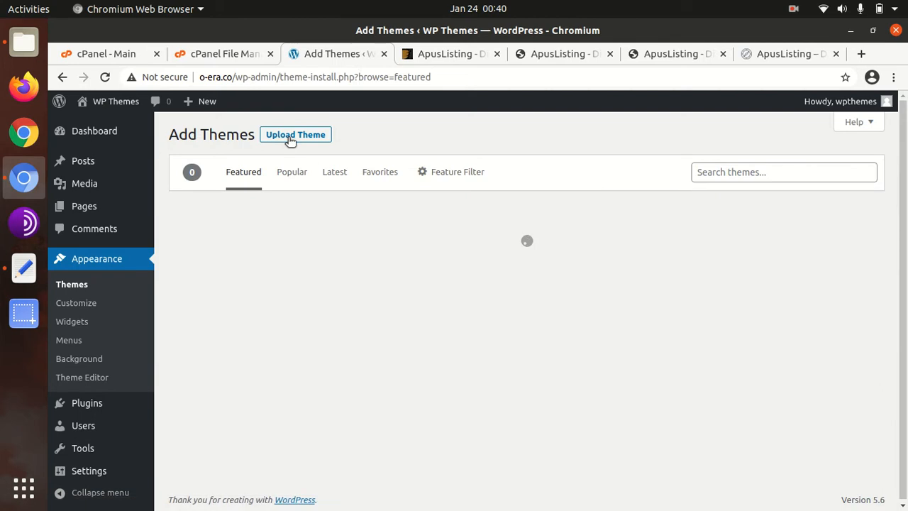
click(295, 133)
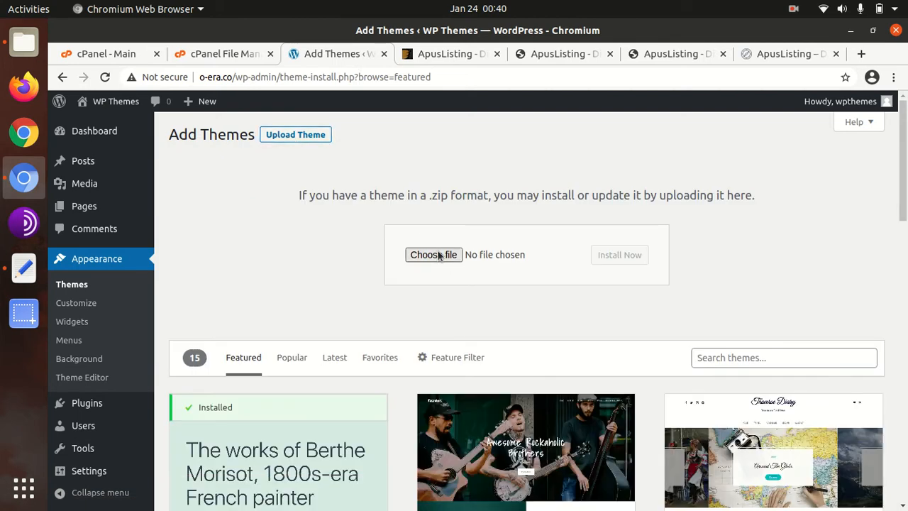
- Browse to apuslisting_theme.zip in the file picker, then cancel without uploading
click(434, 256)
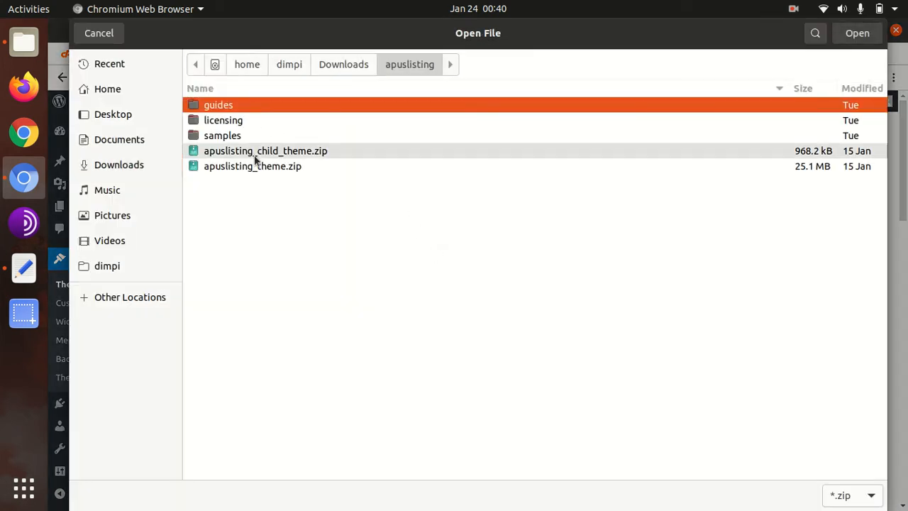
click(253, 166)
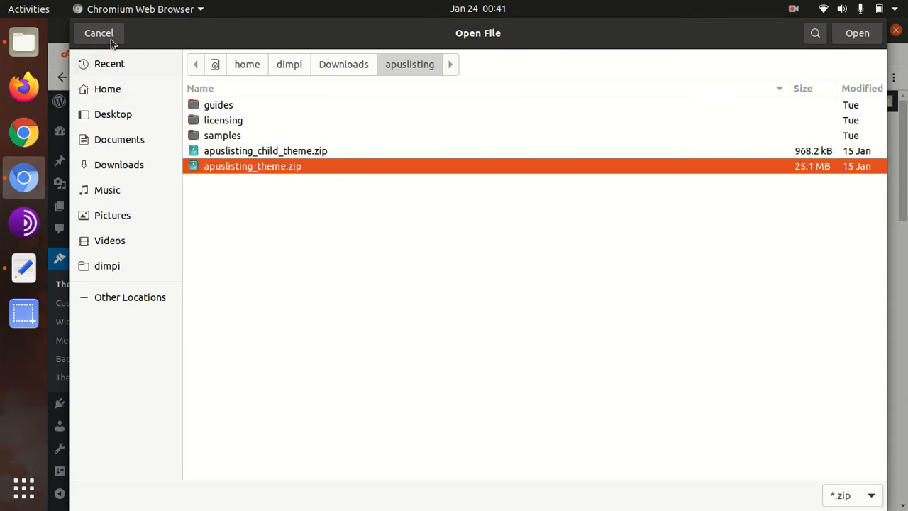
click(99, 32)
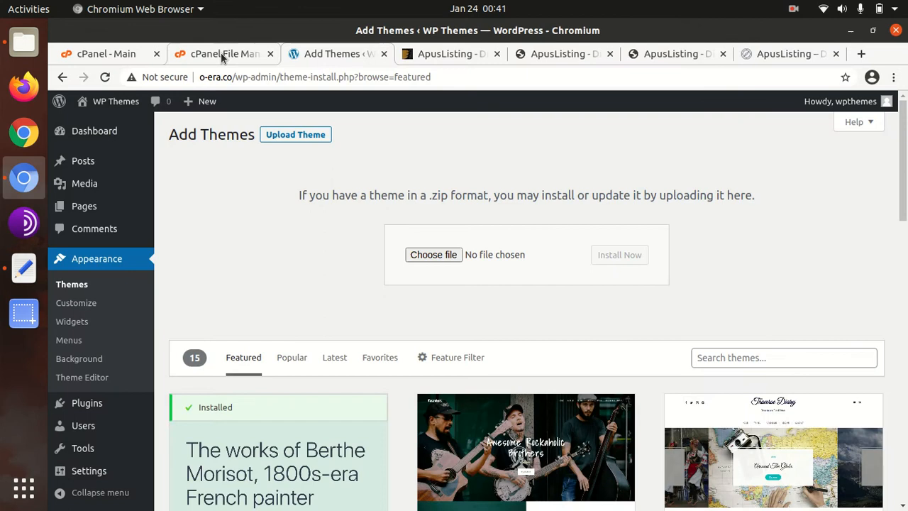
- In cPanel File Manager navigate into the site's wp-content/themes folder
click(224, 54)
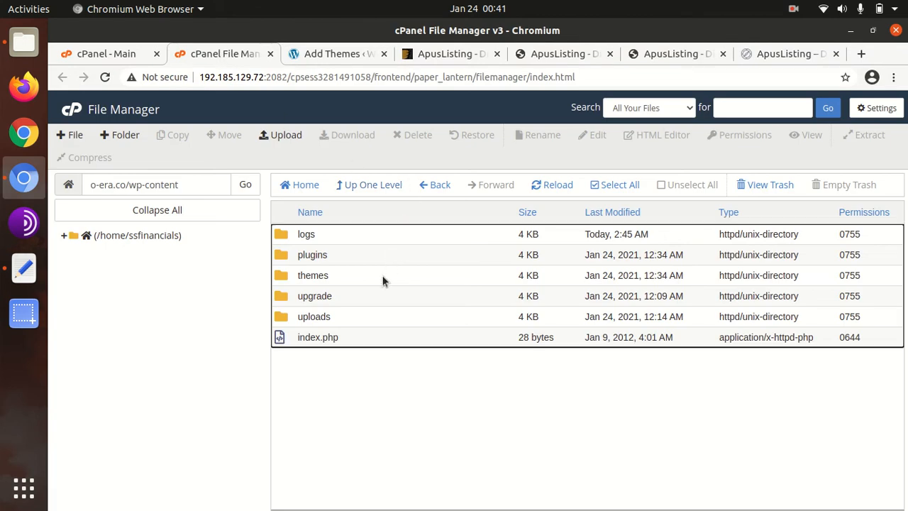
double_click(312, 275)
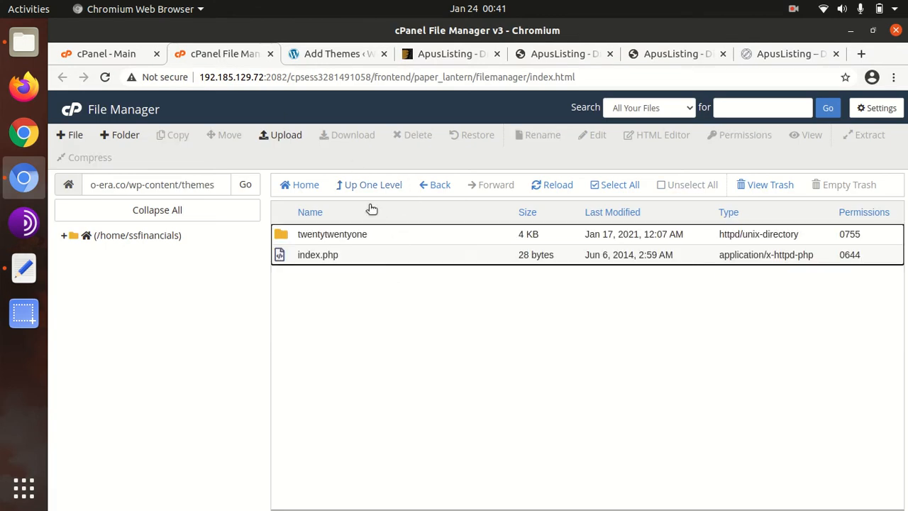
click(367, 184)
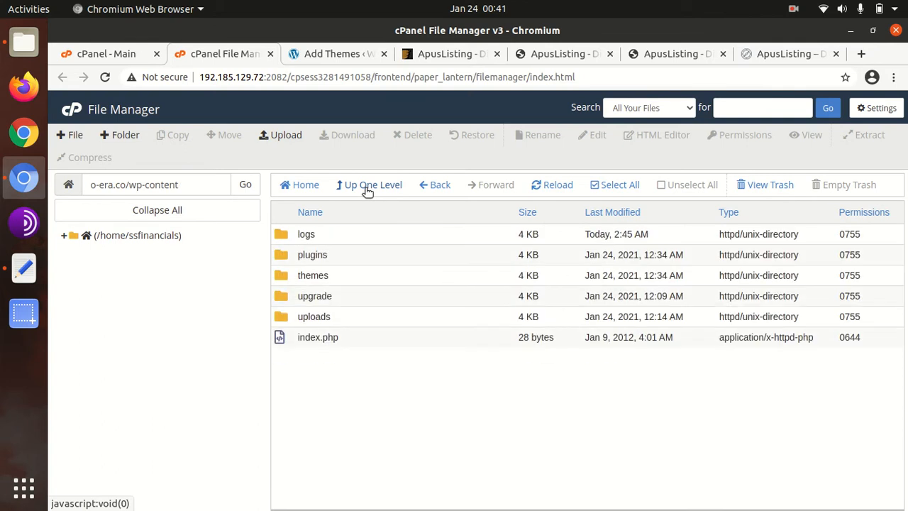
mouse_move(358, 285)
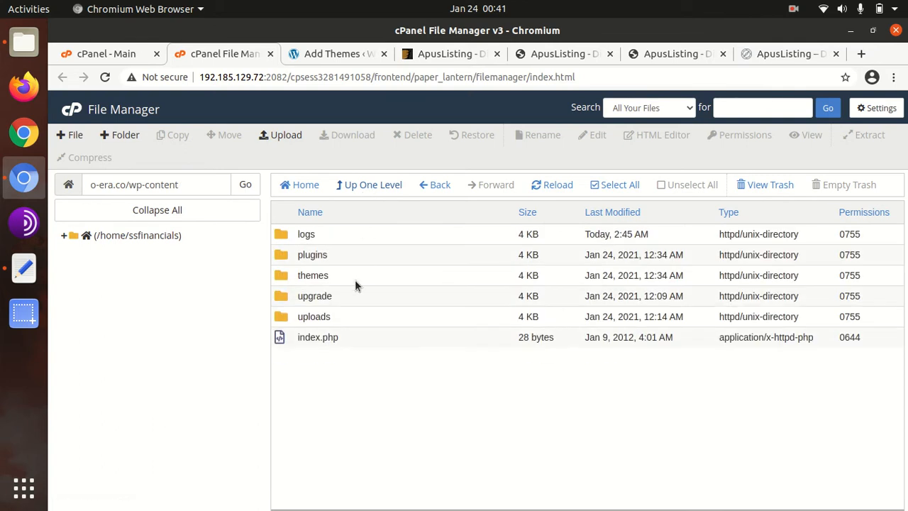
double_click(312, 275)
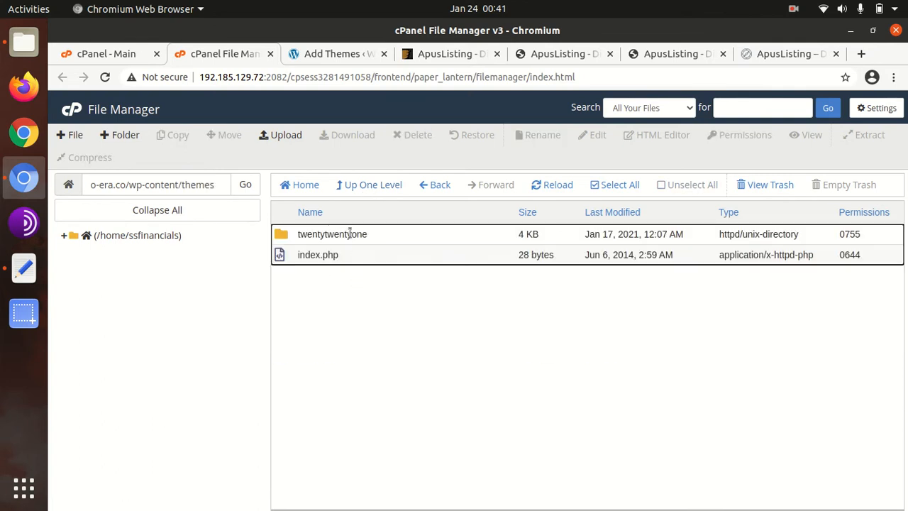
click(333, 54)
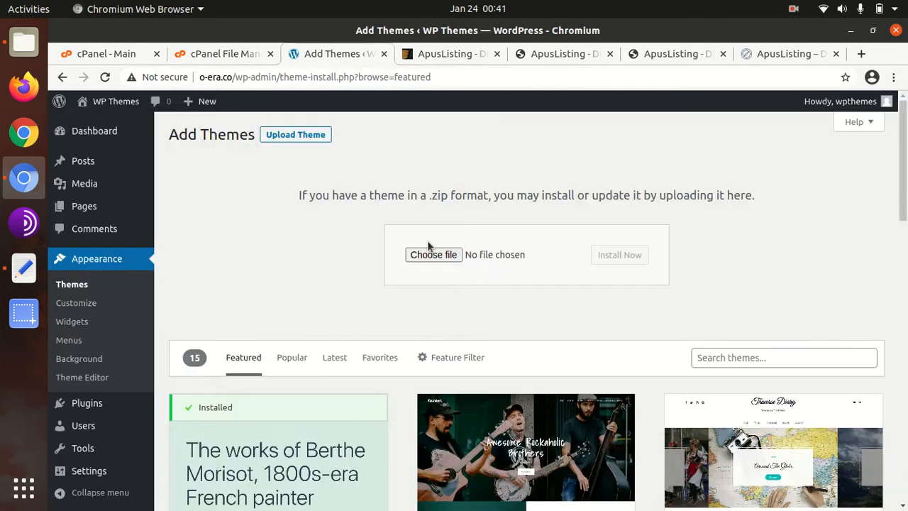
click(224, 54)
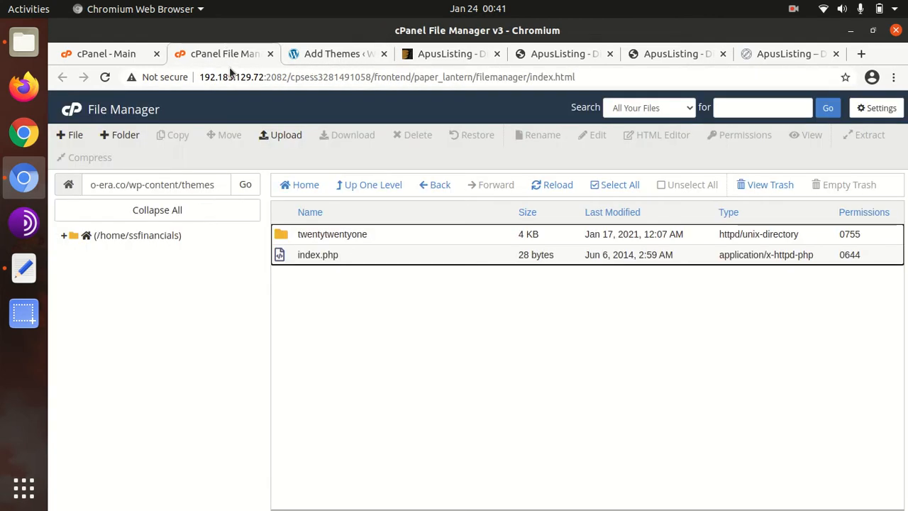
mouse_move(319, 170)
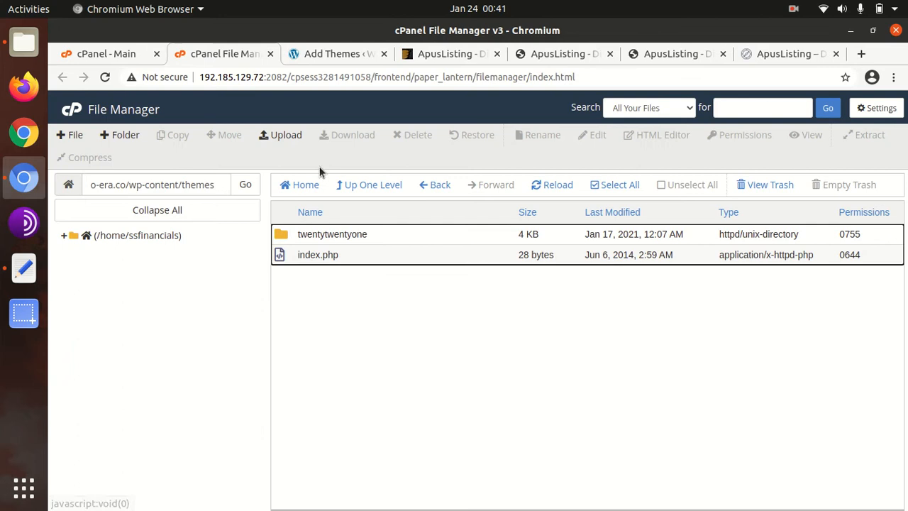
mouse_move(286, 135)
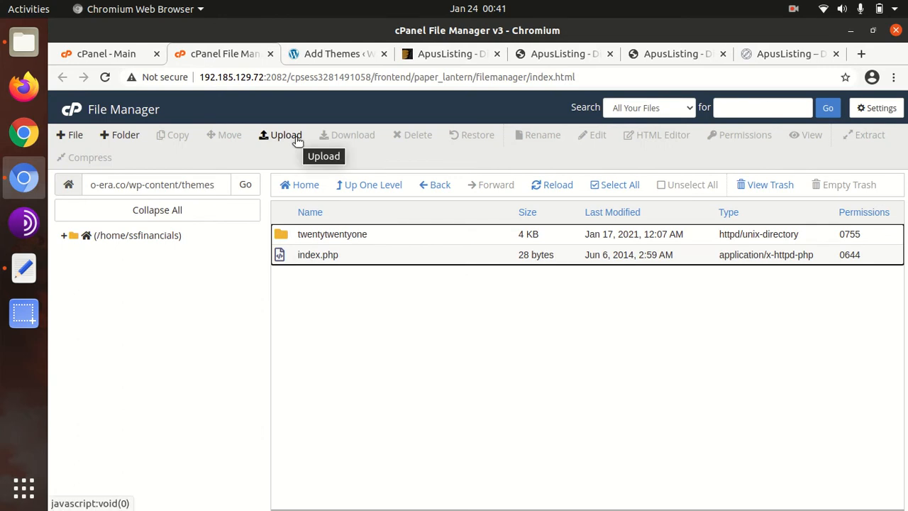
- Upload apuslisting_theme.zip from Downloads/apuslisting into the themes folder
click(286, 134)
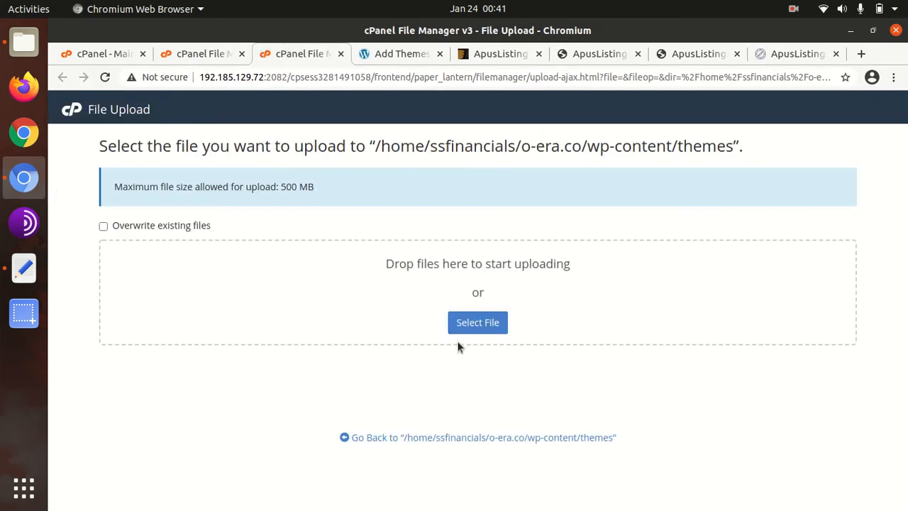
click(476, 322)
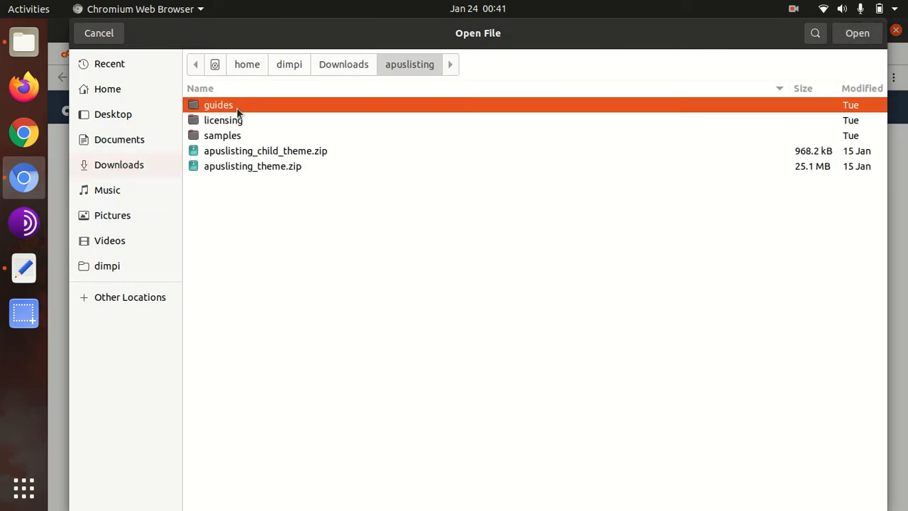
click(252, 166)
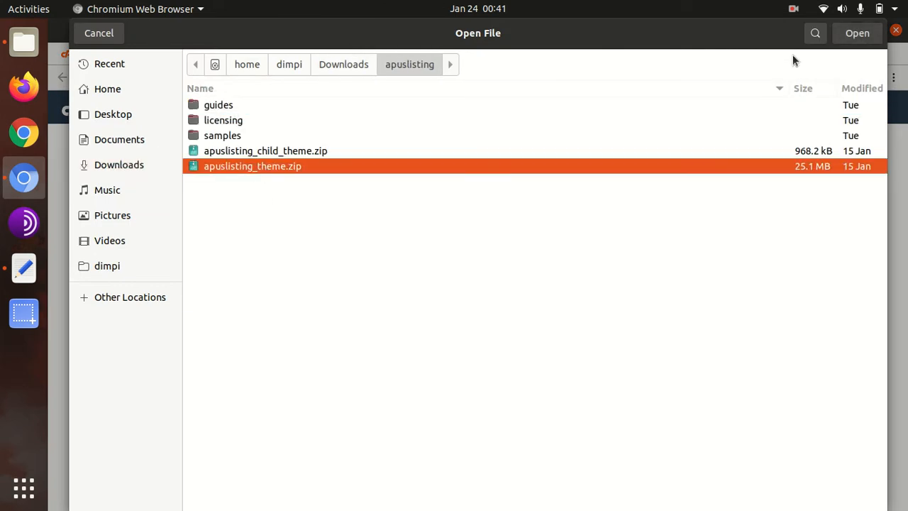
click(857, 32)
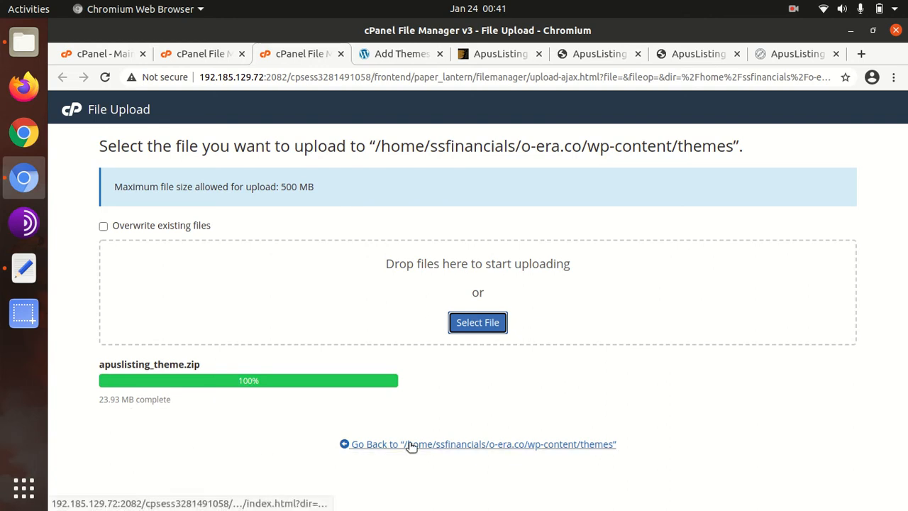
- Extract apuslisting_theme.zip into an apuslisting folder and look through its contents
click(482, 442)
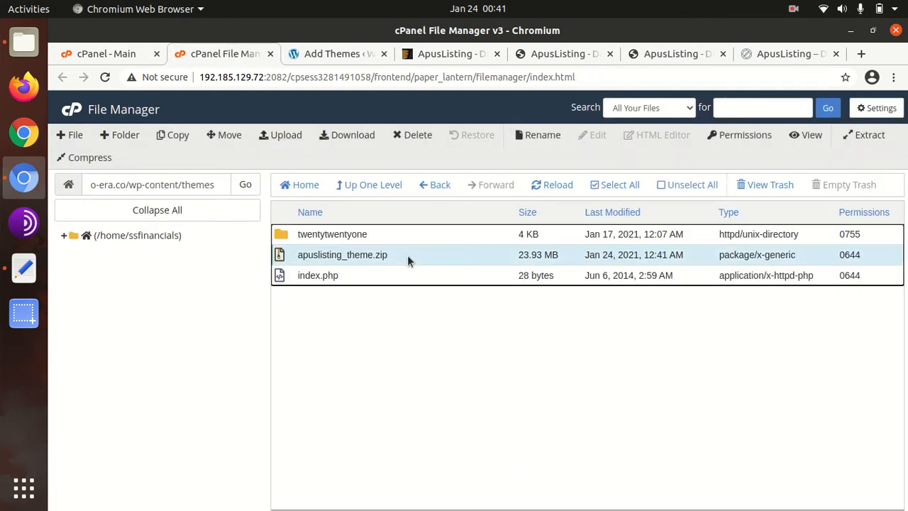
right_click(344, 256)
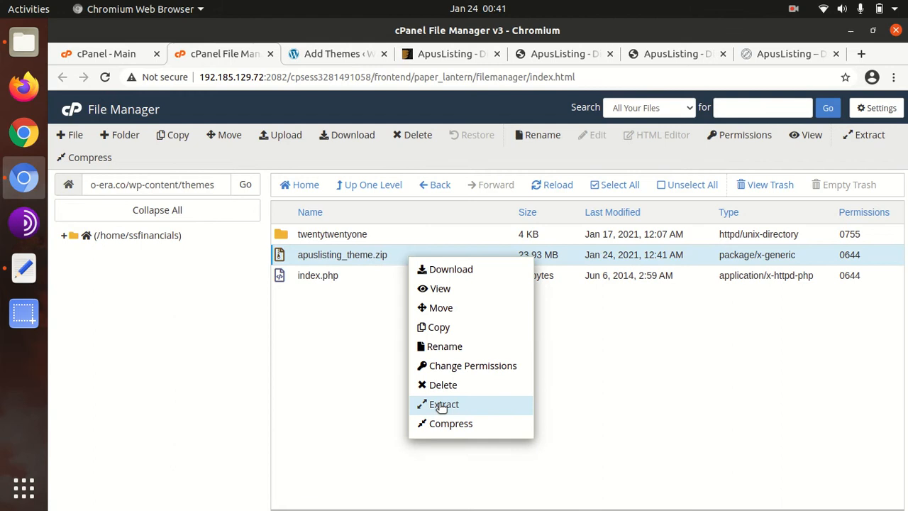
click(442, 403)
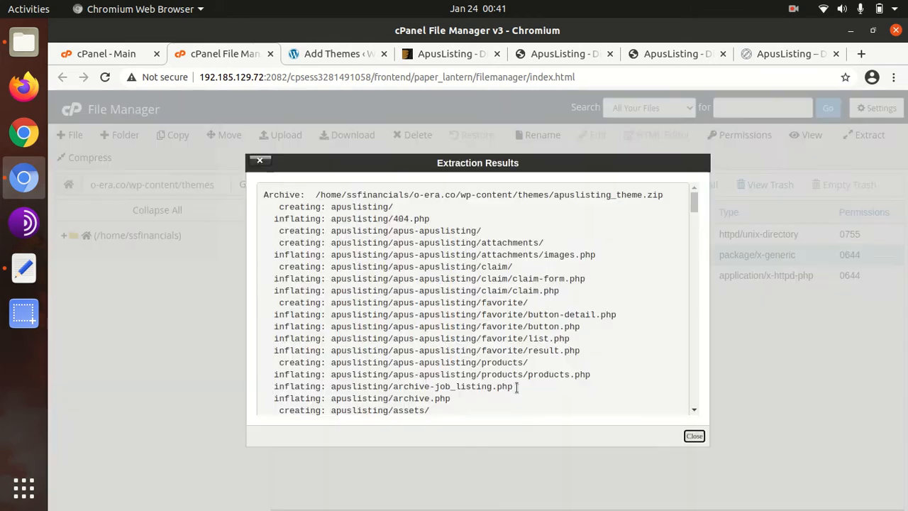
click(694, 436)
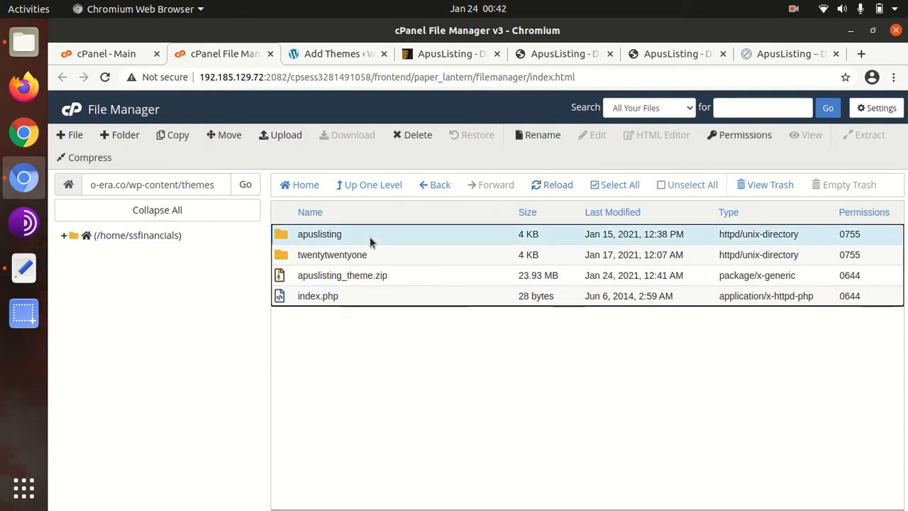
double_click(320, 234)
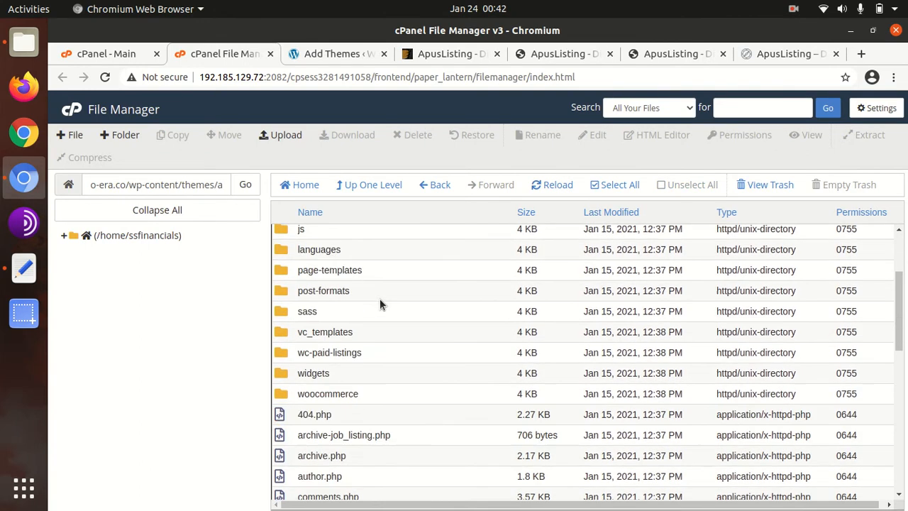
scroll(up, 3)
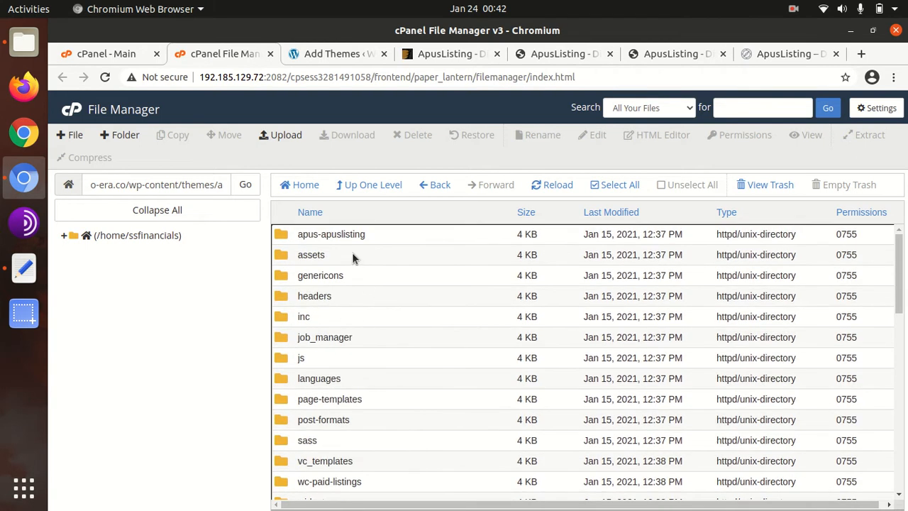
scroll(down, 3)
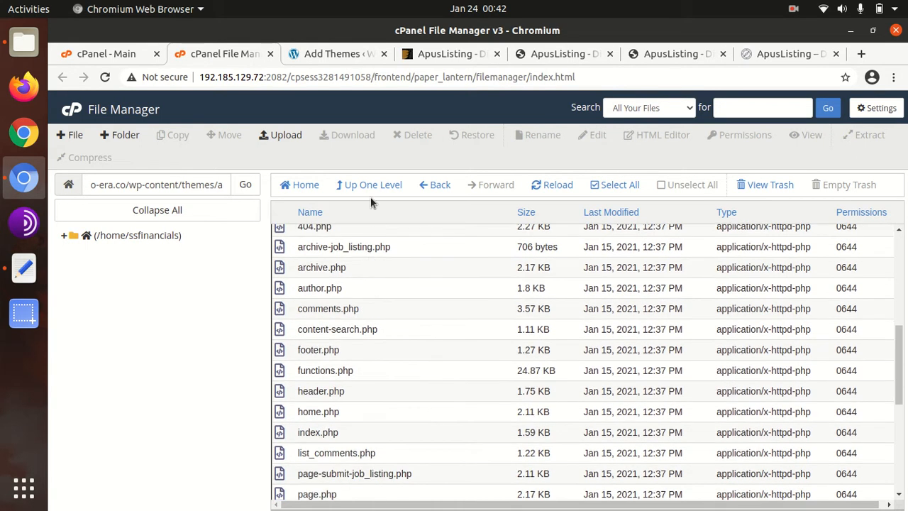
click(373, 184)
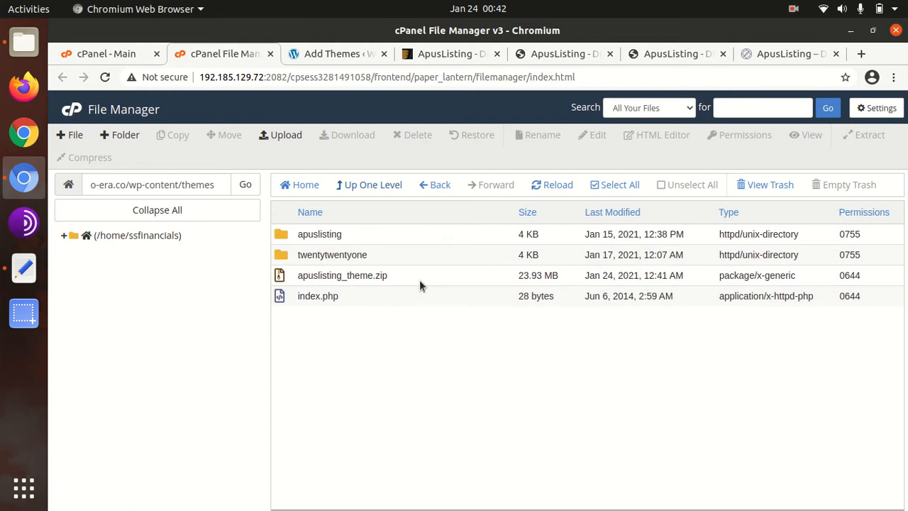
- Permanently delete the uploaded apuslisting_theme.zip, skipping the trash
click(342, 275)
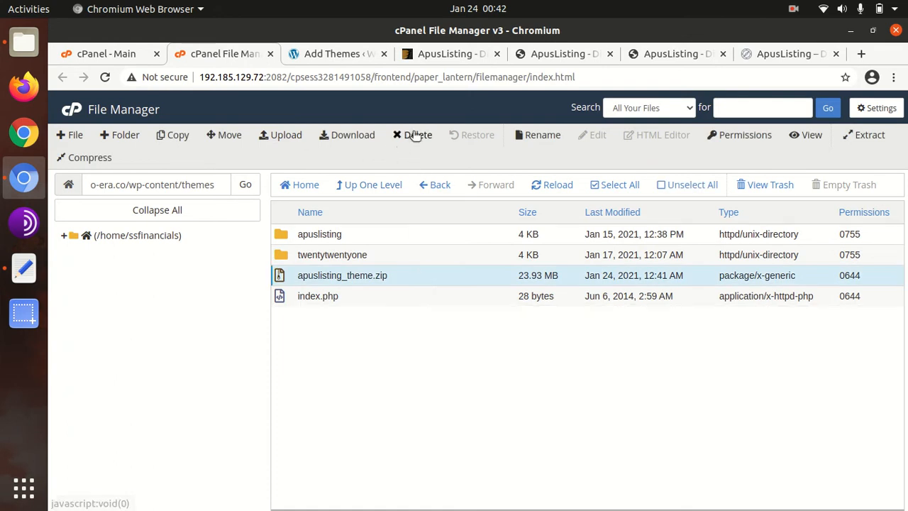
click(417, 135)
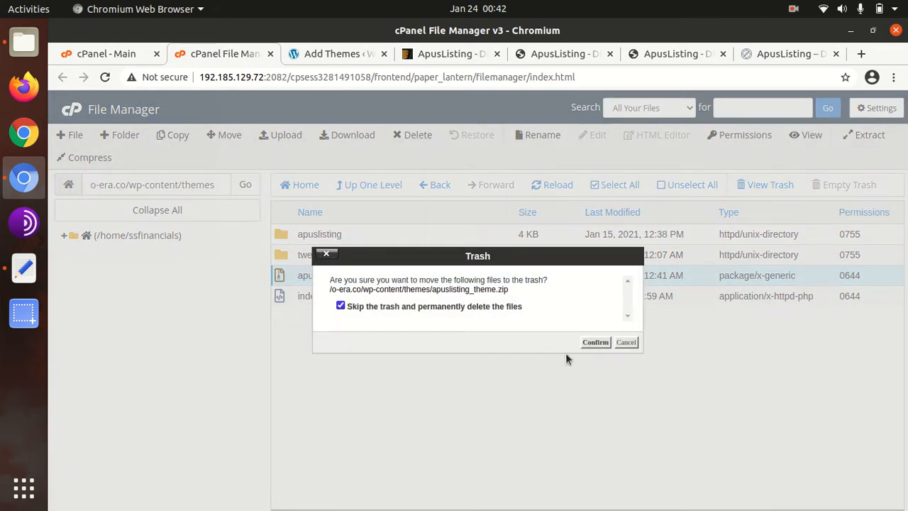
click(596, 342)
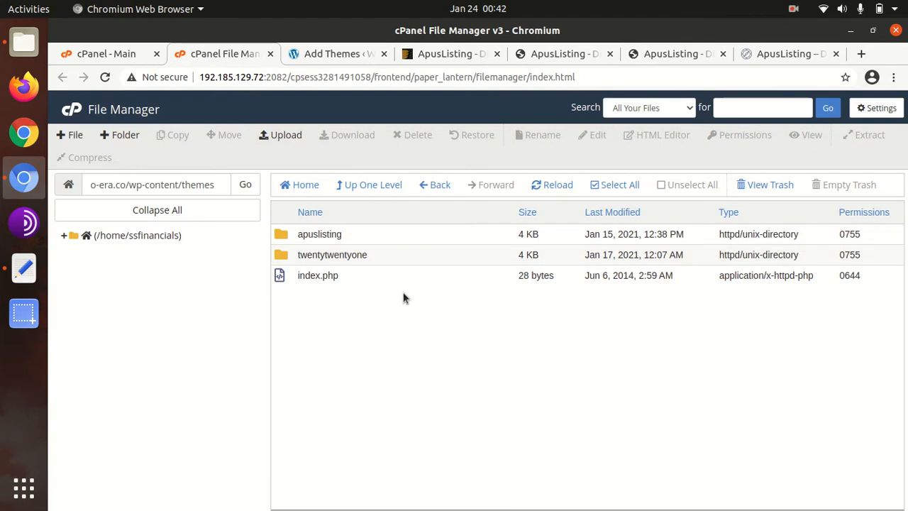
mouse_move(346, 54)
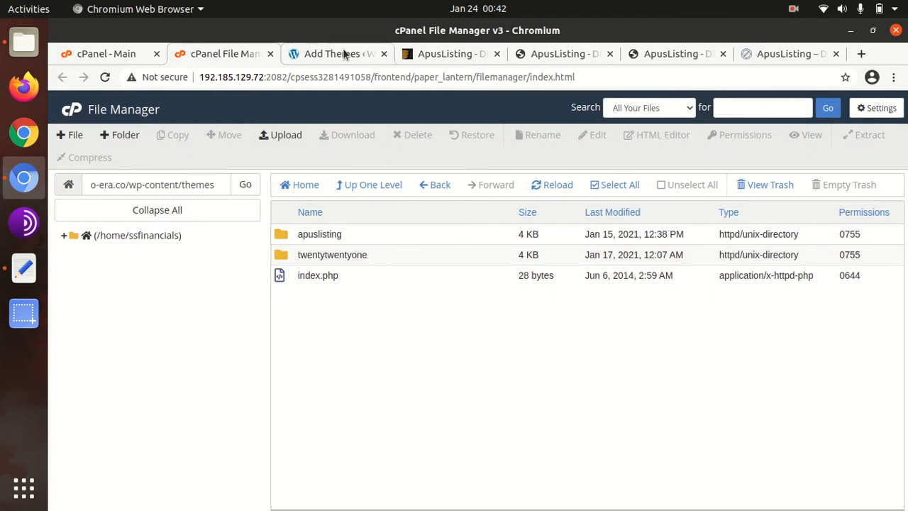
- In Appearance > Themes view Apuslisting's details and activate it as the site theme
click(332, 54)
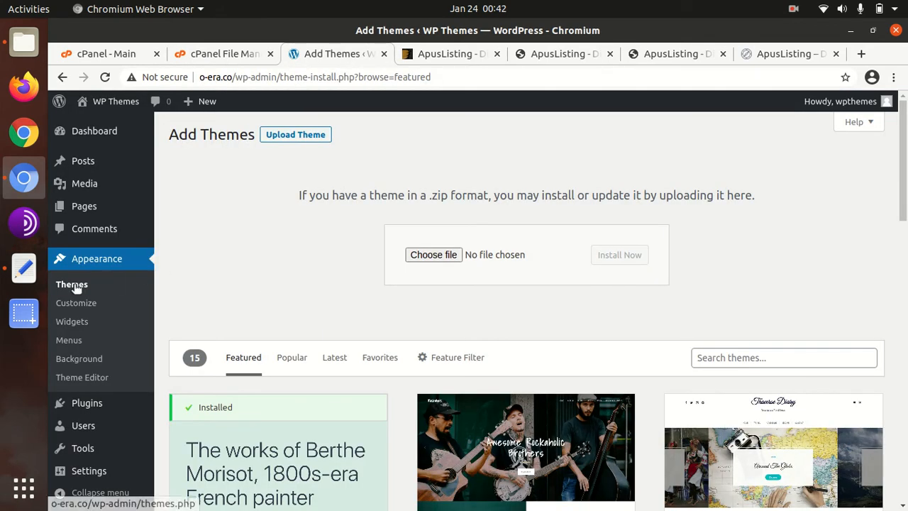
click(71, 284)
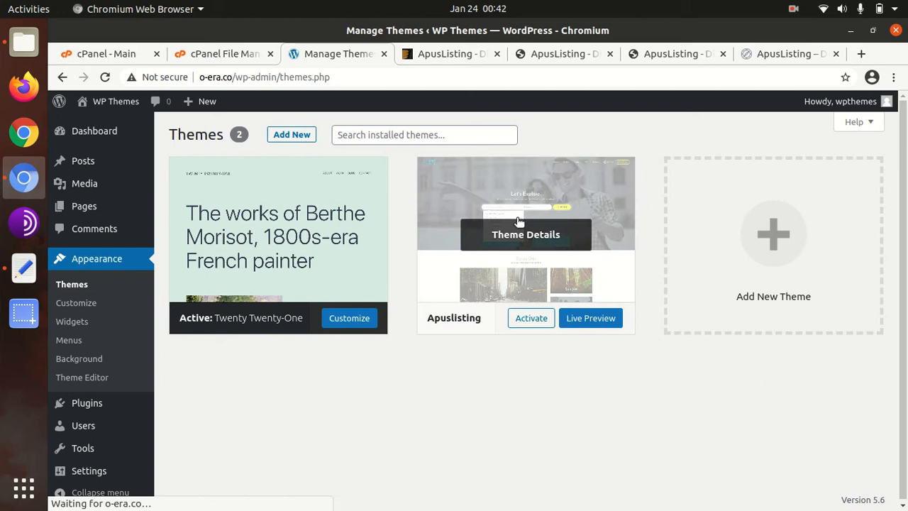
click(525, 234)
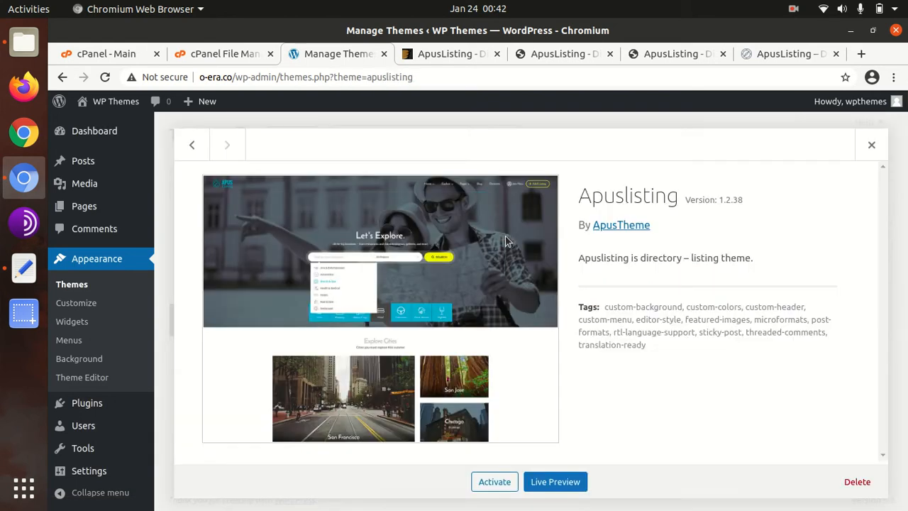
double_click(612, 196)
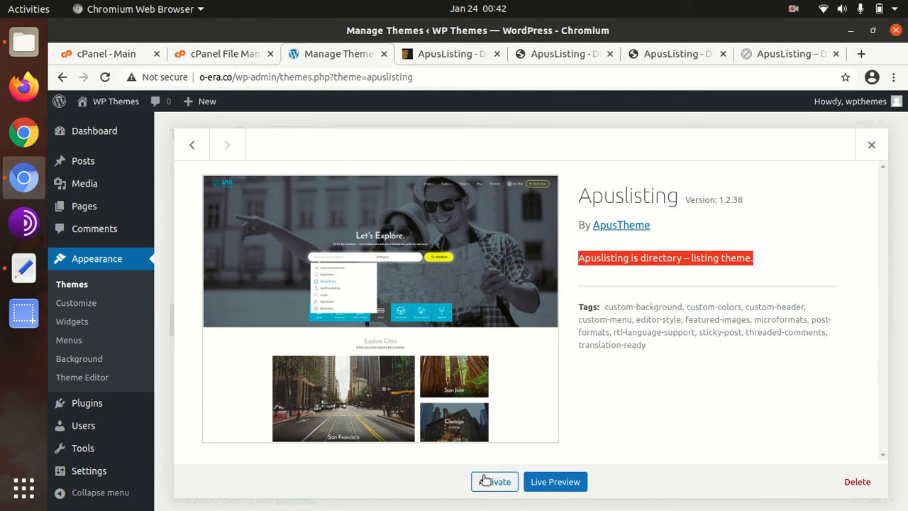
click(494, 481)
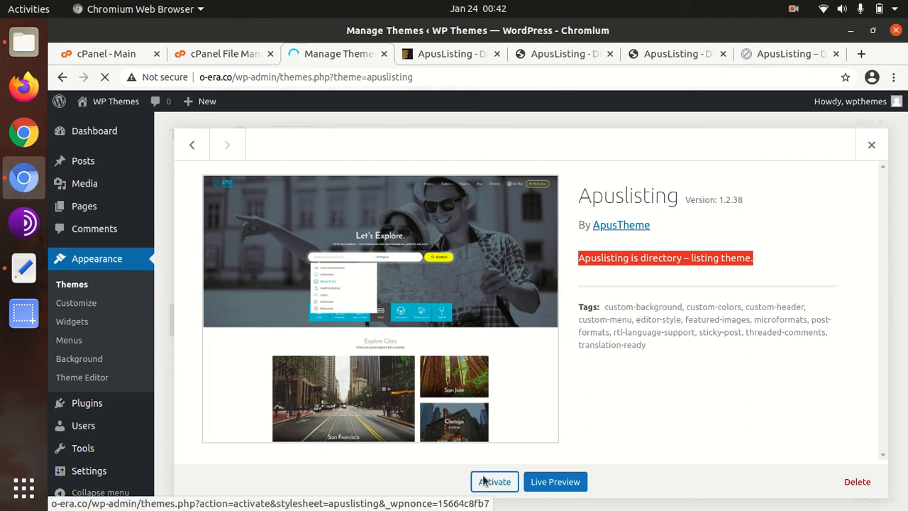
click(494, 483)
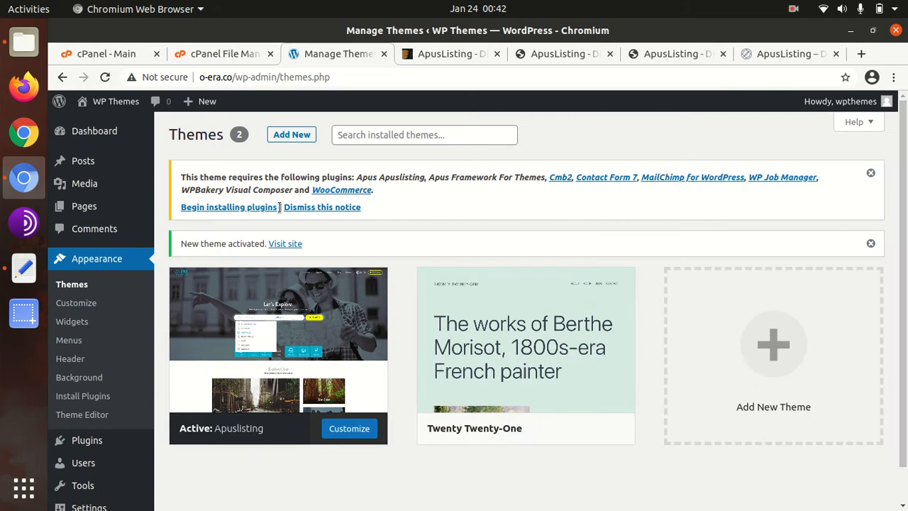
mouse_move(783, 178)
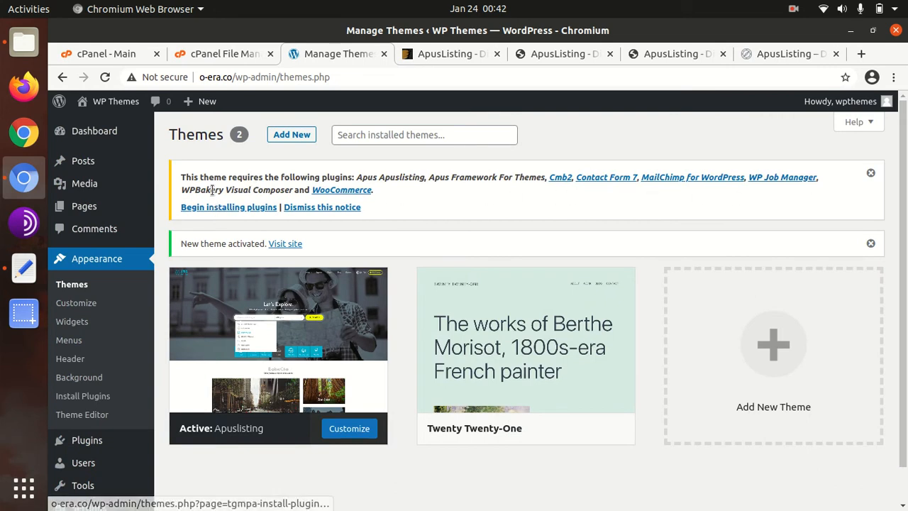
mouse_move(375, 196)
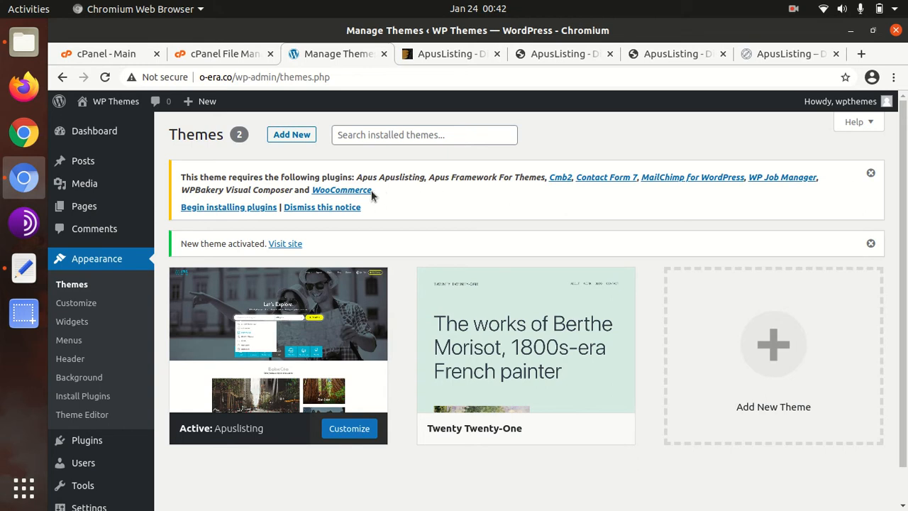
mouse_move(406, 198)
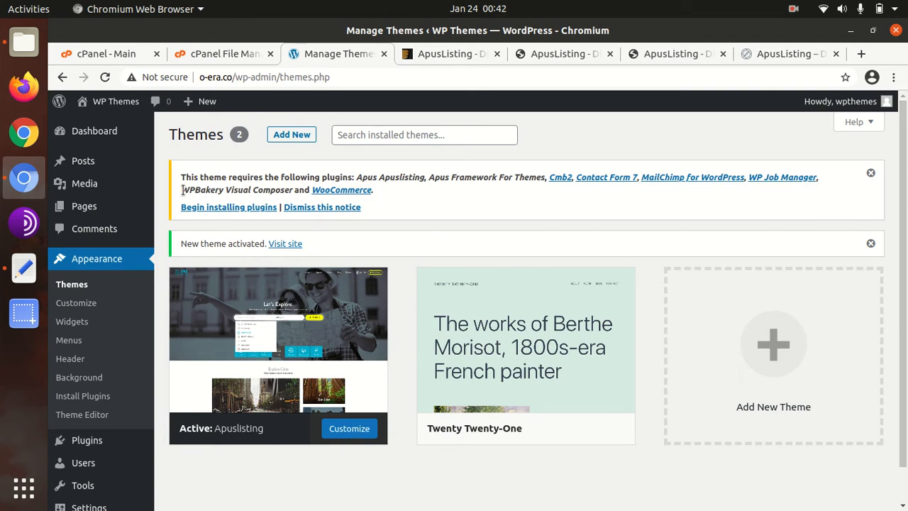
- Highlight WPBakery Visual Composer in the required-plugins notice and begin installing the plugins
double_click(235, 190)
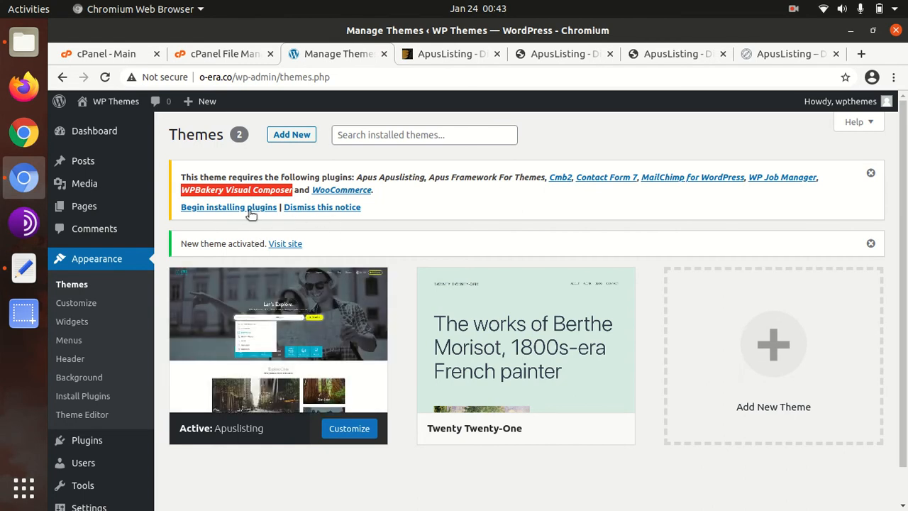
click(229, 207)
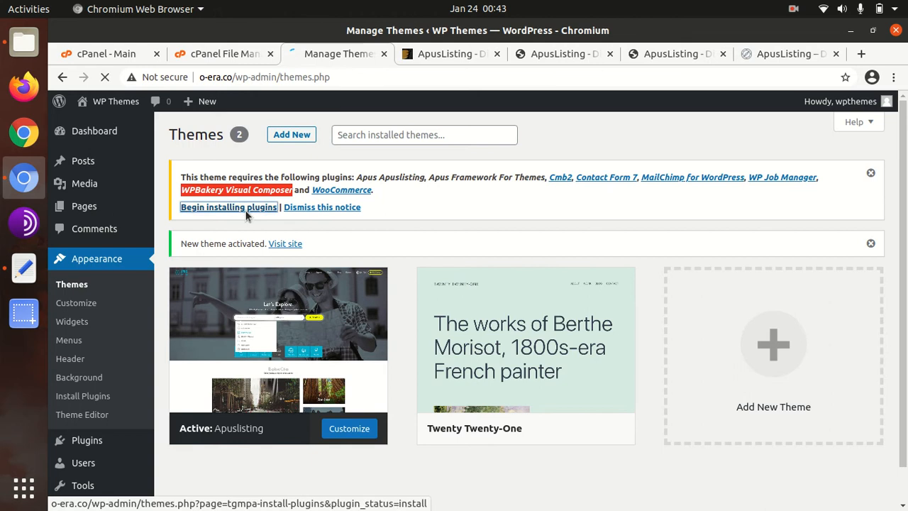
- Review the eight plugins listed on the Install Required Plugins page
click(229, 207)
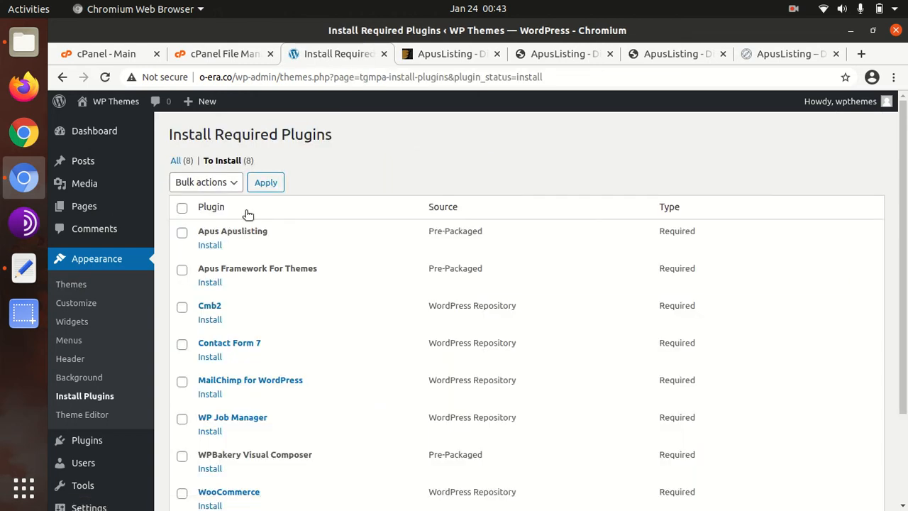
scroll(down, 3)
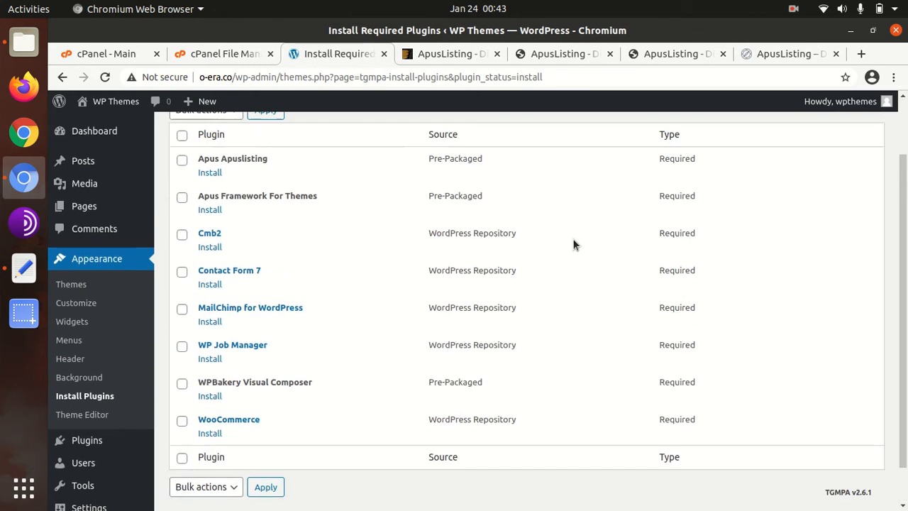
scroll(up, 3)
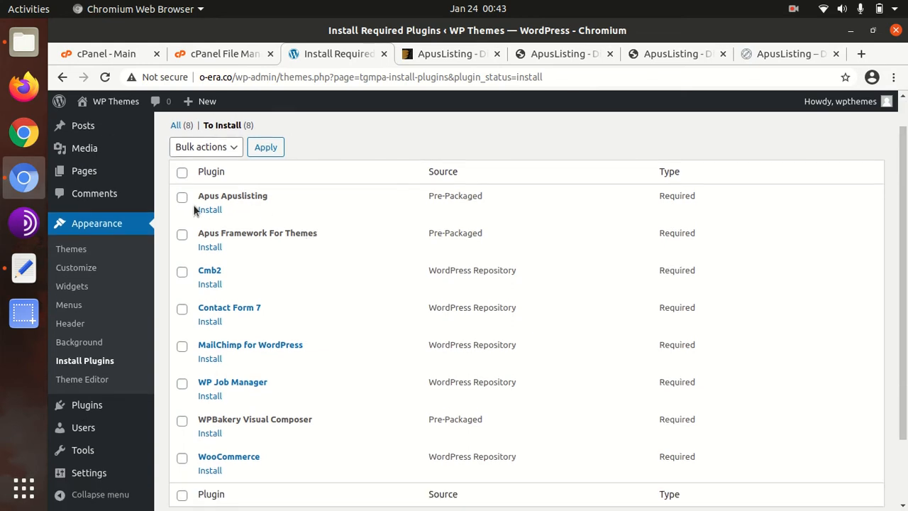
mouse_move(584, 207)
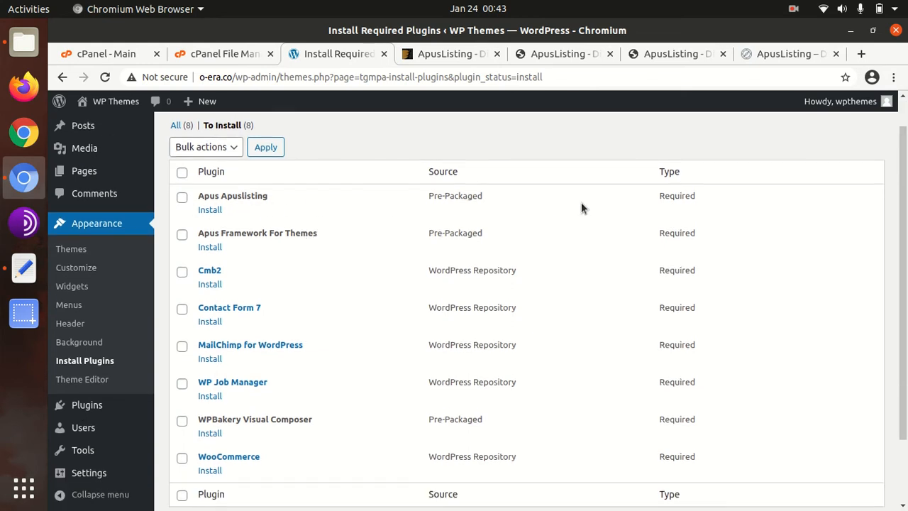
scroll(down, 3)
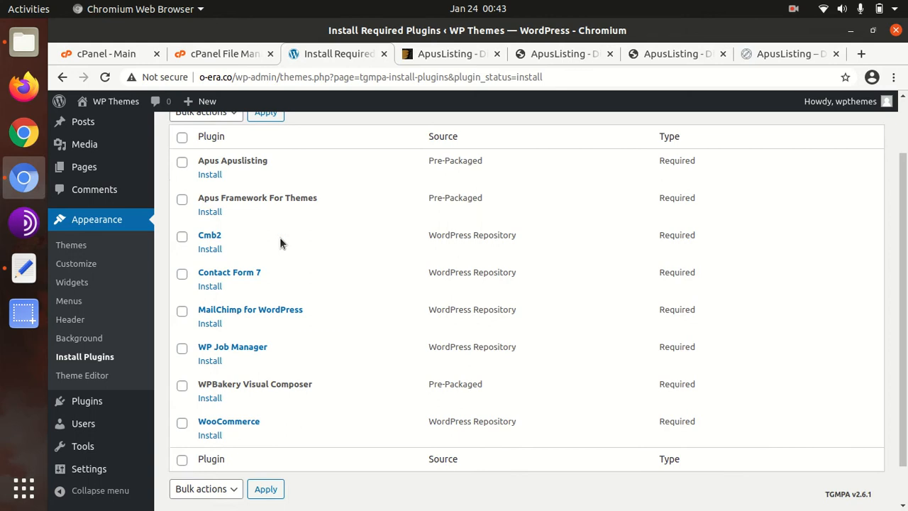
scroll(up, 3)
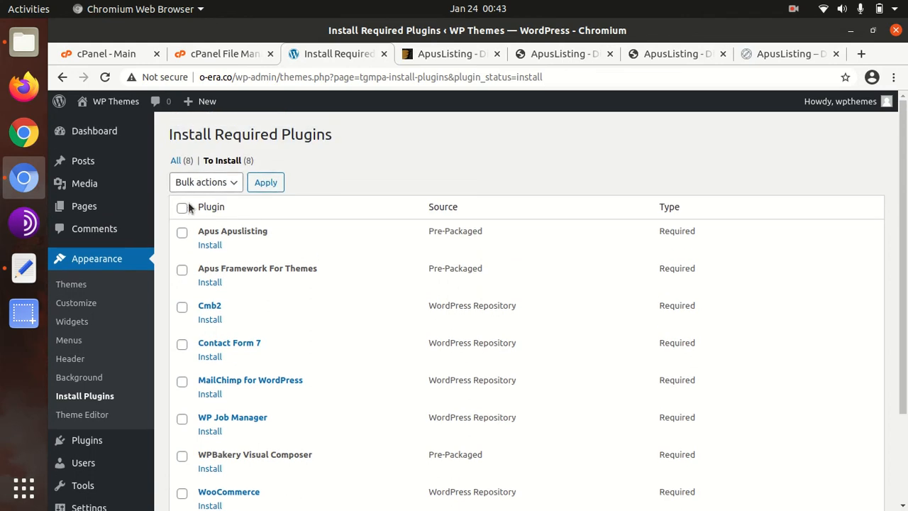
- Tick all eight required plugins and choose the Install bulk action
click(205, 182)
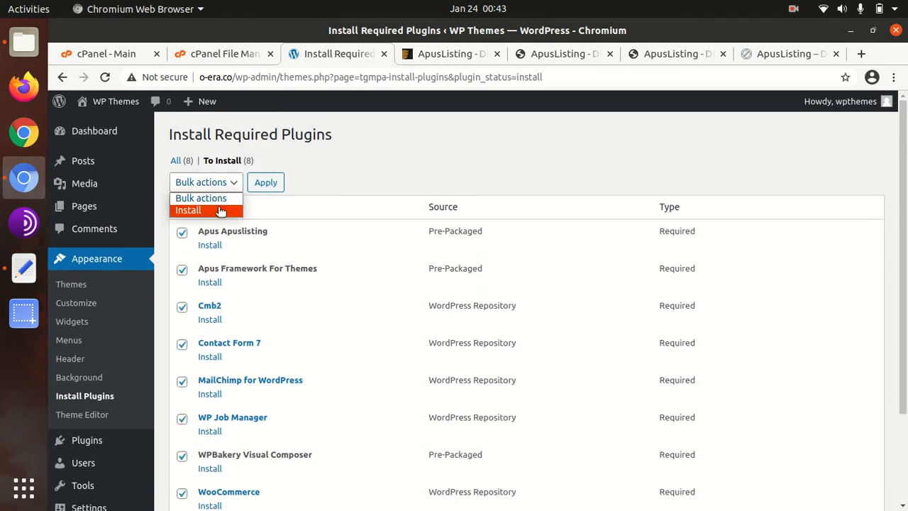
click(187, 210)
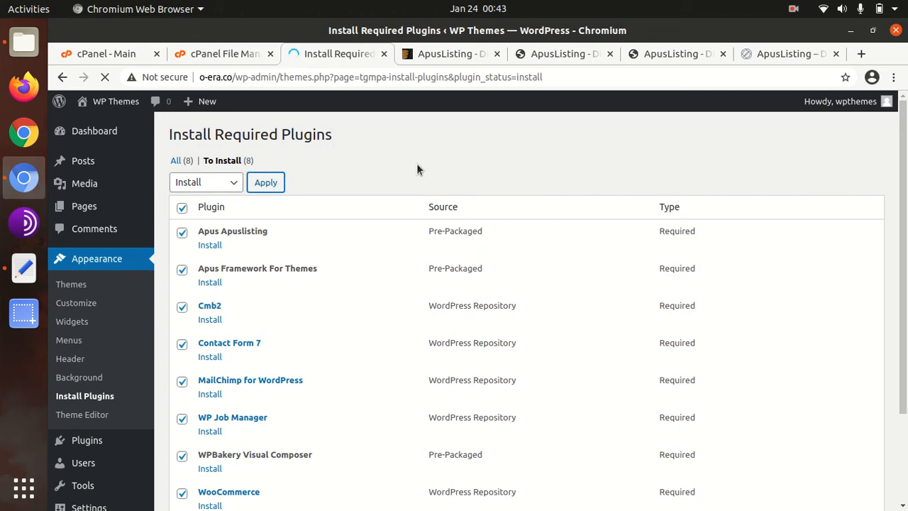
mouse_move(375, 166)
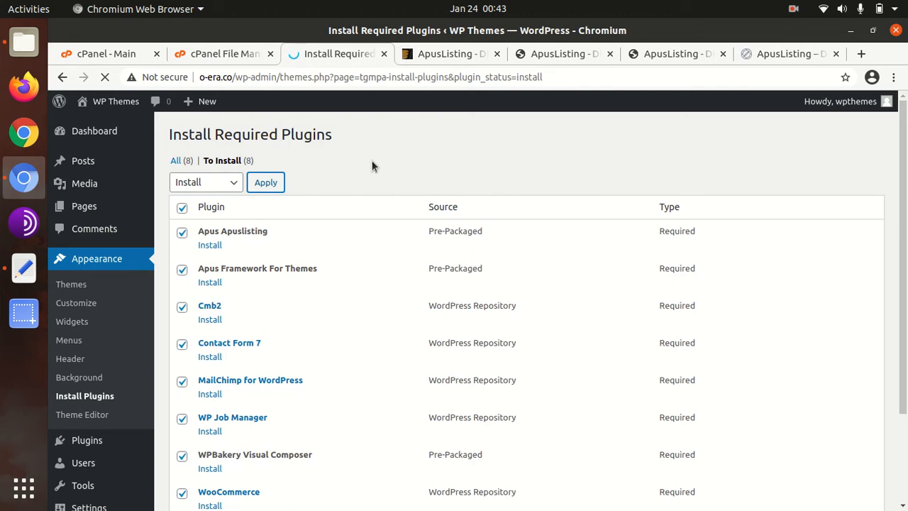
- Apply the bulk install and let all eight plugins finish installing
click(265, 182)
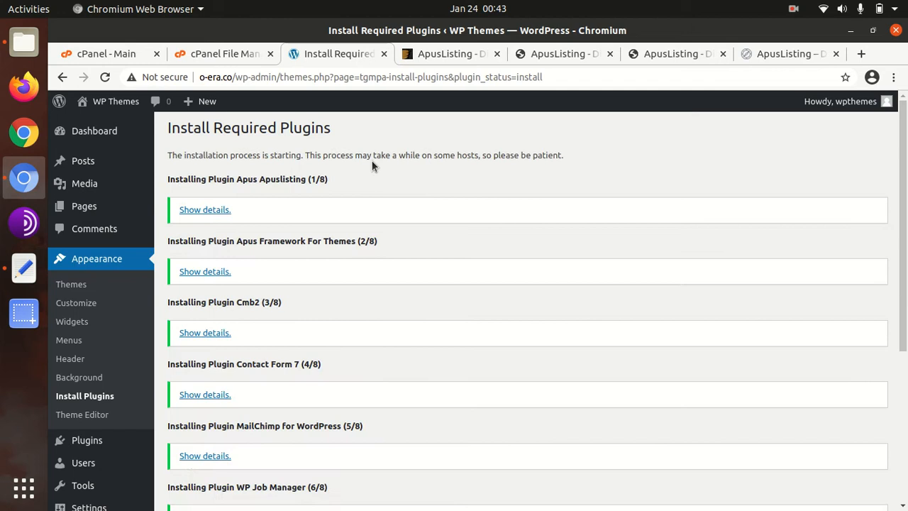
scroll(down, 3)
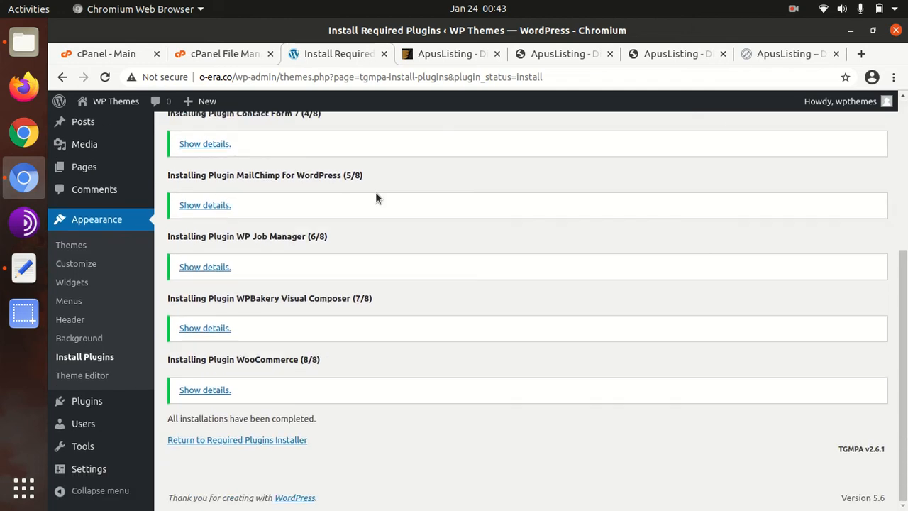
scroll(up, 3)
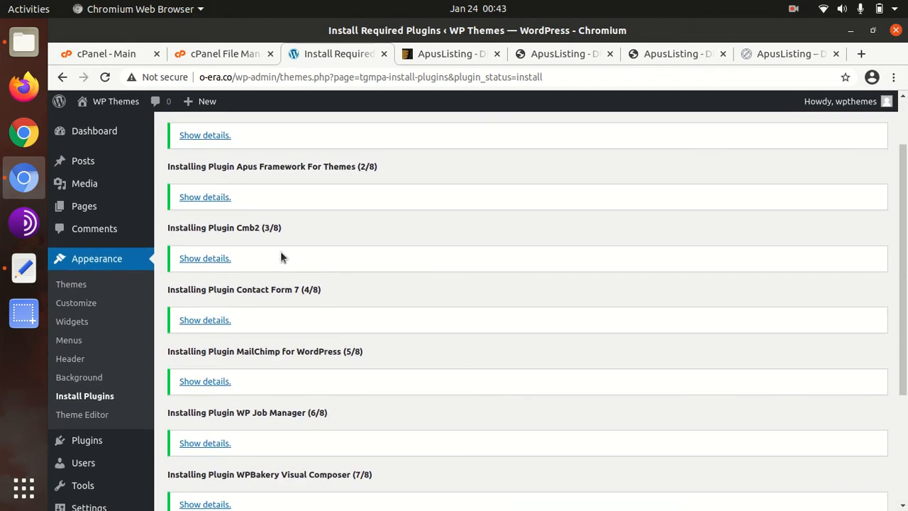
scroll(down, 3)
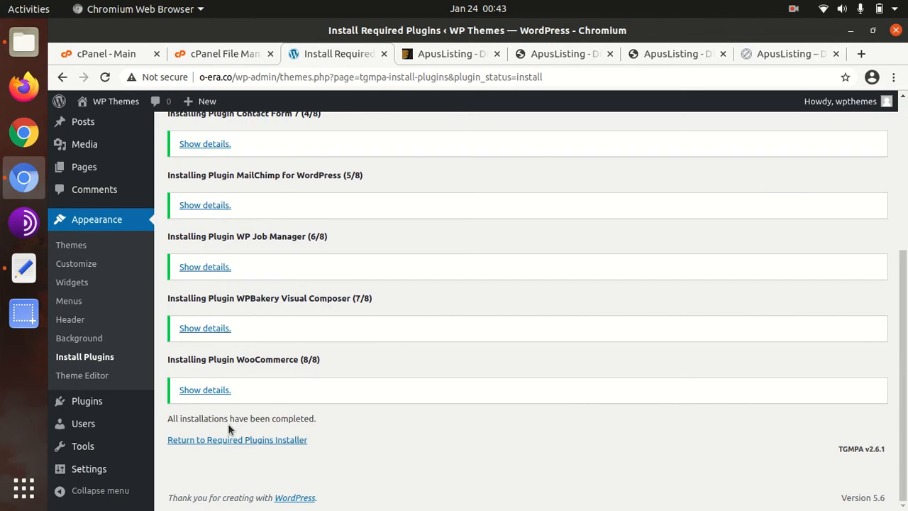
- Return to the Required Plugins list showing the plugins installed but not activated
click(237, 440)
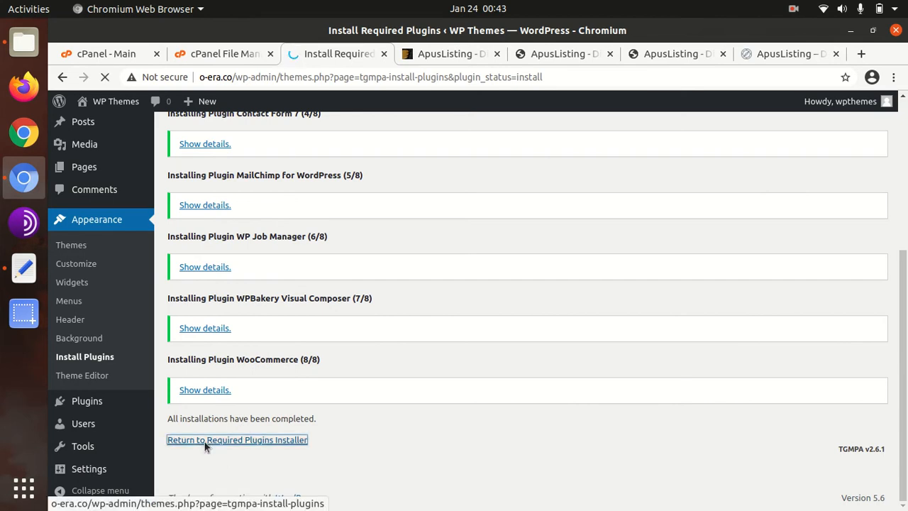
click(236, 440)
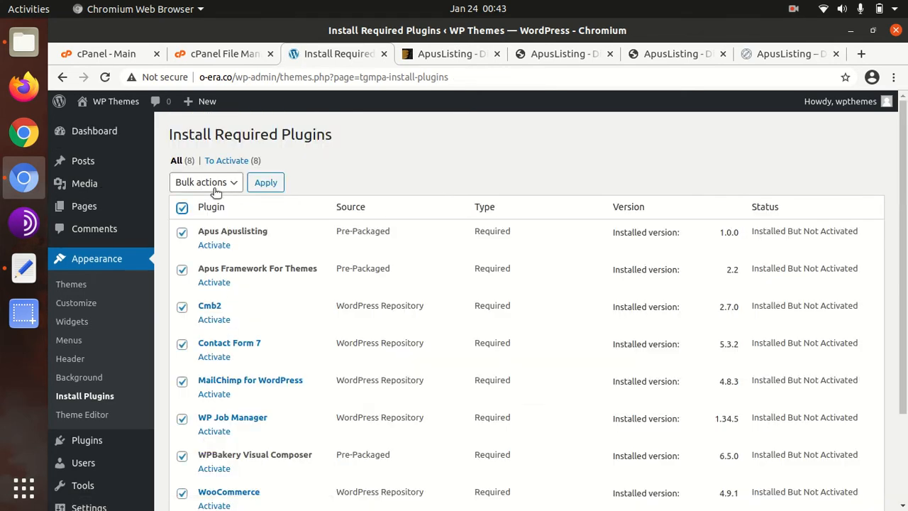
- Activate all eight required plugins in bulk and return to the Dashboard
click(206, 182)
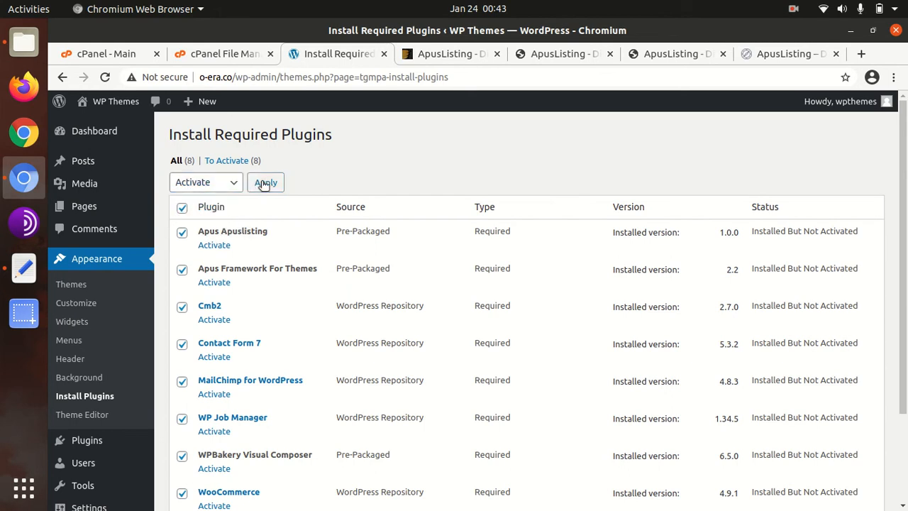
click(265, 182)
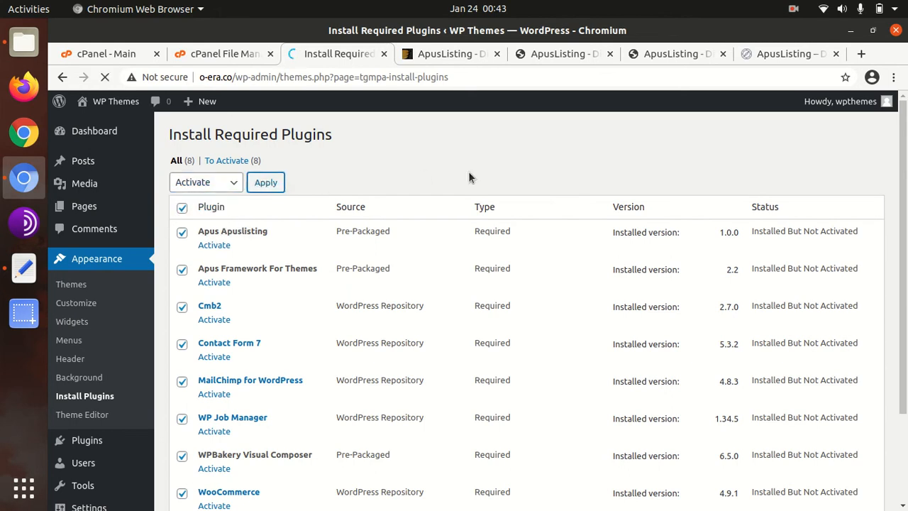
click(265, 181)
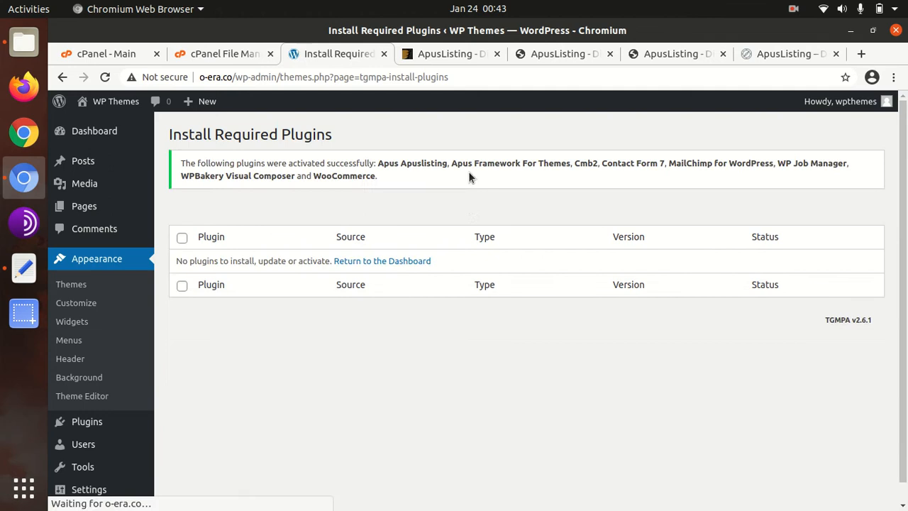
mouse_move(153, 130)
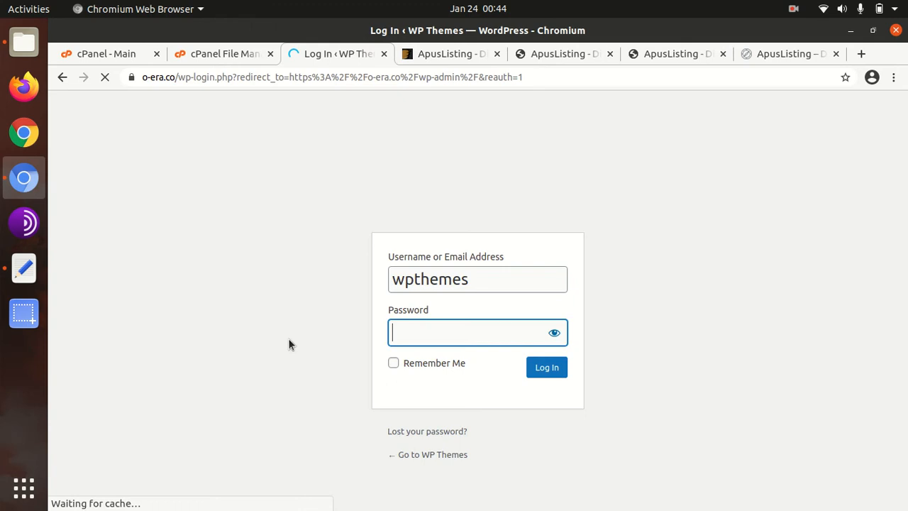
- Log back in to WordPress Admin as wpthemes with its password
text(password)
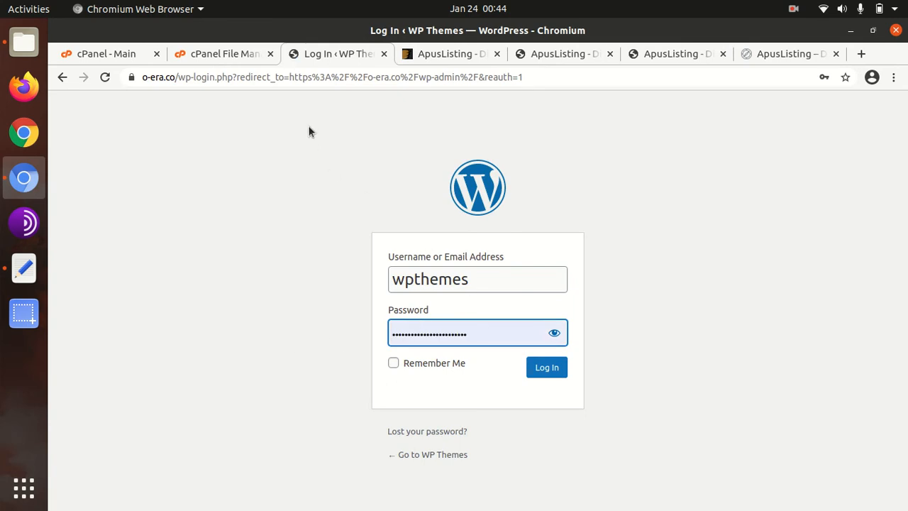
click(546, 366)
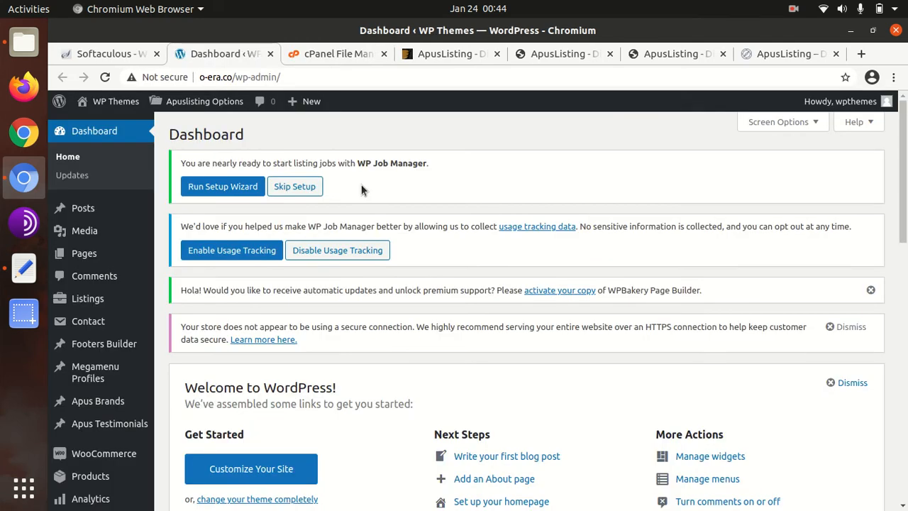
mouse_move(295, 176)
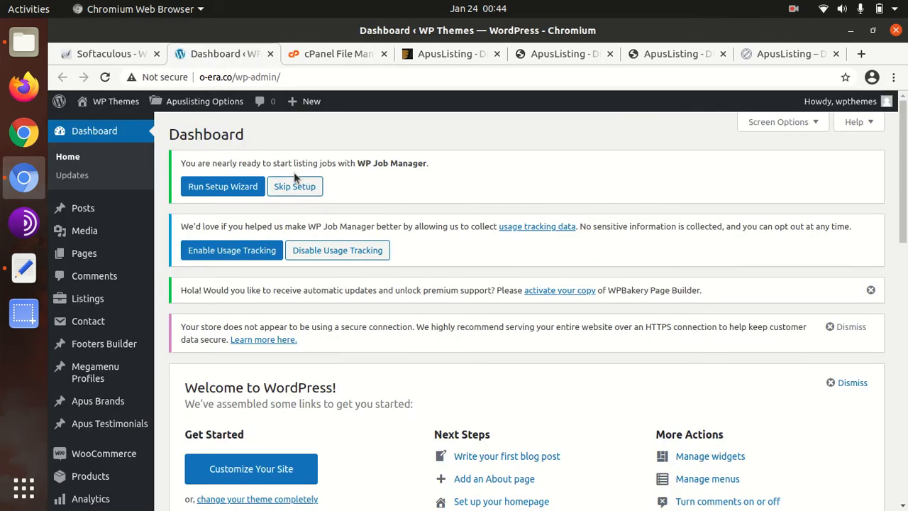
double_click(392, 163)
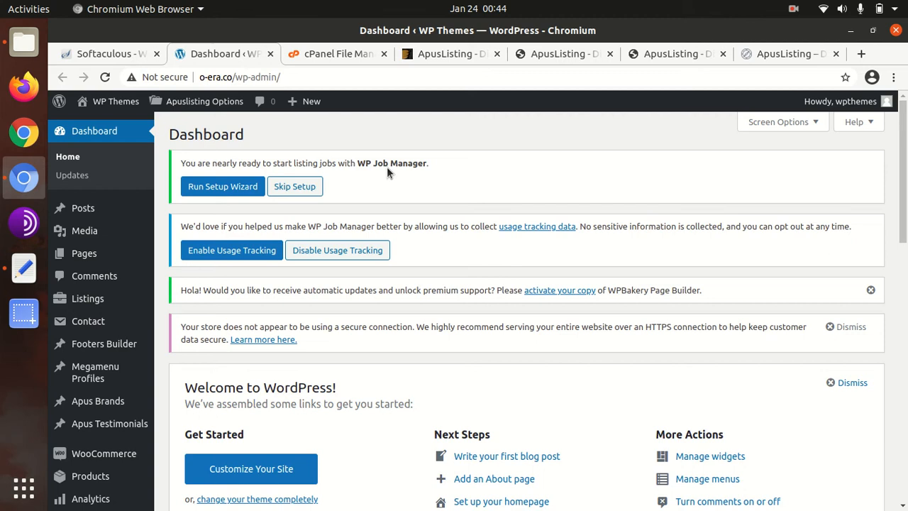
mouse_move(222, 186)
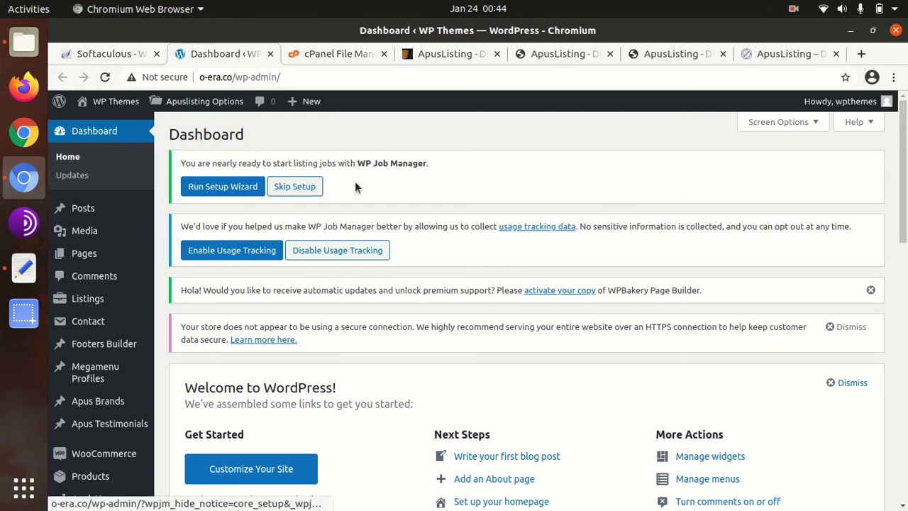
scroll(down, 3)
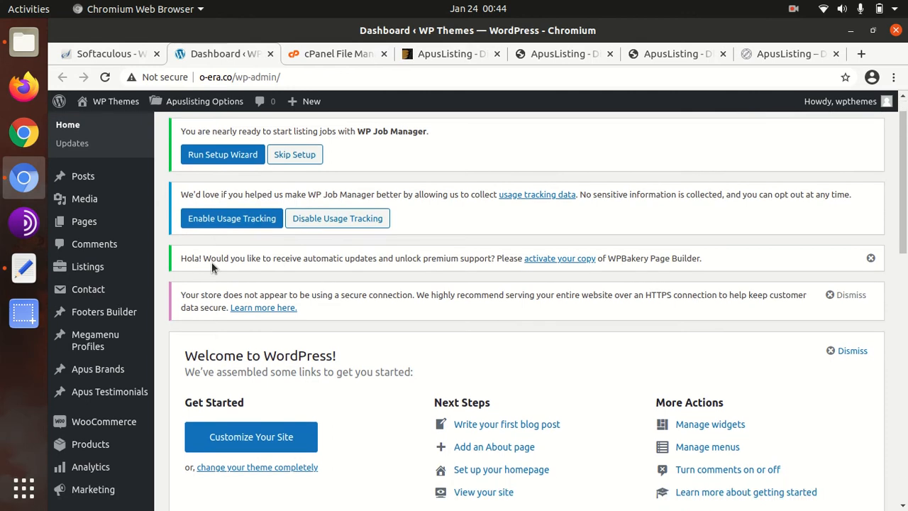
scroll(down, 3)
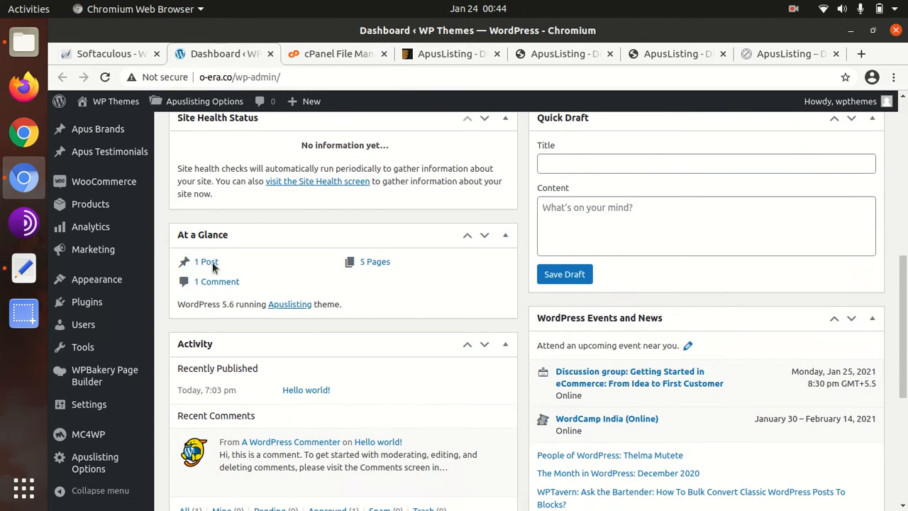
scroll(down, 3)
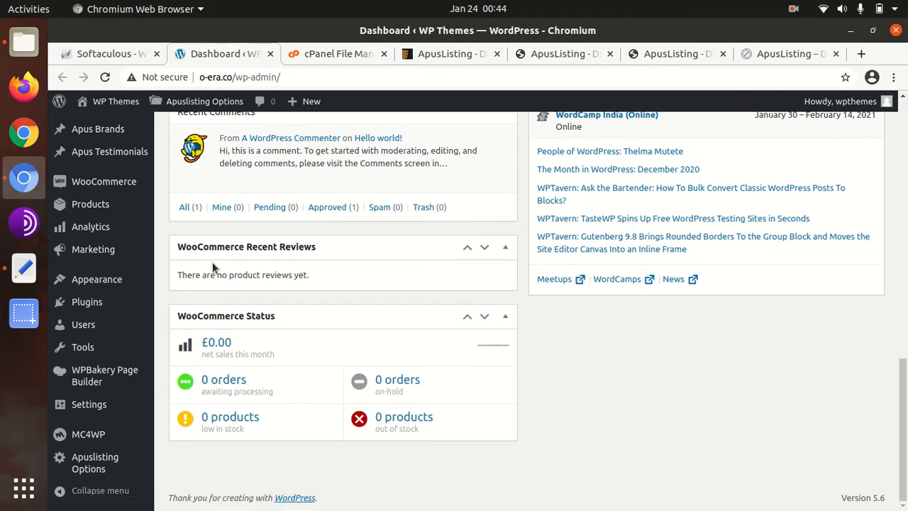
scroll(up, 3)
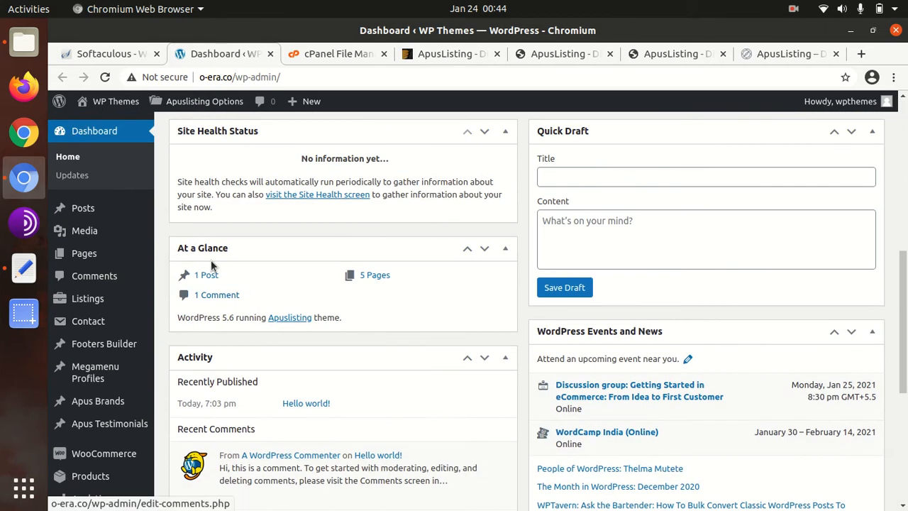
scroll(up, 3)
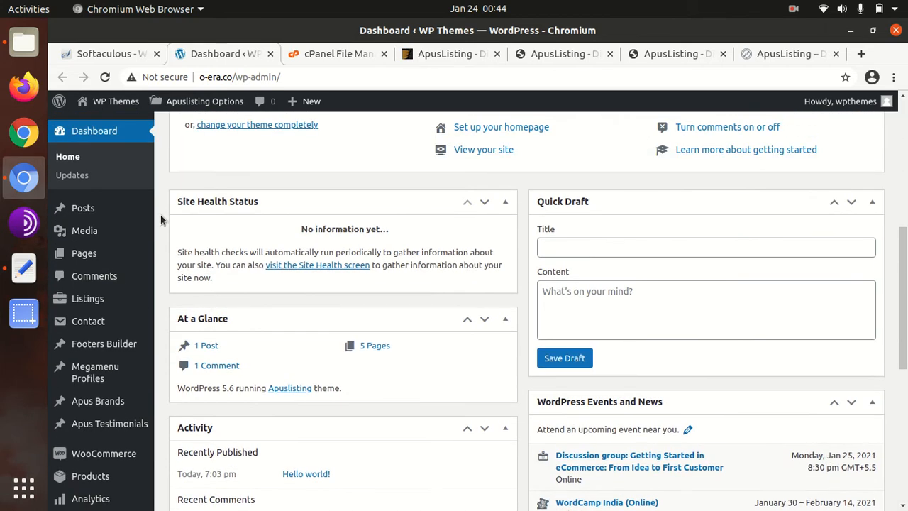
mouse_move(116, 101)
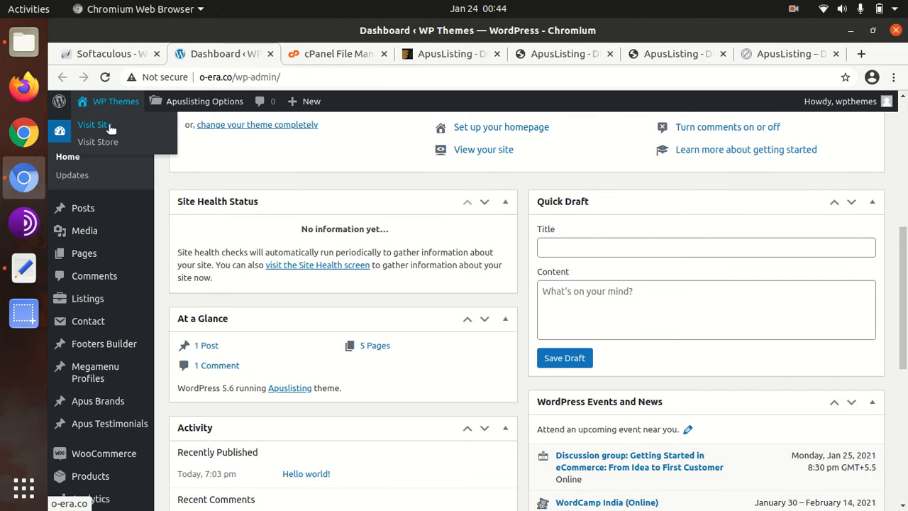
- Visit the live front page and reload it to see the Apus Listing header
click(93, 125)
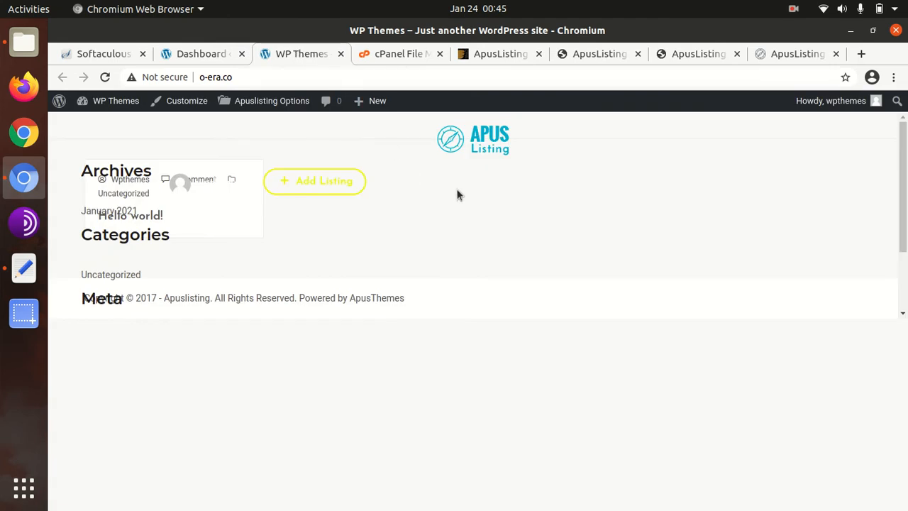
mouse_move(537, 149)
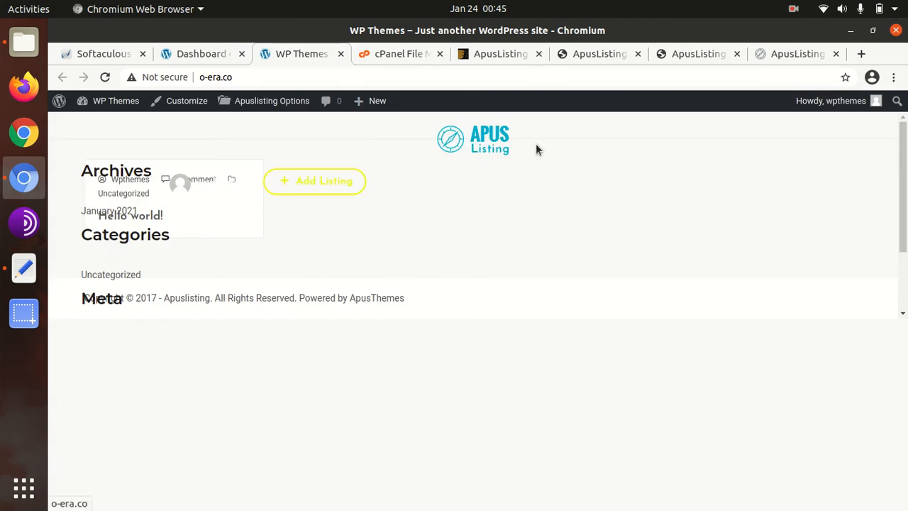
scroll(down, 3)
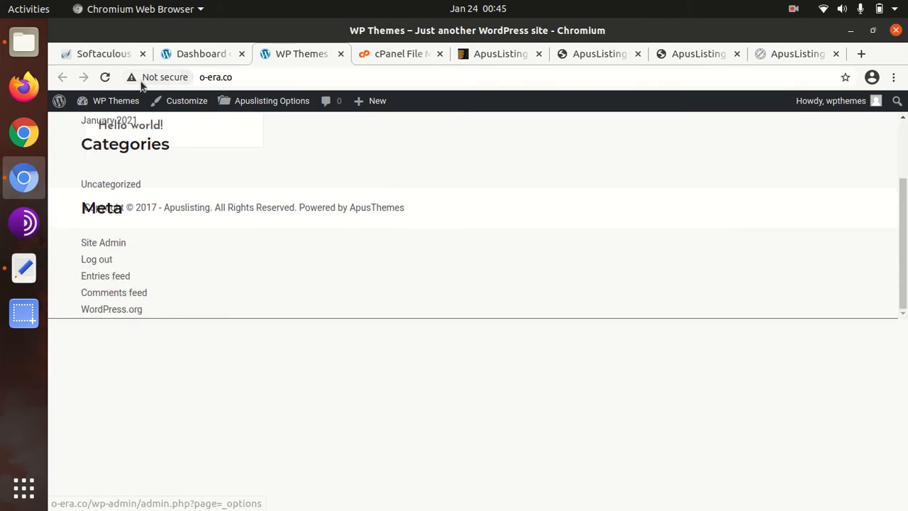
click(105, 77)
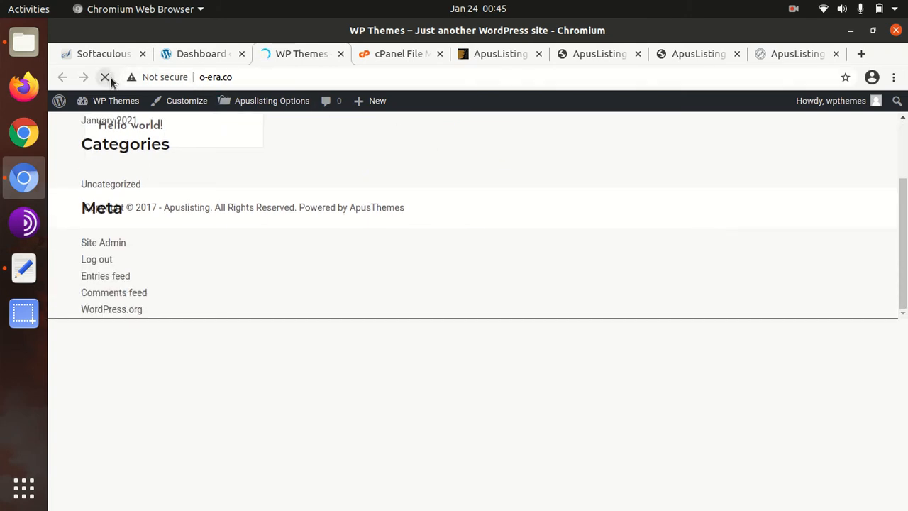
click(105, 77)
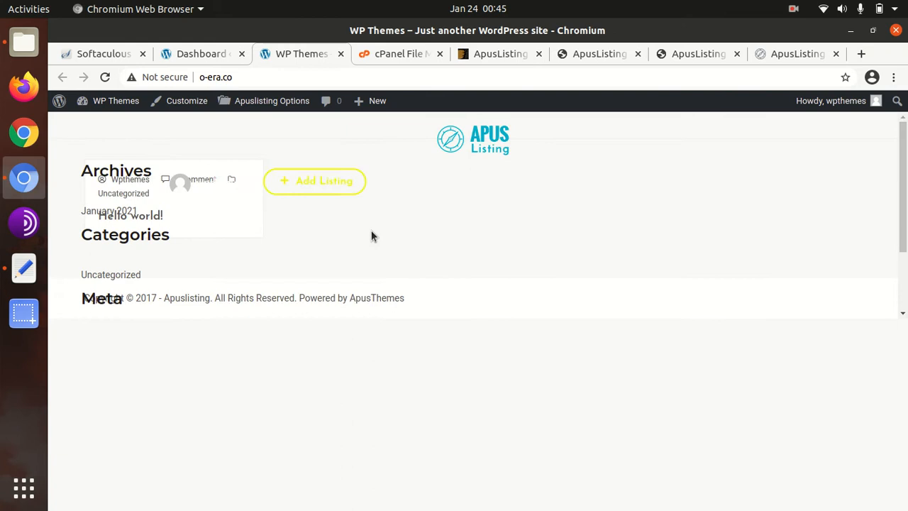
mouse_move(515, 185)
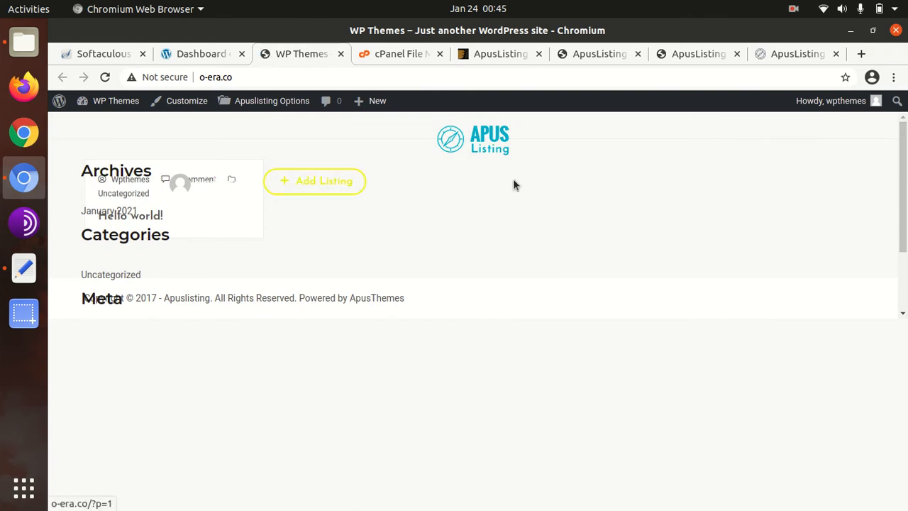
scroll(down, 3)
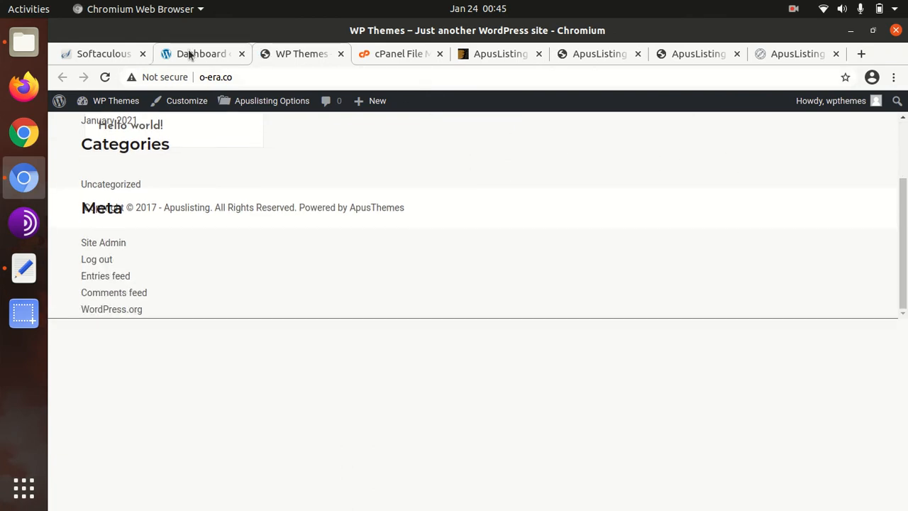
- Switch back to the admin Dashboard
click(202, 54)
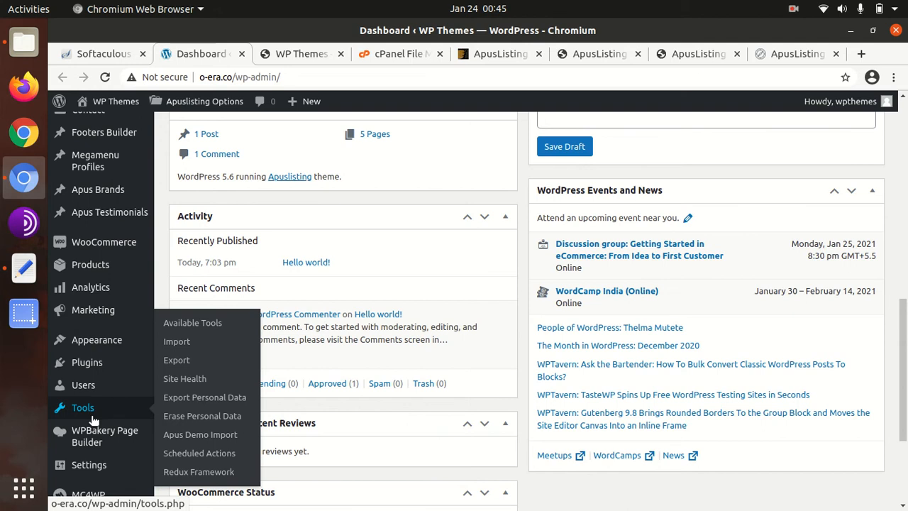
mouse_move(105, 436)
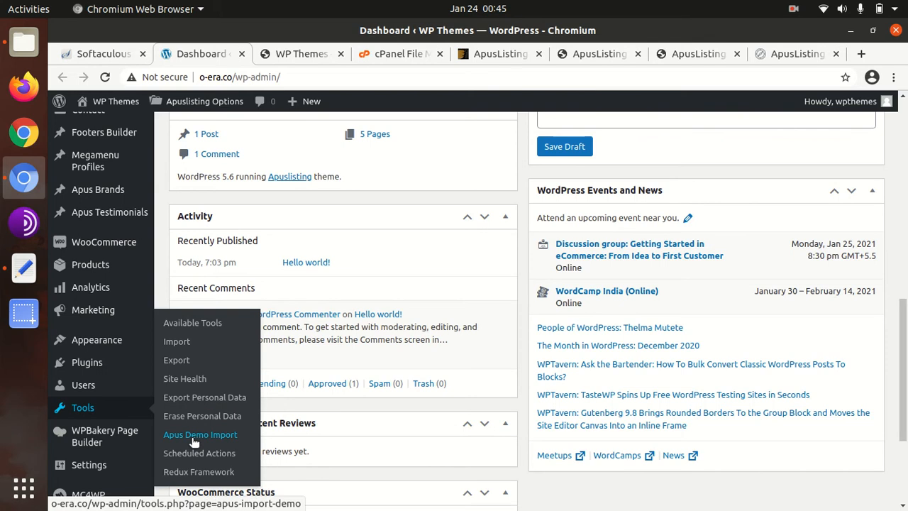
- Go to Tools > Apus Demo Import to reach the ApusTheme Demo Importer
click(200, 434)
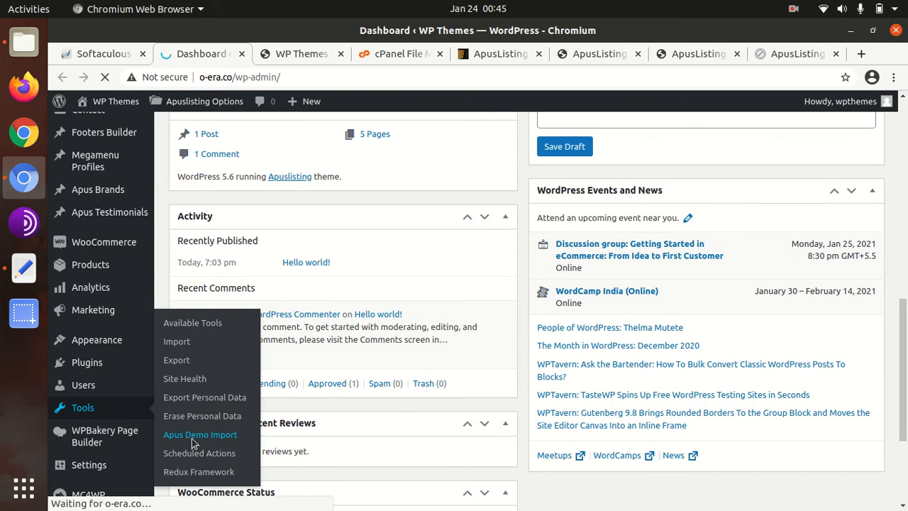
click(201, 434)
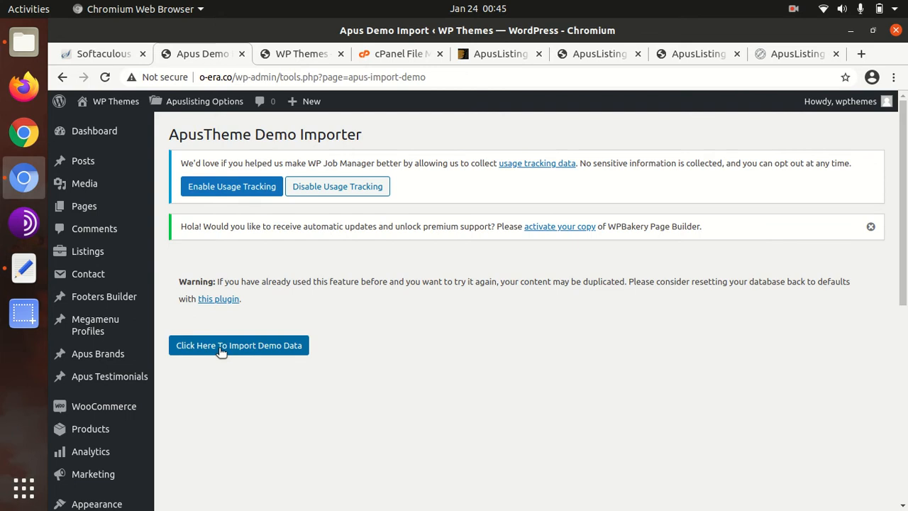
- Start the demo data import and confirm 'Do you want to import demo now?' with OK
click(238, 344)
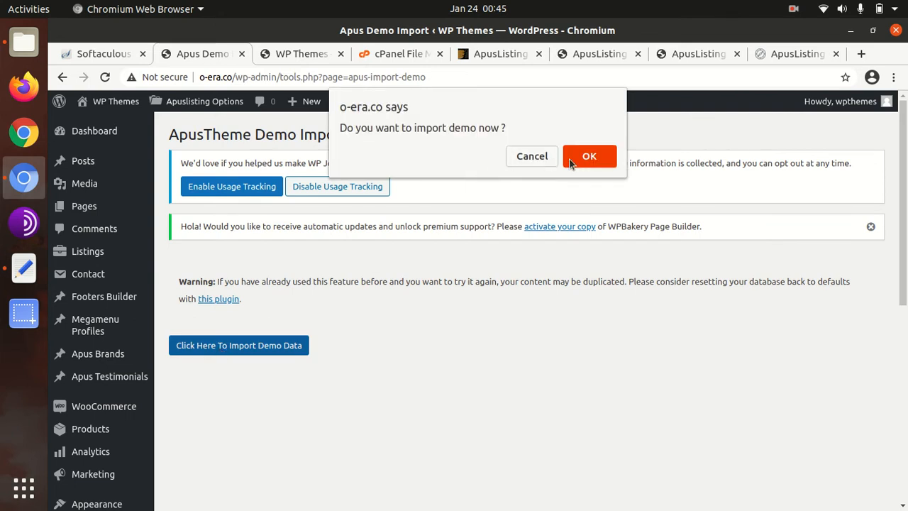
click(589, 156)
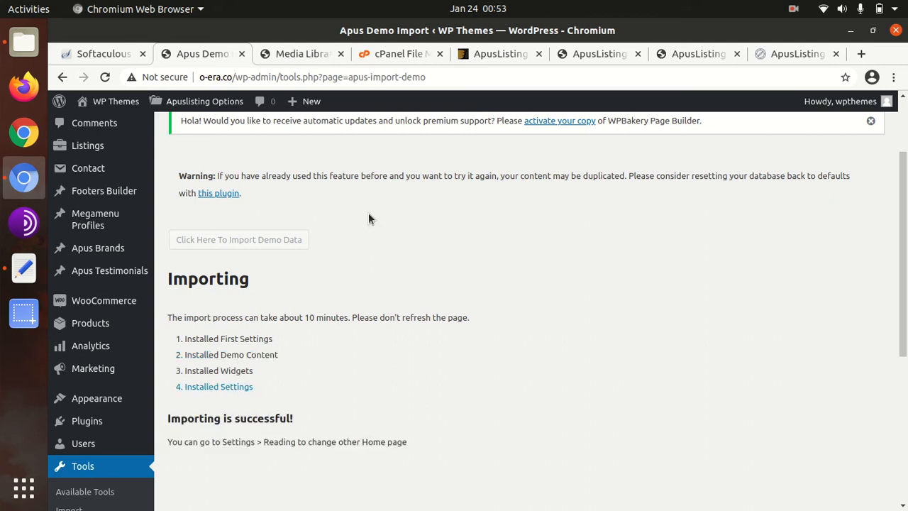
- Check the import results and highlight the 'Importing is successful' message
scroll(down, 3)
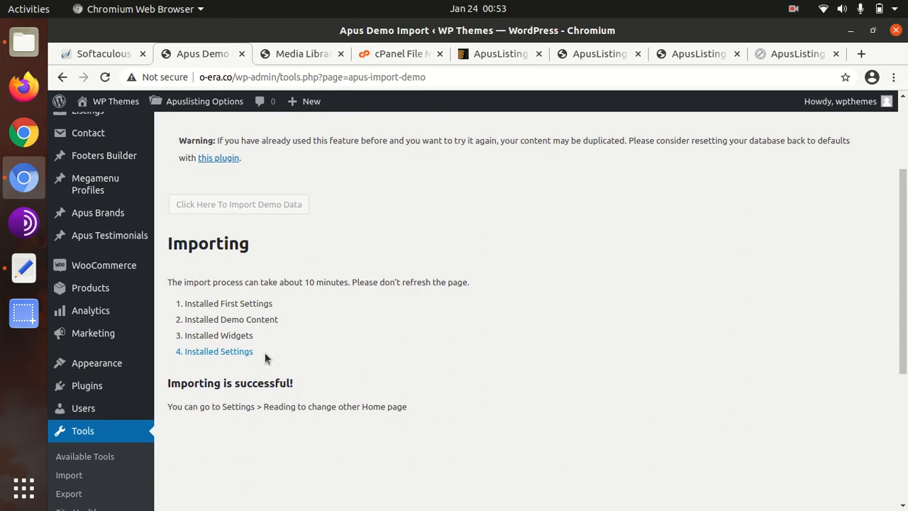
mouse_move(183, 386)
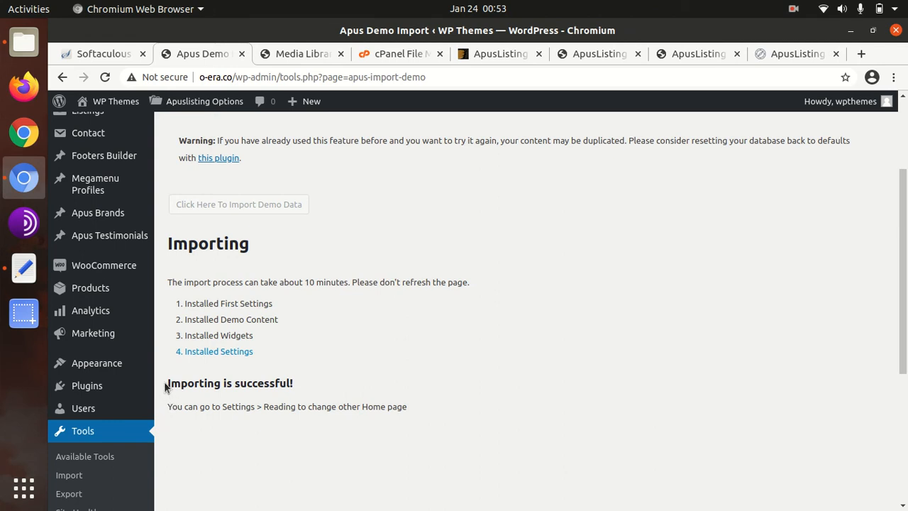
double_click(230, 383)
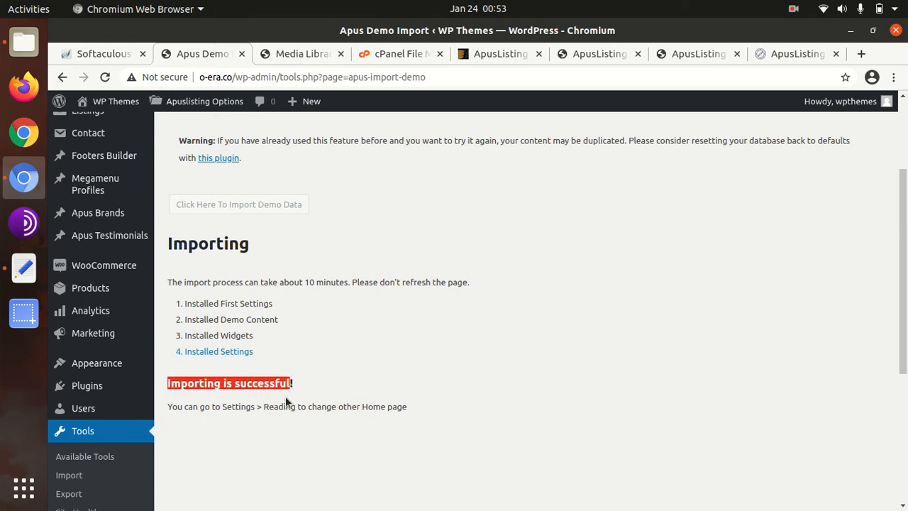
mouse_move(244, 420)
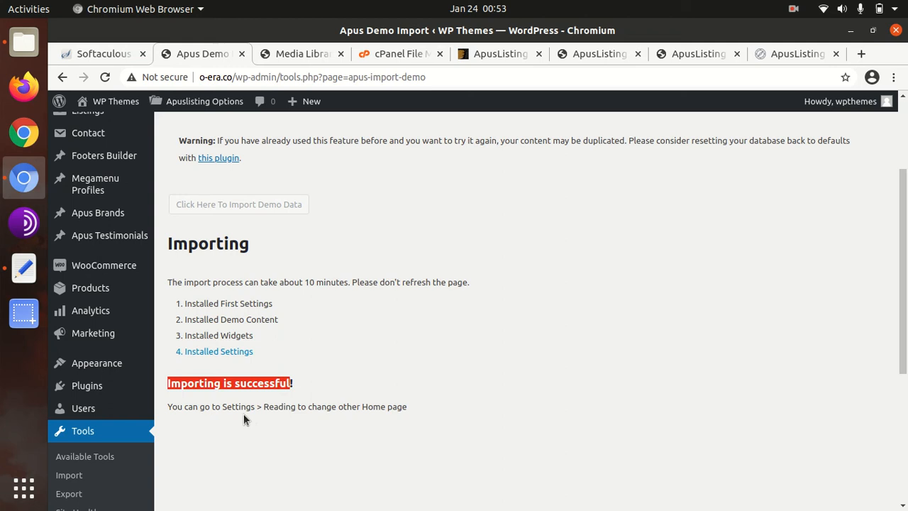
mouse_move(427, 366)
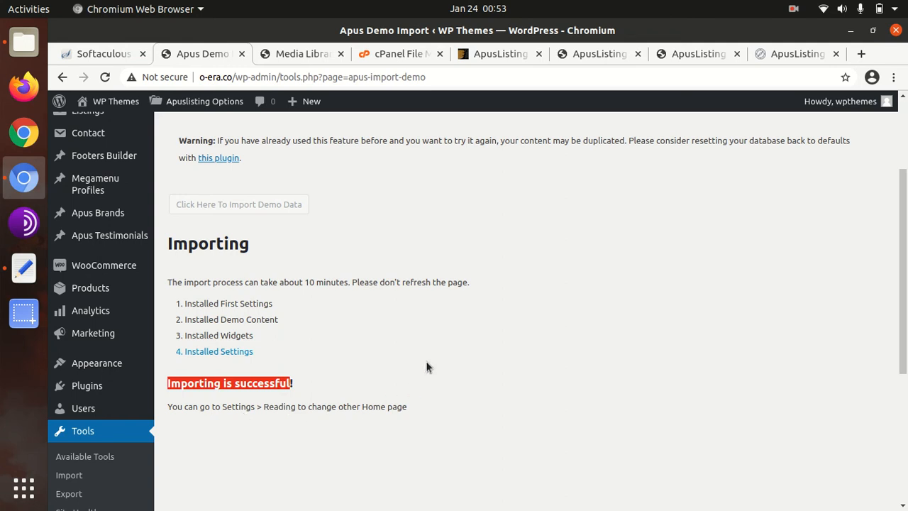
scroll(up, 3)
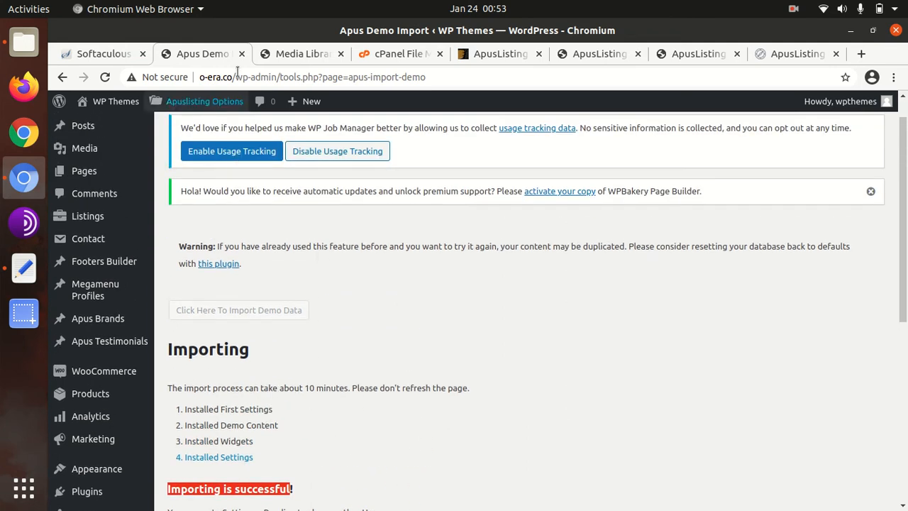
click(117, 100)
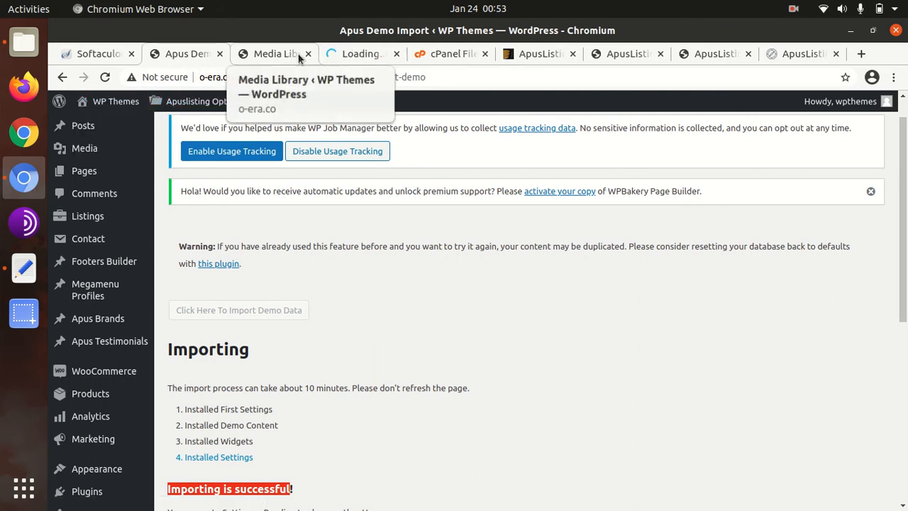
- Switch to the Media Library tab showing the woocommerce-placeholder page
click(309, 54)
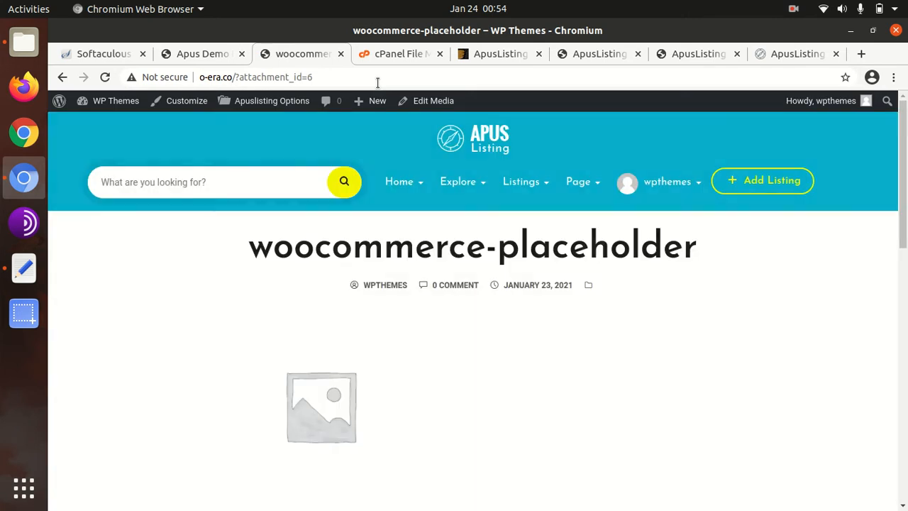
- Scroll the woocommerce-placeholder page to its comment form, then return to the demo importer
scroll(down, 3)
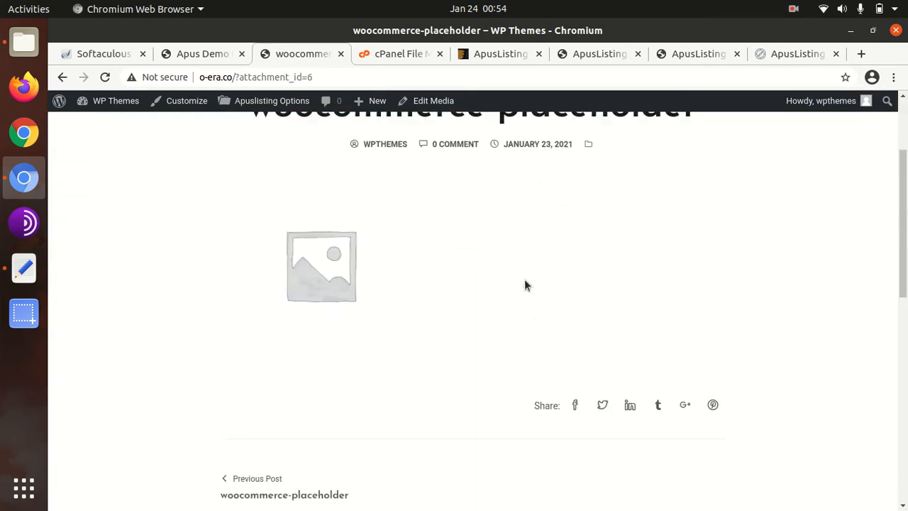
scroll(down, 3)
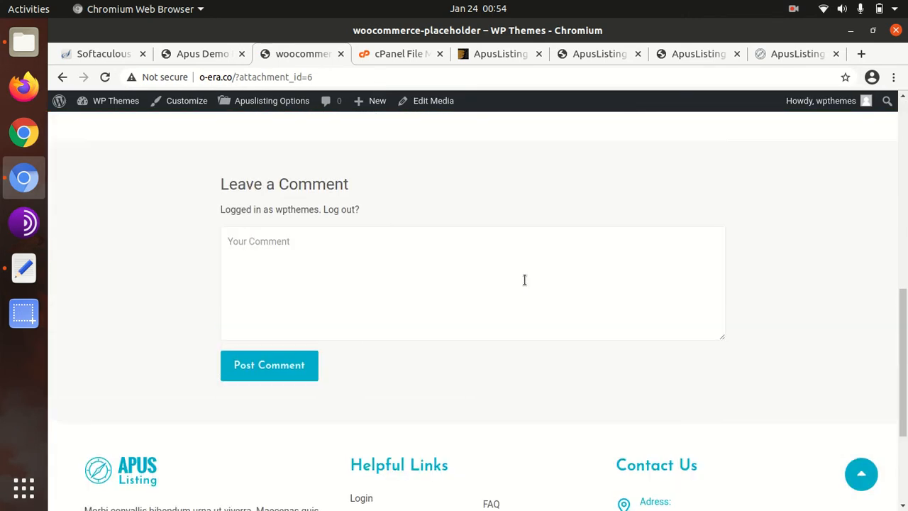
click(202, 54)
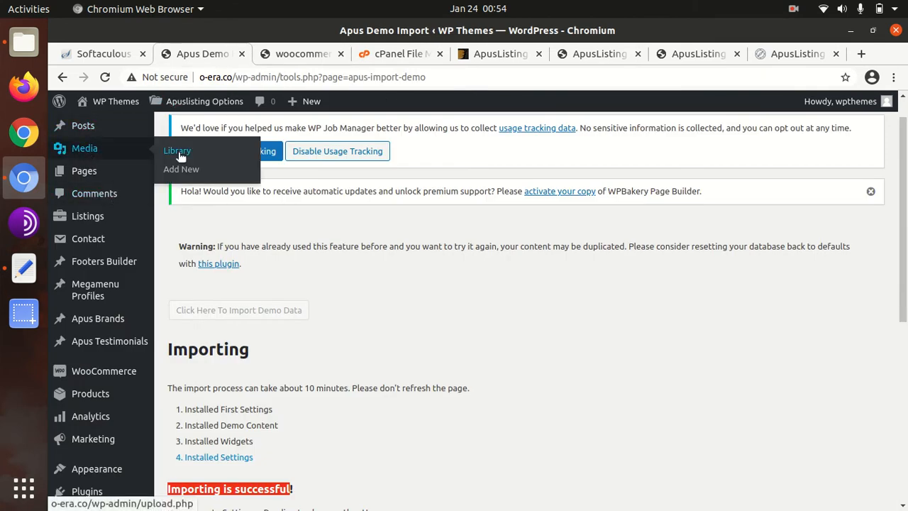
- Browse Media > Library, scrolling through the many imported demo images
click(175, 150)
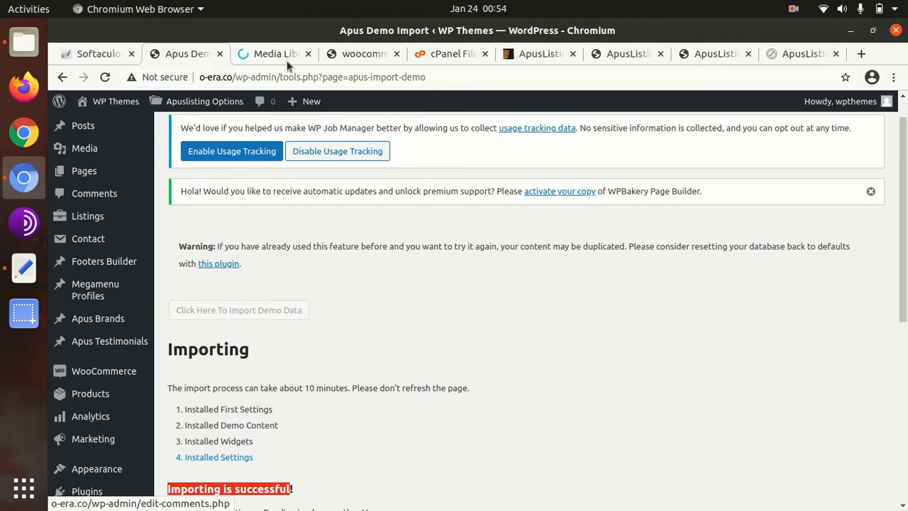
mouse_move(273, 54)
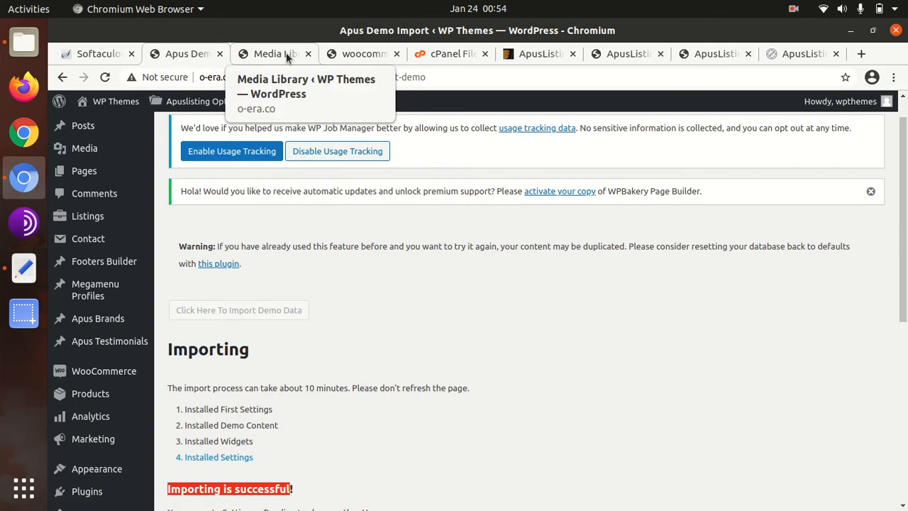
click(272, 54)
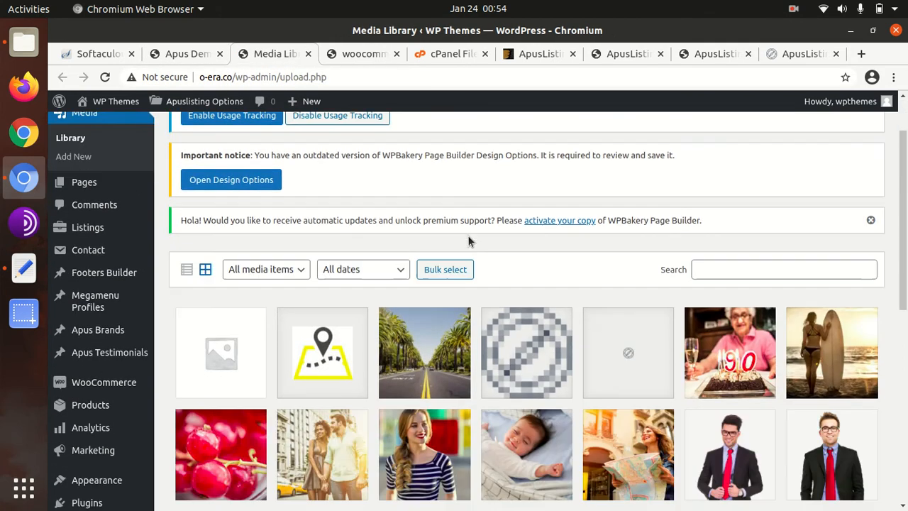
scroll(down, 3)
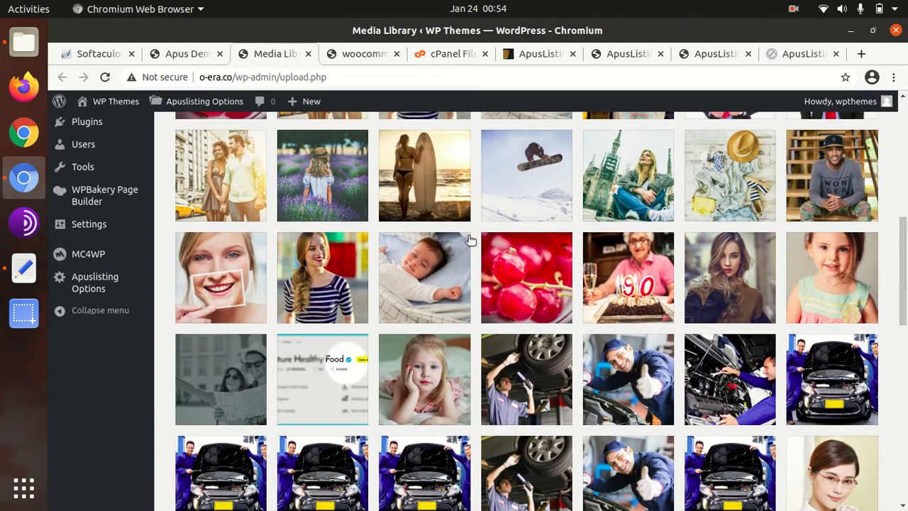
scroll(down, 3)
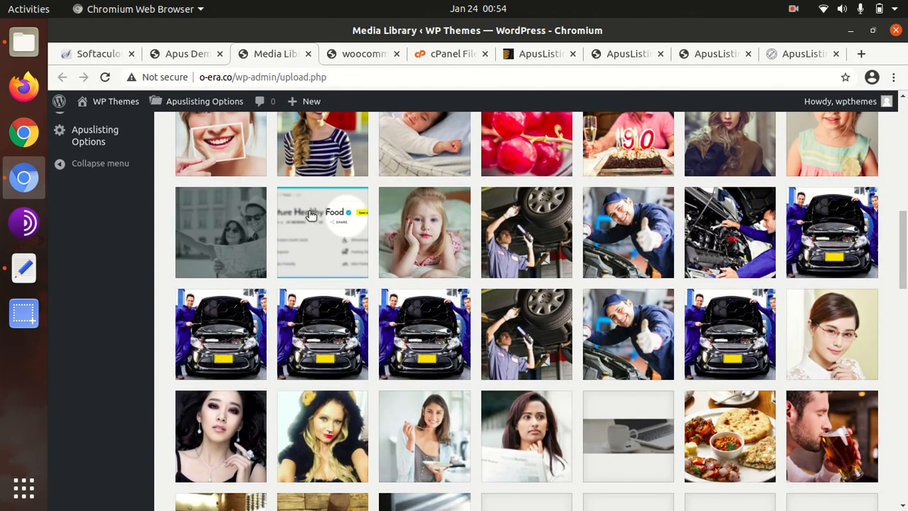
scroll(down, 3)
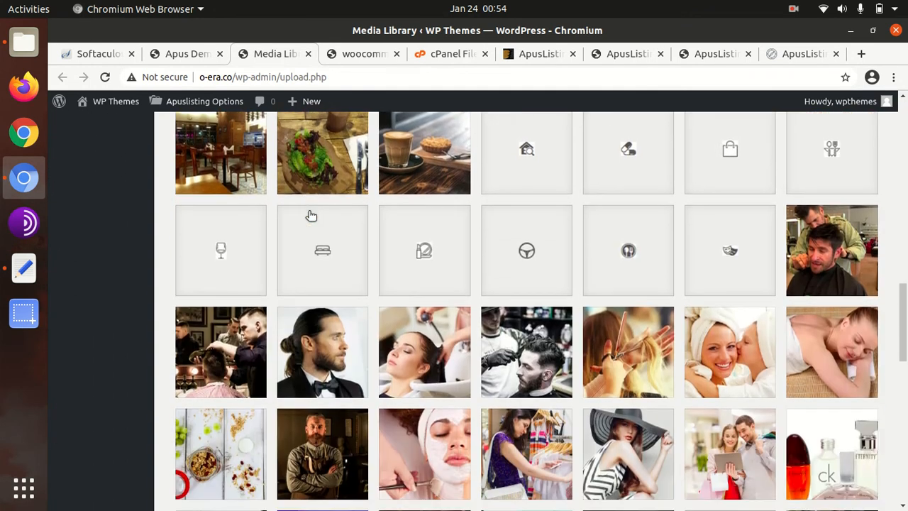
scroll(down, 3)
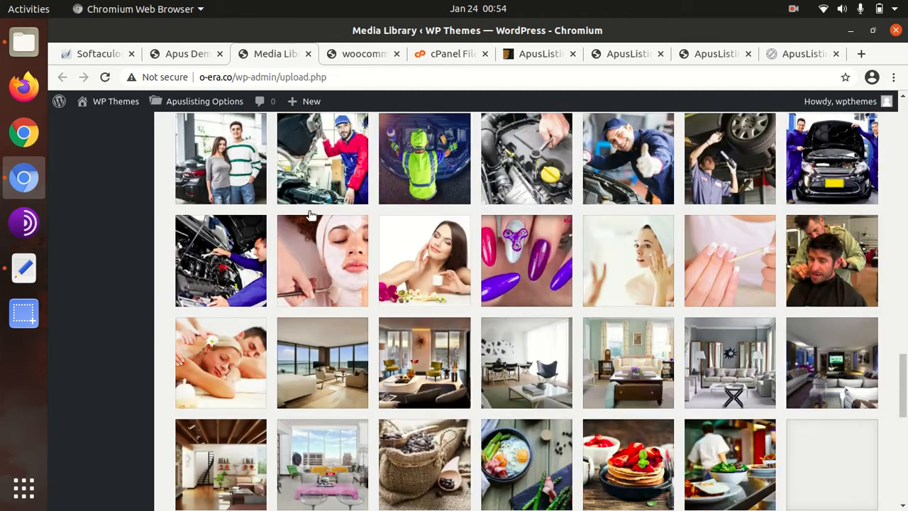
scroll(down, 3)
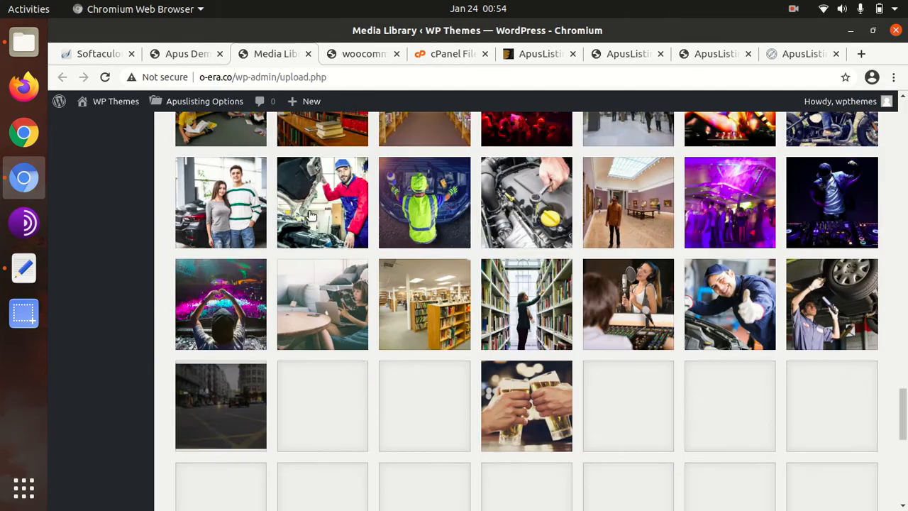
scroll(down, 3)
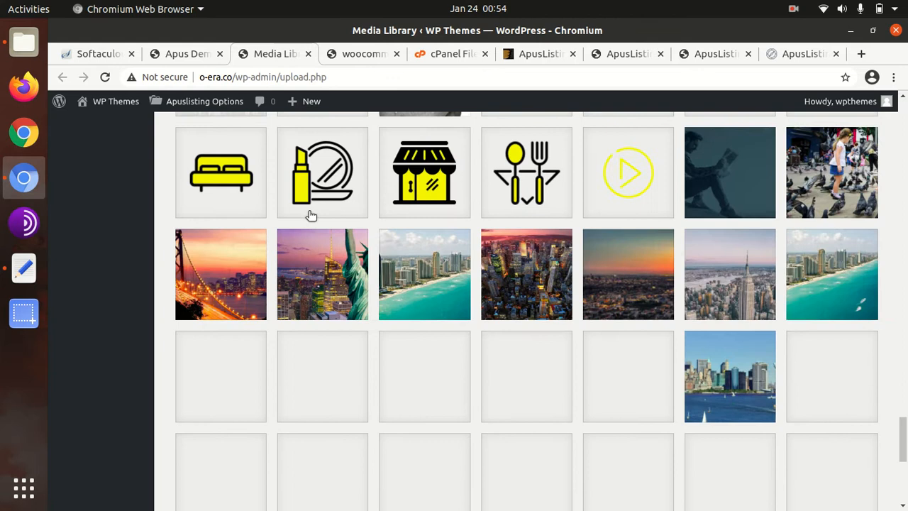
scroll(down, 3)
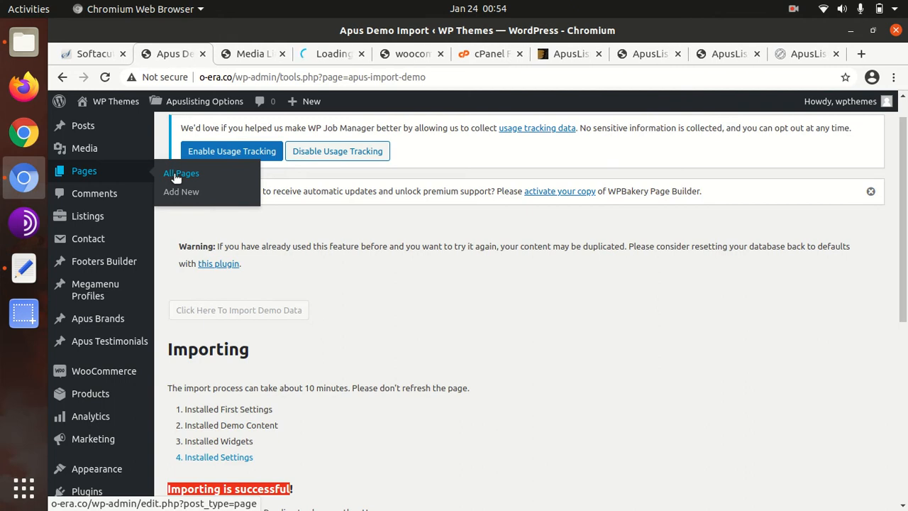
- Show All Pages and scroll the 29 imported pages down to Home 1, Home 2 and Home 3
click(181, 173)
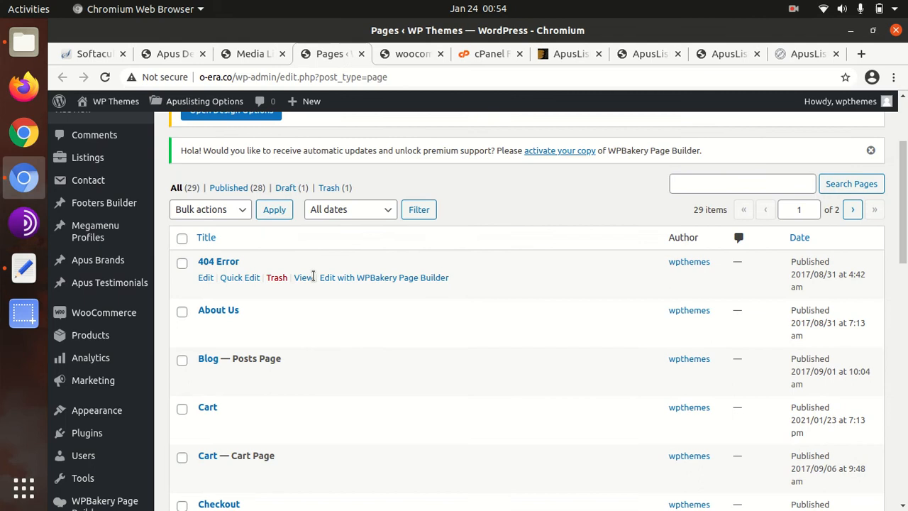
scroll(up, 3)
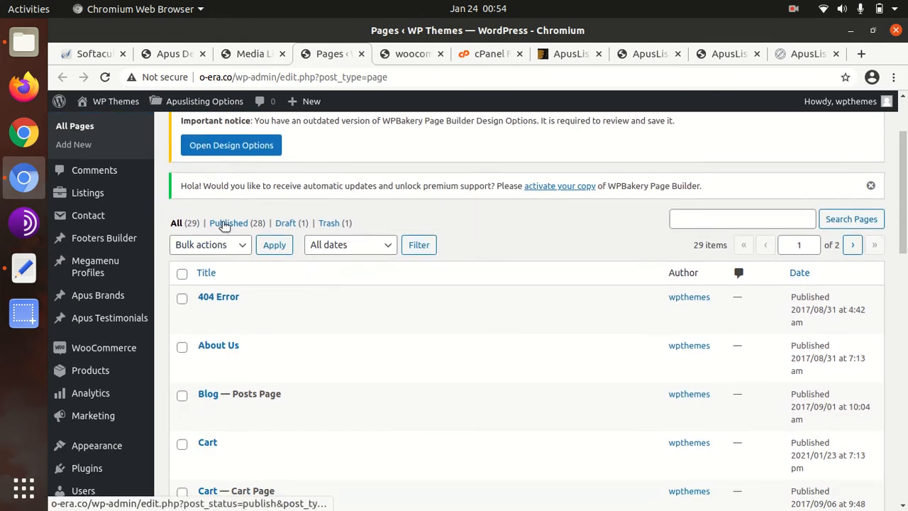
scroll(down, 3)
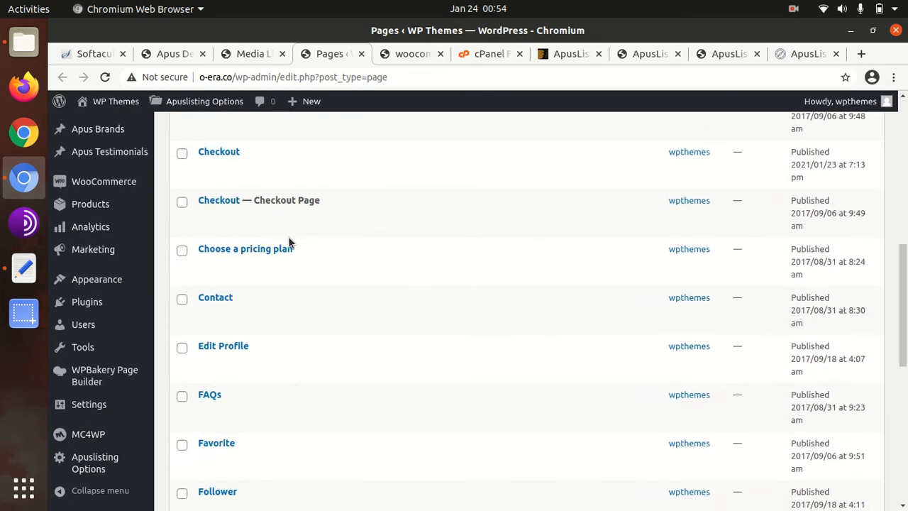
scroll(down, 3)
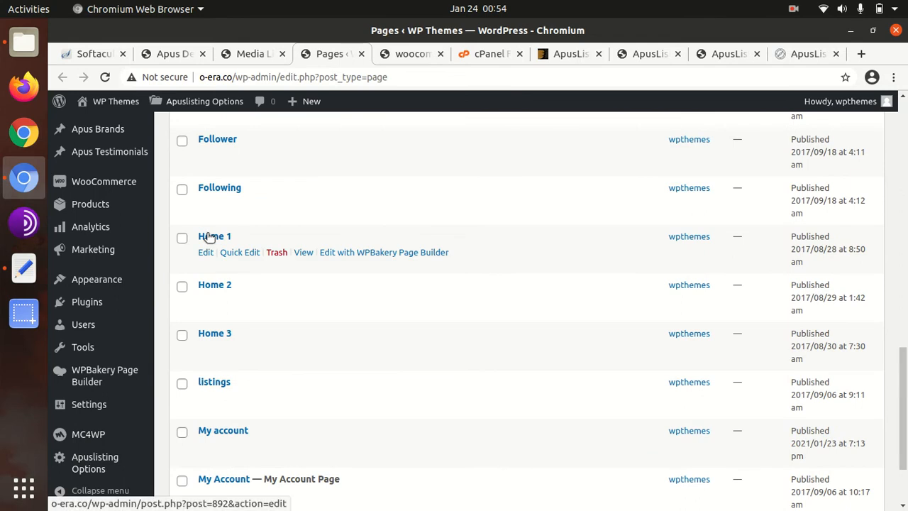
mouse_move(304, 252)
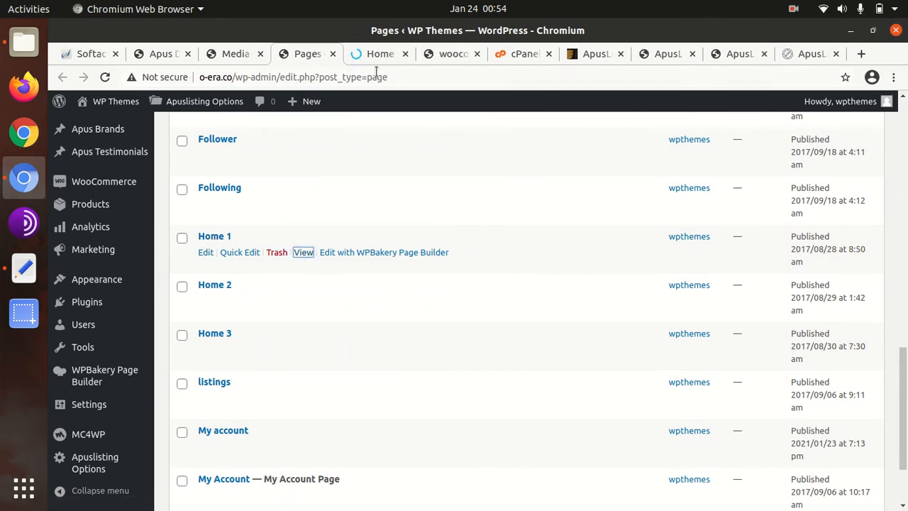
- View Home 1 live, scrolling through its cities and recent places, then return to Apus Demo Import
click(304, 253)
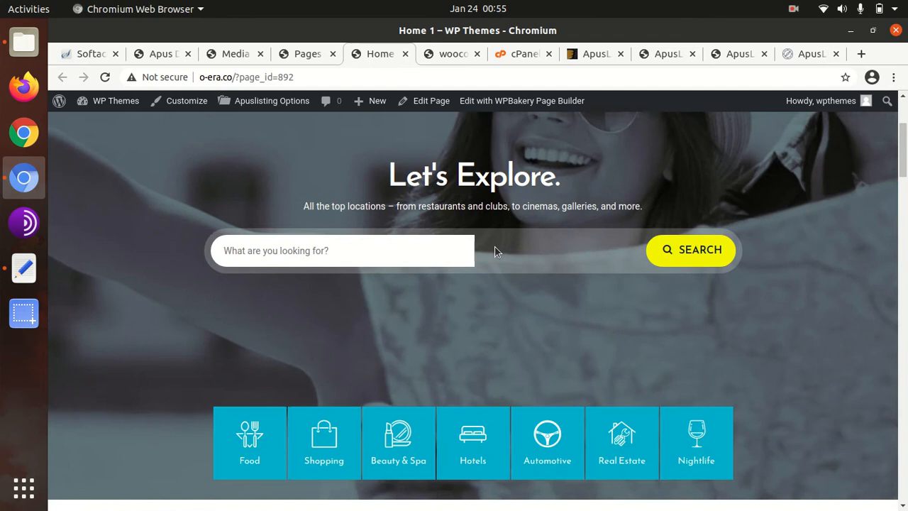
scroll(down, 3)
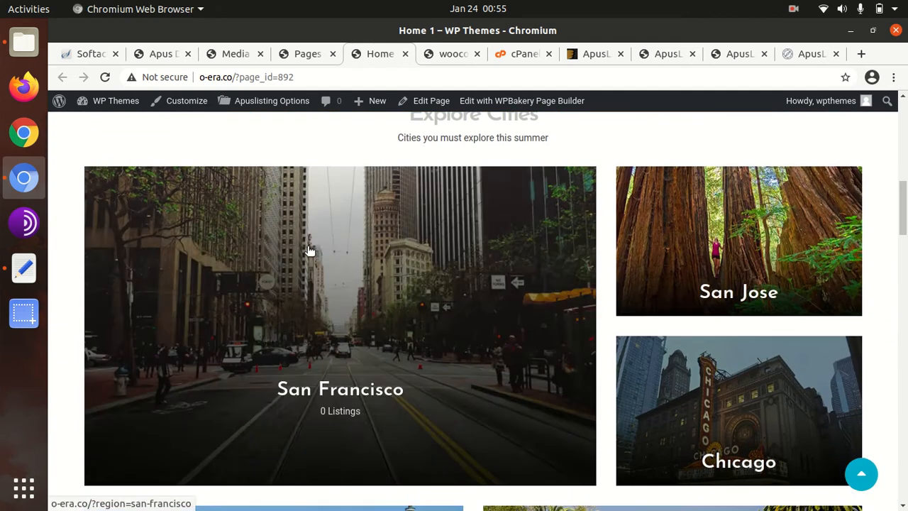
scroll(down, 3)
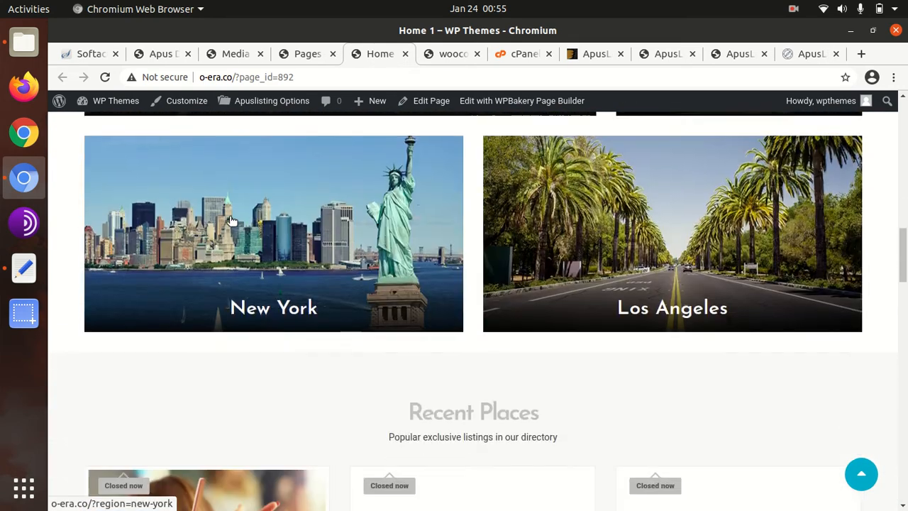
scroll(down, 3)
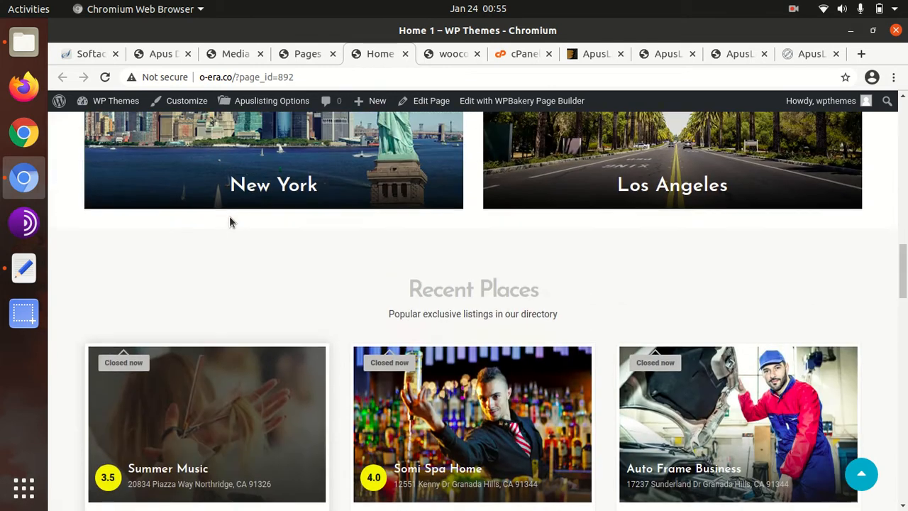
scroll(up, 3)
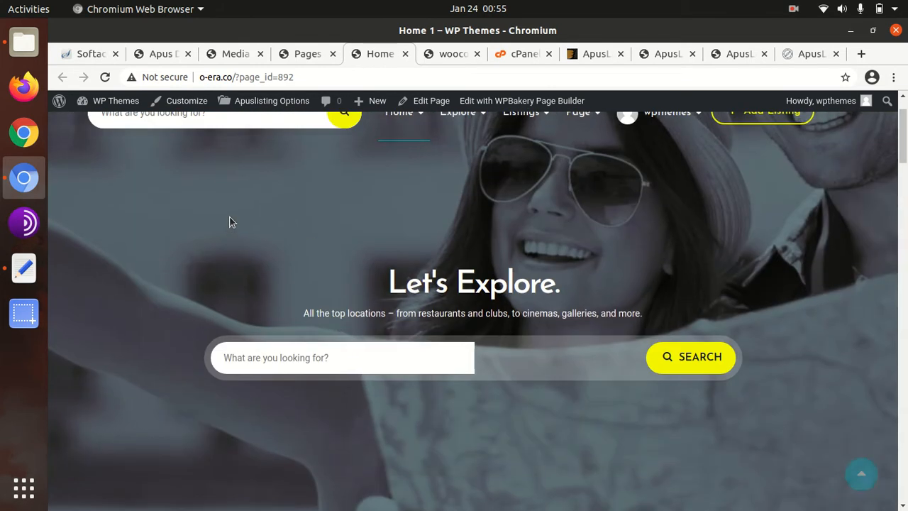
scroll(up, 3)
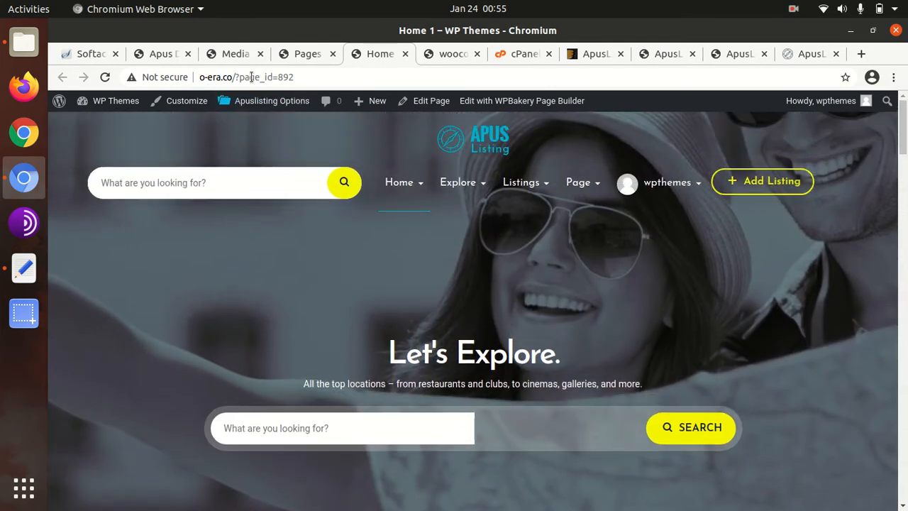
click(236, 54)
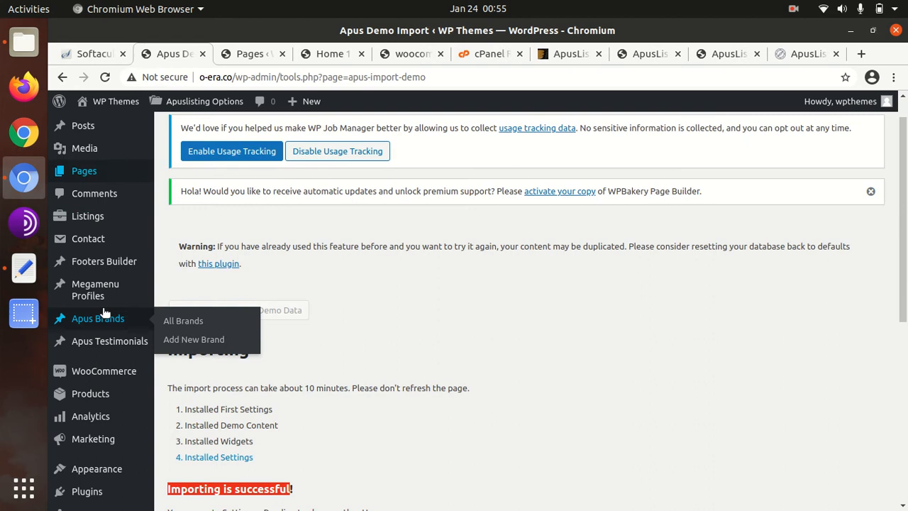
- Launch the Customizer from Appearance > Customize for the Apuslisting theme
scroll(down, 3)
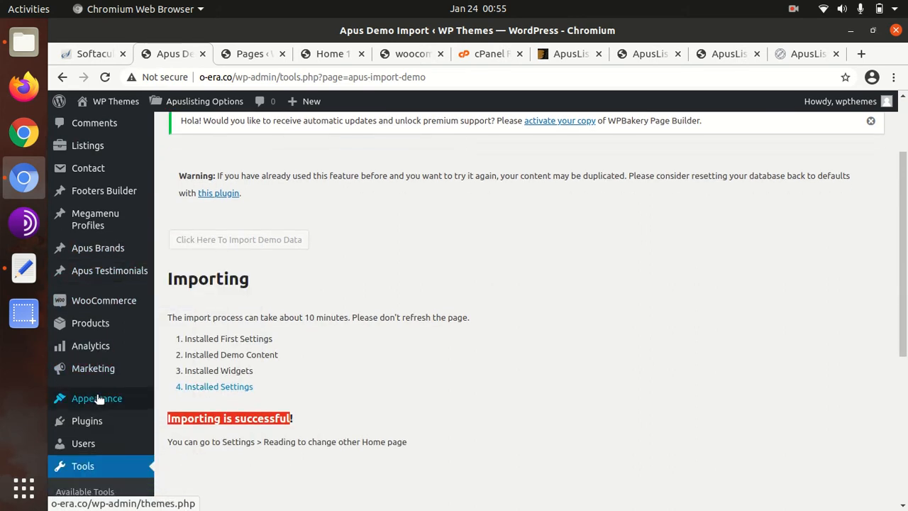
click(97, 397)
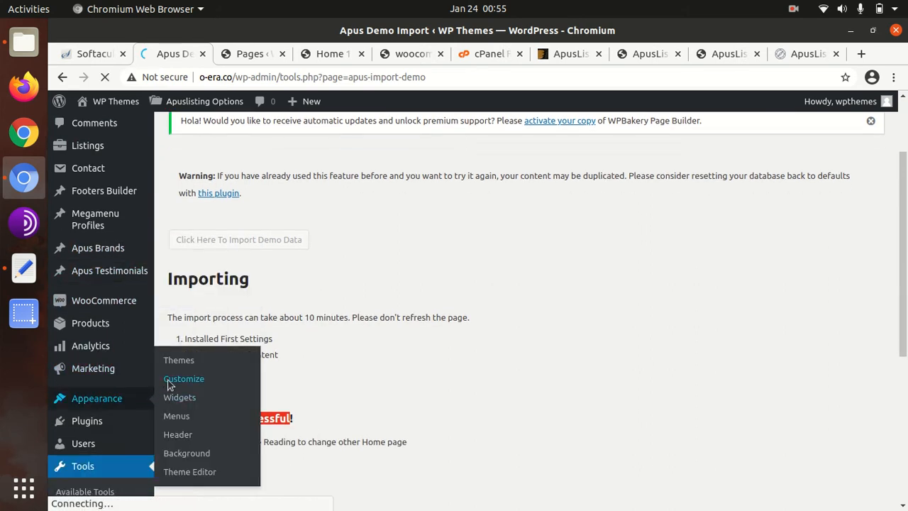
click(184, 377)
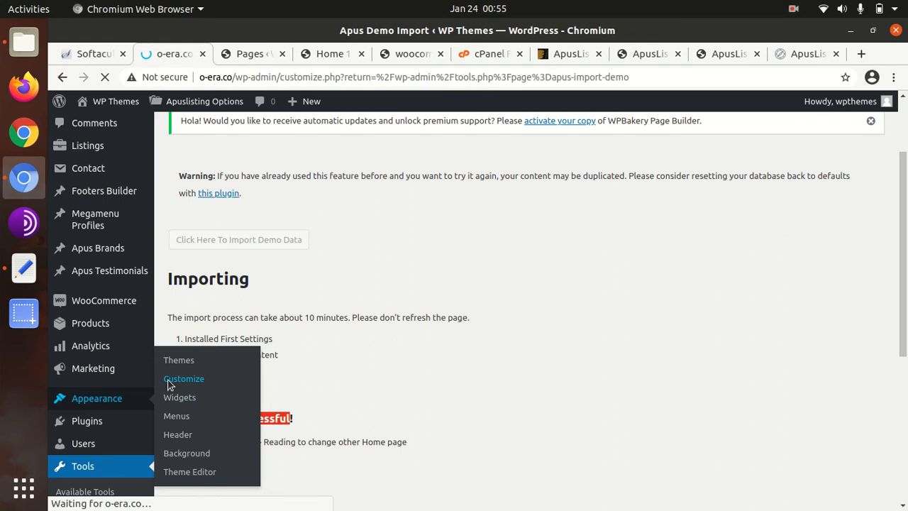
click(183, 377)
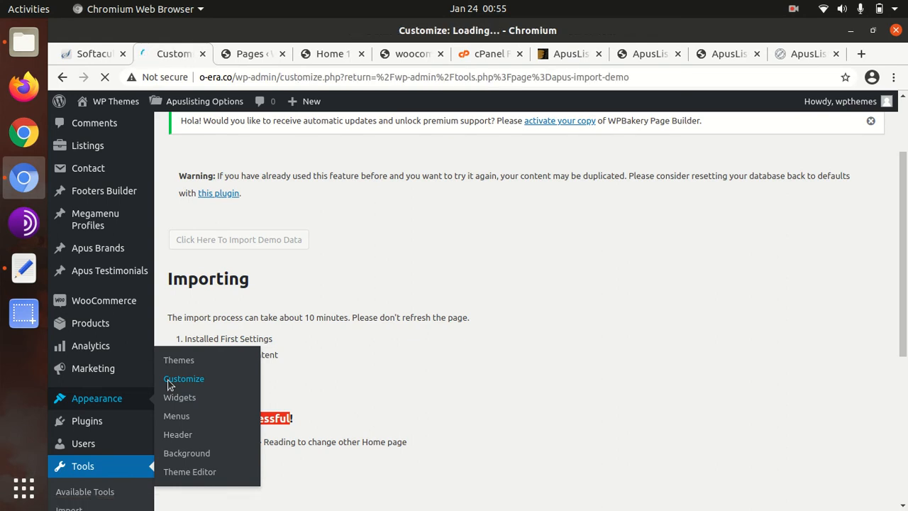
click(183, 377)
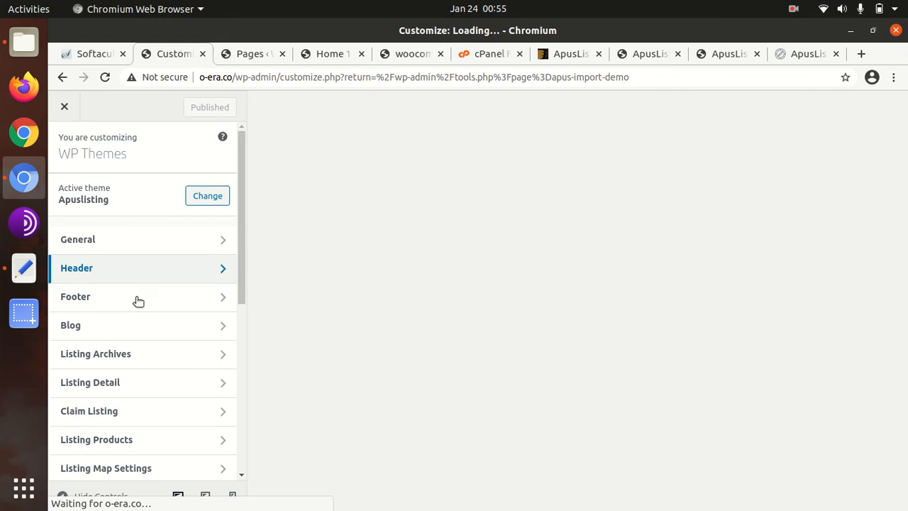
- In Homepage Settings, choose Home 1 as the static homepage
scroll(down, 3)
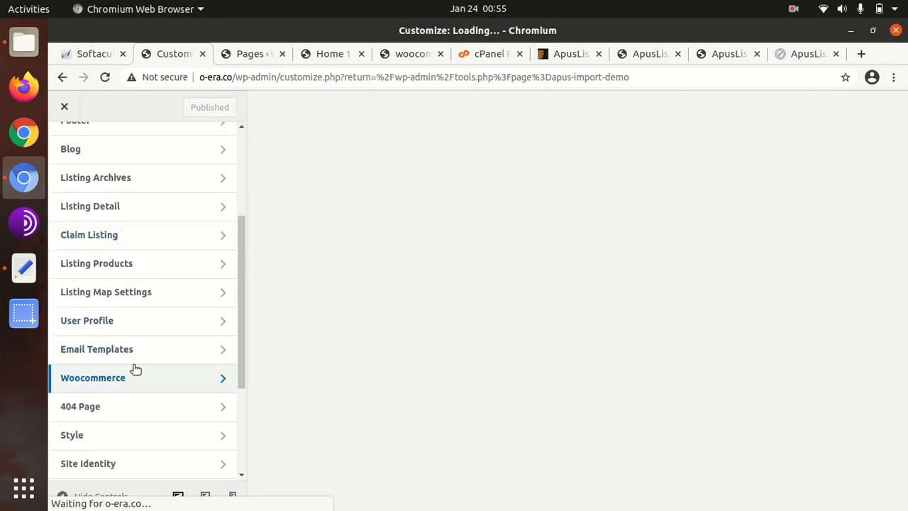
scroll(down, 3)
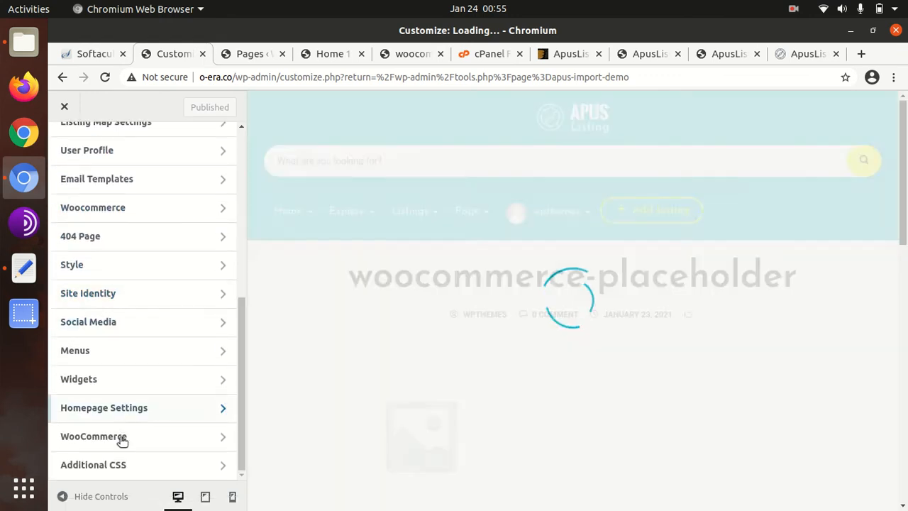
click(104, 407)
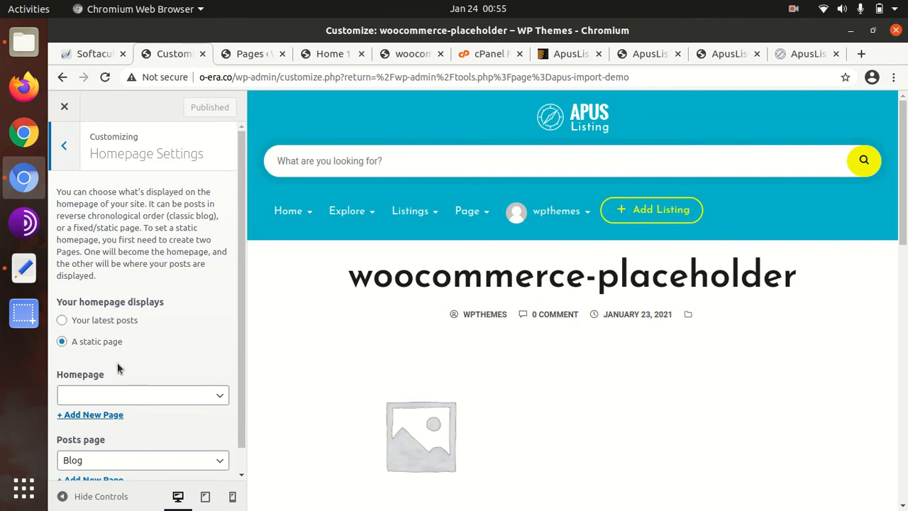
click(142, 395)
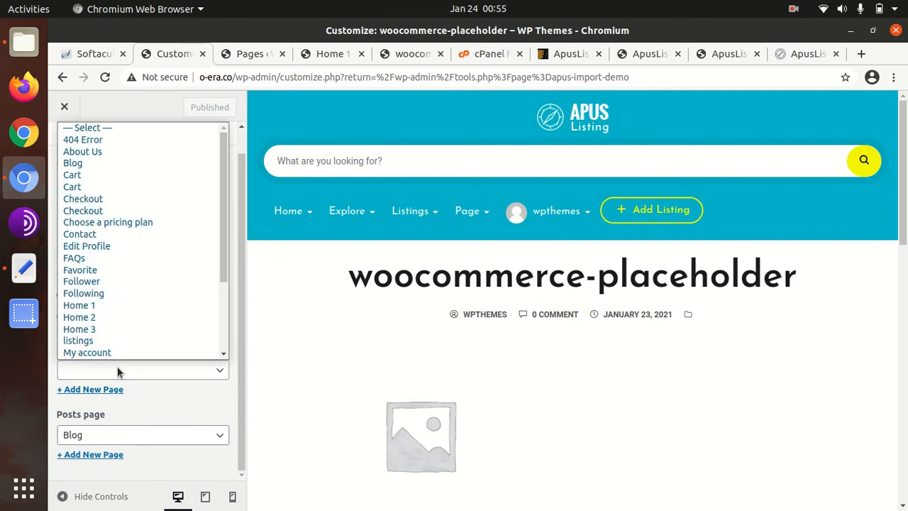
click(79, 305)
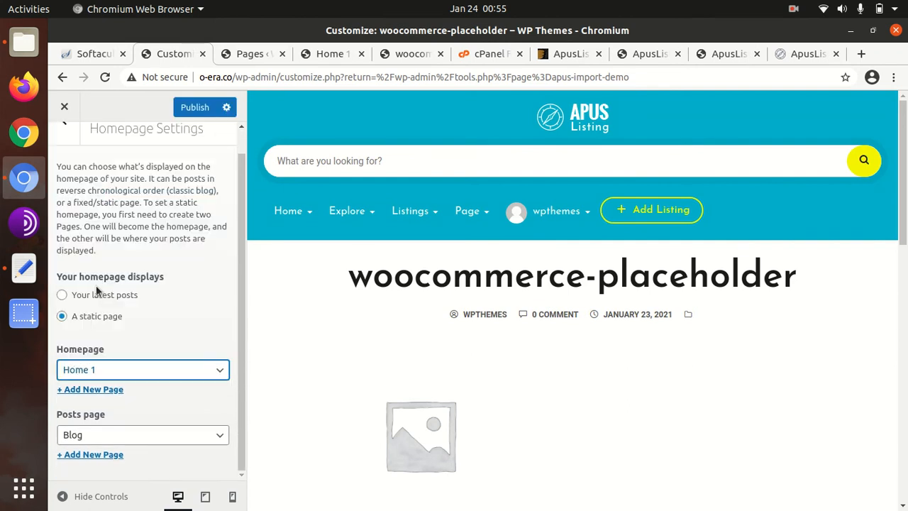
- Publish the homepage change and close the Customizer
click(195, 108)
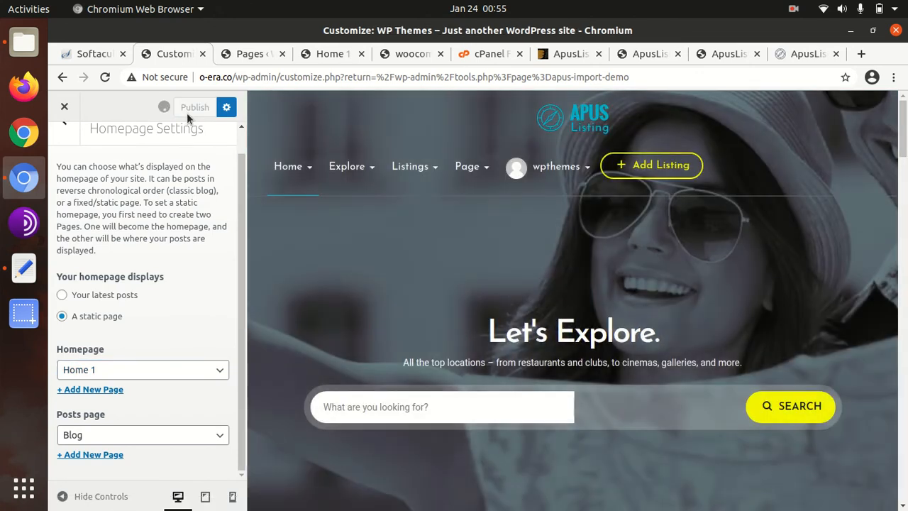
click(195, 107)
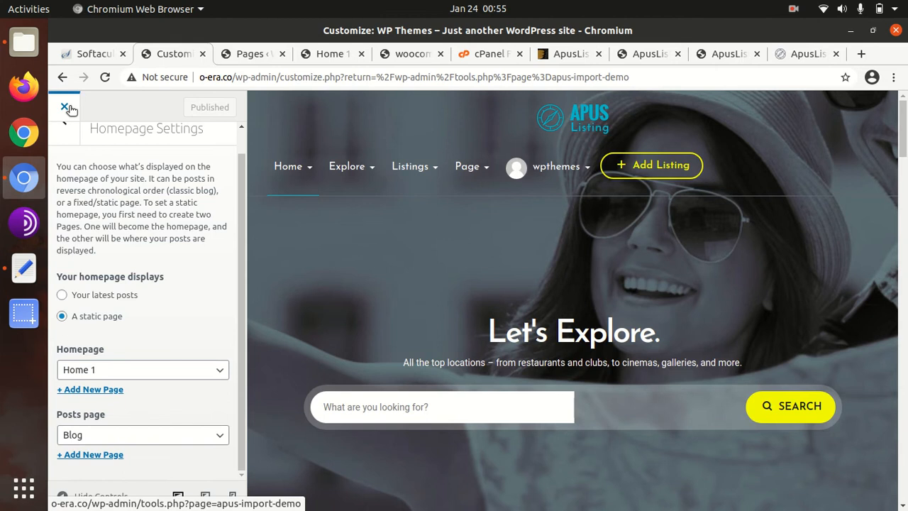
click(64, 108)
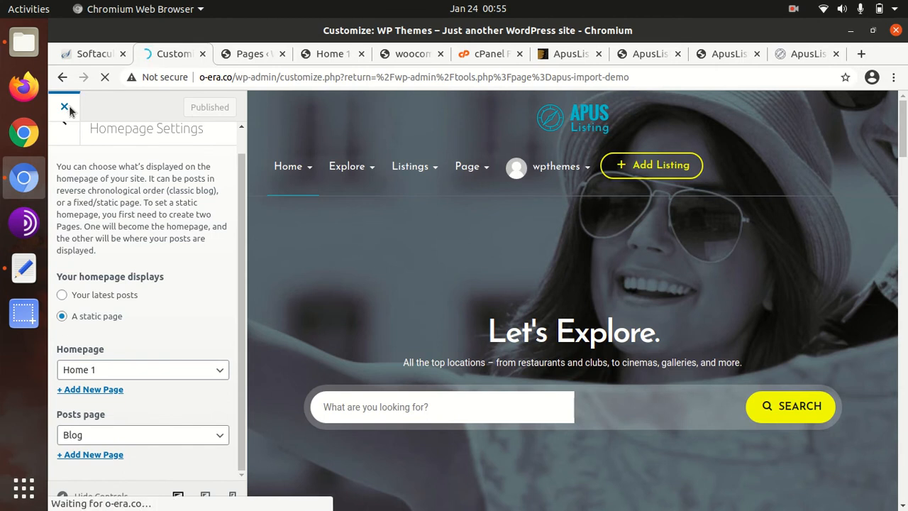
click(64, 108)
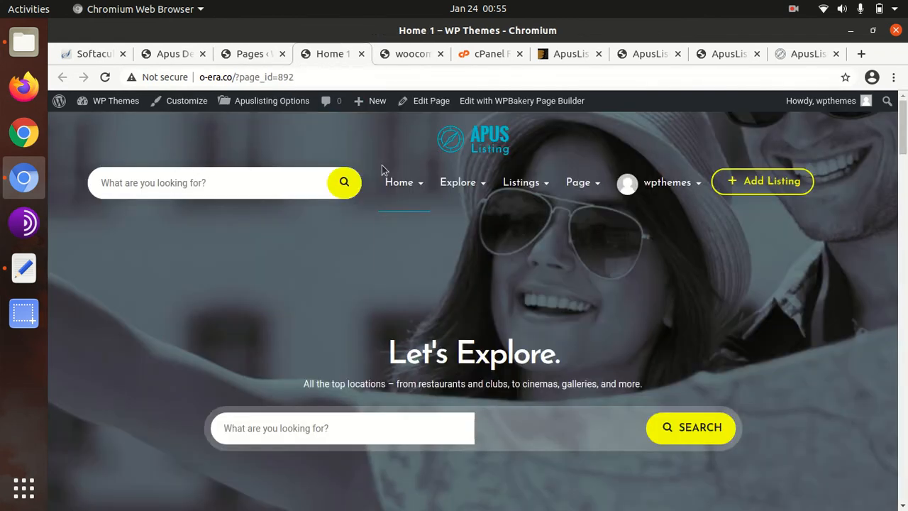
- Load the front page from the Apus Listing logo, then go to My Listings from the account menu
click(474, 139)
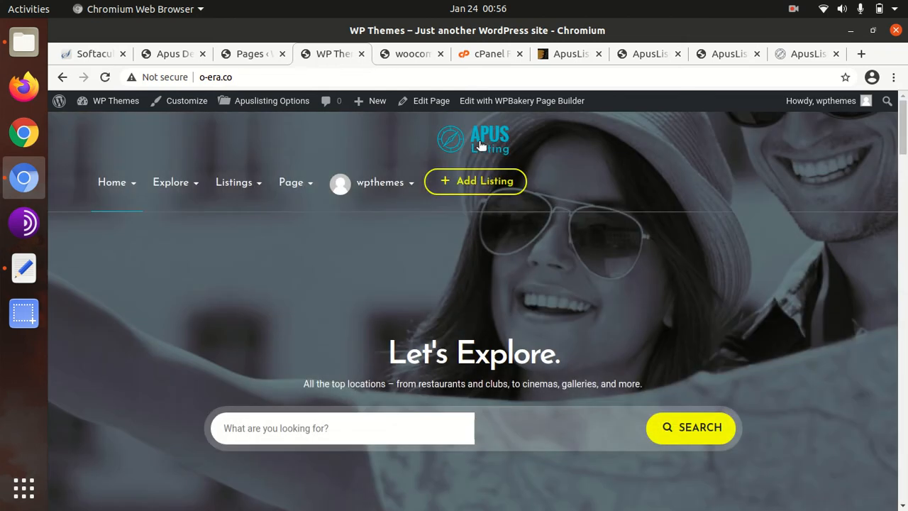
mouse_move(388, 207)
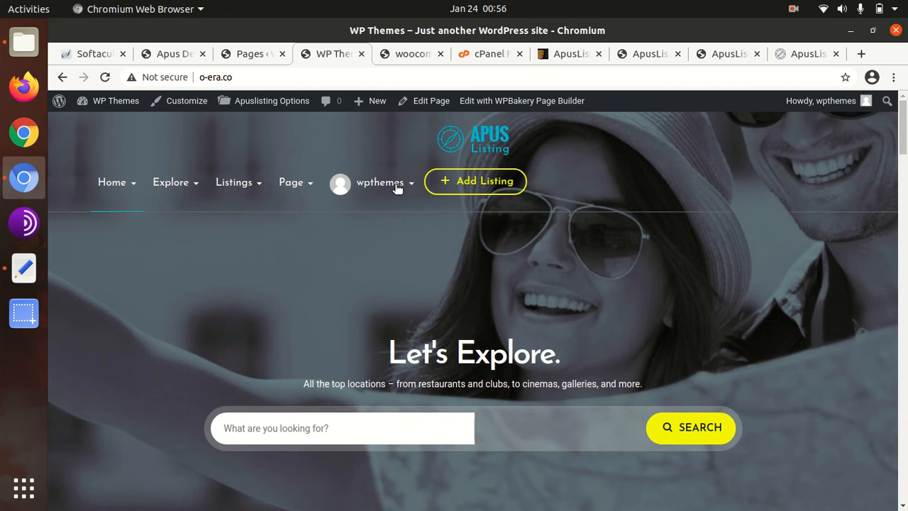
click(380, 181)
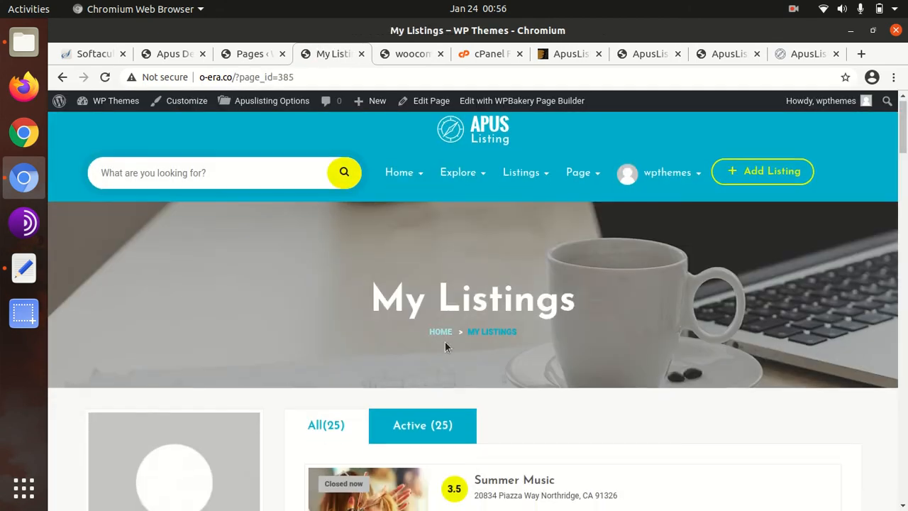
scroll(down, 3)
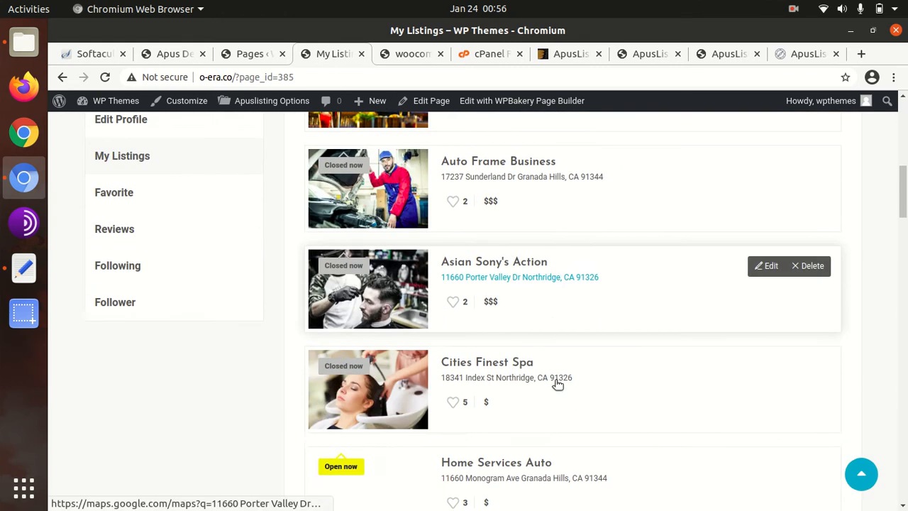
scroll(down, 3)
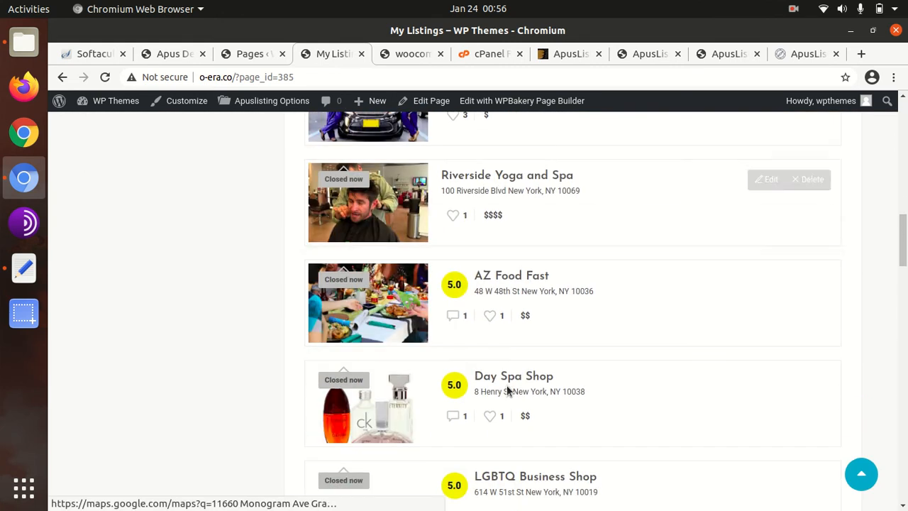
scroll(down, 3)
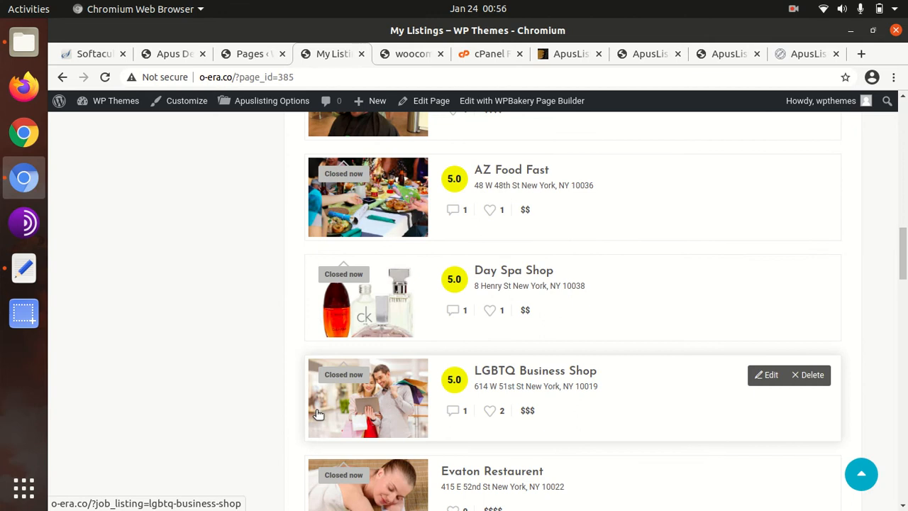
scroll(up, 3)
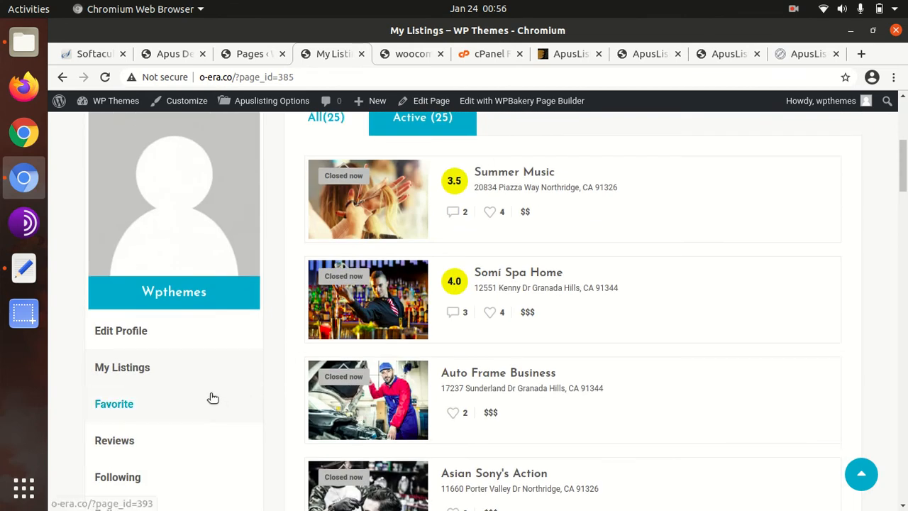
scroll(down, 3)
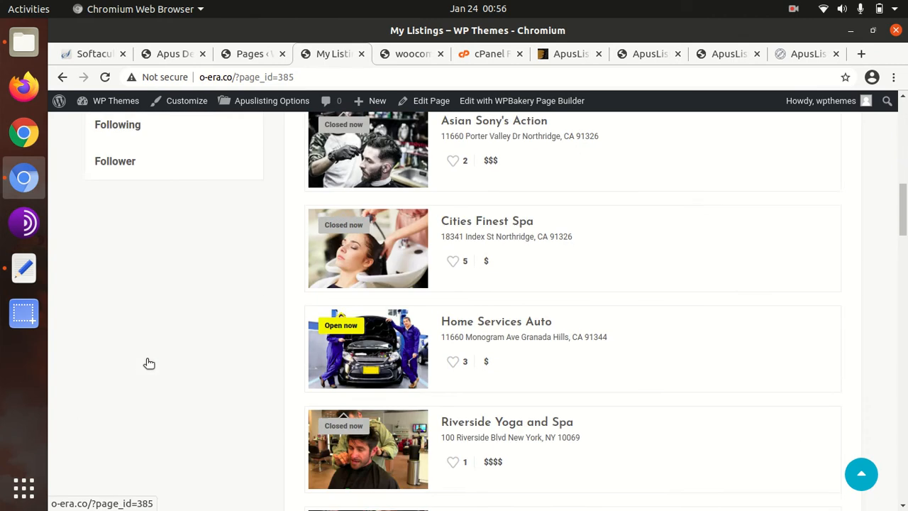
scroll(down, 3)
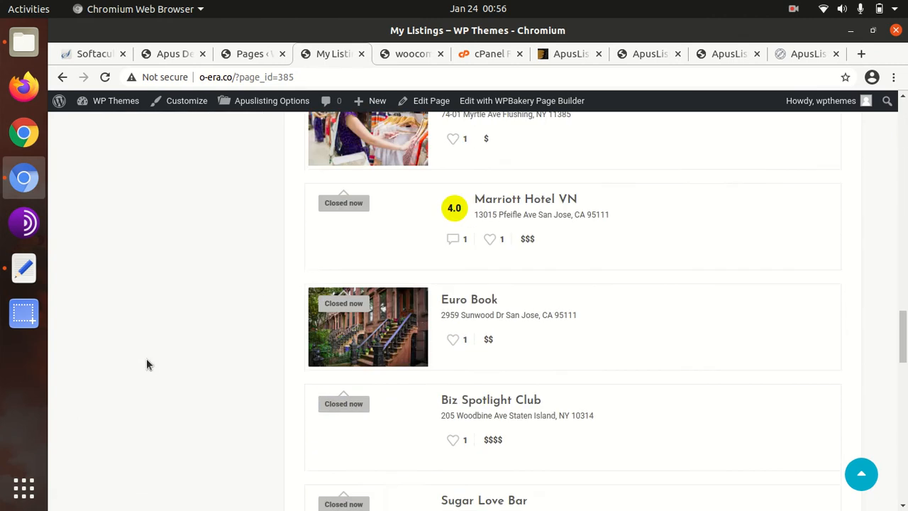
scroll(down, 3)
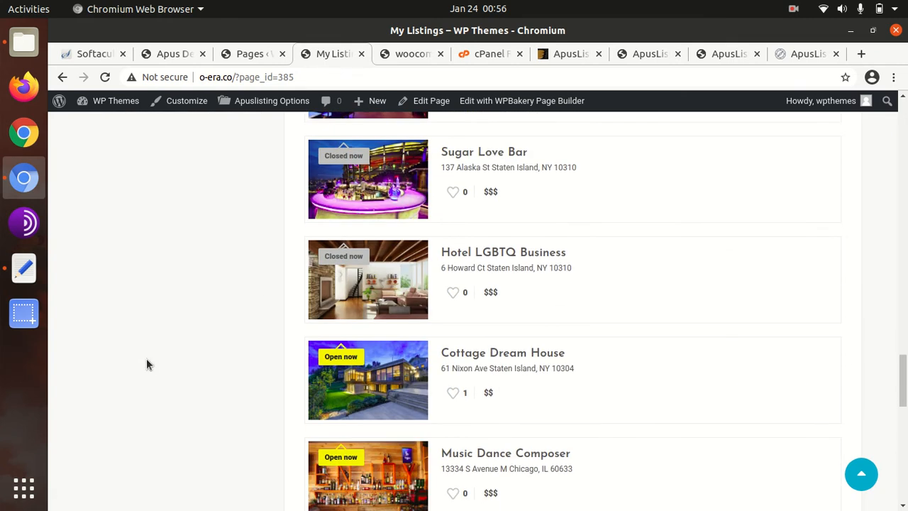
scroll(up, 3)
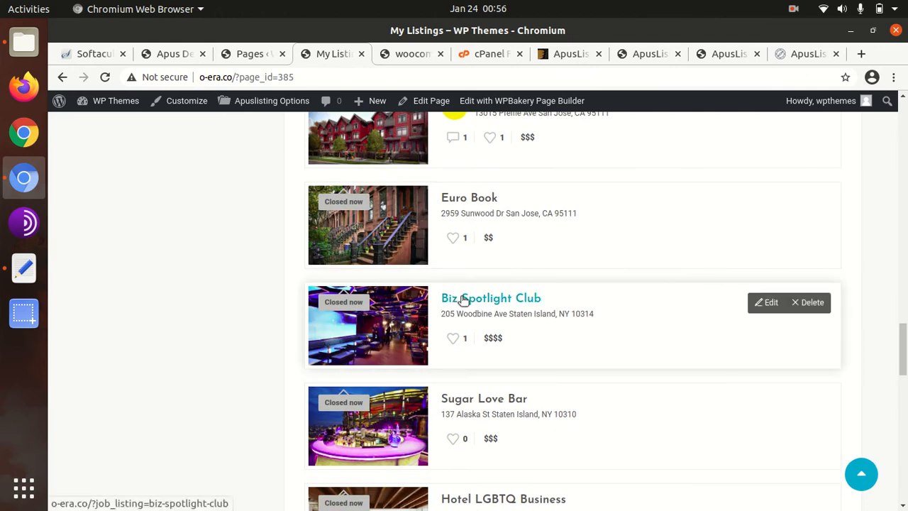
click(491, 298)
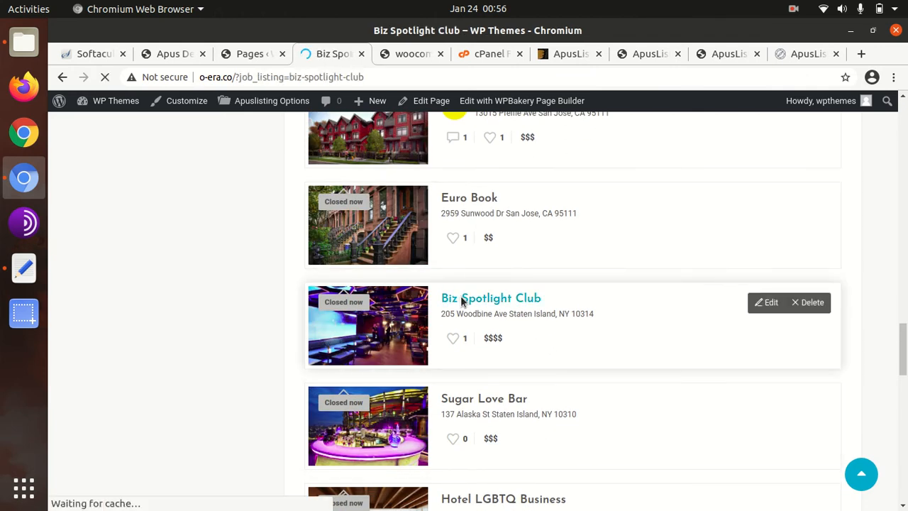
click(491, 298)
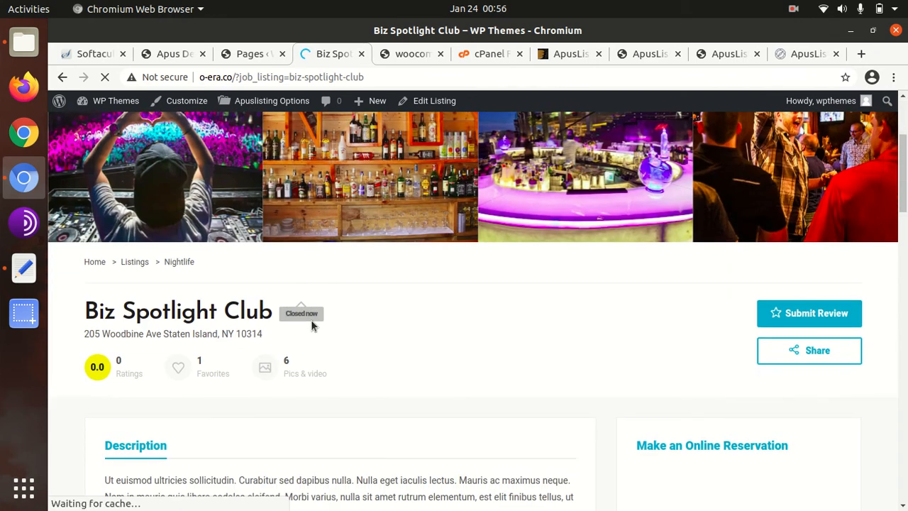
scroll(down, 3)
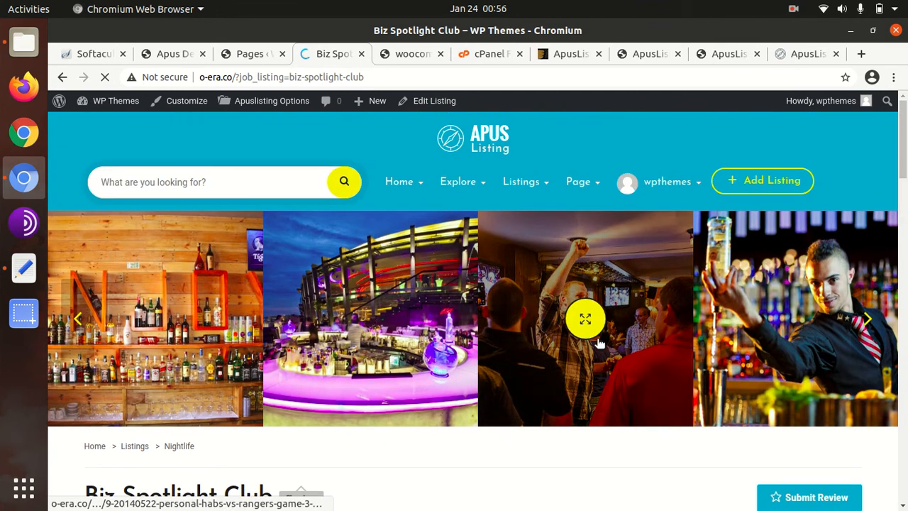
scroll(down, 3)
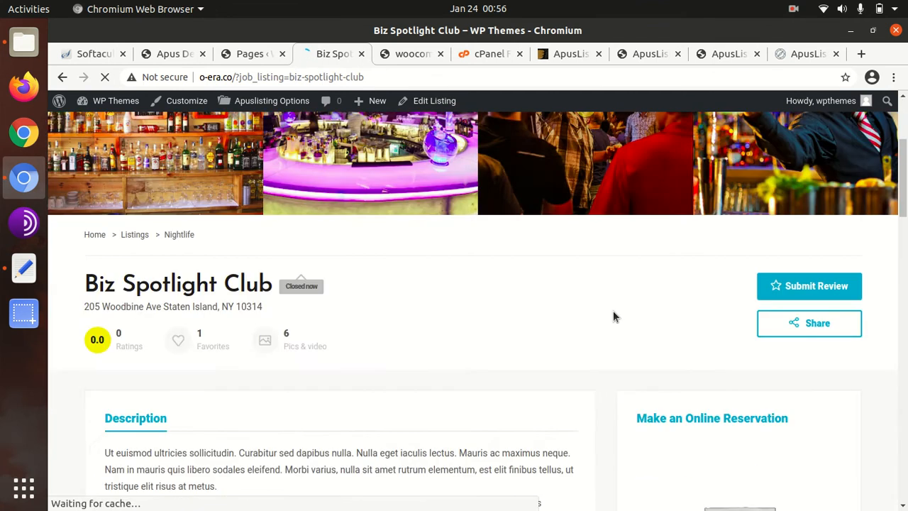
scroll(down, 3)
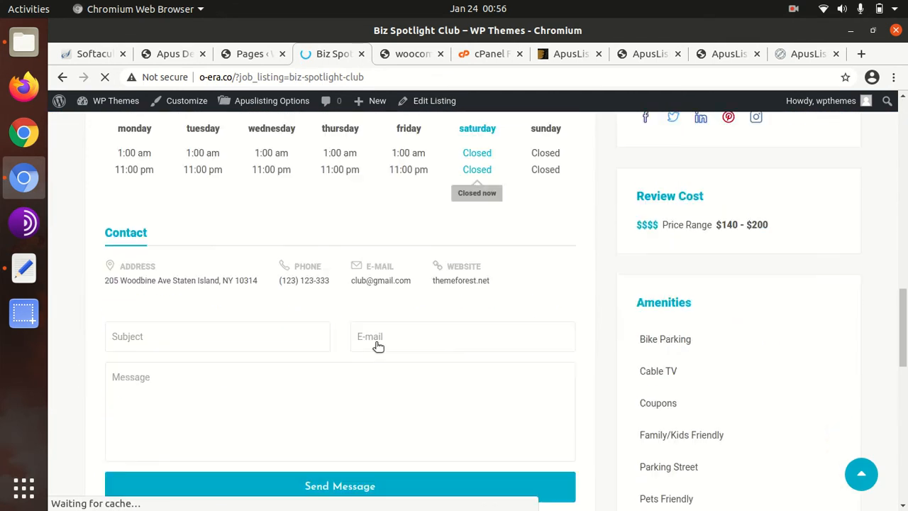
scroll(up, 3)
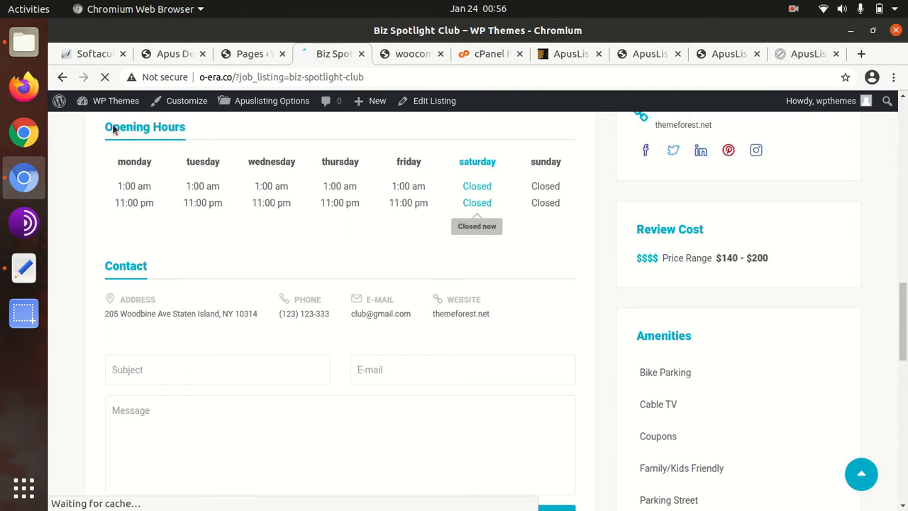
click(63, 76)
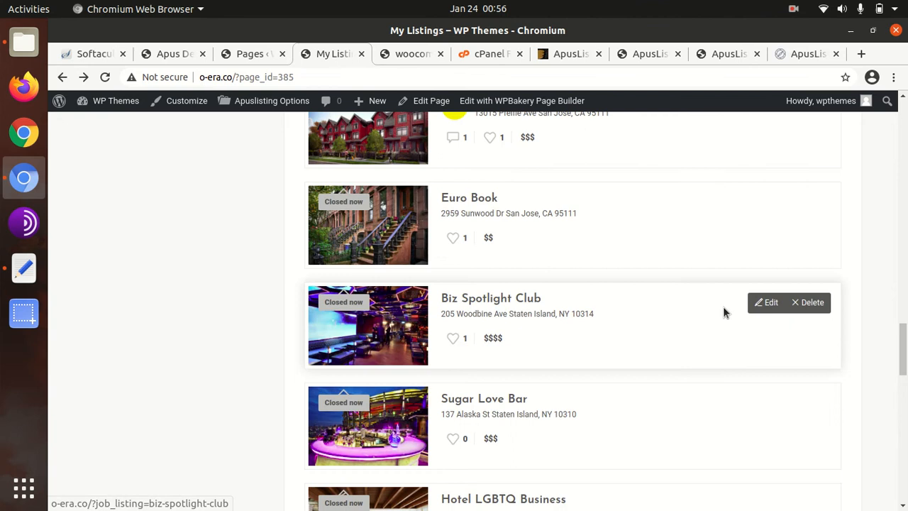
- Edit Biz Spotlight Club and review its form through hours, pricing, social links and services down to Save & Preview
click(766, 302)
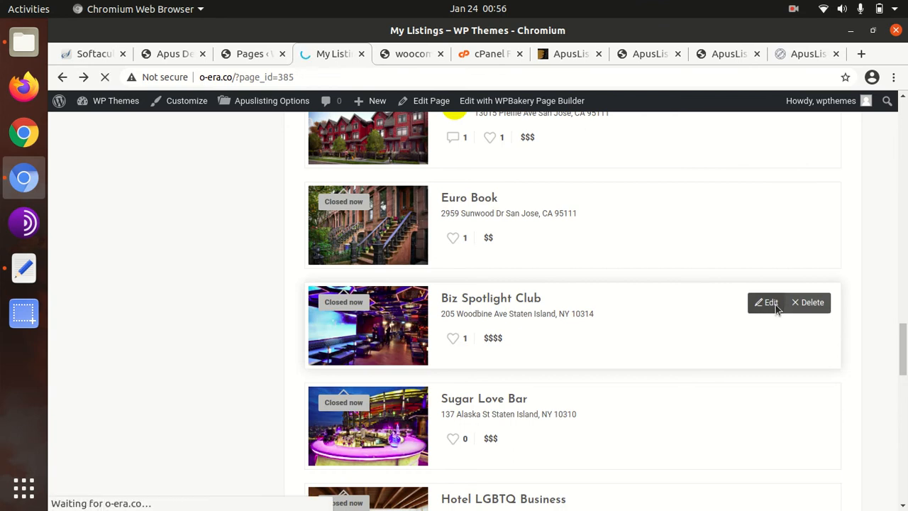
click(766, 302)
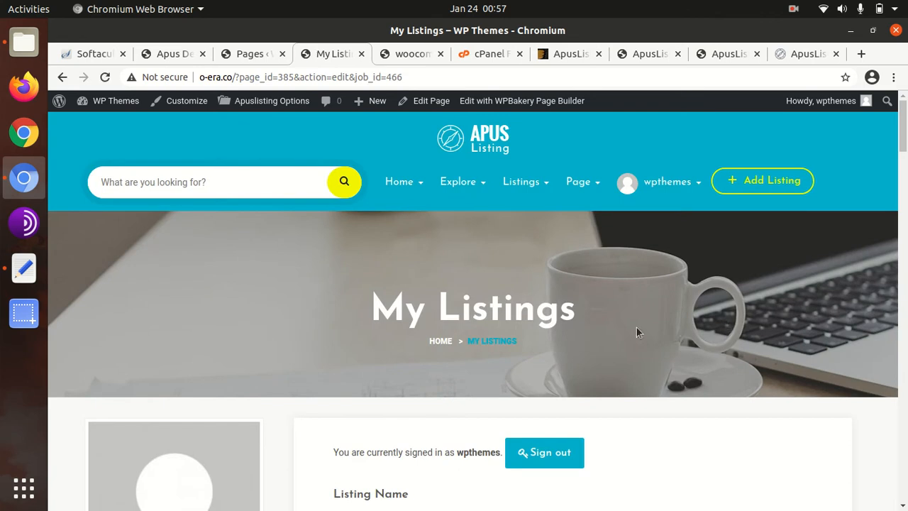
scroll(down, 3)
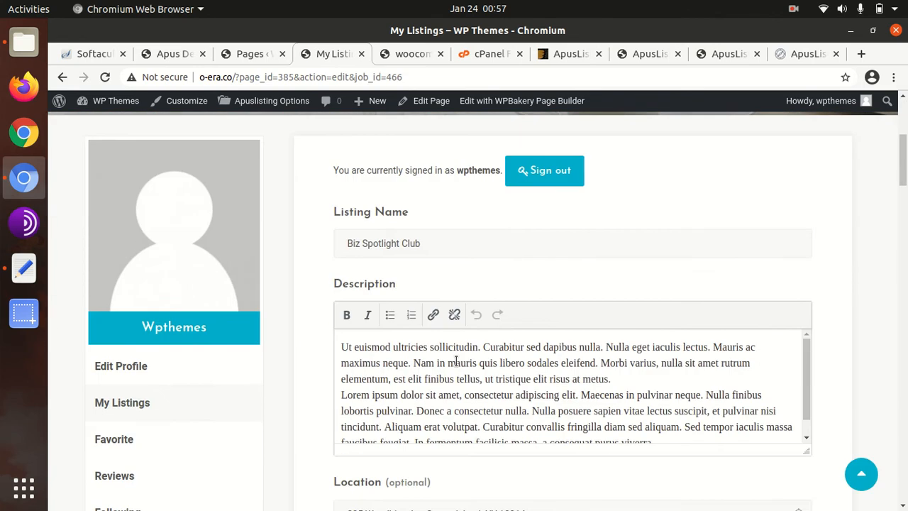
scroll(down, 3)
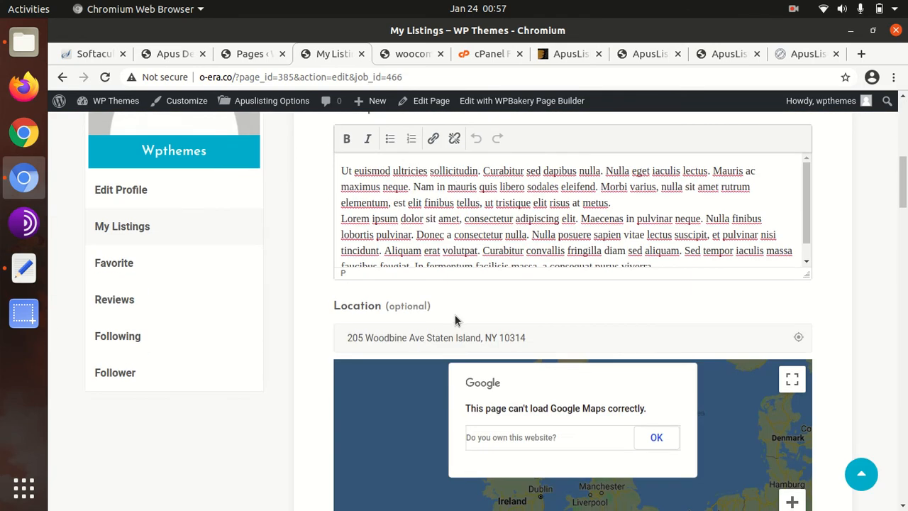
scroll(down, 3)
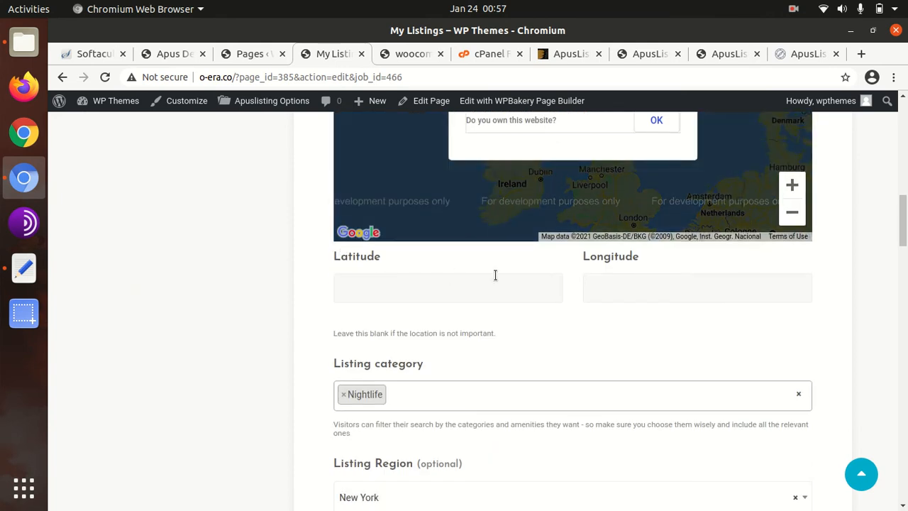
scroll(down, 3)
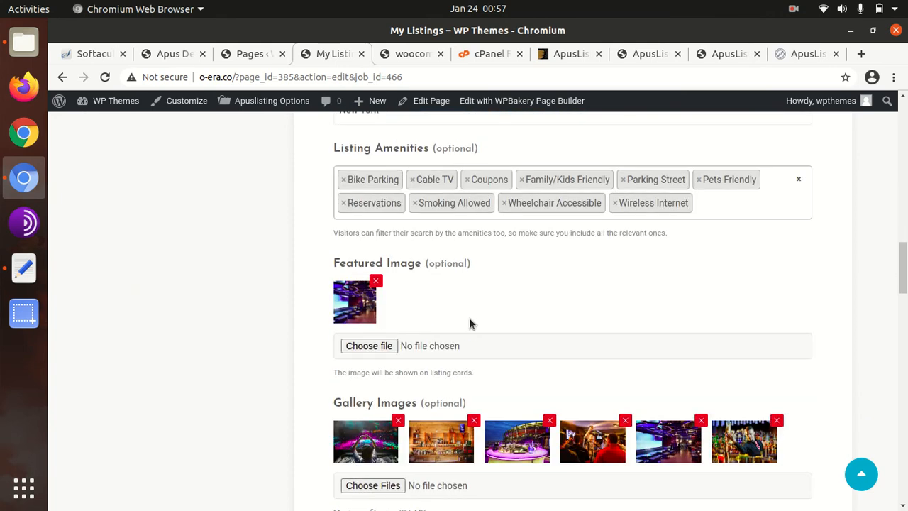
scroll(down, 3)
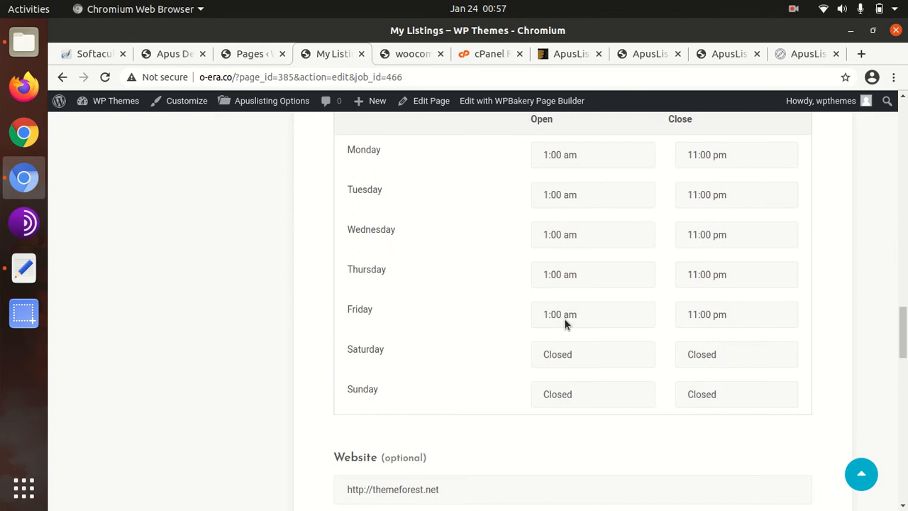
scroll(down, 3)
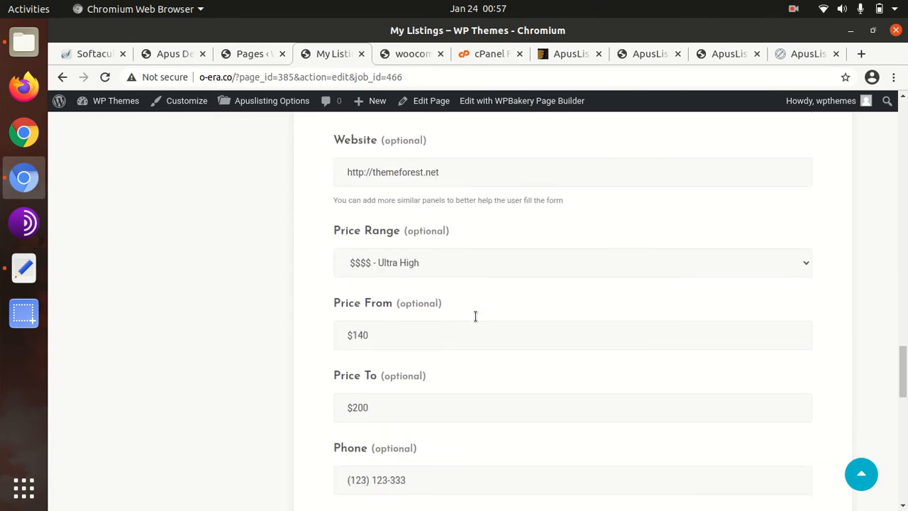
scroll(down, 3)
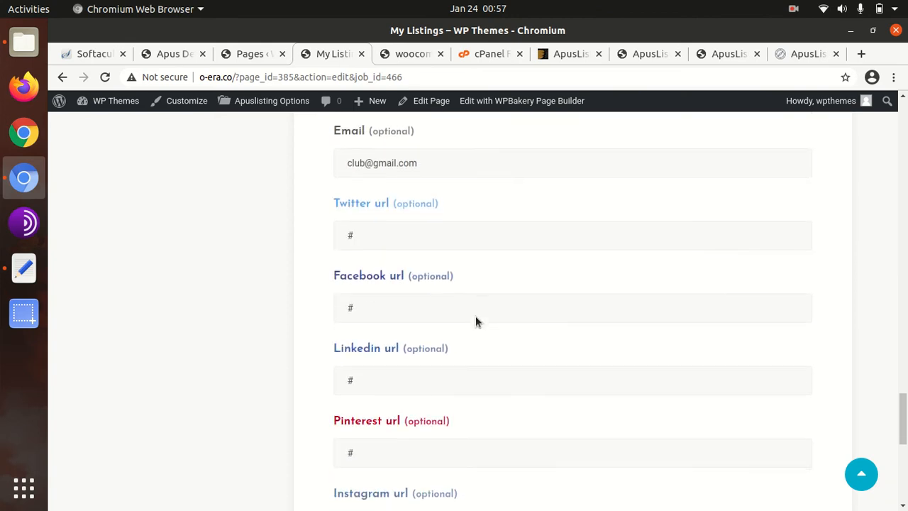
scroll(down, 3)
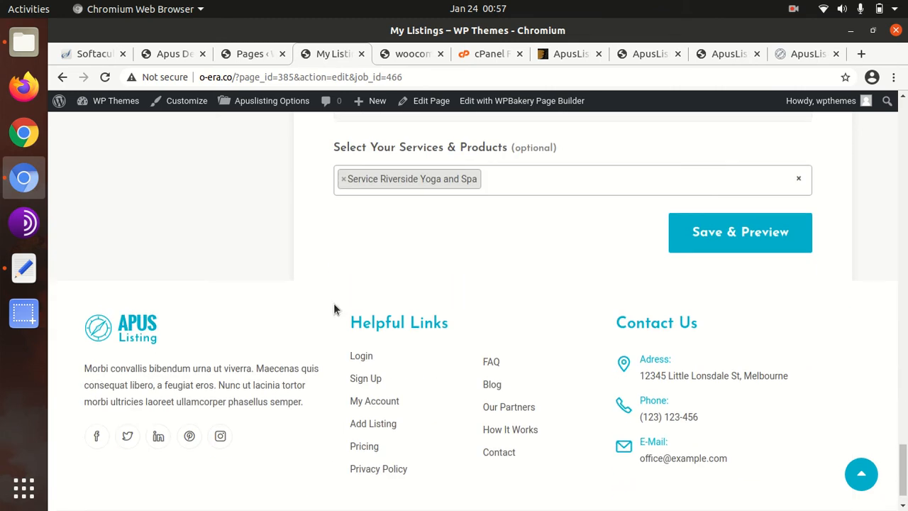
scroll(up, 3)
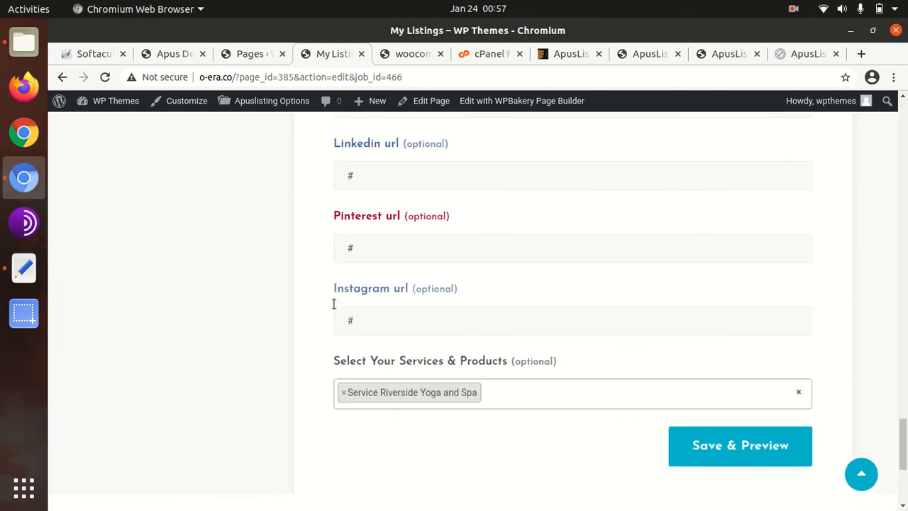
scroll(up, 3)
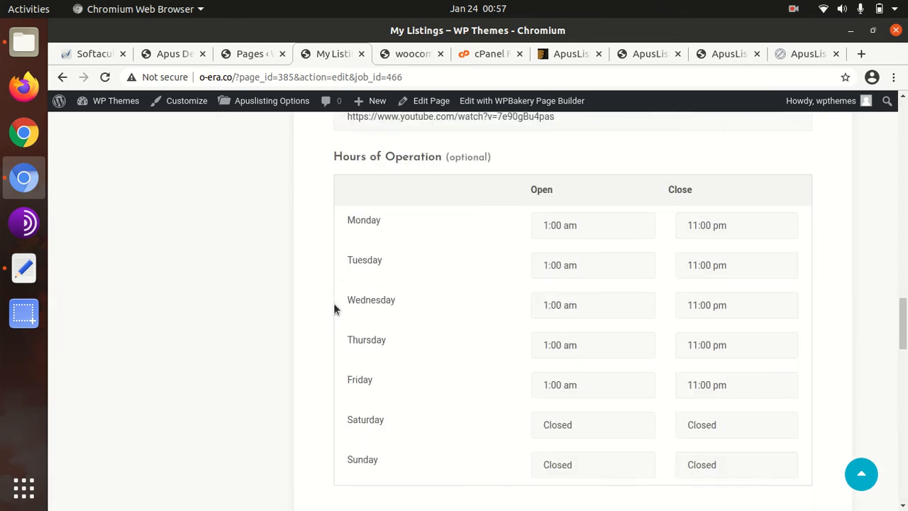
scroll(up, 3)
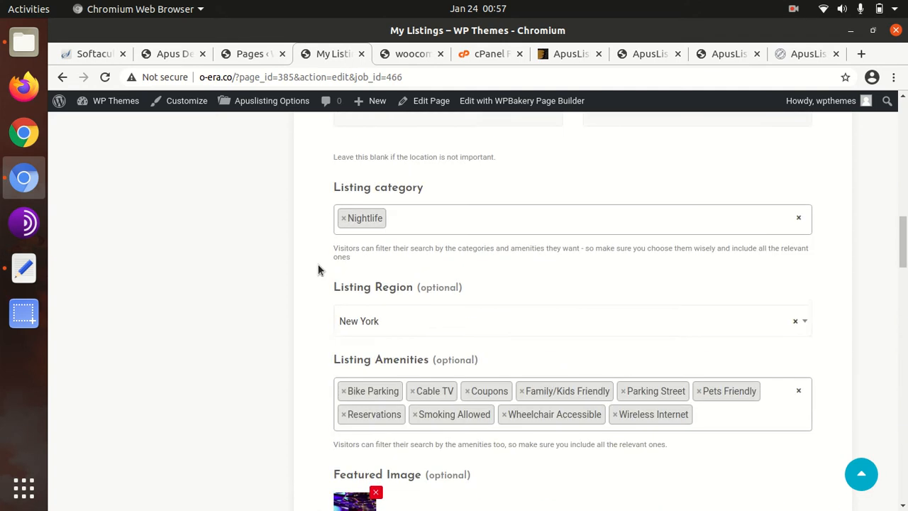
scroll(up, 3)
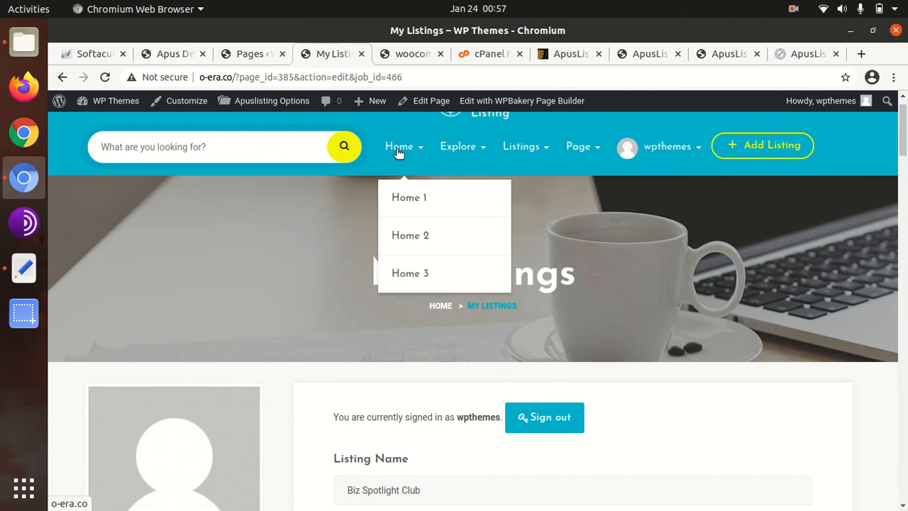
- Switch to the Home 2 layout from the Home menu and scroll its map page
click(410, 236)
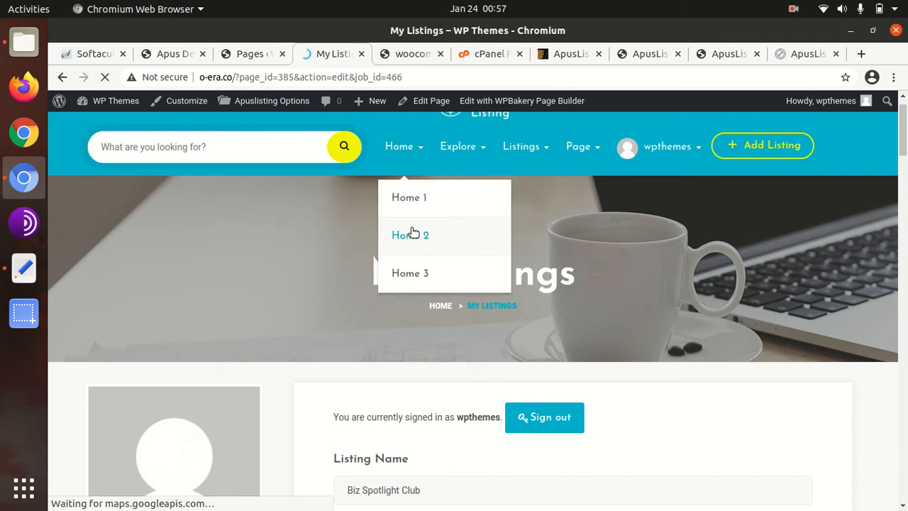
click(410, 235)
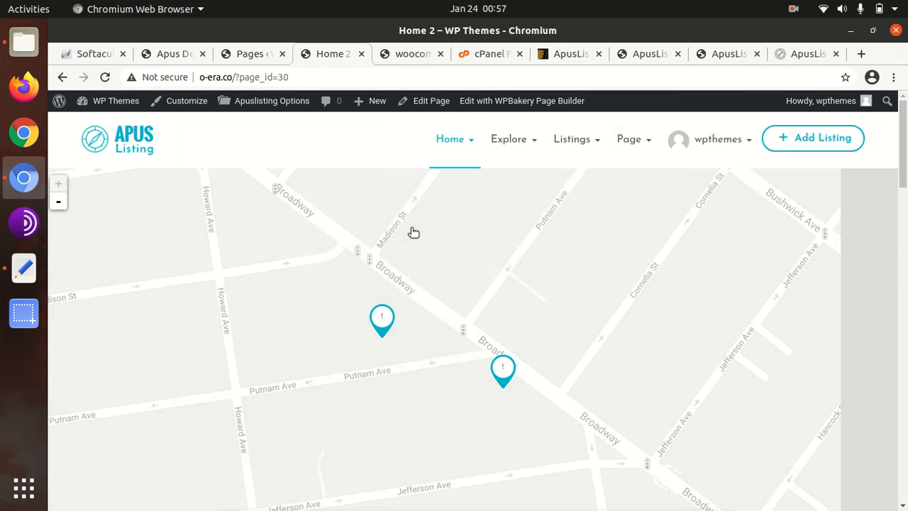
scroll(down, 3)
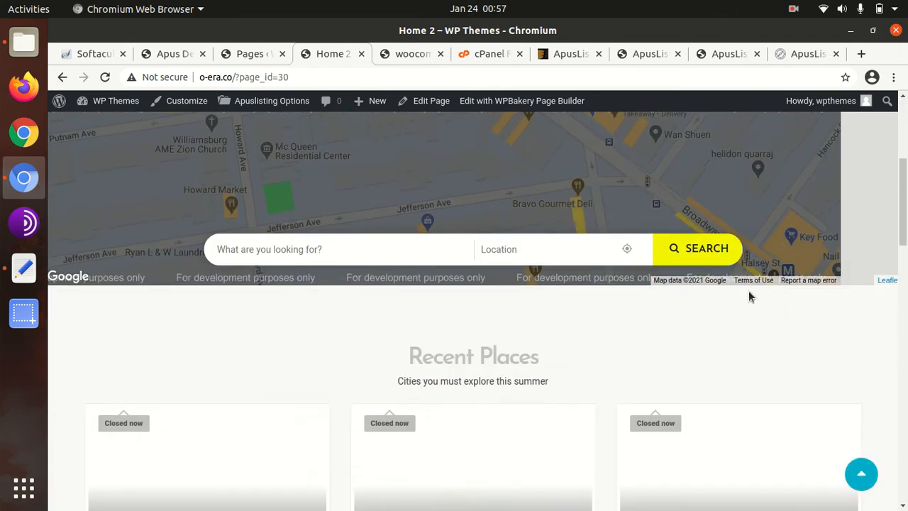
scroll(down, 3)
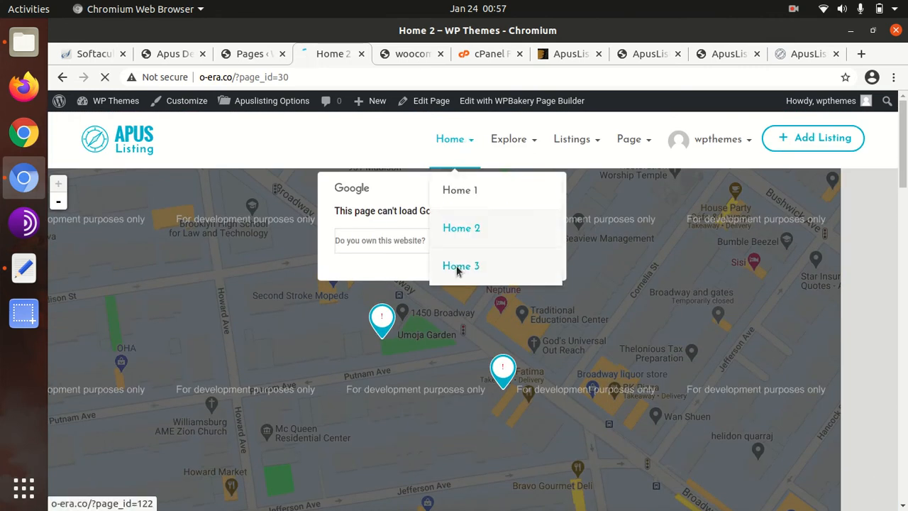
- Switch to the Home 3 video layout from the Home menu and look it over
click(459, 265)
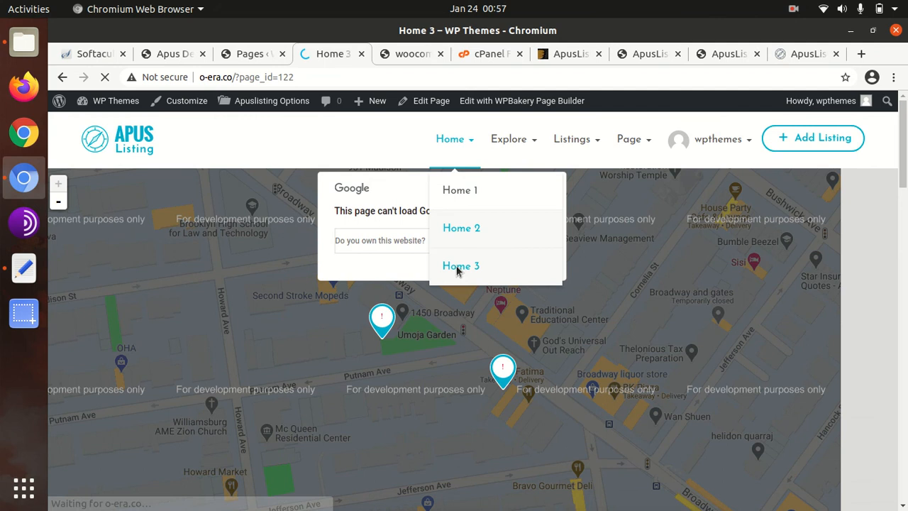
click(461, 265)
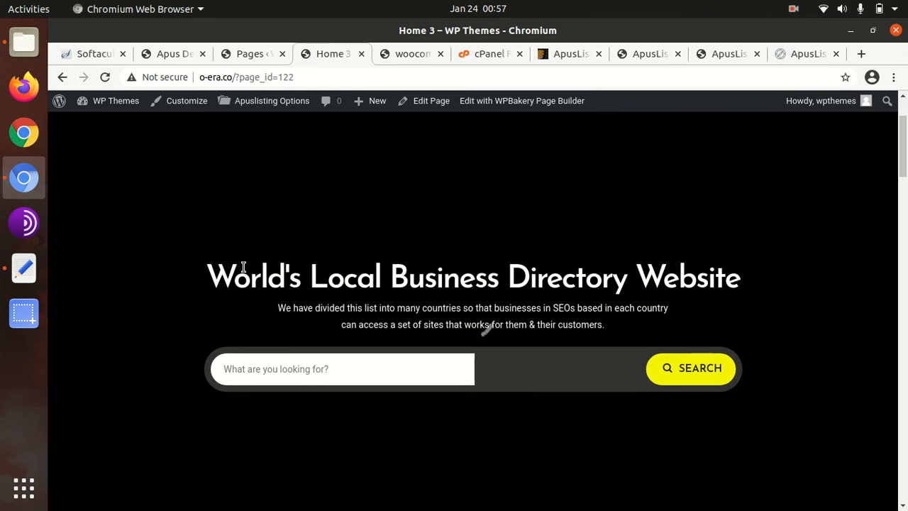
scroll(up, 3)
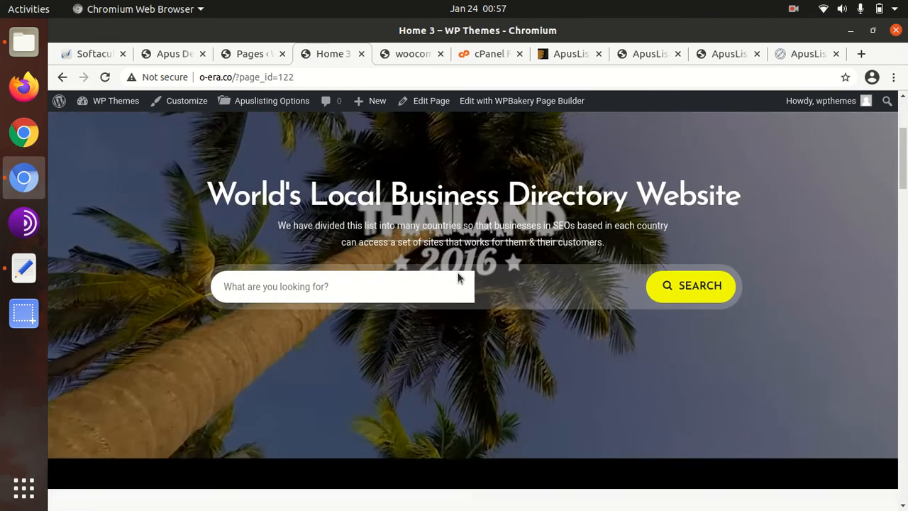
scroll(down, 3)
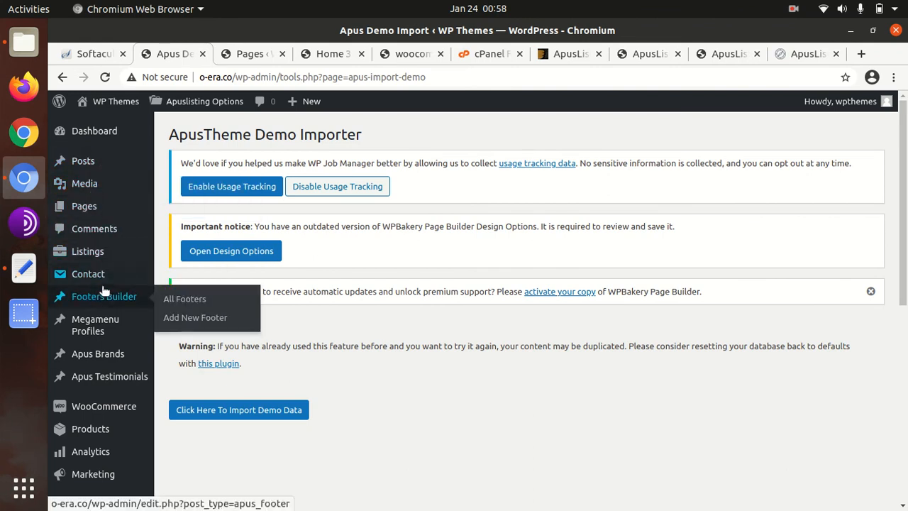
mouse_move(94, 318)
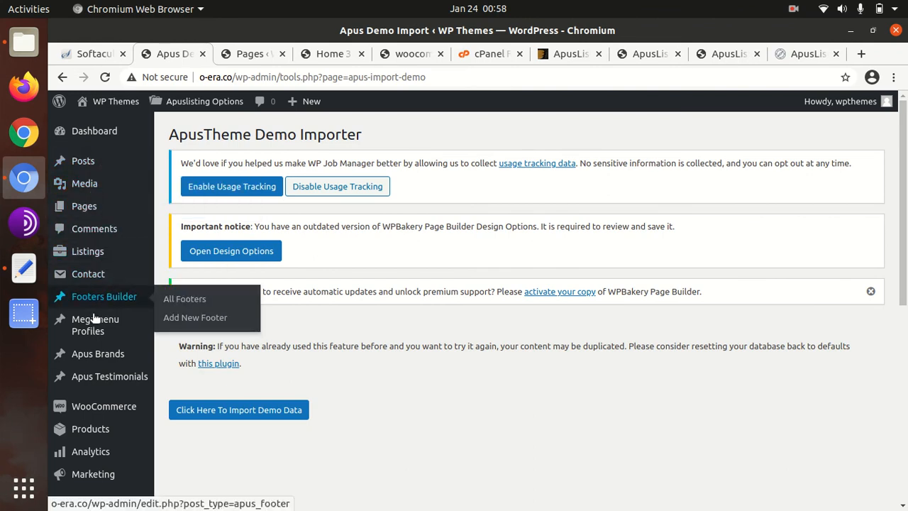
mouse_move(109, 376)
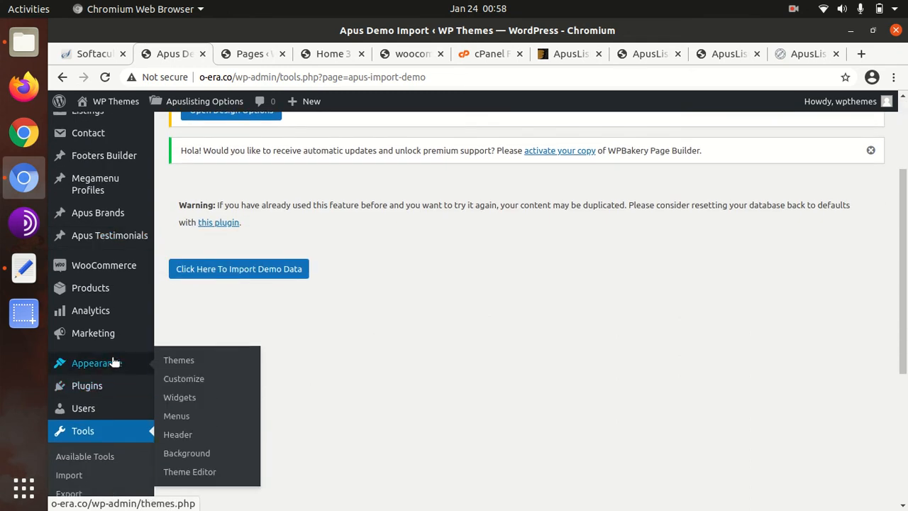
mouse_move(82, 409)
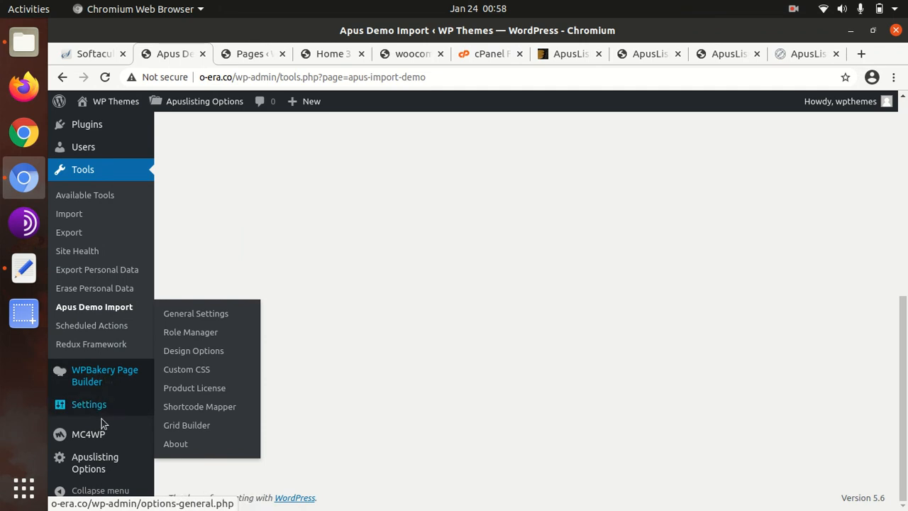
- Go to Apuslisting Options in the admin sidebar, landing on General settings
click(95, 462)
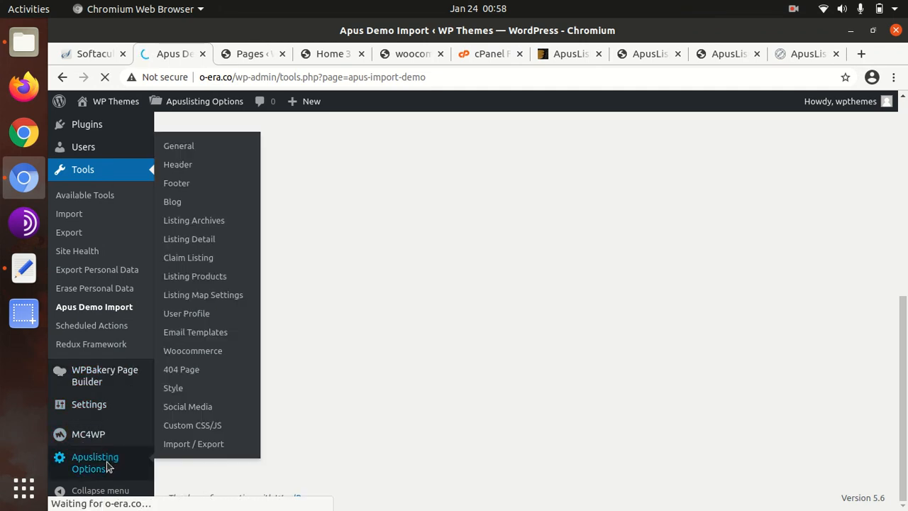
click(95, 462)
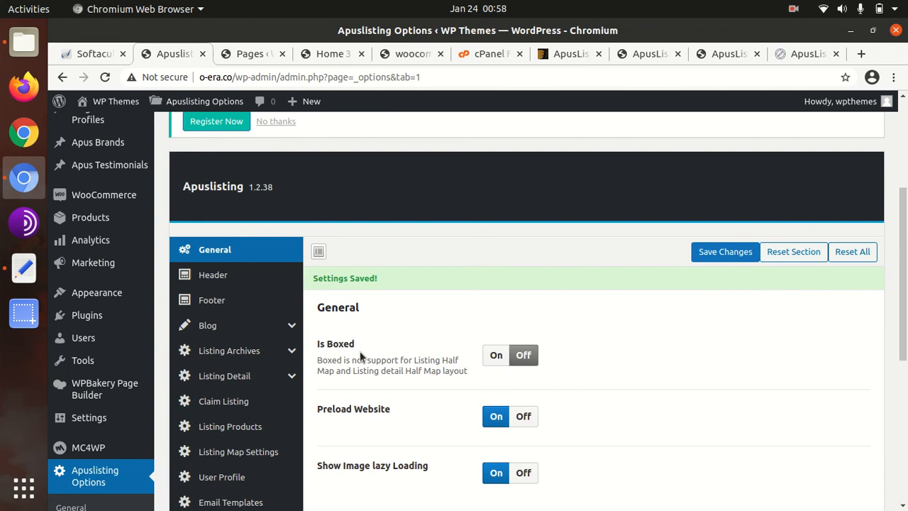
- Browse the Header, Footer, Listing Detail and Claim Listing option sections
scroll(down, 3)
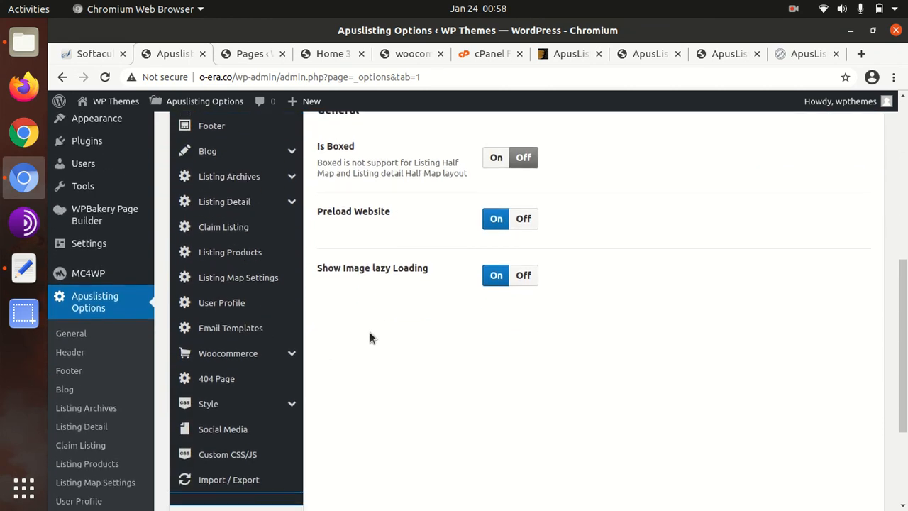
scroll(up, 3)
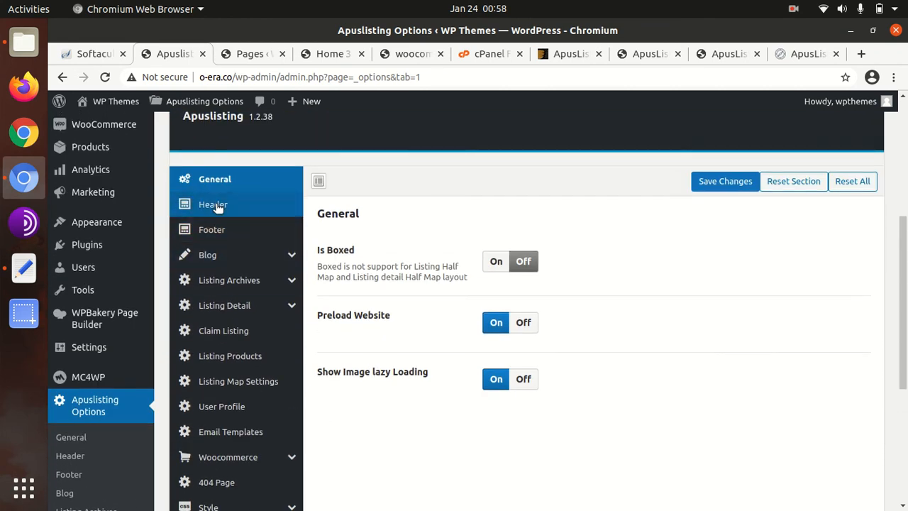
click(213, 204)
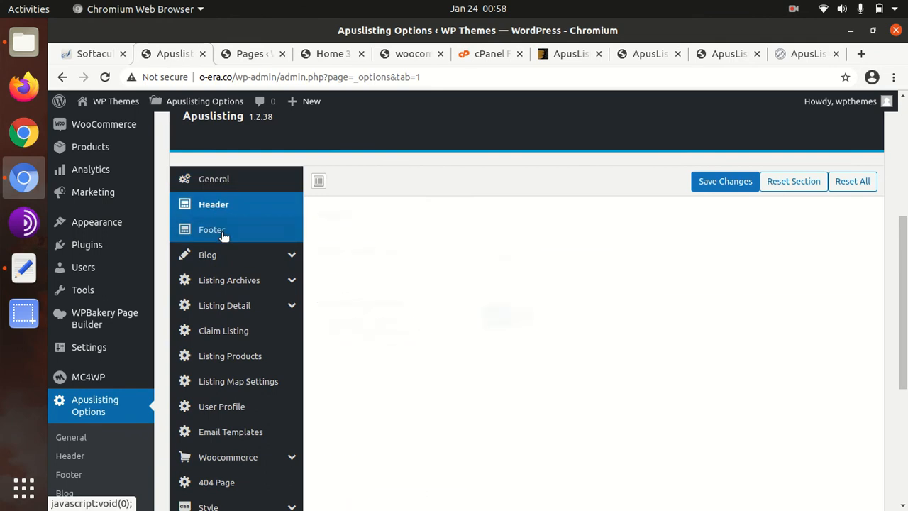
click(207, 256)
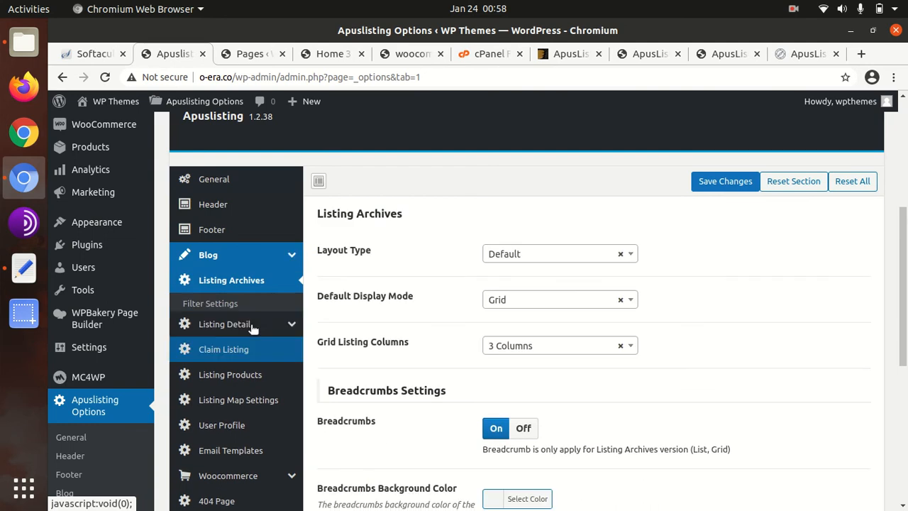
click(224, 323)
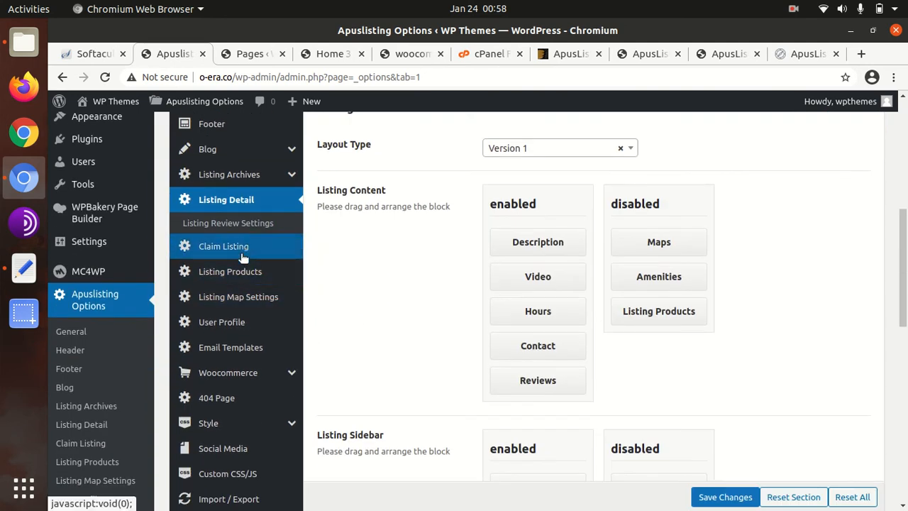
click(224, 246)
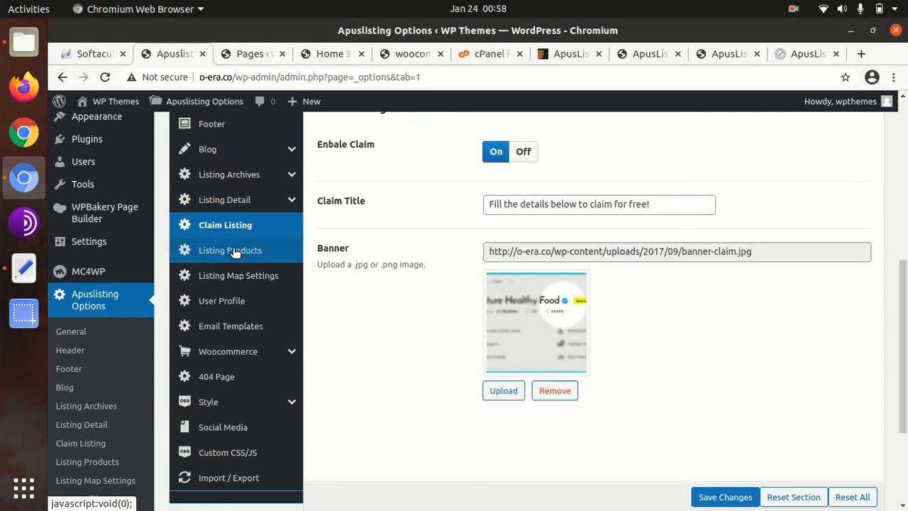
mouse_move(248, 252)
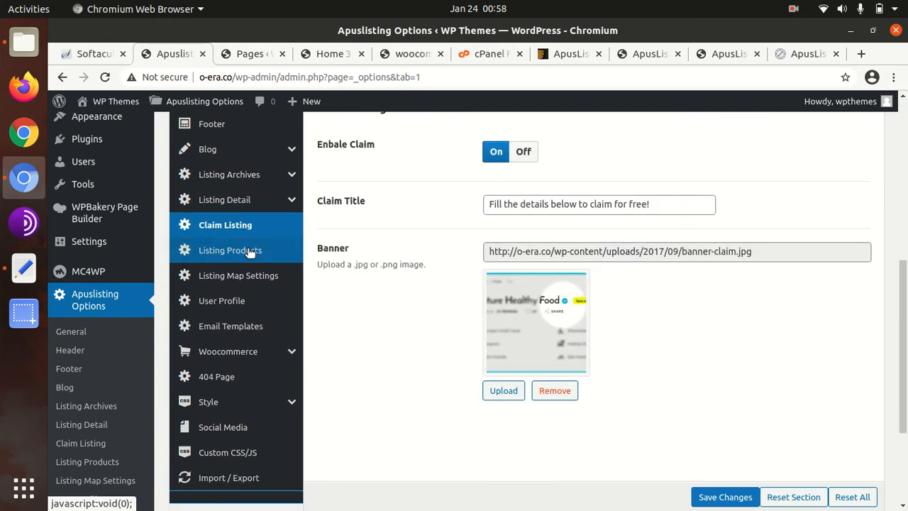
- Browse Products, Map, User Profile and Social Media sections, finishing on Custom CSS/JS
click(230, 249)
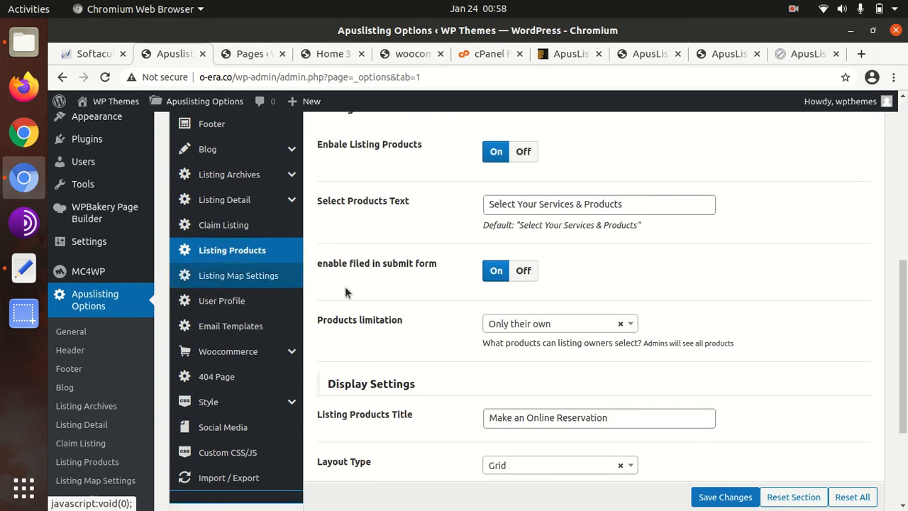
click(238, 275)
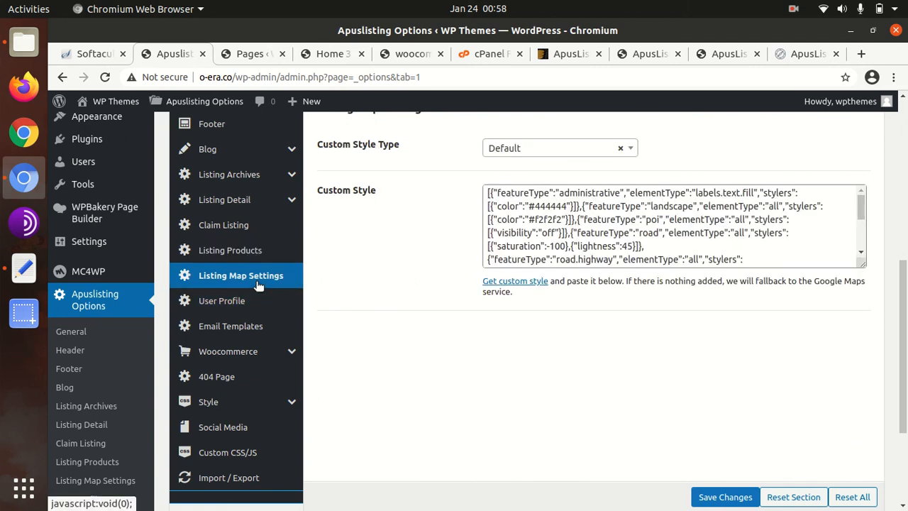
click(221, 301)
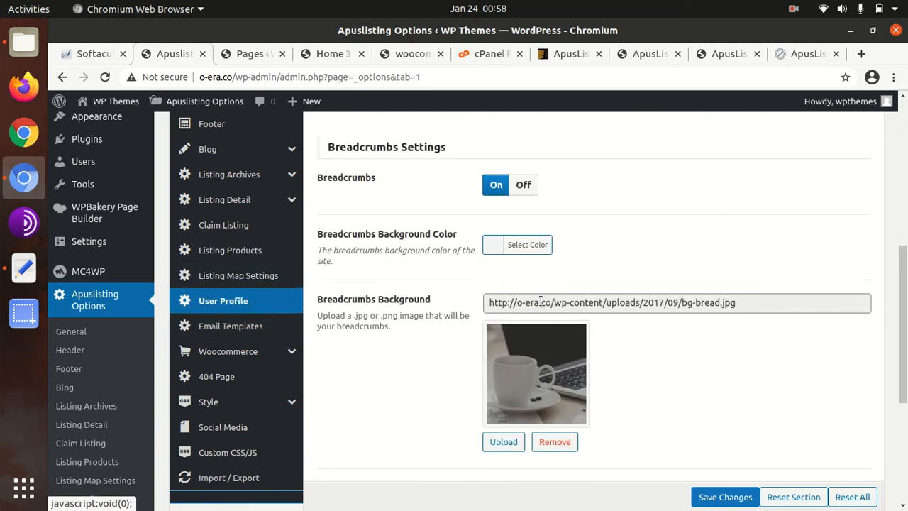
click(233, 325)
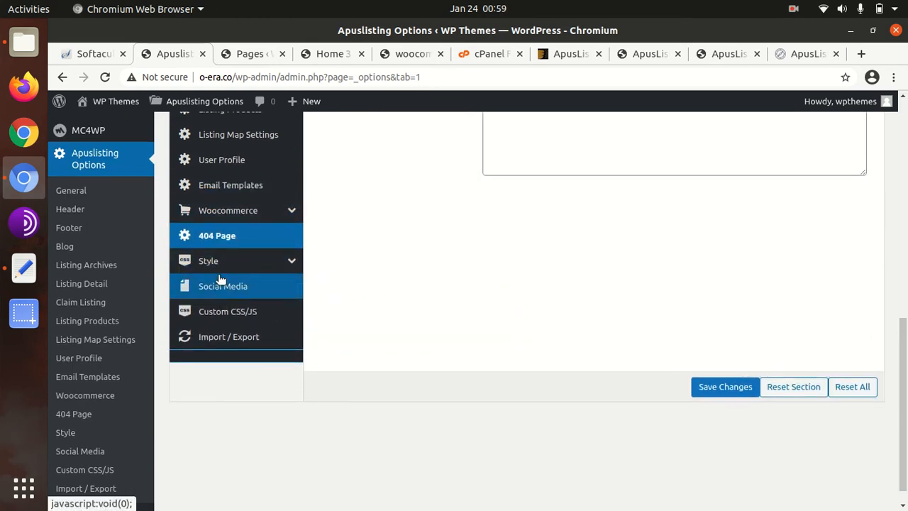
click(208, 261)
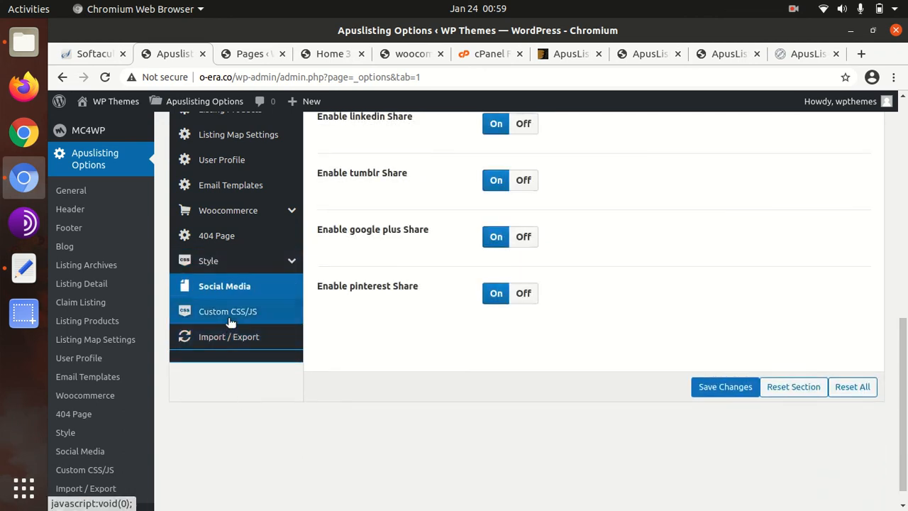
click(227, 311)
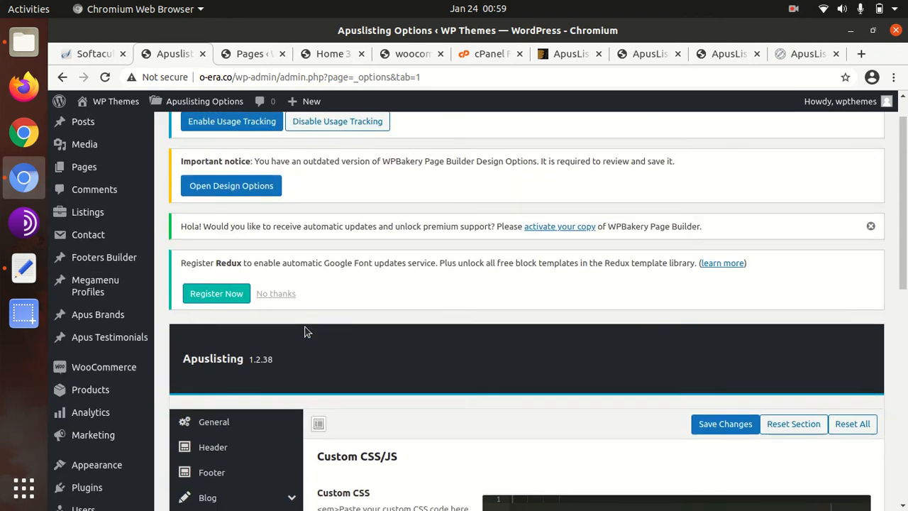
scroll(up, 3)
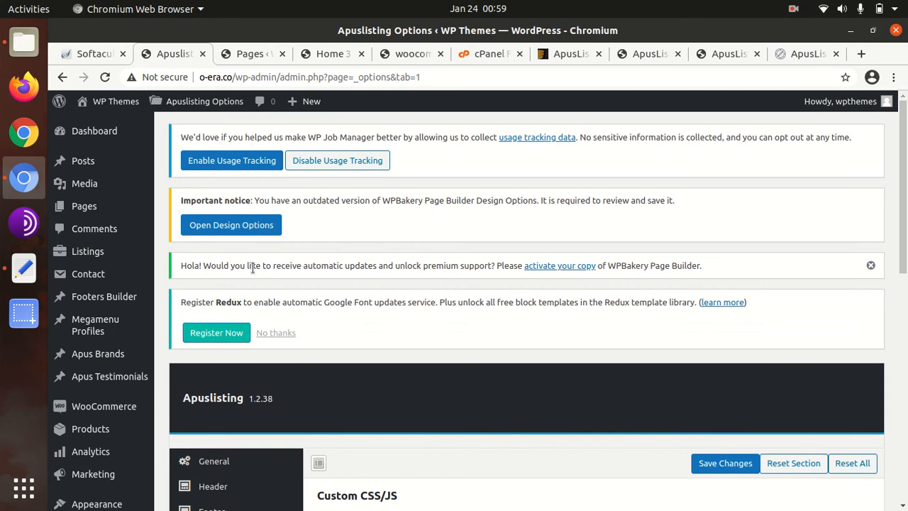
scroll(down, 3)
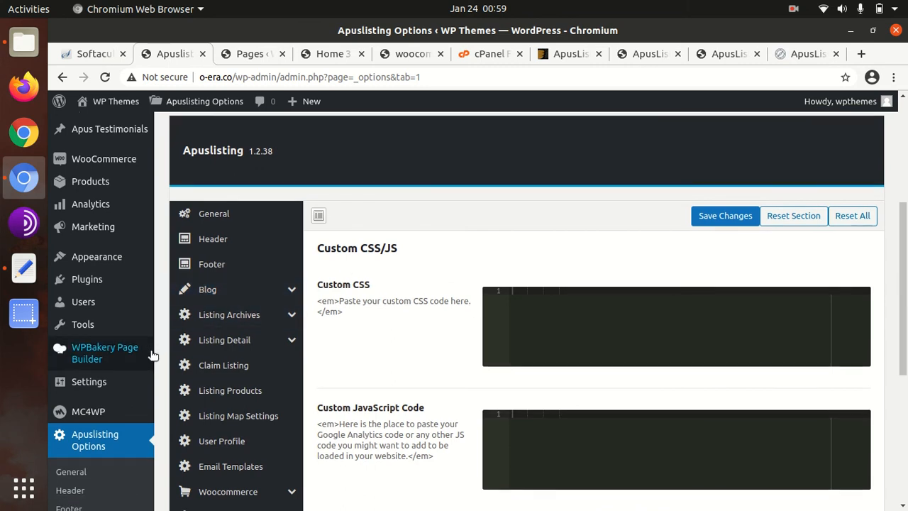
scroll(down, 3)
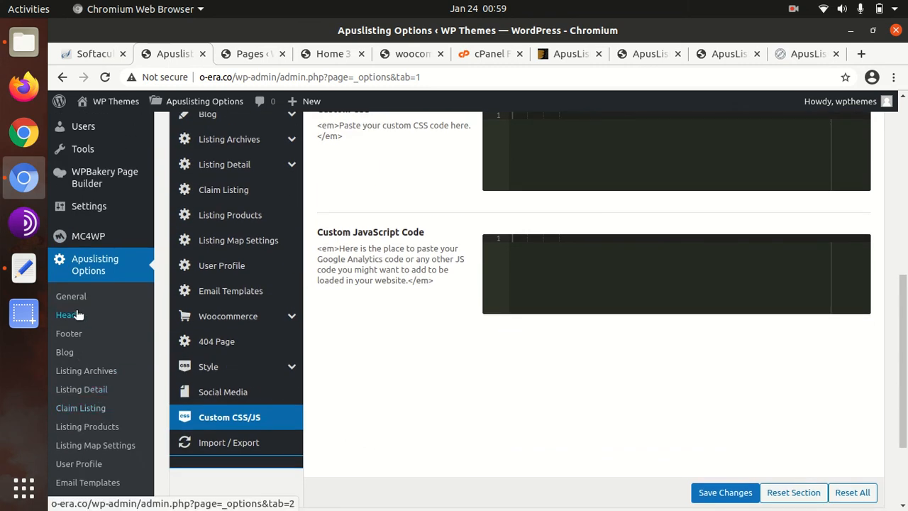
scroll(down, 3)
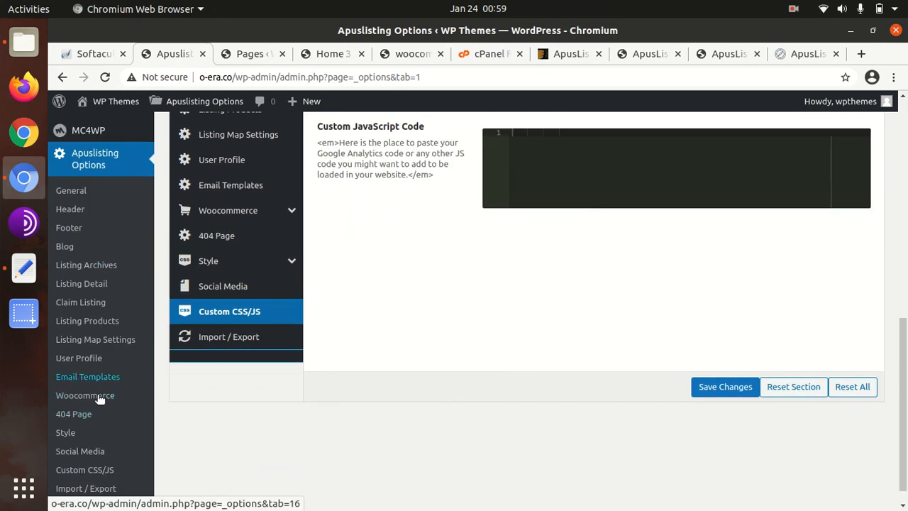
scroll(up, 3)
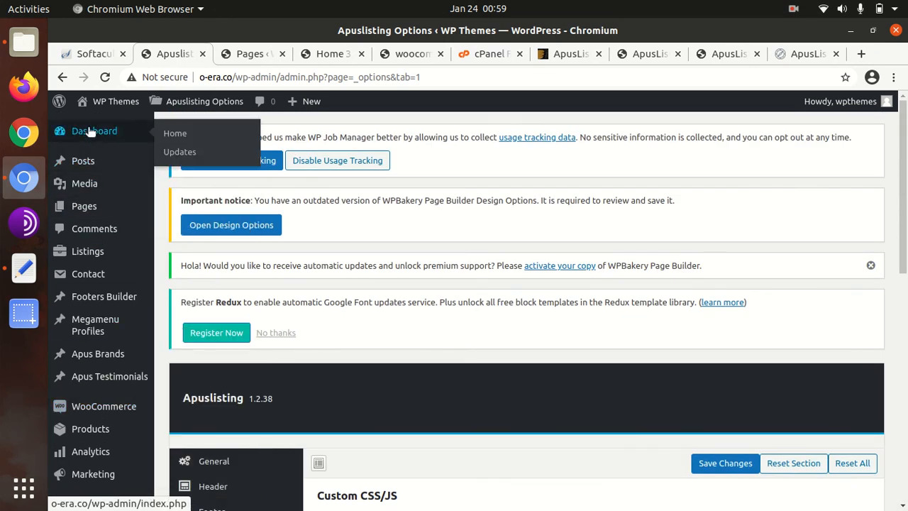
mouse_move(117, 101)
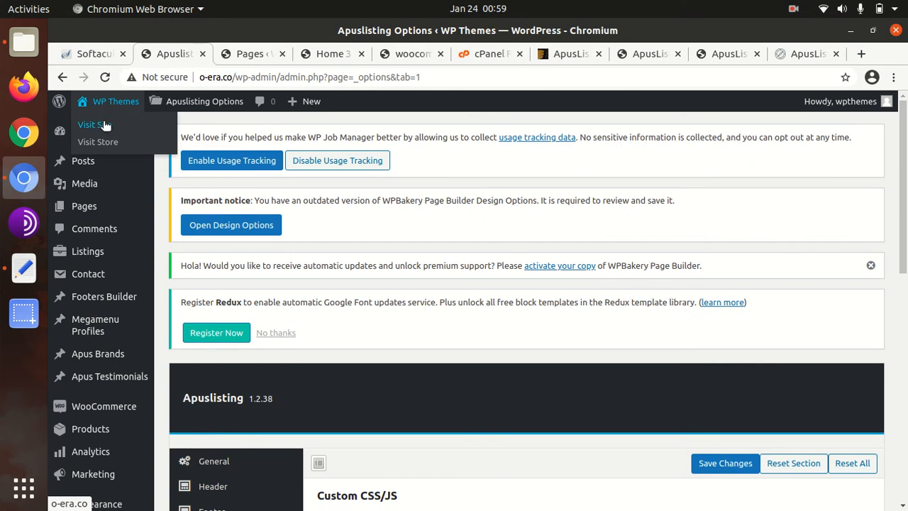
- Visit the live home page, scroll to Explore Cities, and start editing it with WPBakery Page Builder
click(306, 54)
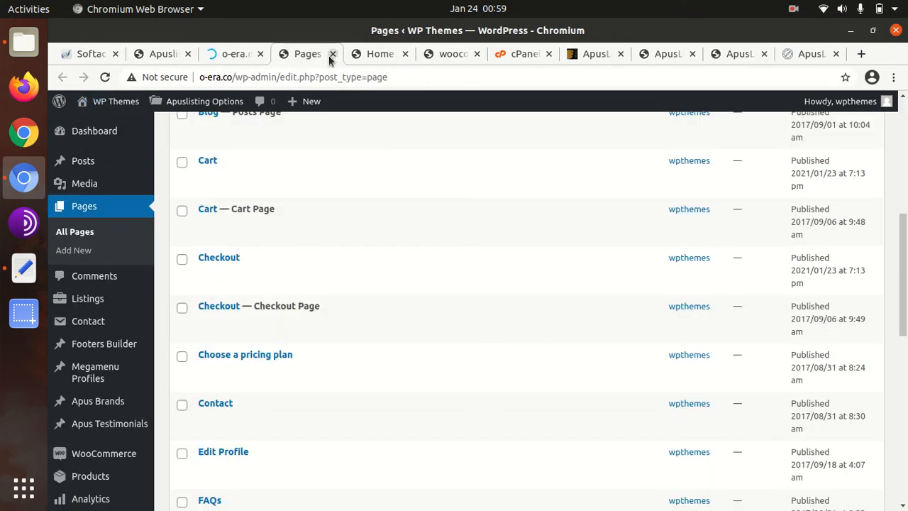
click(306, 54)
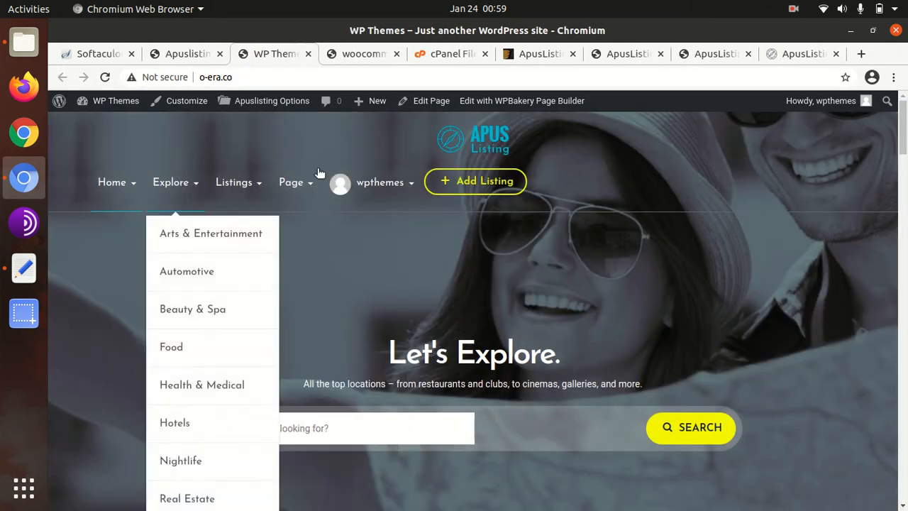
scroll(down, 3)
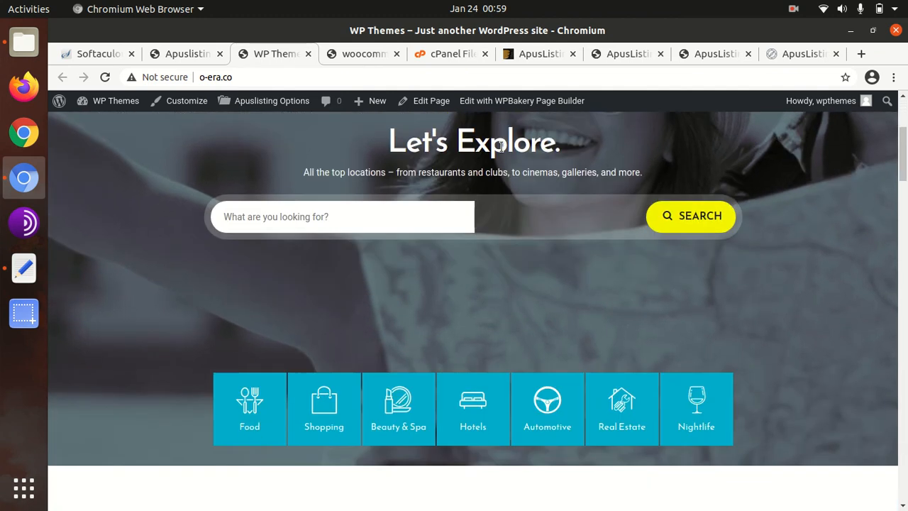
scroll(down, 3)
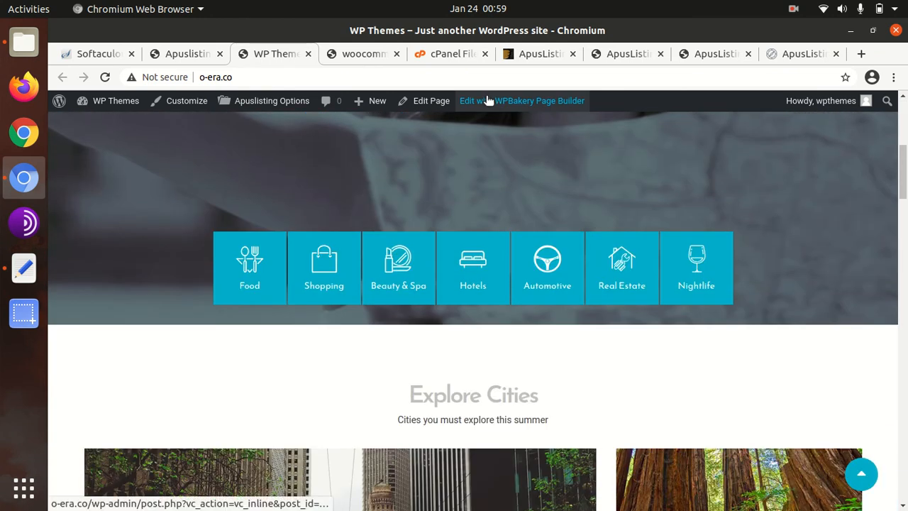
click(522, 99)
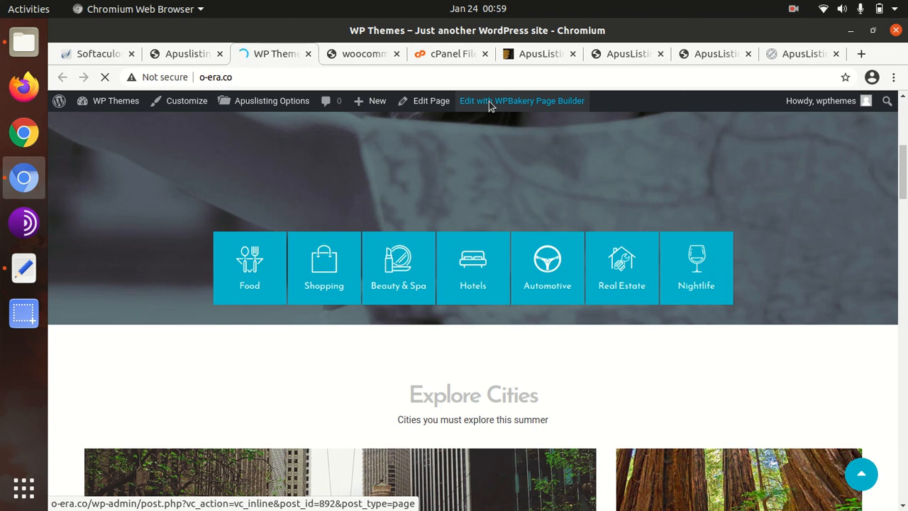
click(522, 101)
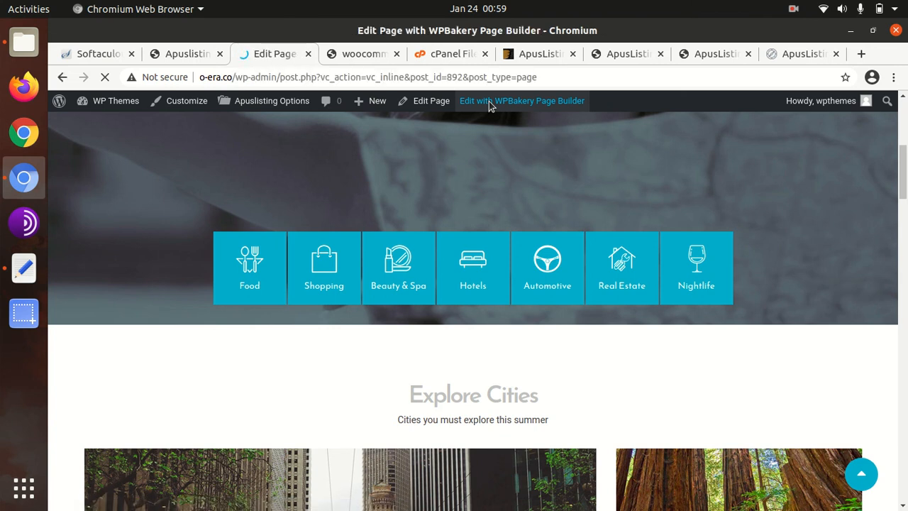
click(522, 100)
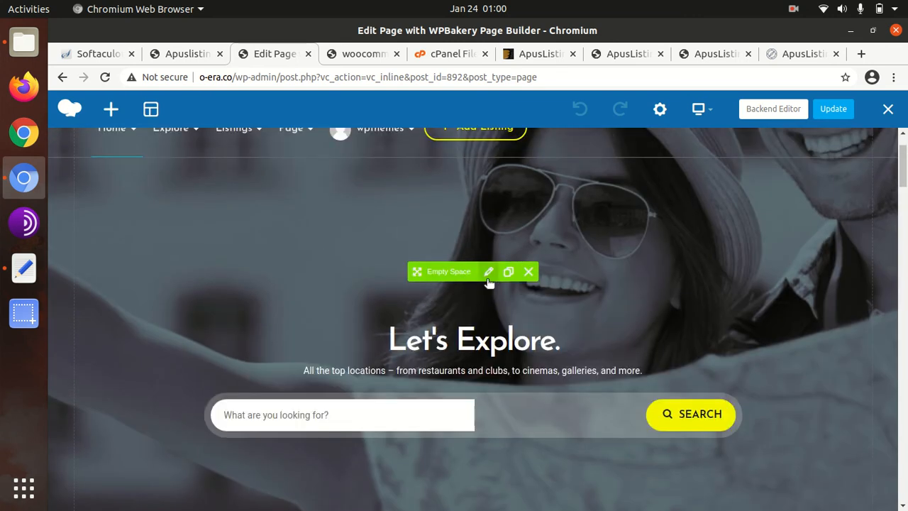
scroll(up, 3)
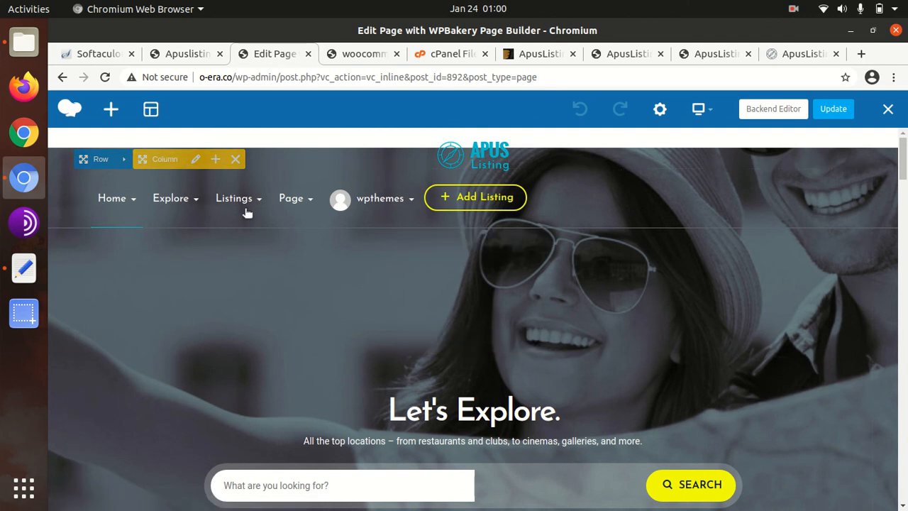
click(488, 342)
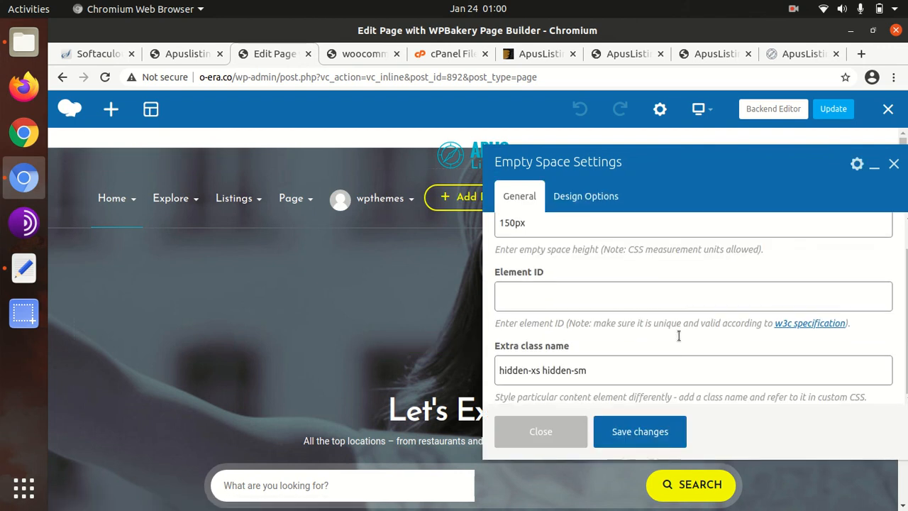
click(540, 431)
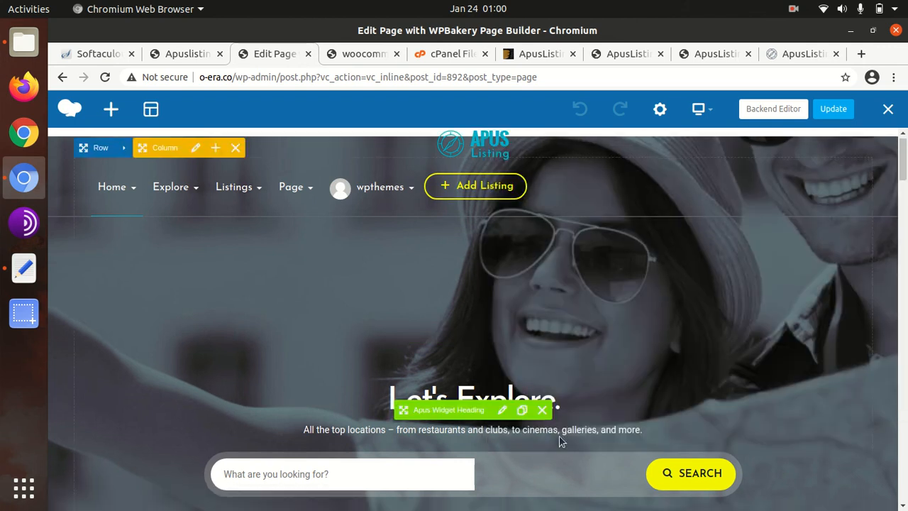
scroll(down, 3)
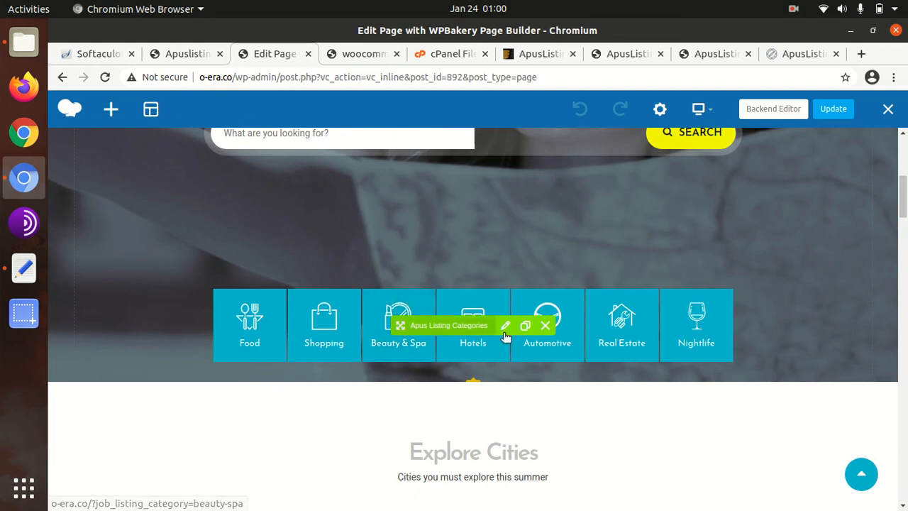
click(505, 325)
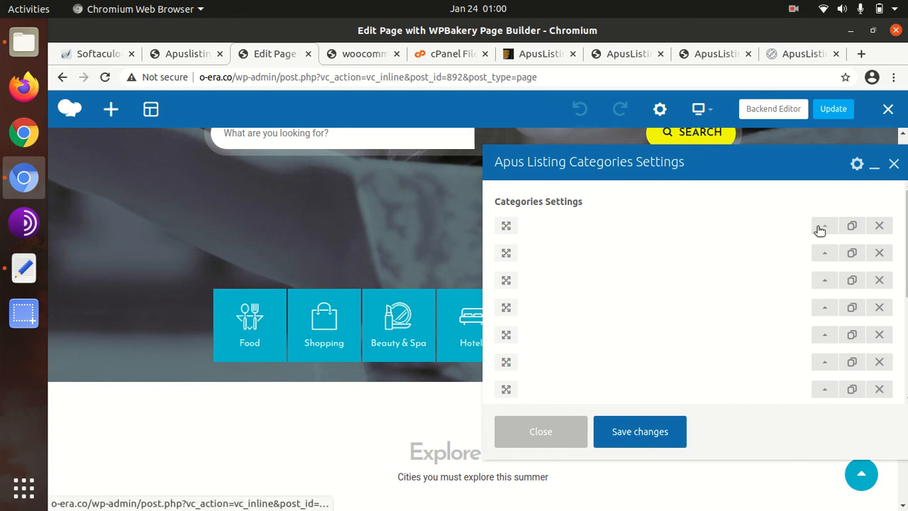
click(823, 225)
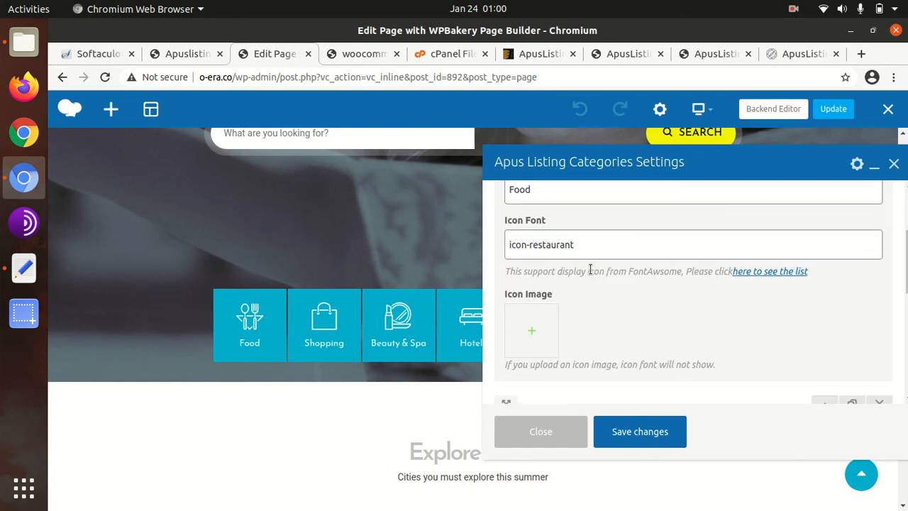
scroll(down, 3)
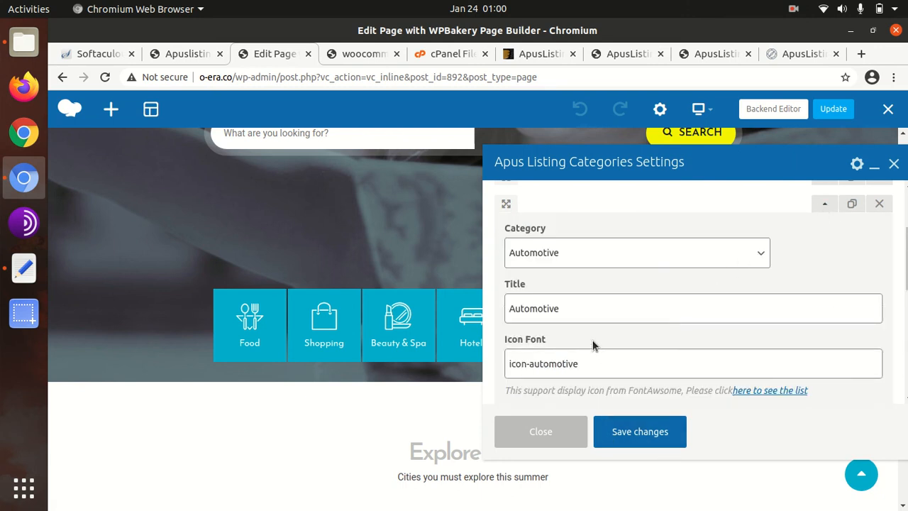
click(540, 431)
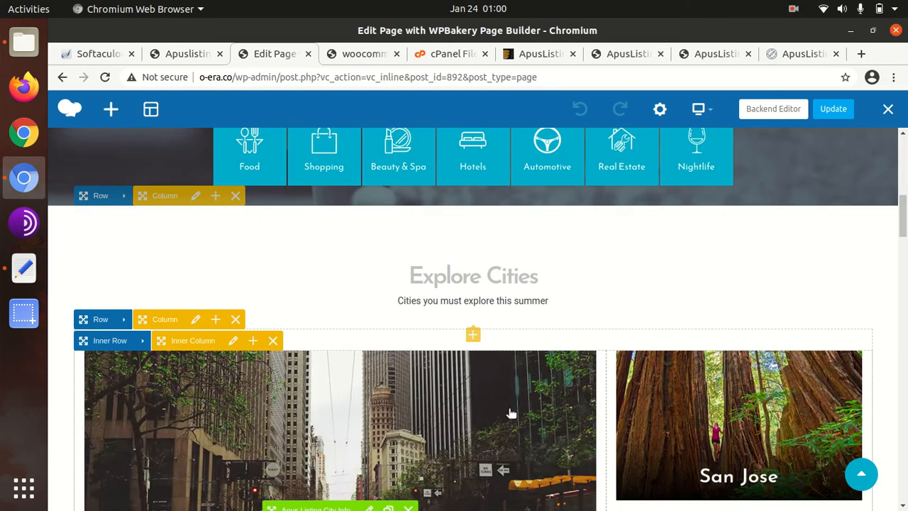
- Scroll through the cities, places and blog sections and dismiss the Call To Action settings unsaved
scroll(down, 3)
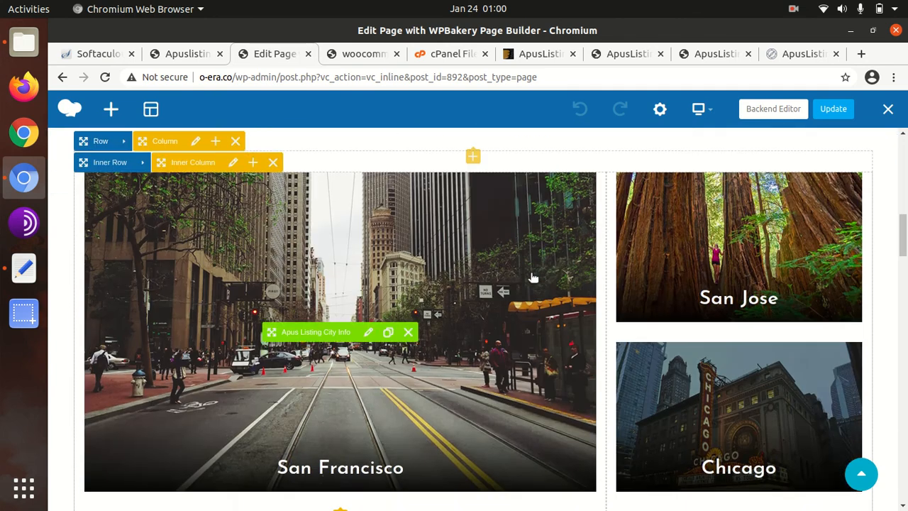
scroll(down, 3)
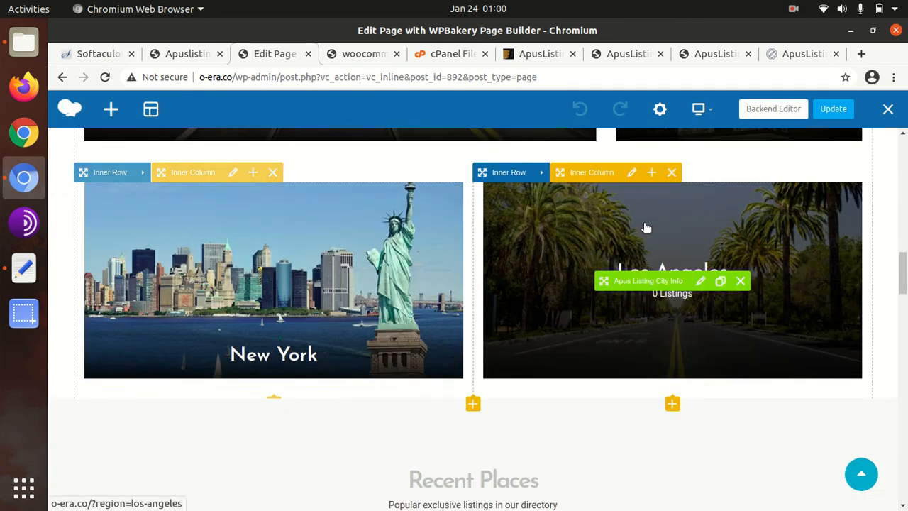
scroll(down, 3)
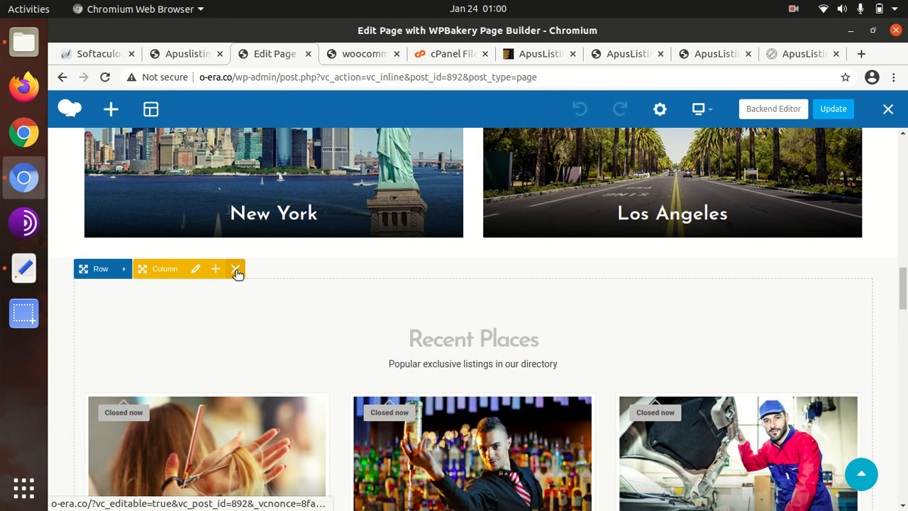
mouse_move(519, 309)
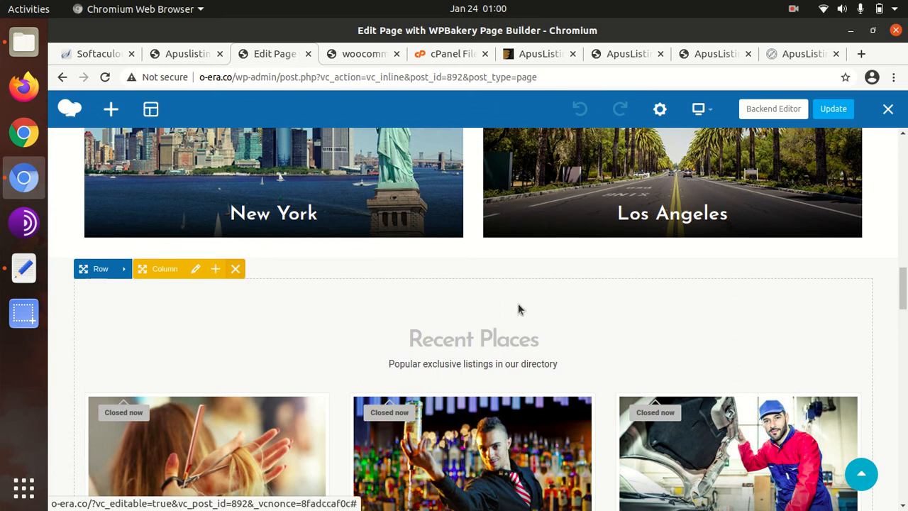
scroll(up, 3)
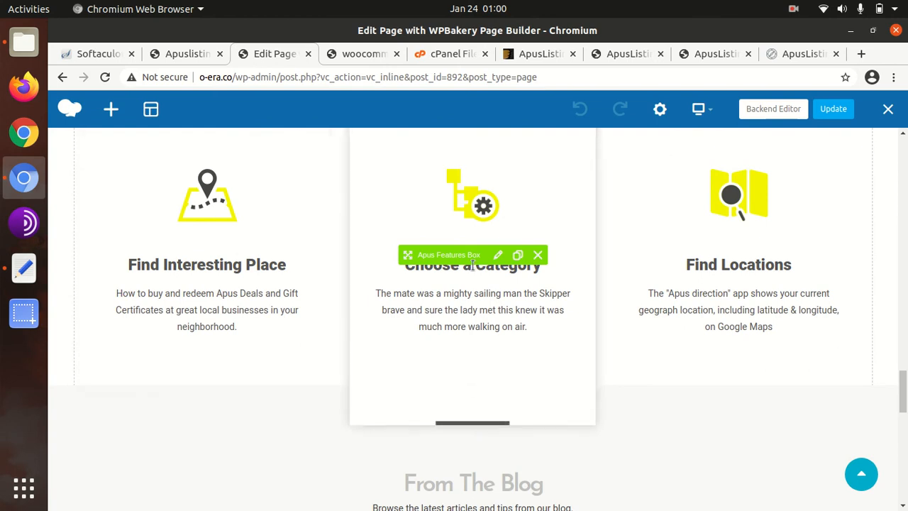
scroll(down, 3)
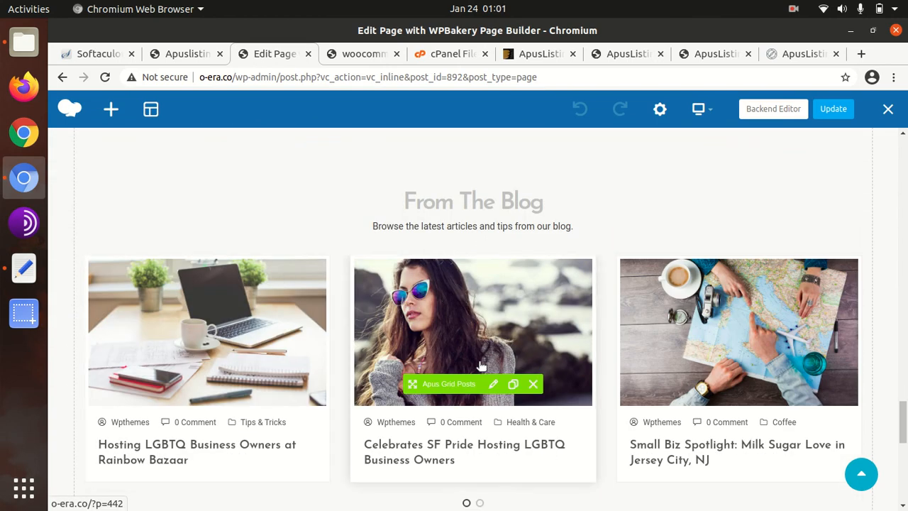
scroll(down, 3)
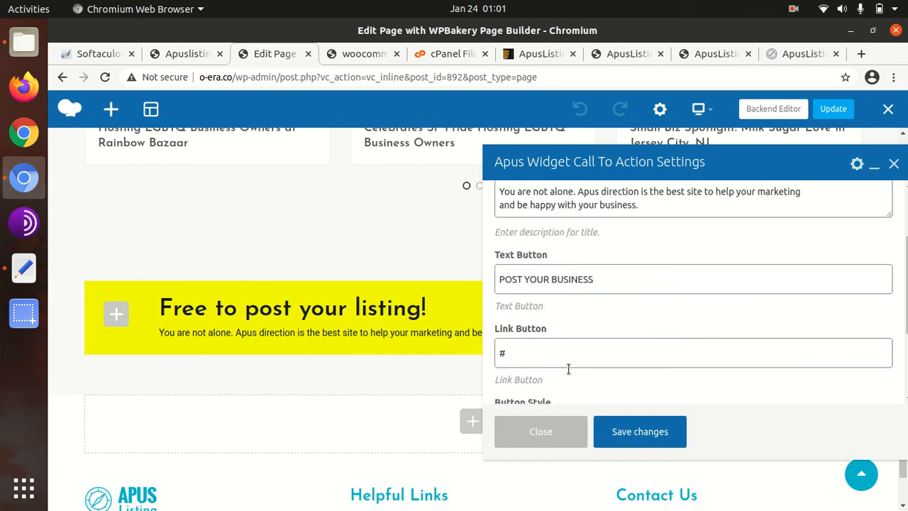
click(540, 432)
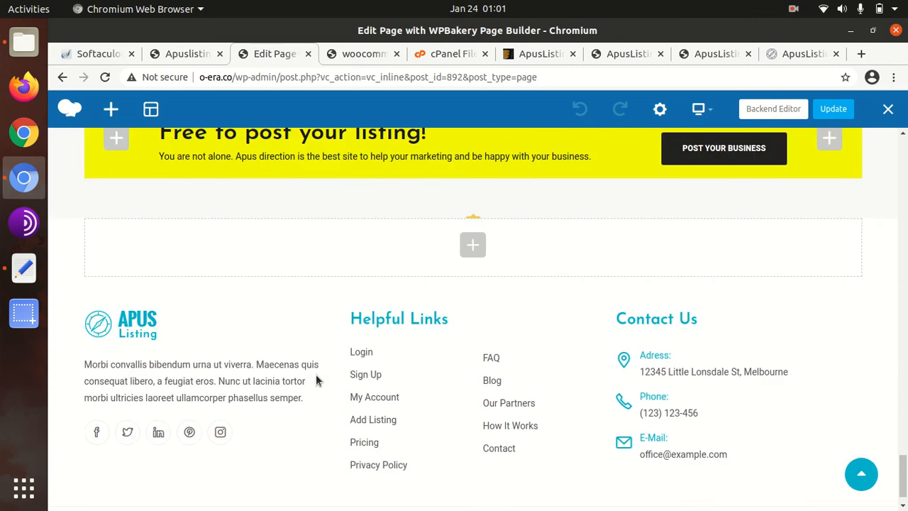
scroll(up, 3)
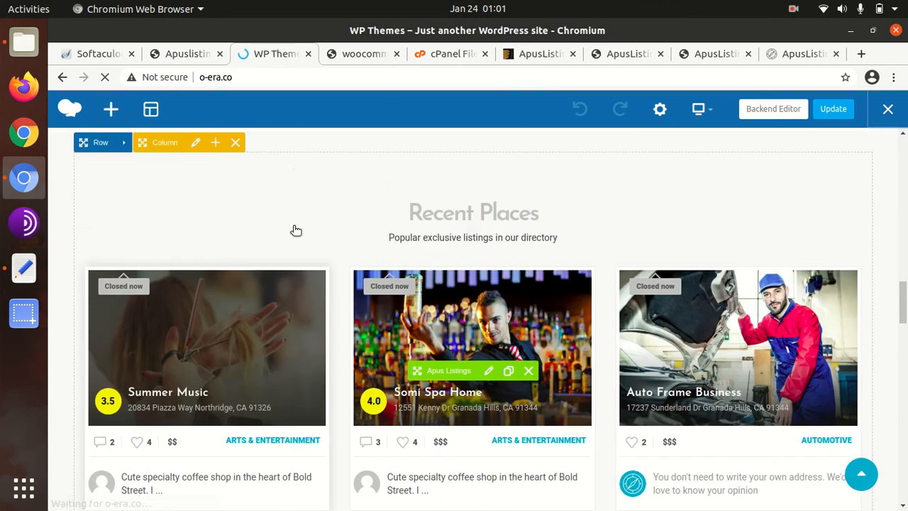
- Exit the editor and scroll the live home page down through all sections to the footer
click(888, 108)
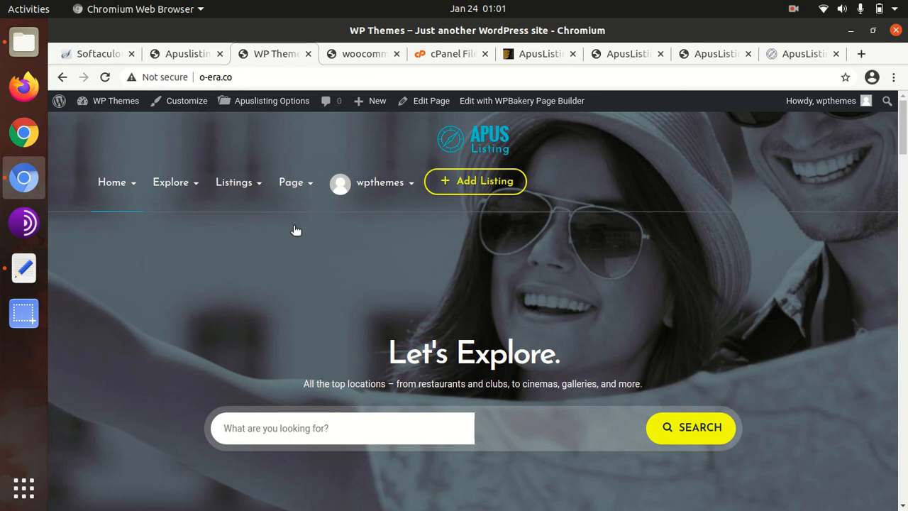
scroll(down, 3)
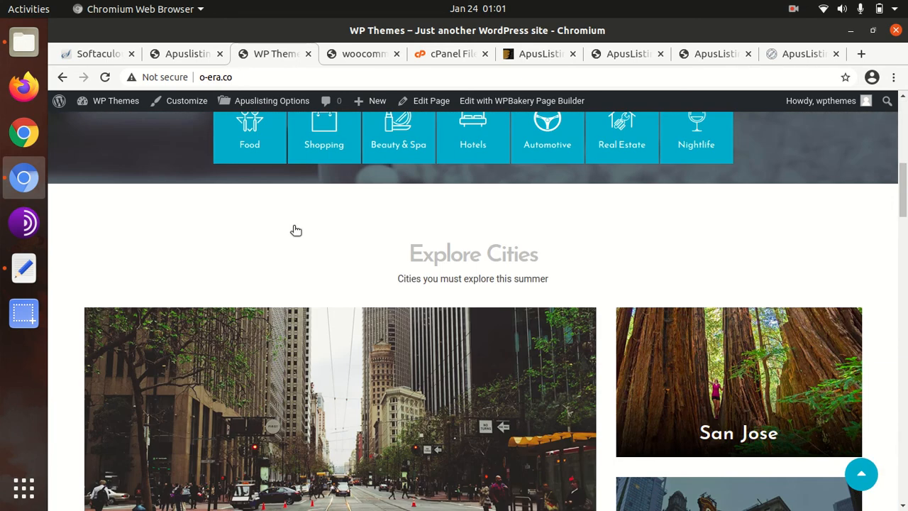
scroll(down, 3)
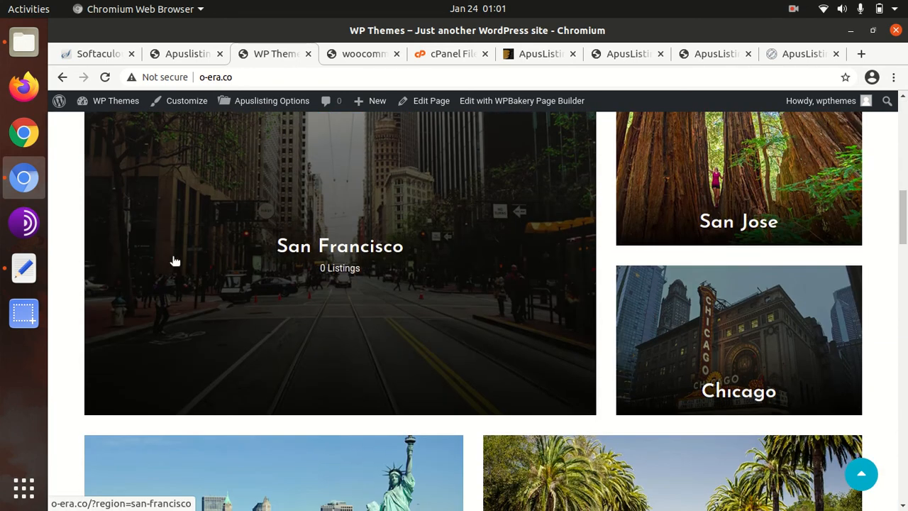
mouse_move(698, 275)
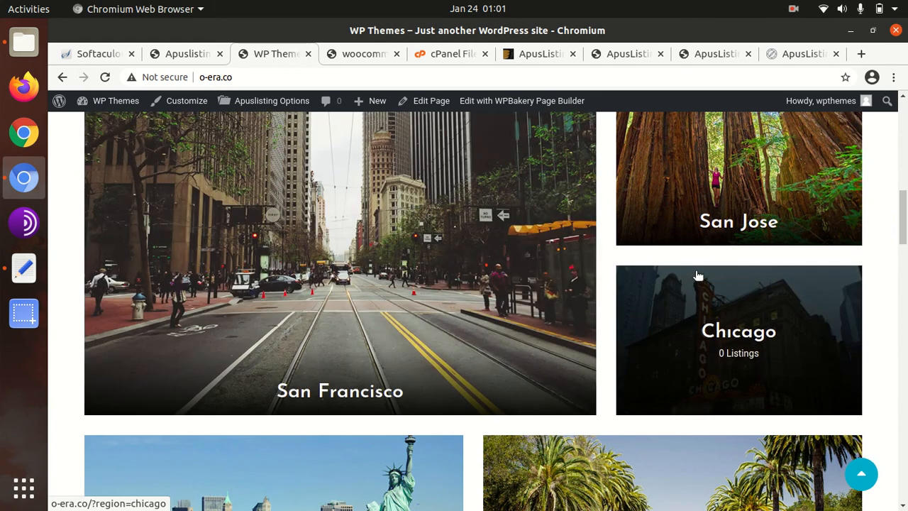
scroll(down, 3)
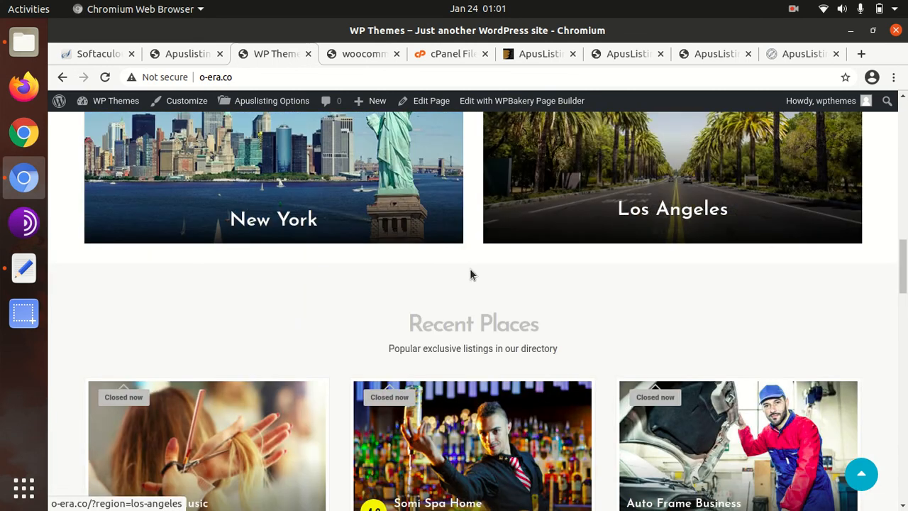
scroll(down, 3)
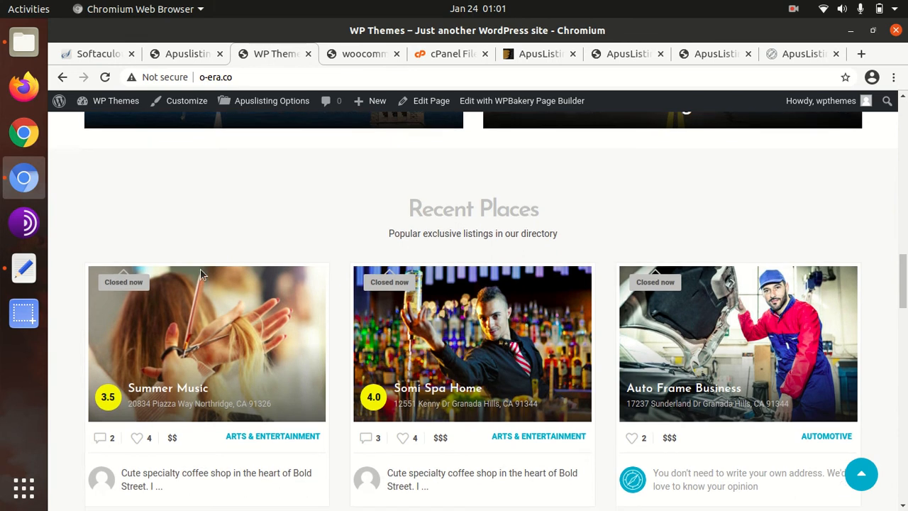
scroll(down, 3)
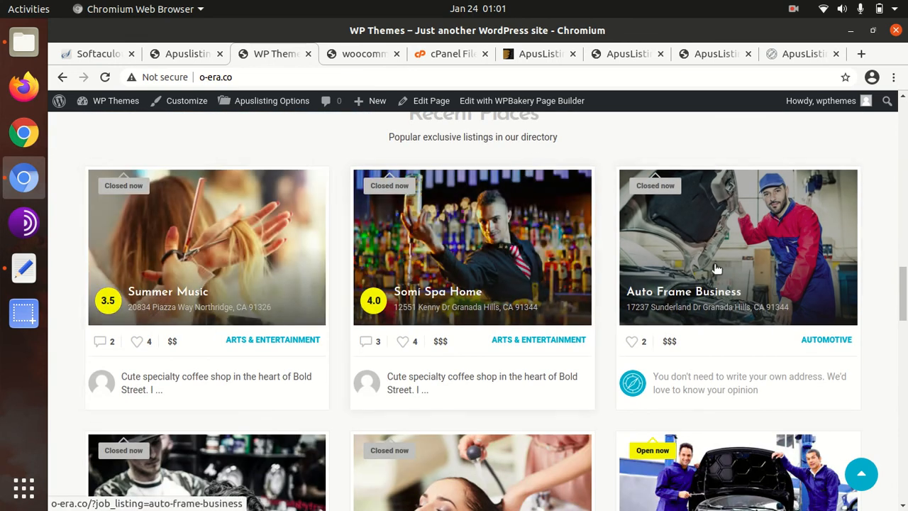
scroll(down, 3)
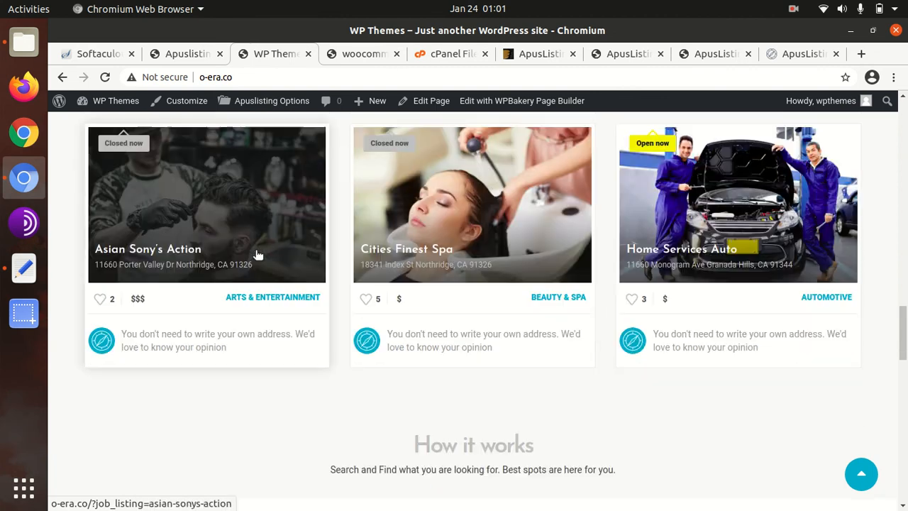
scroll(down, 3)
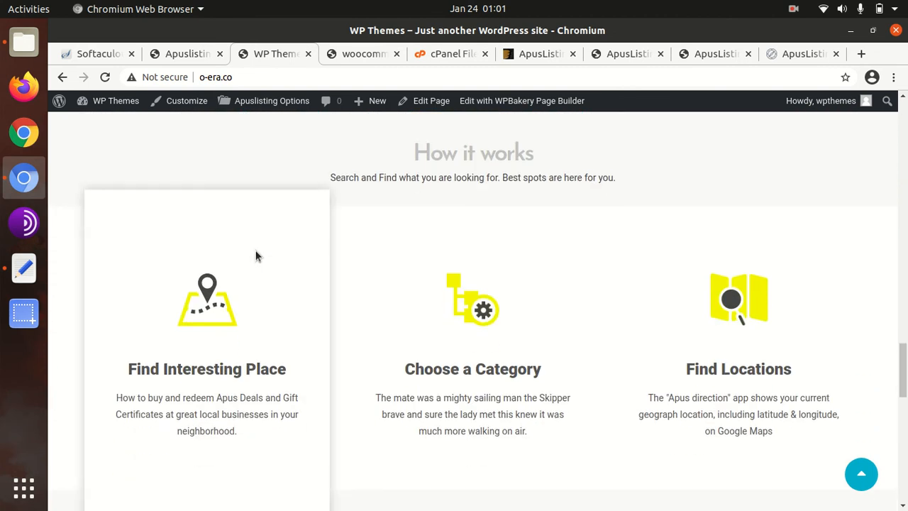
scroll(down, 3)
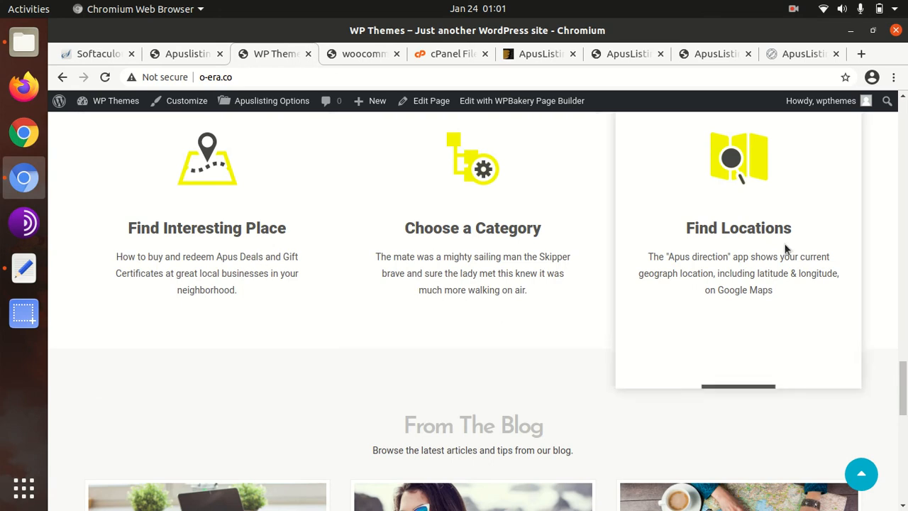
scroll(down, 3)
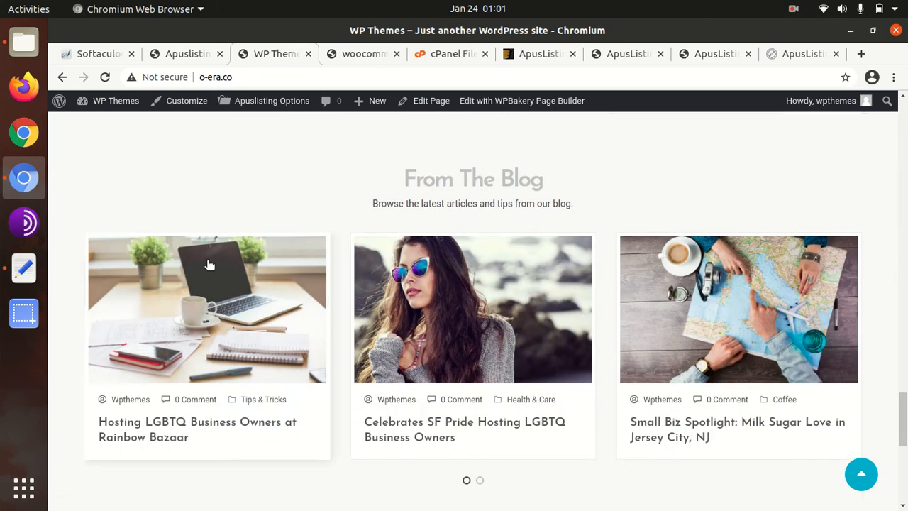
mouse_move(806, 291)
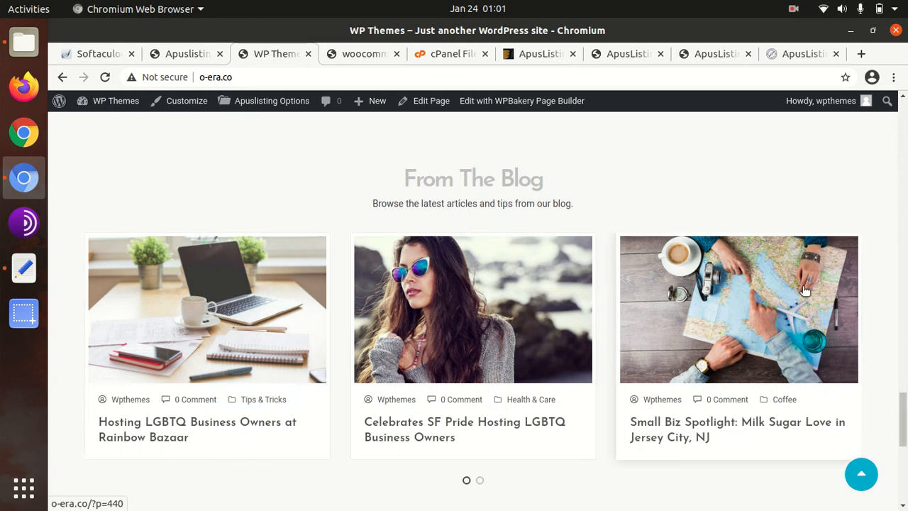
scroll(down, 3)
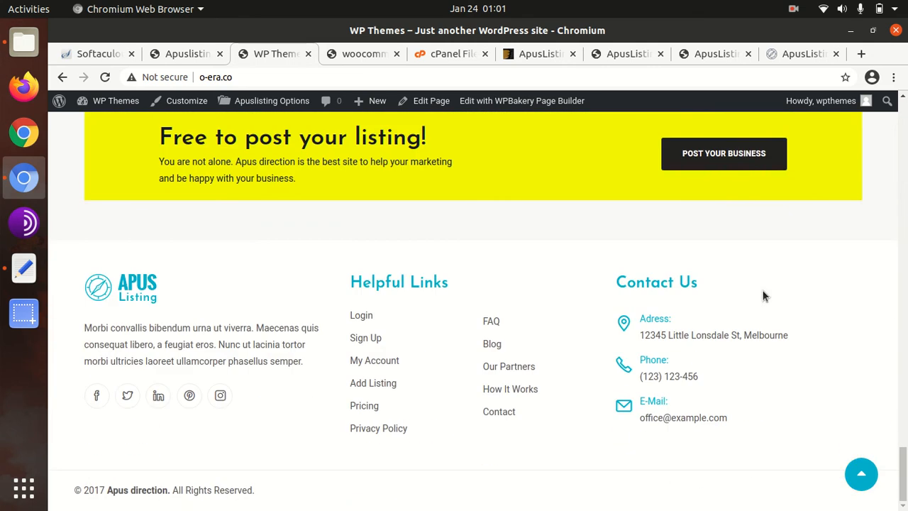
- Scroll back up the live home page to the Let's Explore section
scroll(up, 3)
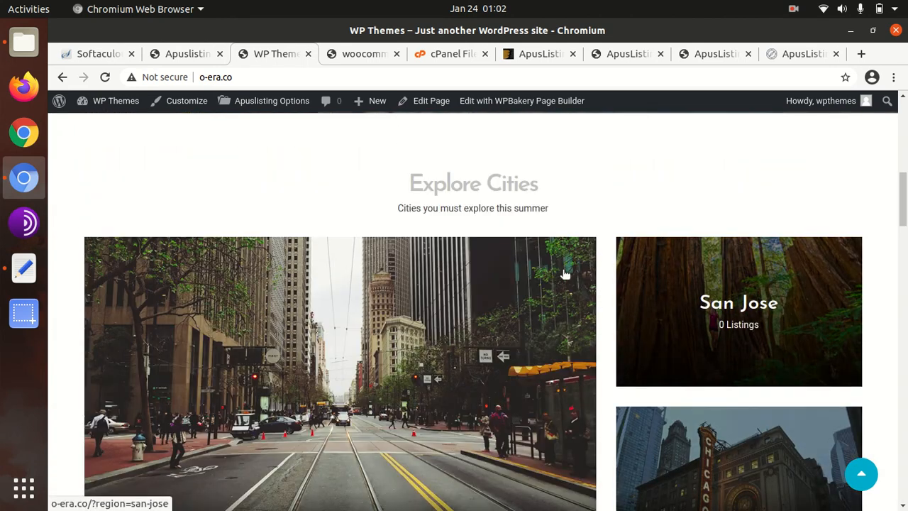
scroll(up, 3)
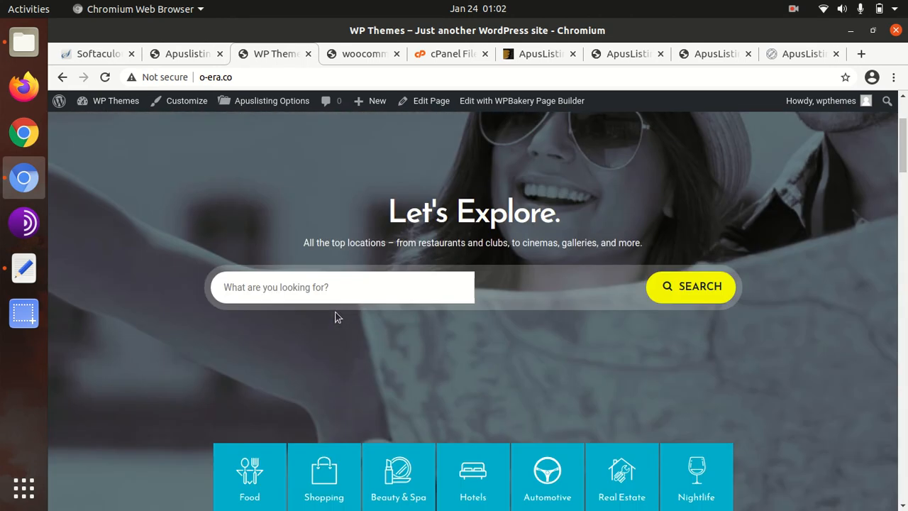
mouse_move(334, 313)
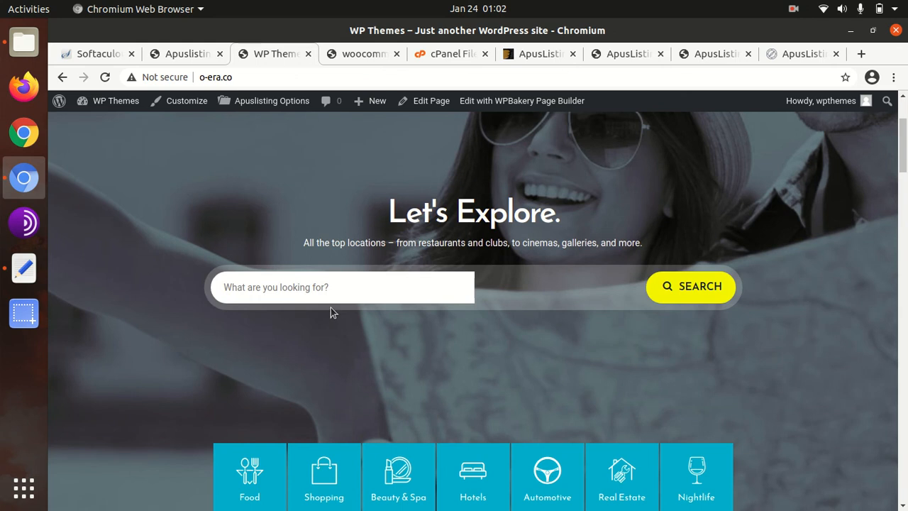
scroll(up, 3)
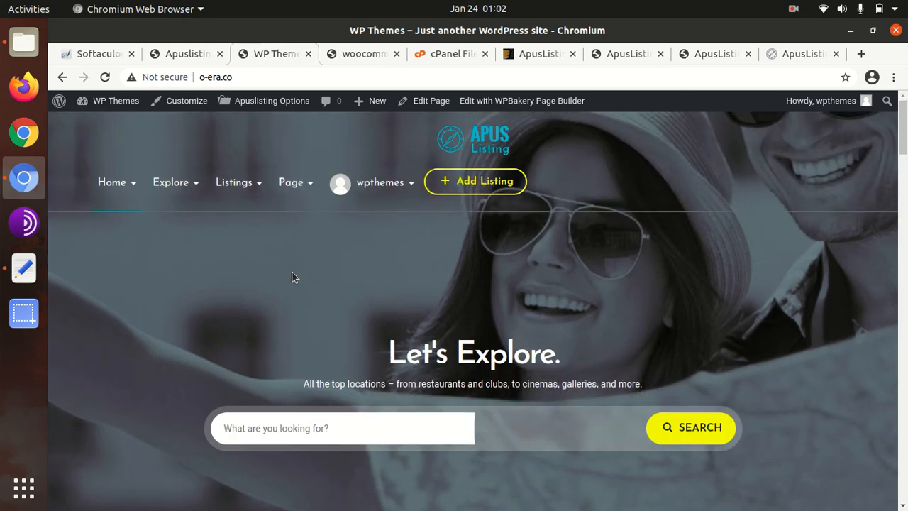